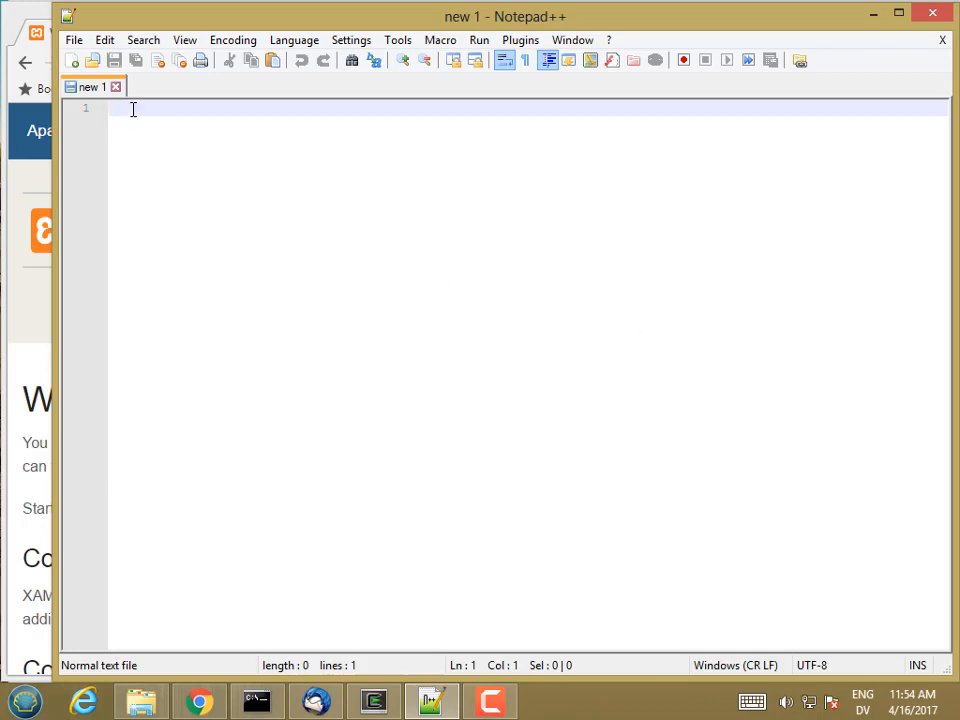
Create a week3 folder under htdocs\CIS233W and save the blank file there as functions.html.
{"action": "left_click", "coordinate": [73, 39]}
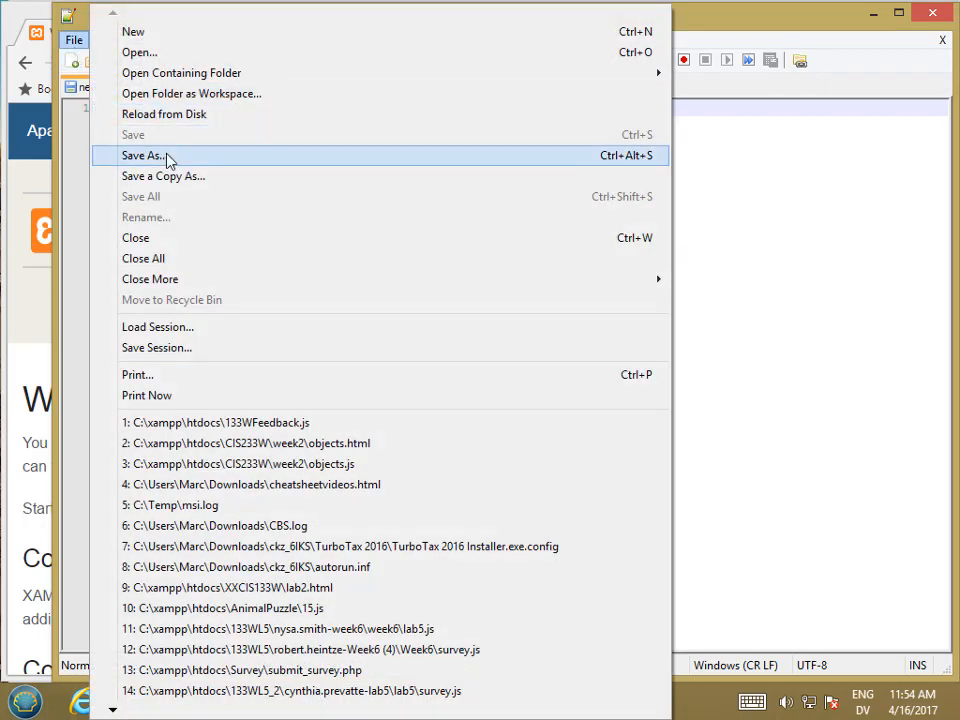
{"action": "left_click", "coordinate": [143, 155]}
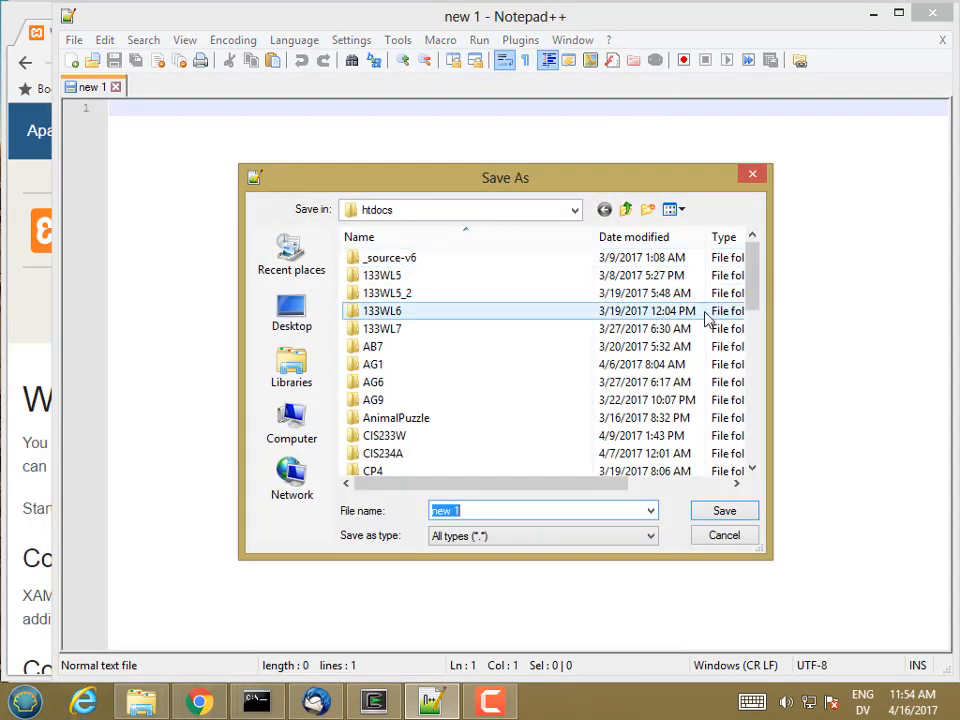
{"action": "left_click", "coordinate": [383, 435]}
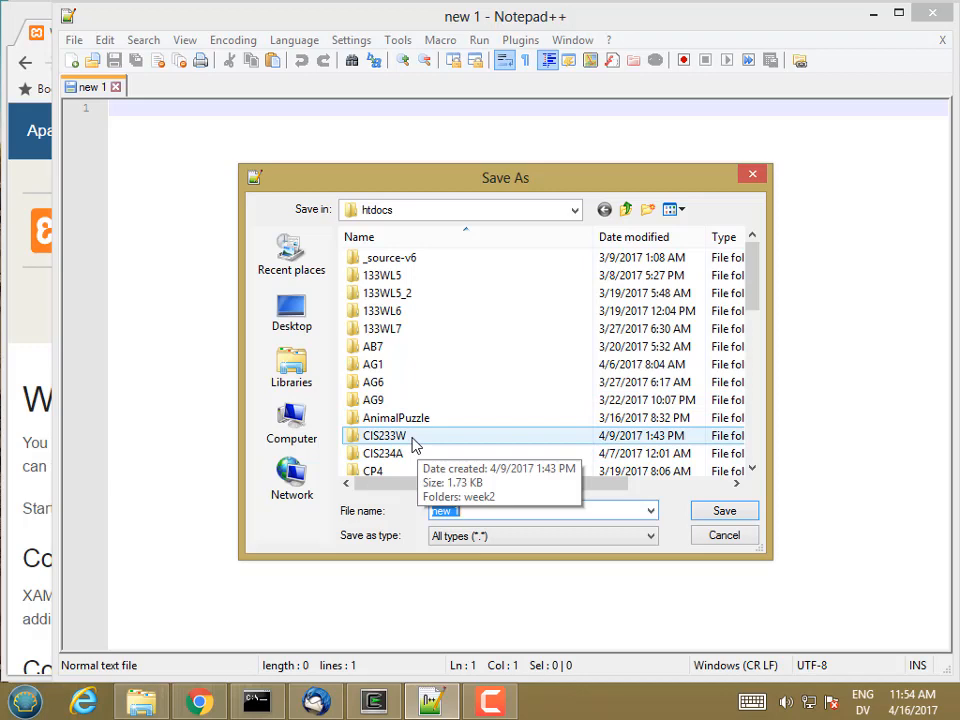
{"action": "double_click", "coordinate": [383, 435]}
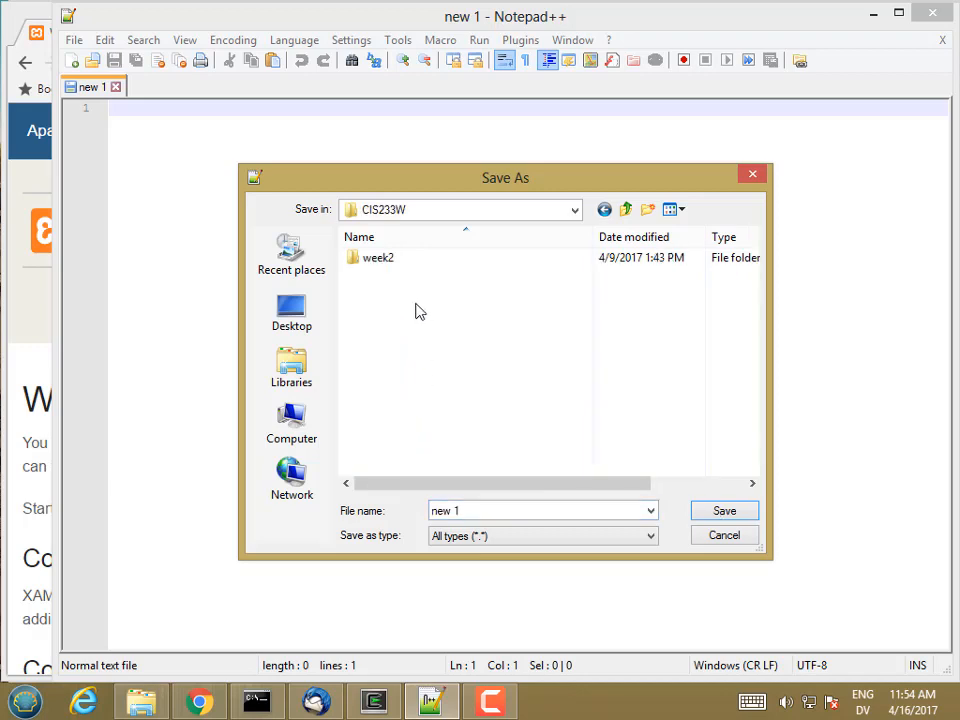
{"action": "right_click", "coordinate": [420, 310]}
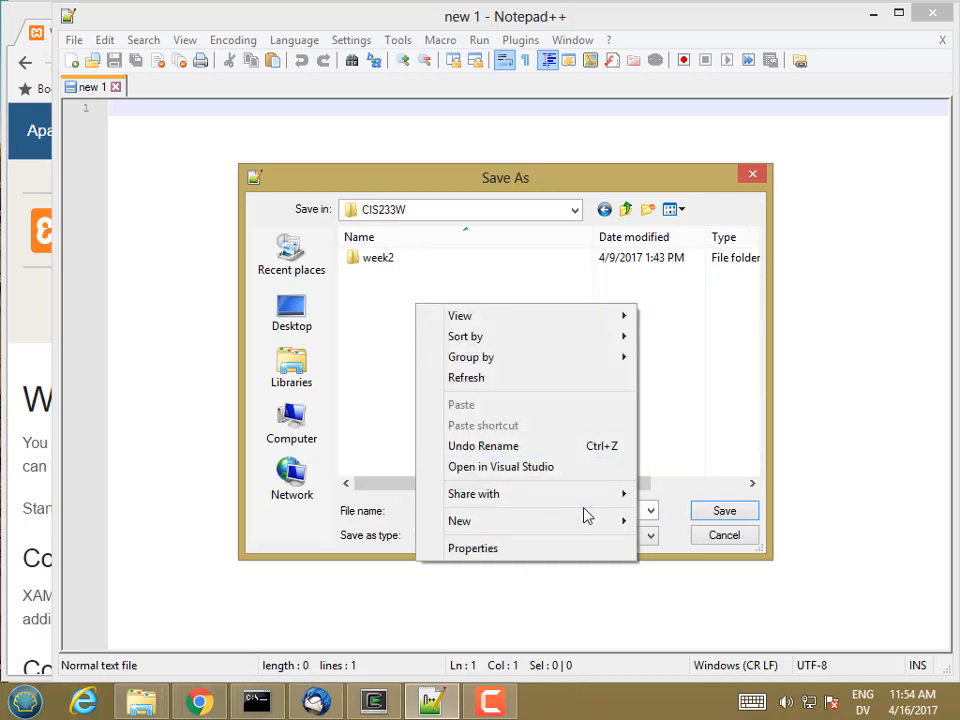
{"action": "mouse_move", "coordinate": [460, 520]}
{"action": "type", "text": "week3"}
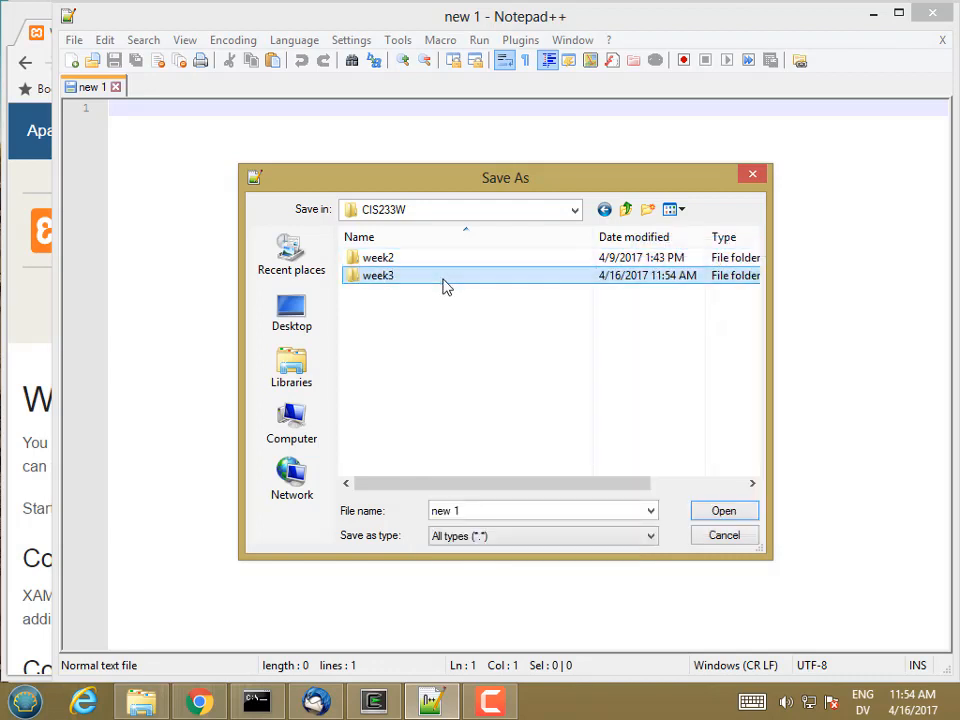
{"action": "double_click", "coordinate": [378, 275]}
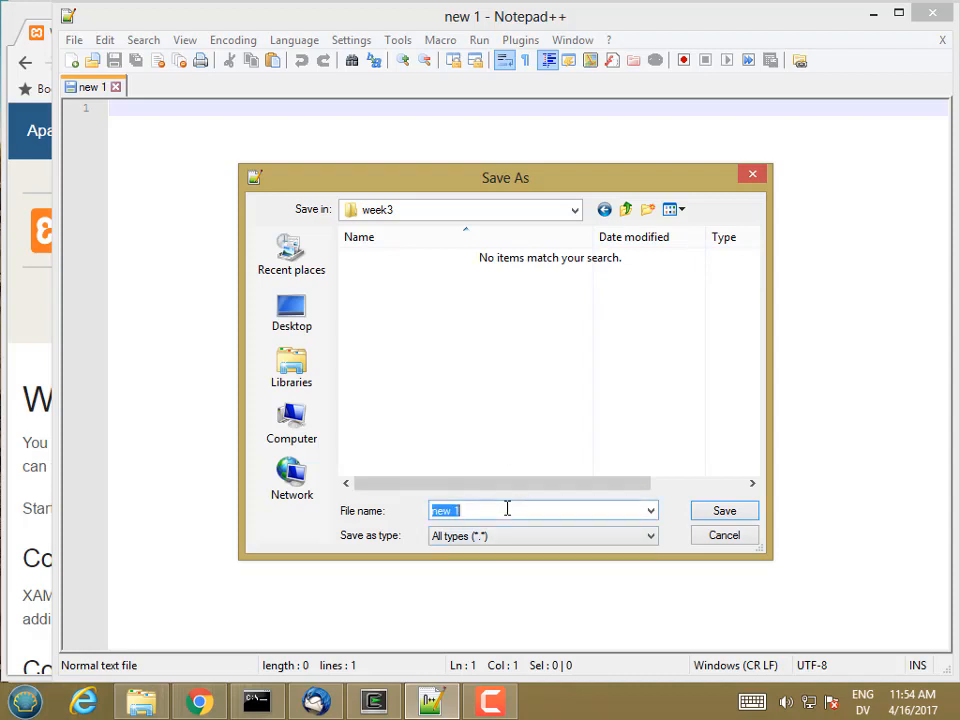
{"action": "type", "text": "functions.h"}
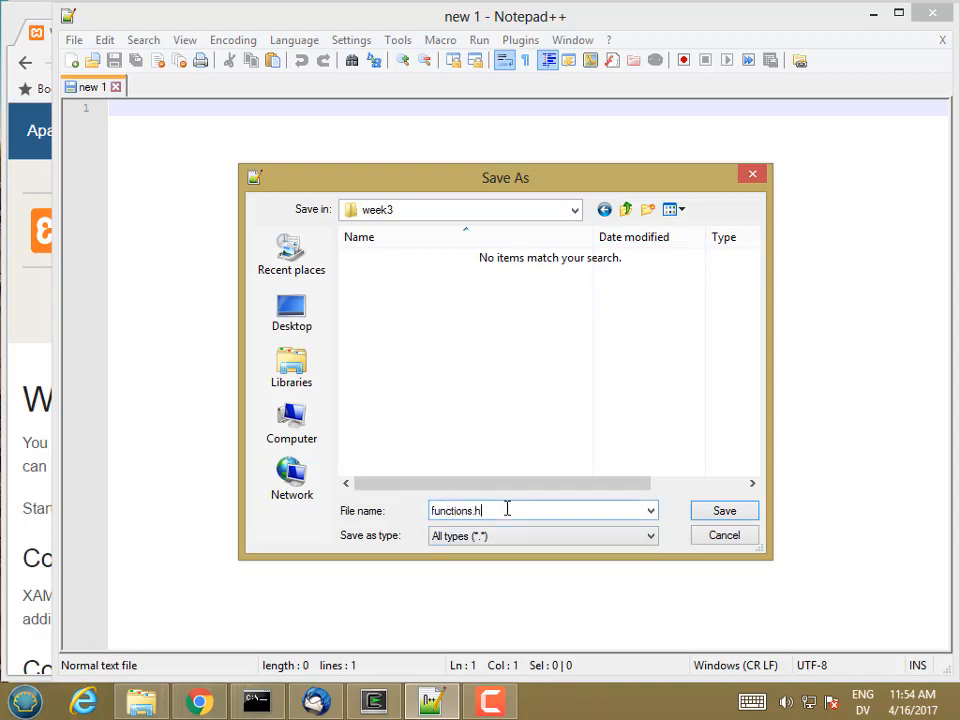
{"action": "left_click", "coordinate": [724, 510]}
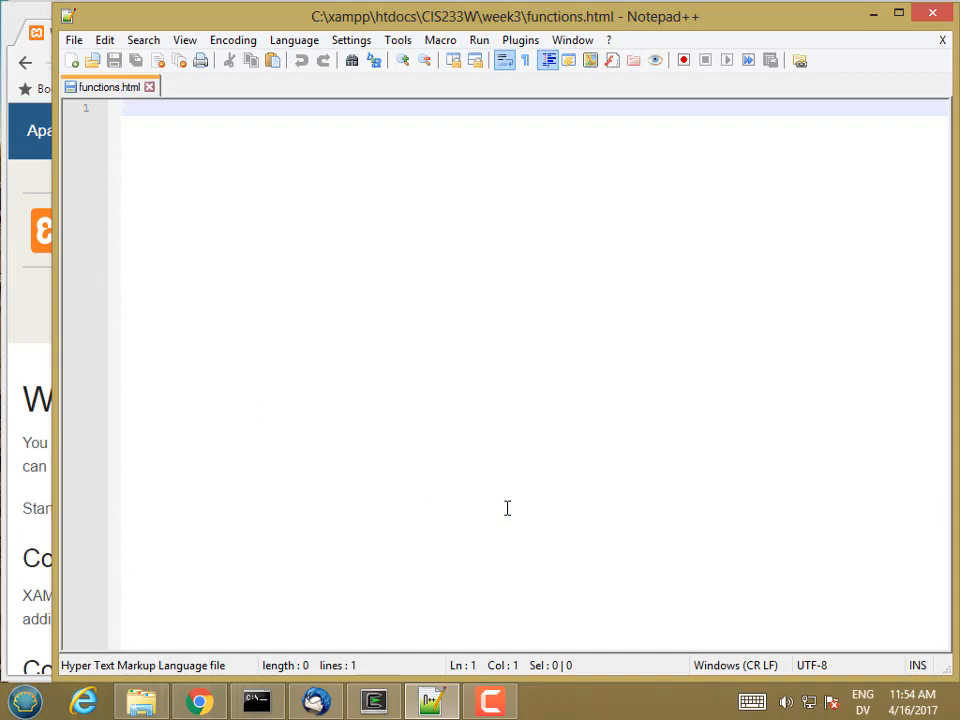
Type the doctype, html, and head with title Functions! and a functions.js script tag.
{"action": "type", "text": "<!doctyp"}
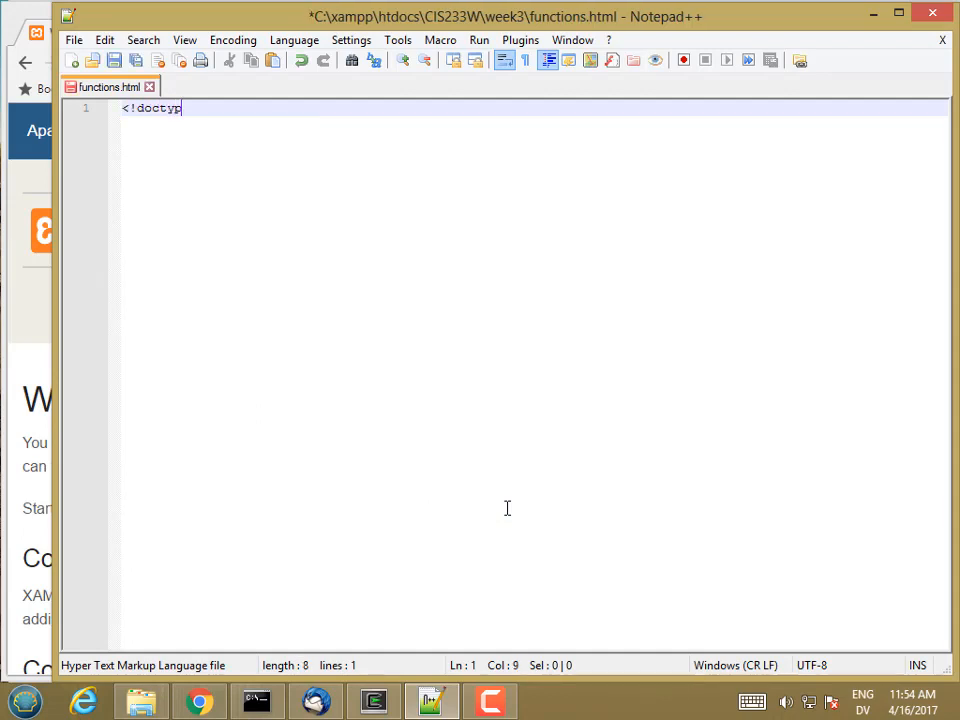
{"action": "type", "text": "e html>"}
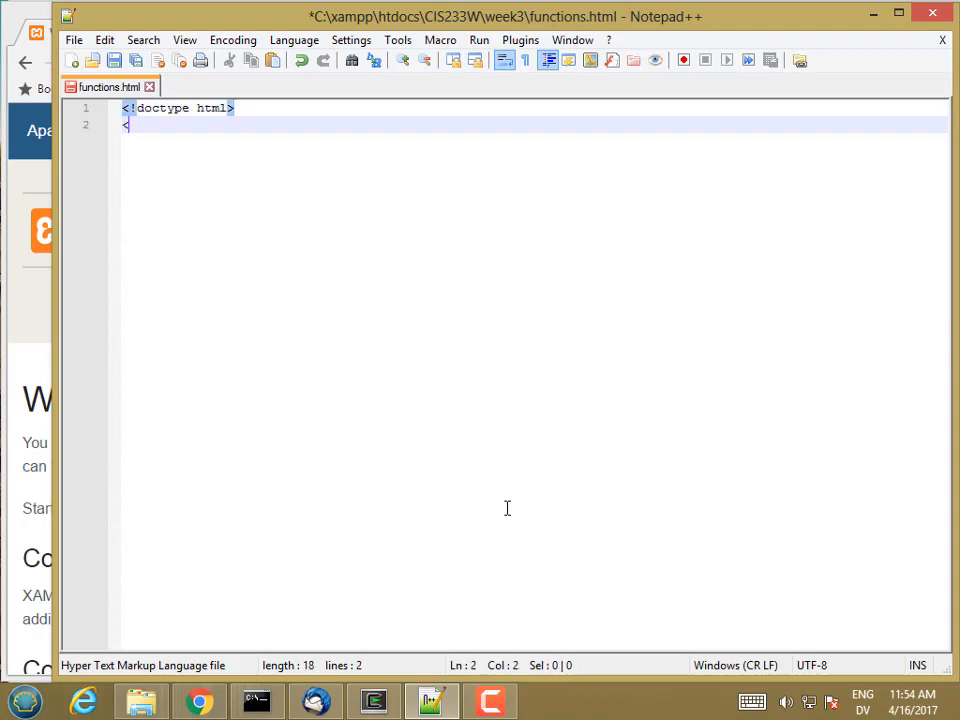
{"action": "type", "text": "html>"}
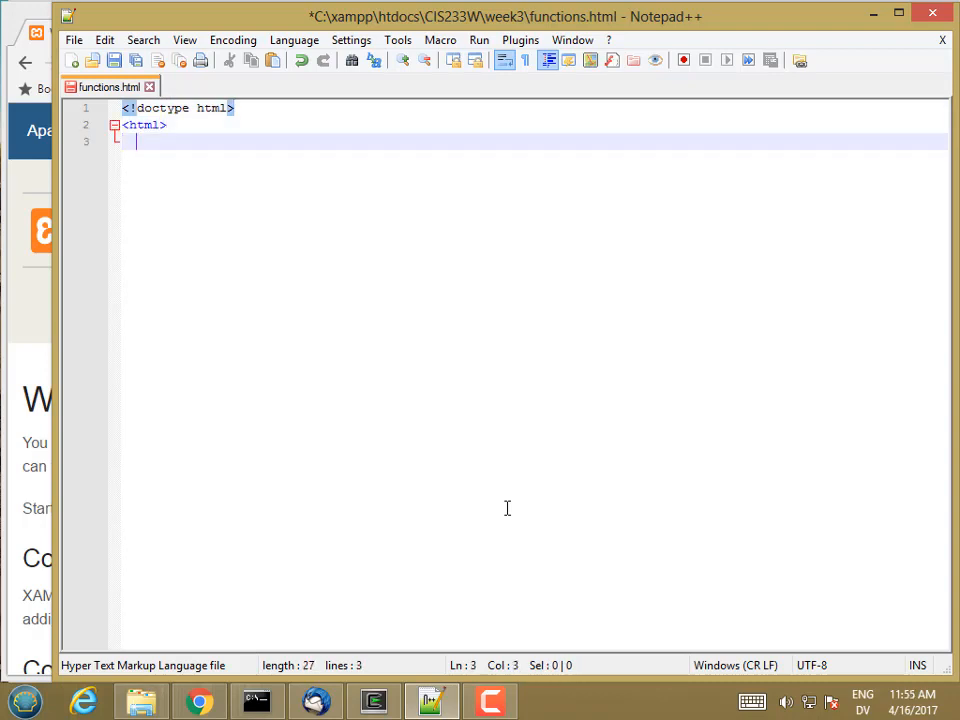
{"action": "type", "text": "<head>"}
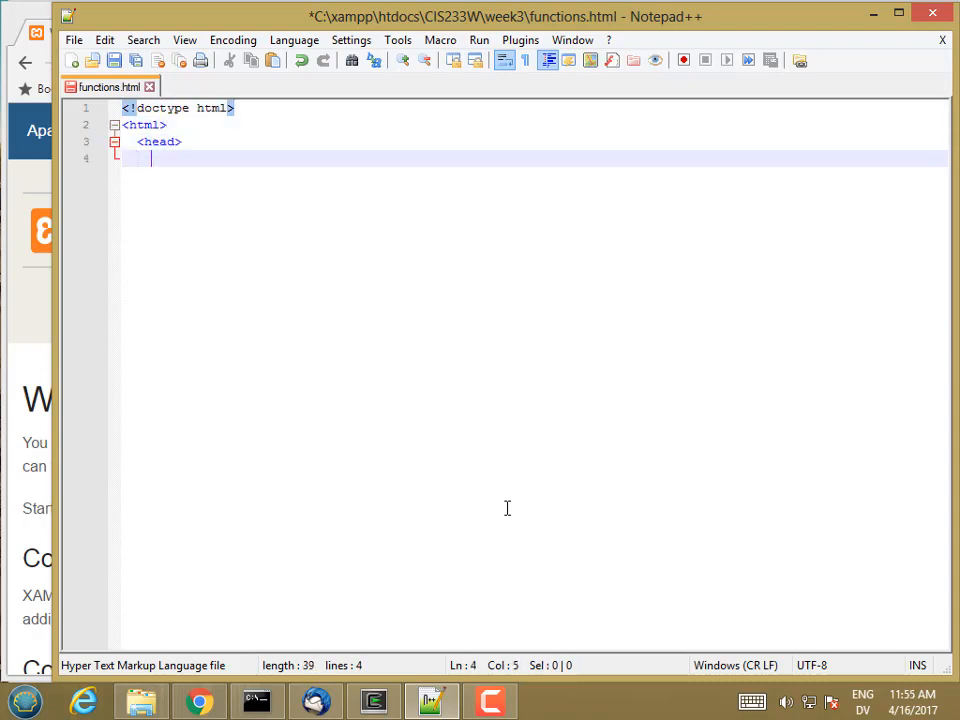
{"action": "type", "text": "<title>F"}
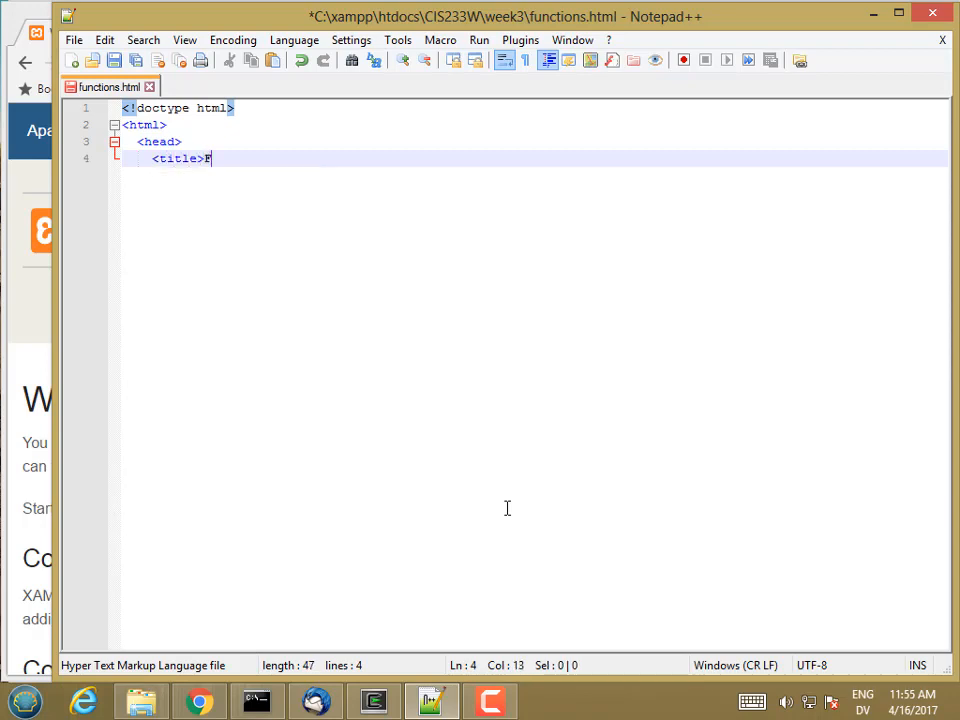
{"action": "type", "text": "unctions!</title>"}
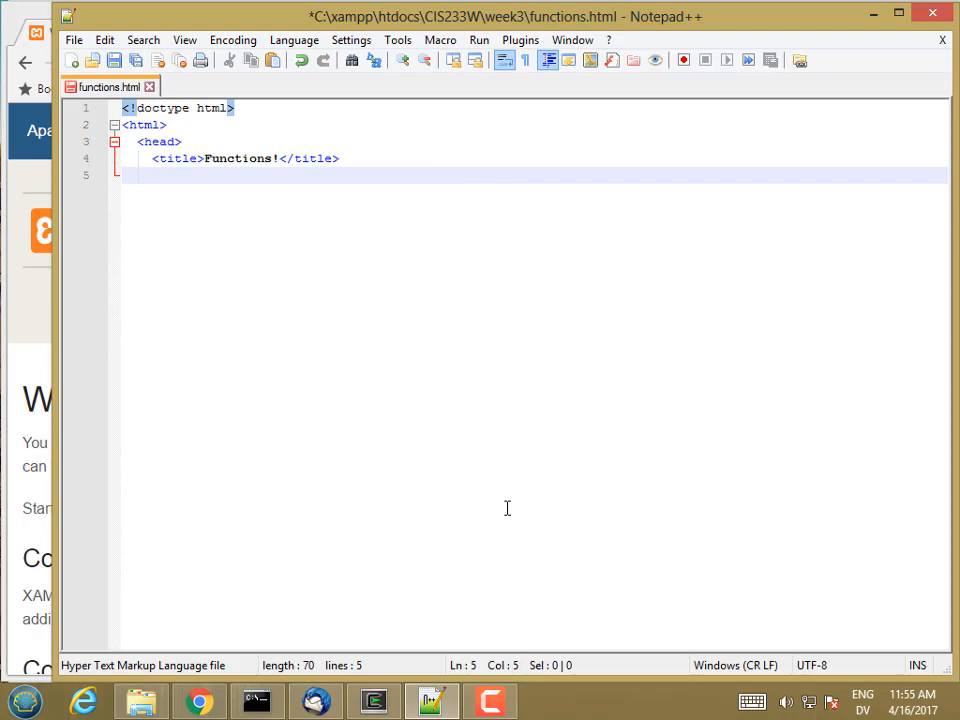
{"action": "type", "text": "<scr"}
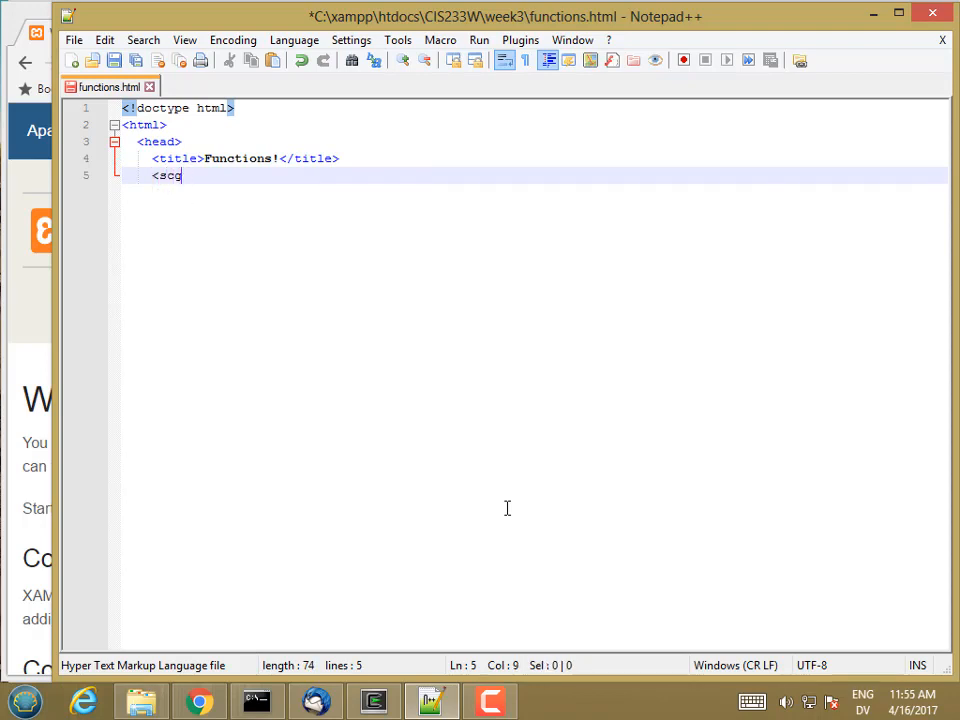
{"action": "type", "text": "ript"}
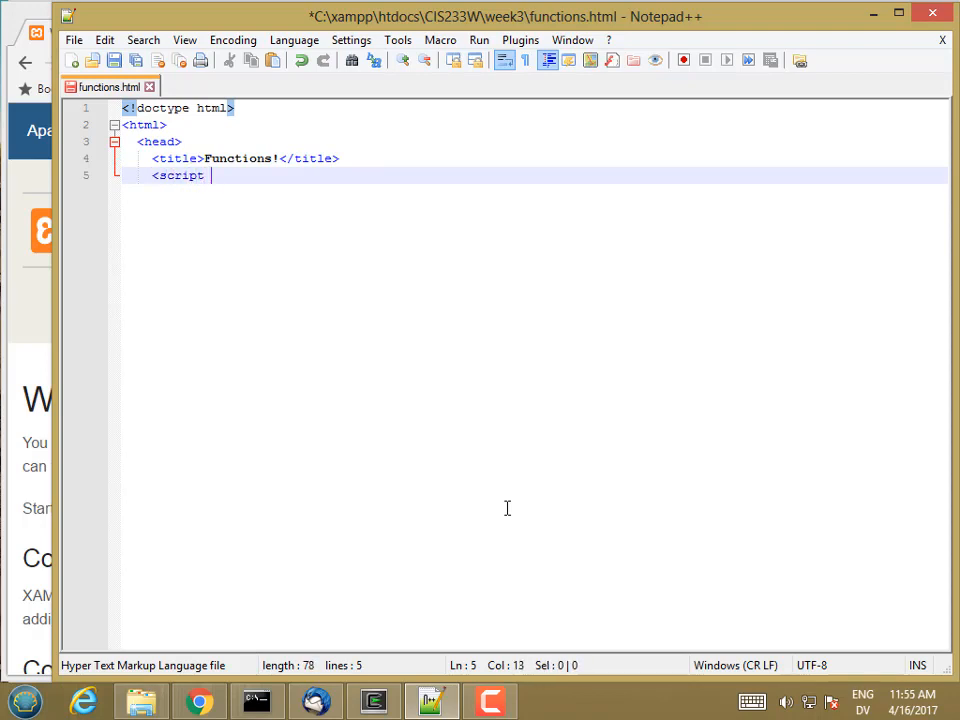
{"action": "type", "text": "src=\""}
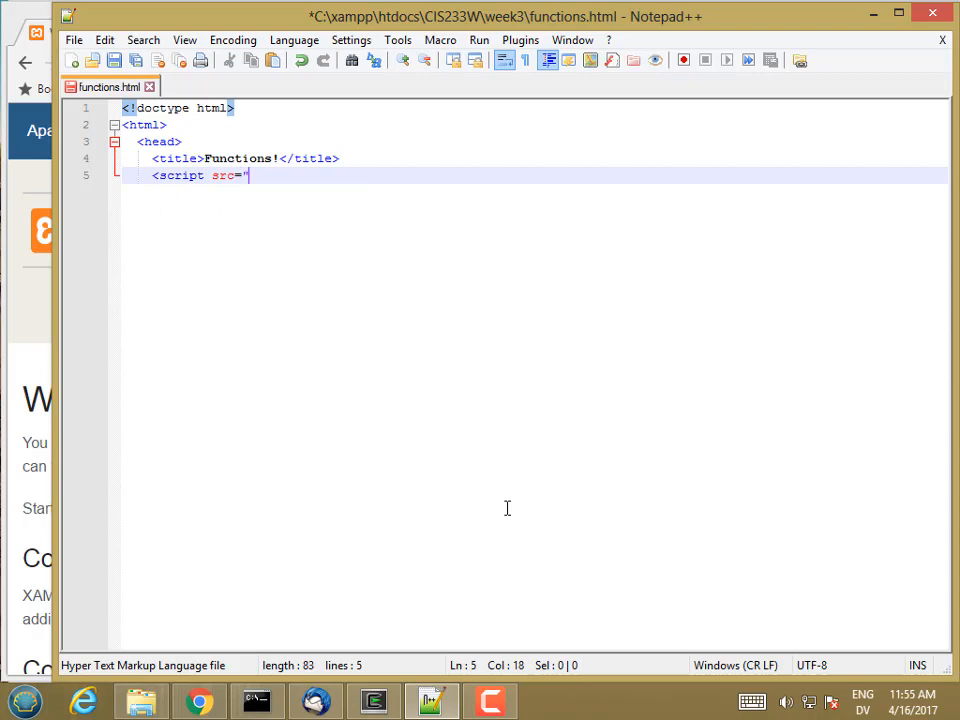
{"action": "type", "text": "functions.js\"><"}
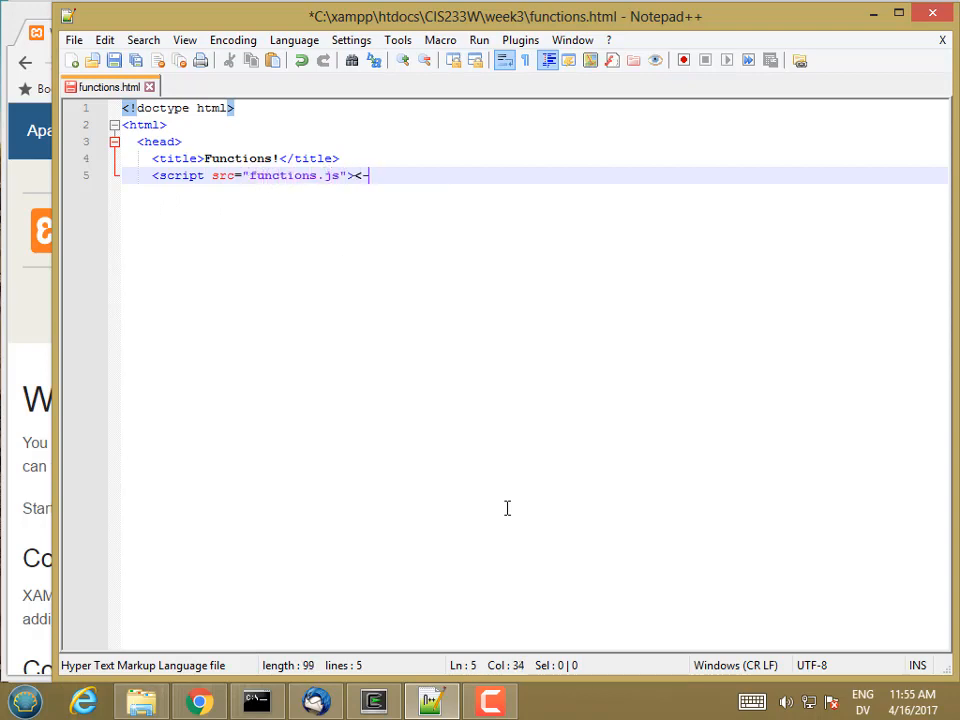
{"action": "type", "text": "/script>"}
{"action": "type", "text": "<link rel="}
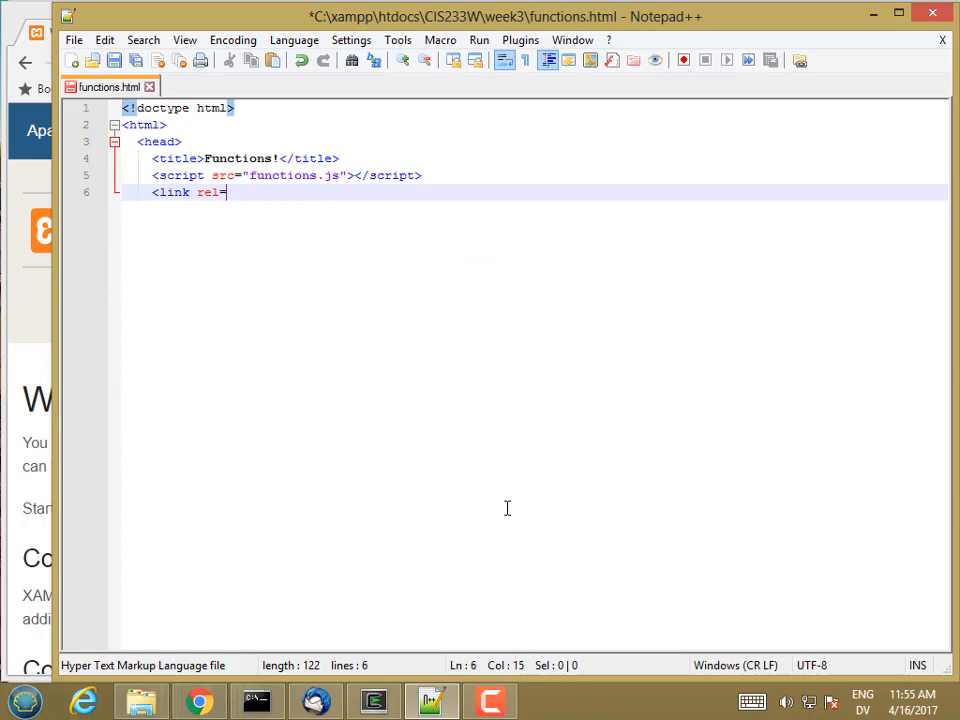
Add the functions.css stylesheet link, an empty body, and closing html tag.
{"action": "type", "text": "\"str"}
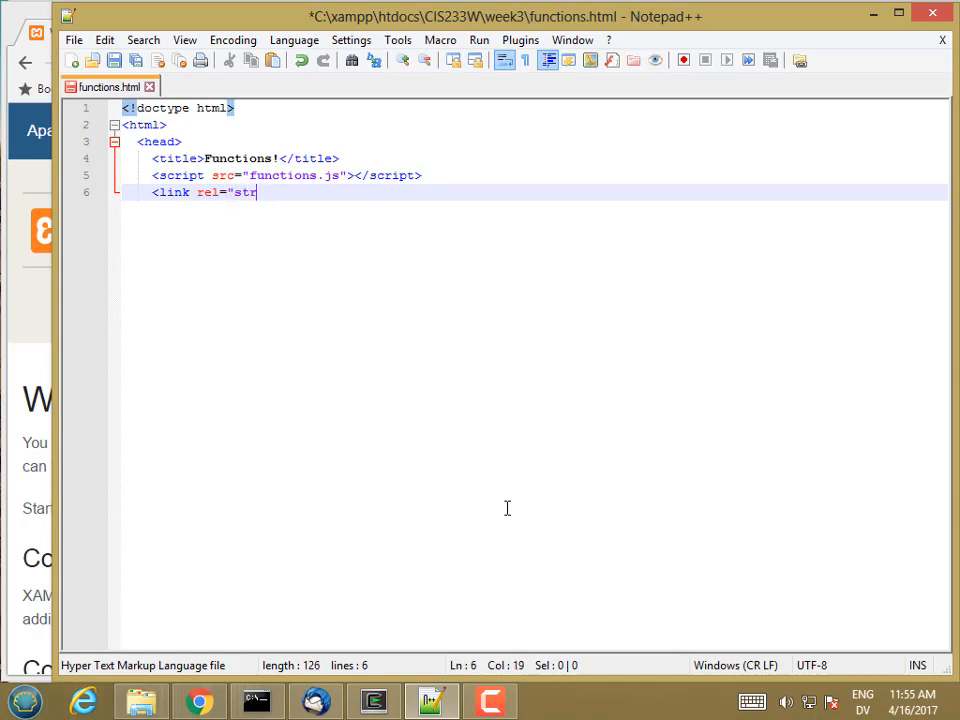
{"action": "type", "text": "ylesheet\" href=\"functions.css\">"}
{"action": "type", "text": "</head"}
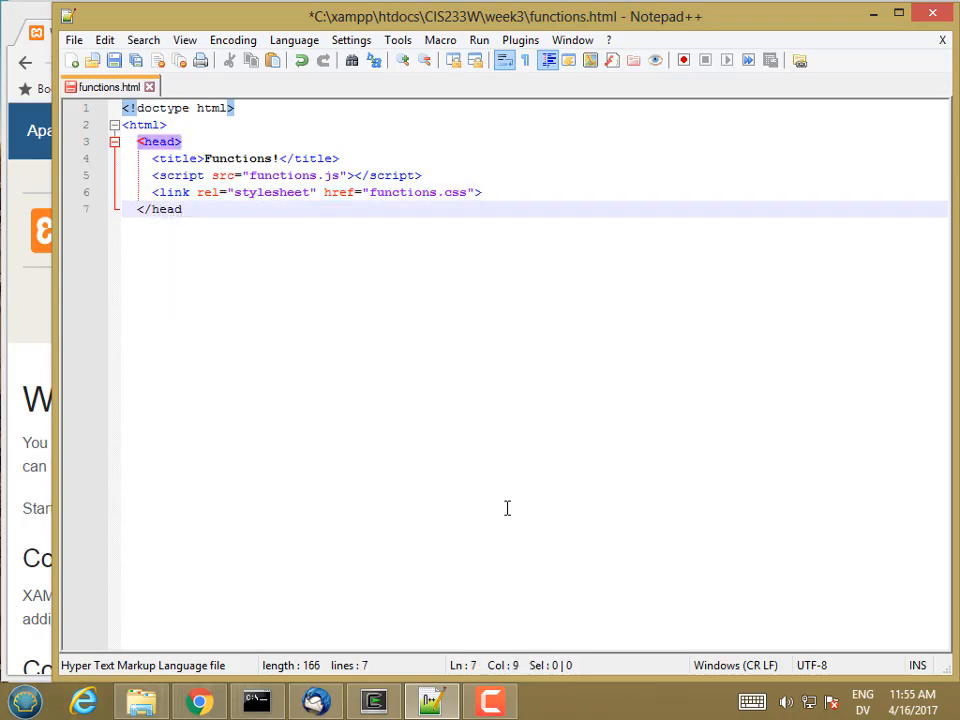
{"action": "type", "text": "<d"}
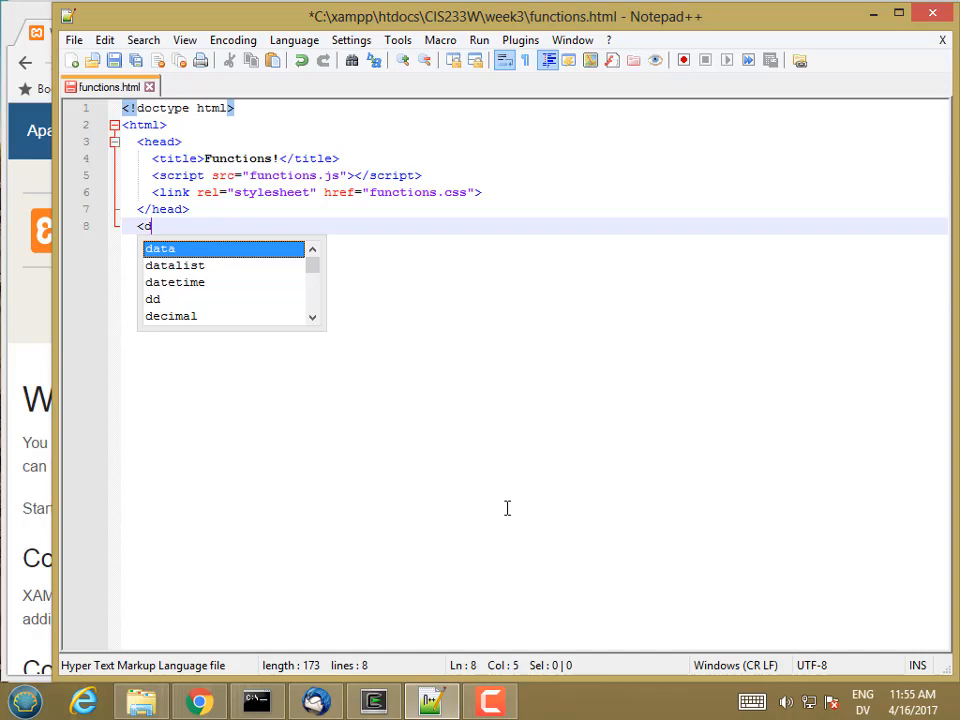
{"action": "type", "text": "body>"}
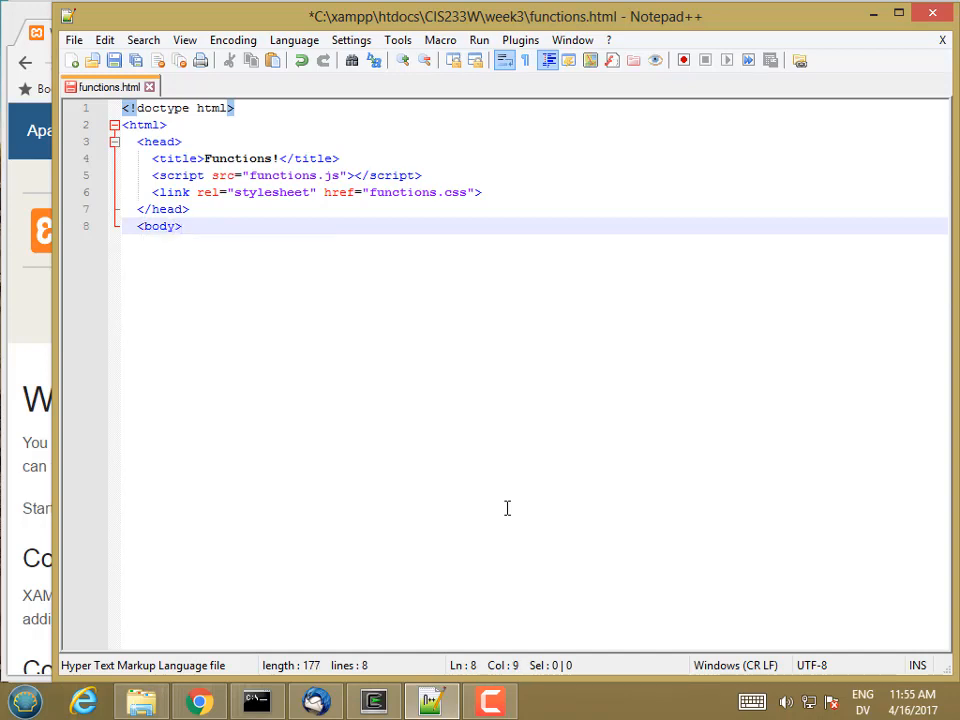
{"action": "type", "text": "</body>"}
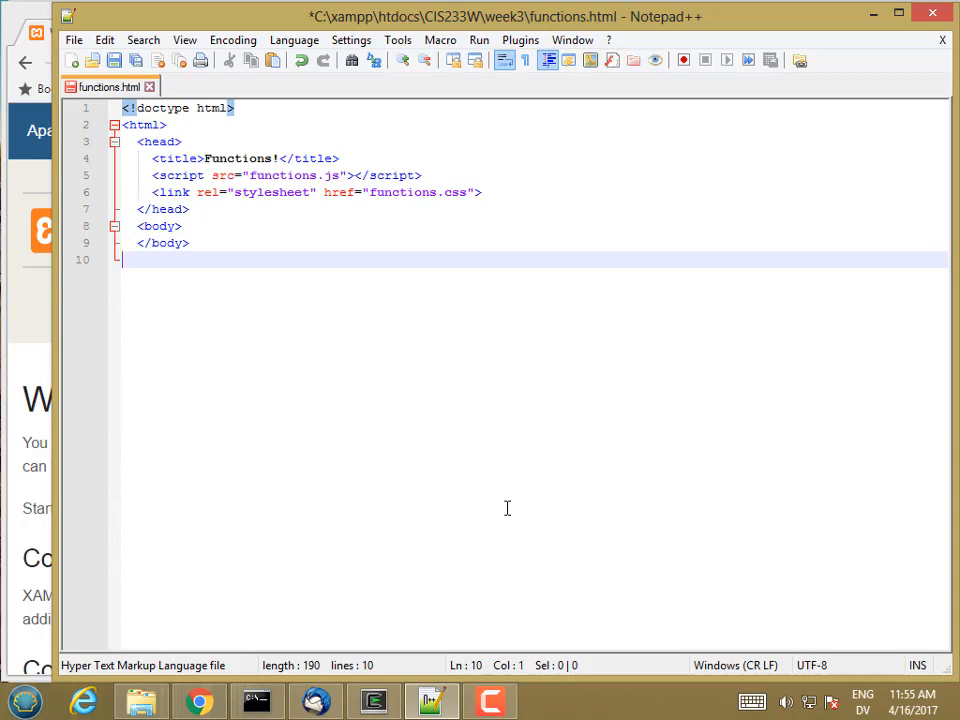
{"action": "type", "text": "</html>"}
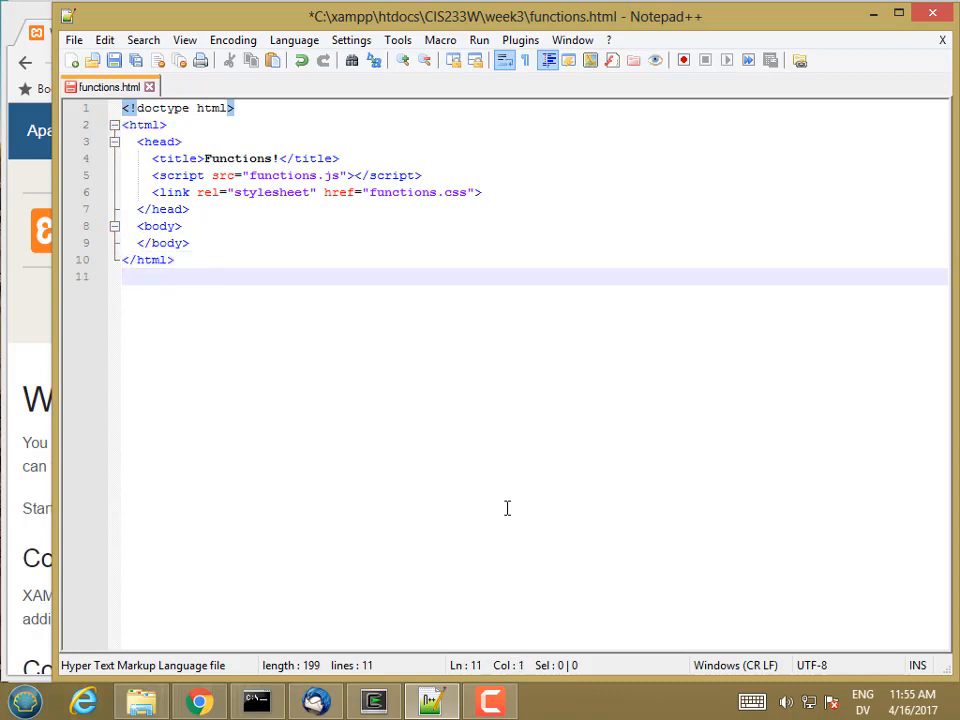
Save functions.html, then save a new blank file as functions.js in week3.
{"action": "left_click", "coordinate": [113, 60]}
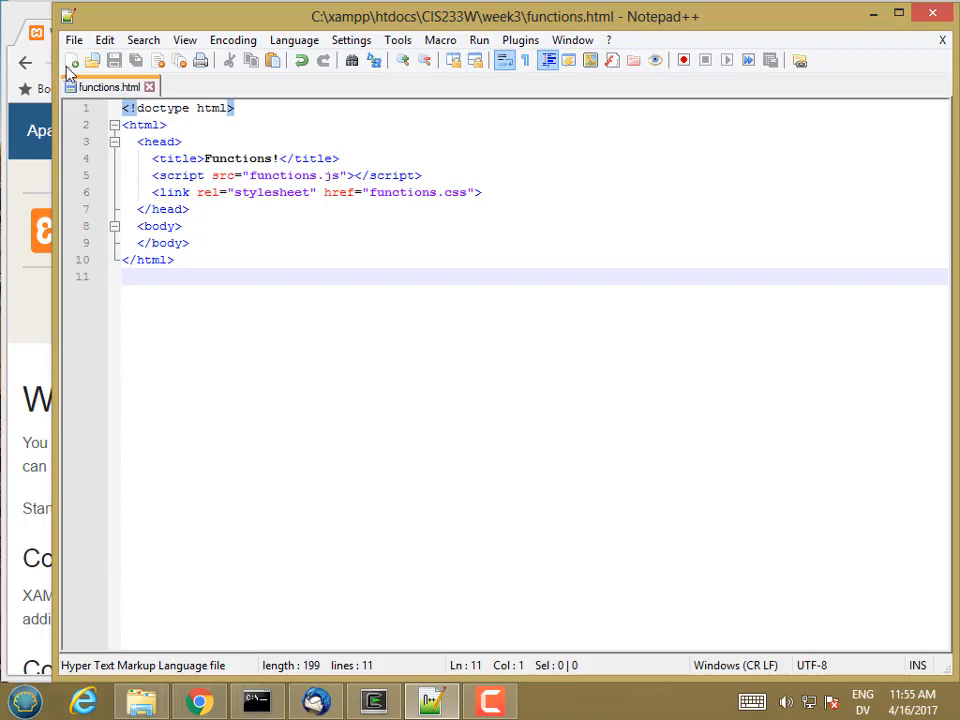
{"action": "left_click", "coordinate": [73, 40]}
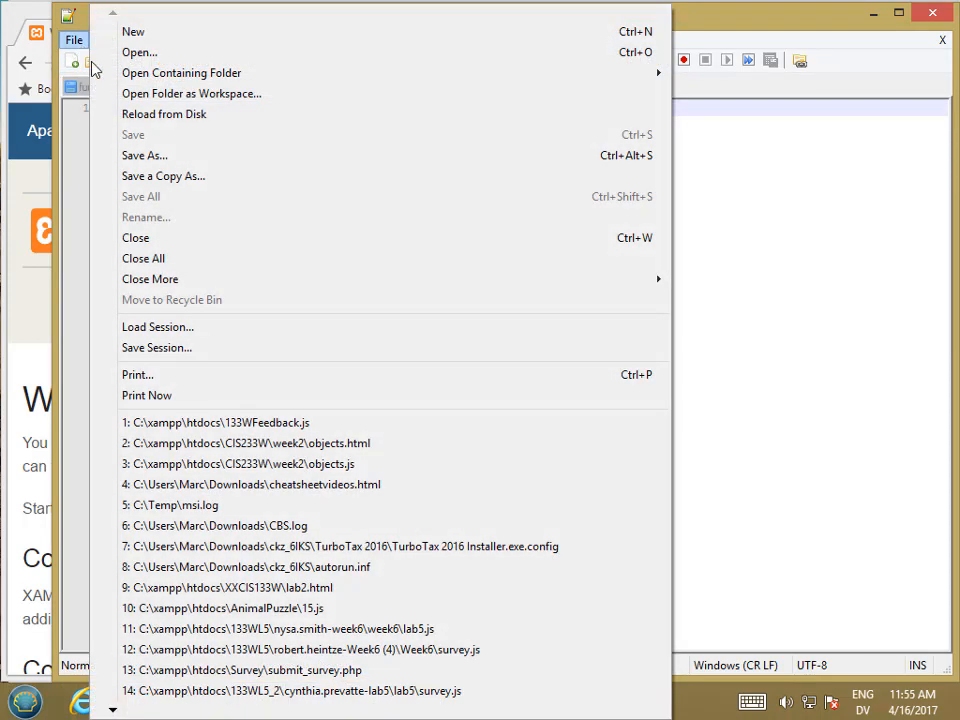
{"action": "left_click", "coordinate": [144, 155]}
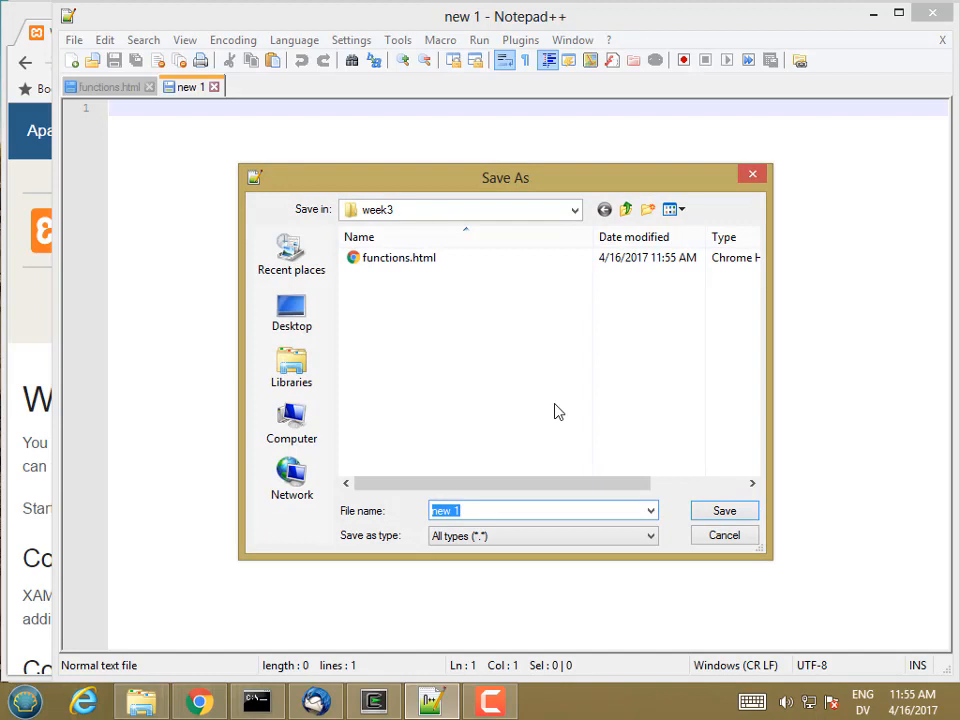
{"action": "type", "text": "functions.js"}
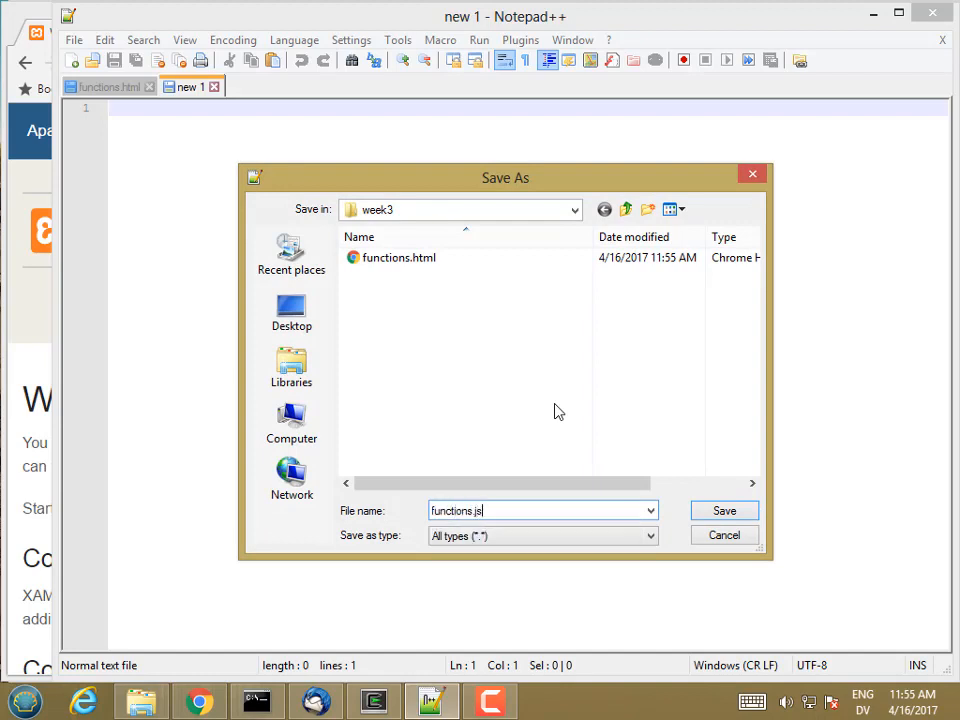
{"action": "left_click", "coordinate": [723, 510]}
{"action": "type", "text": "console.lo"}
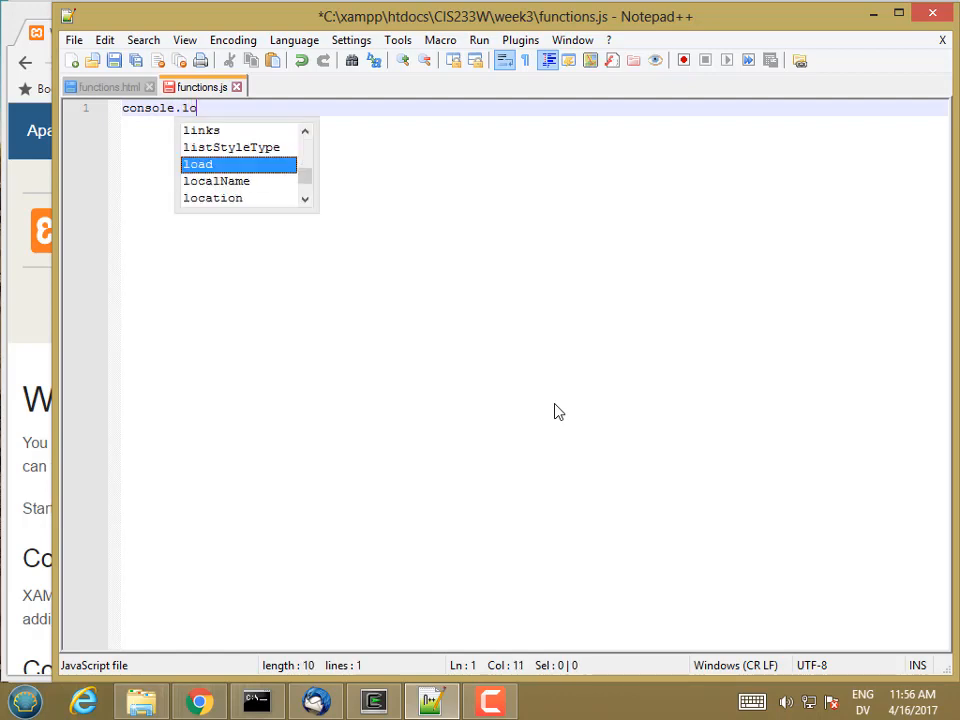
Write console.log("Hello functions!"); on line 1 of functions.js.
{"action": "type", "text": "g(\"Hello"}
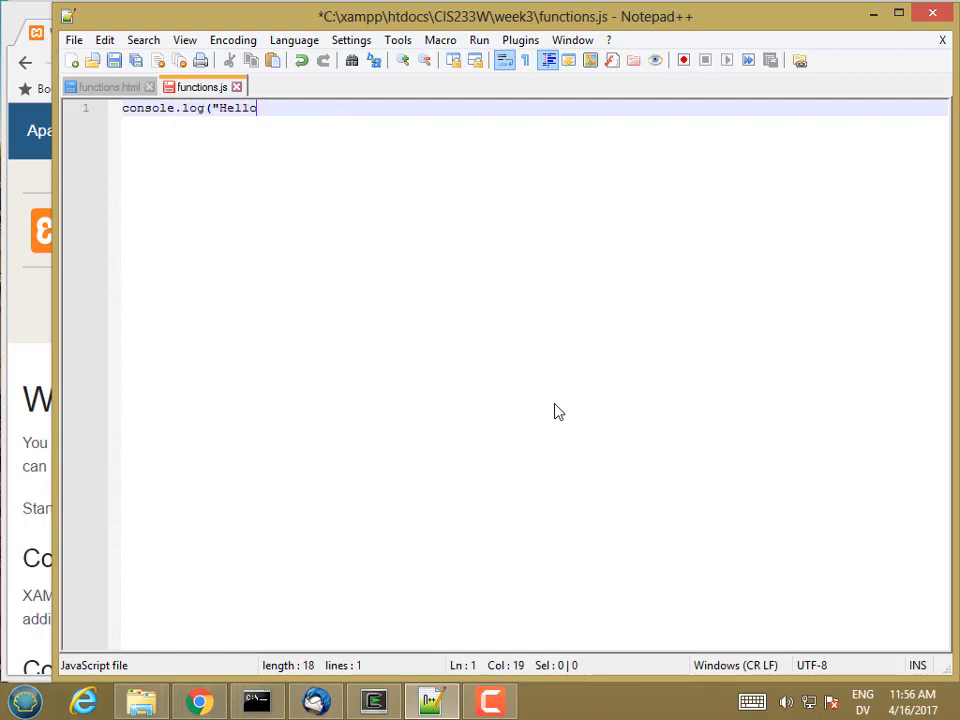
{"action": "type", "text": "functions!"}
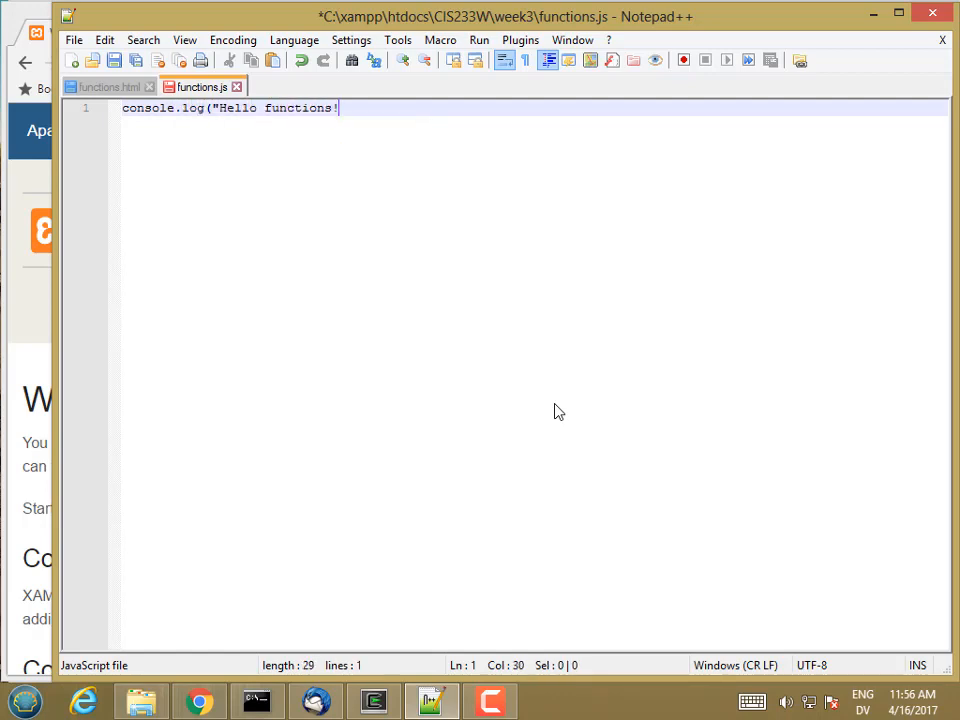
{"action": "type", "text": "\");"}
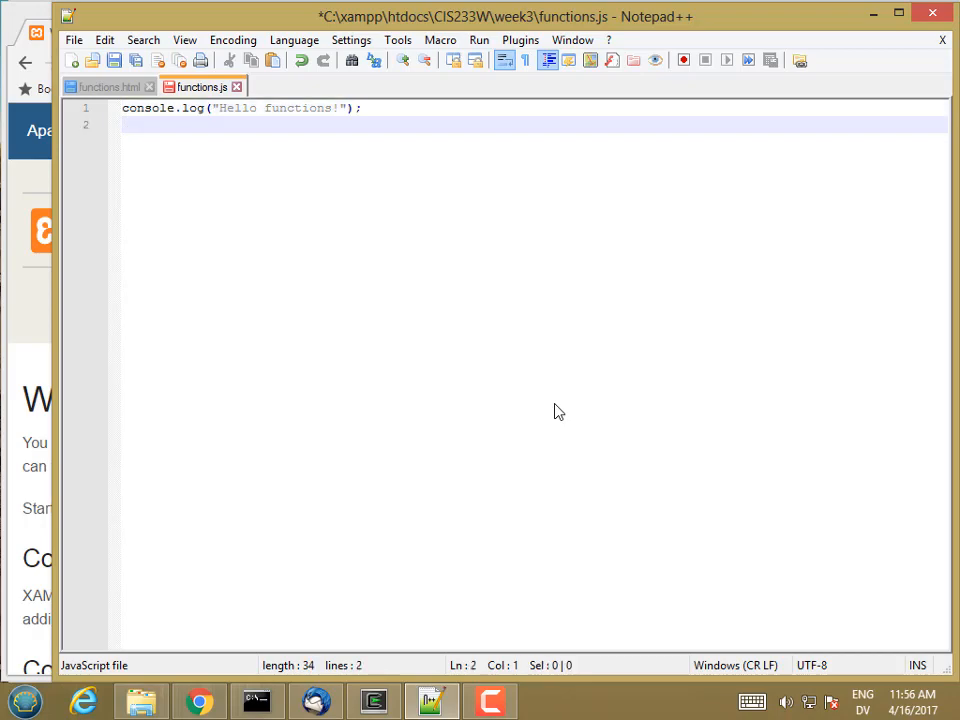
Start a new file and save it in week3 as the empty functions.css.
{"action": "left_click", "coordinate": [92, 61]}
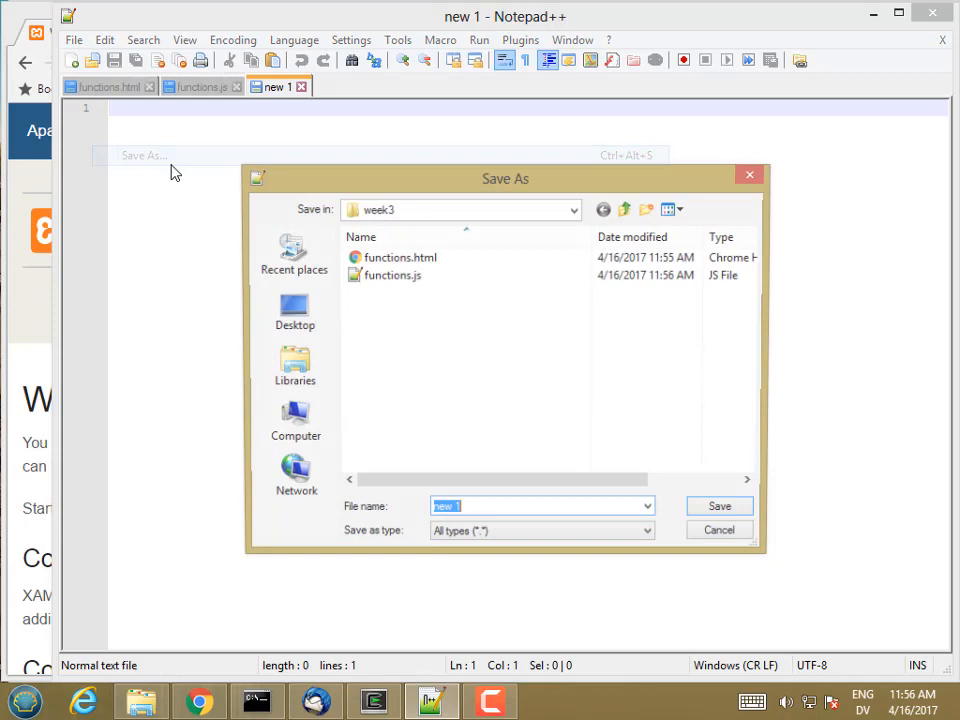
{"action": "type", "text": "functions"}
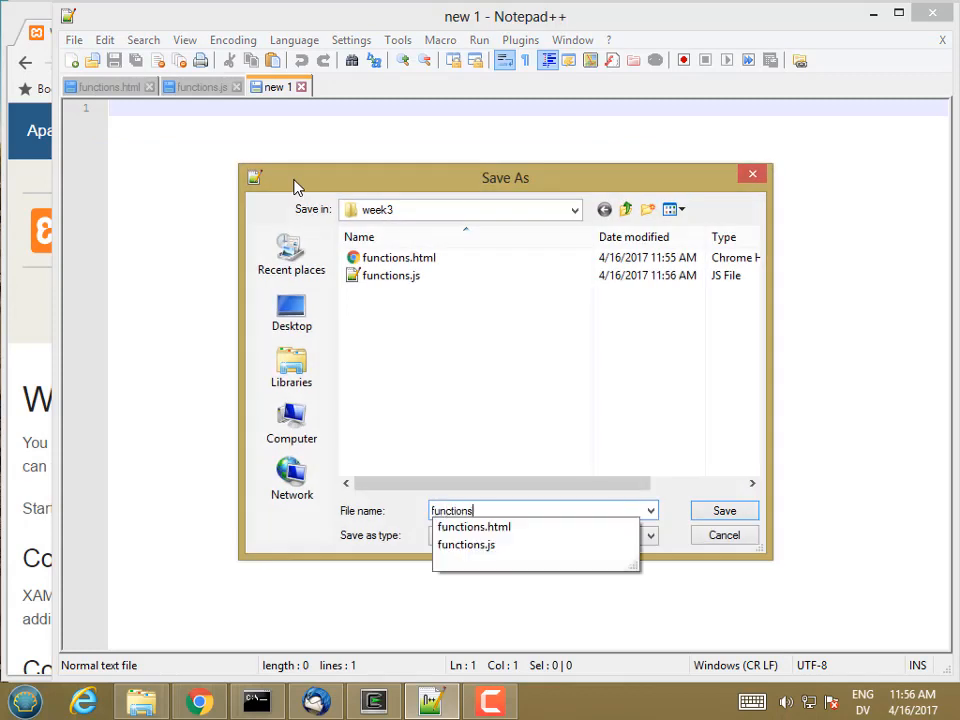
{"action": "left_click", "coordinate": [724, 510]}
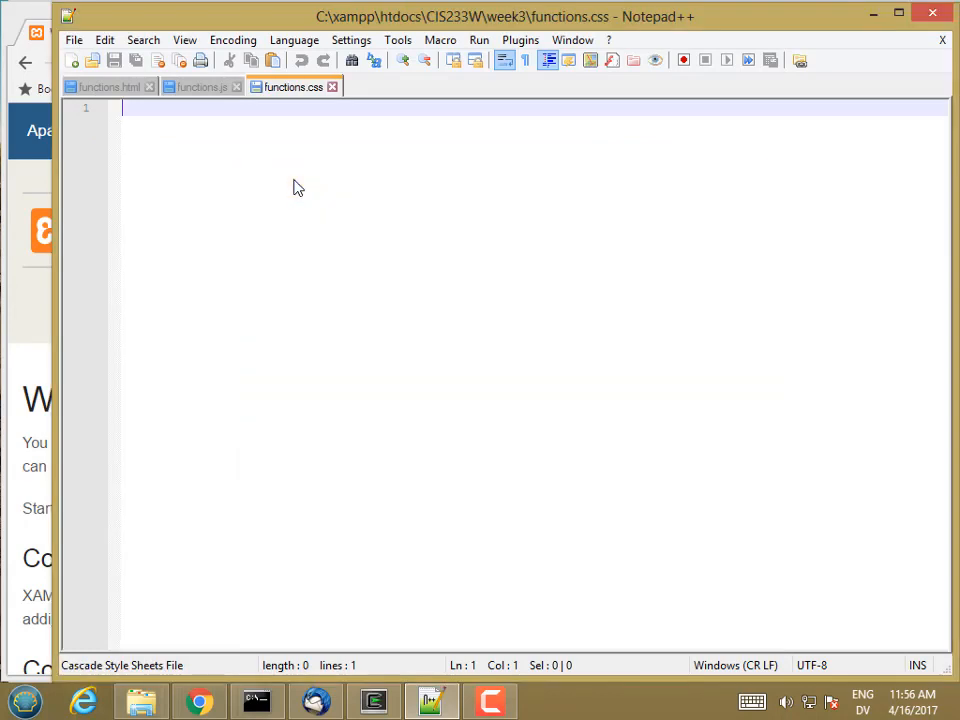
{"action": "mouse_move", "coordinate": [46, 307]}
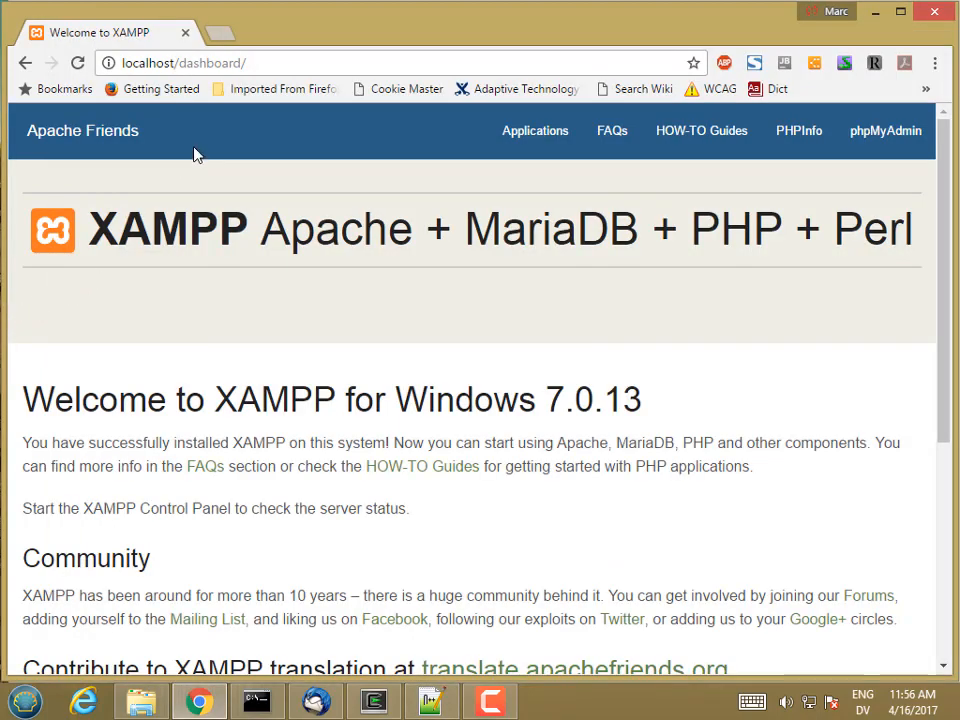
Browse to localhost/CIS233W/week3/ and open functions.html from the folder listing.
{"action": "left_click", "coordinate": [184, 62]}
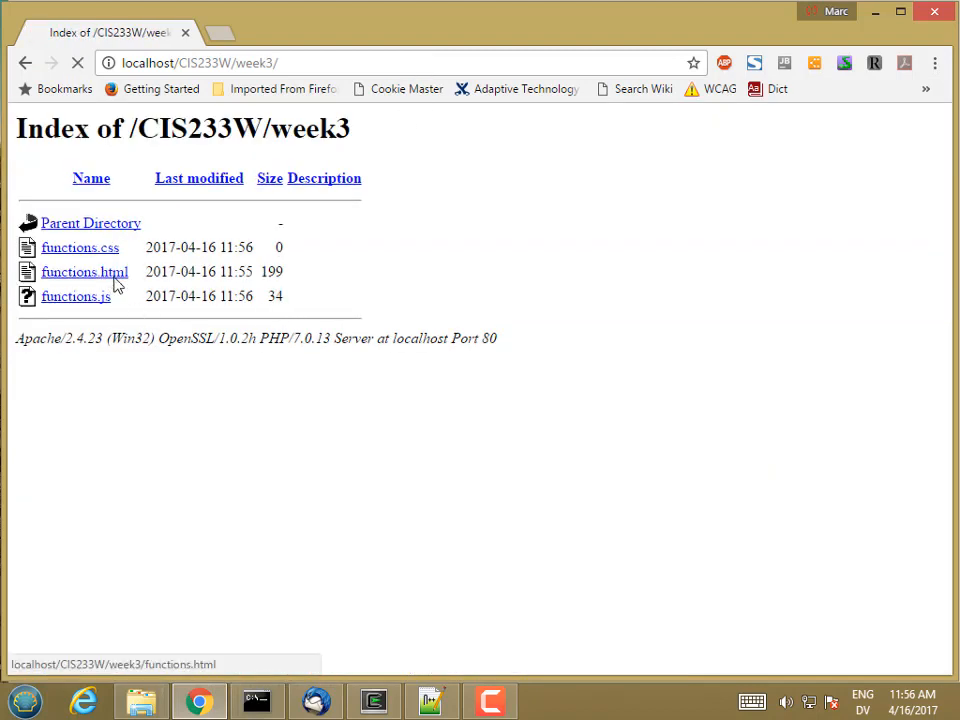
{"action": "left_click", "coordinate": [84, 271]}
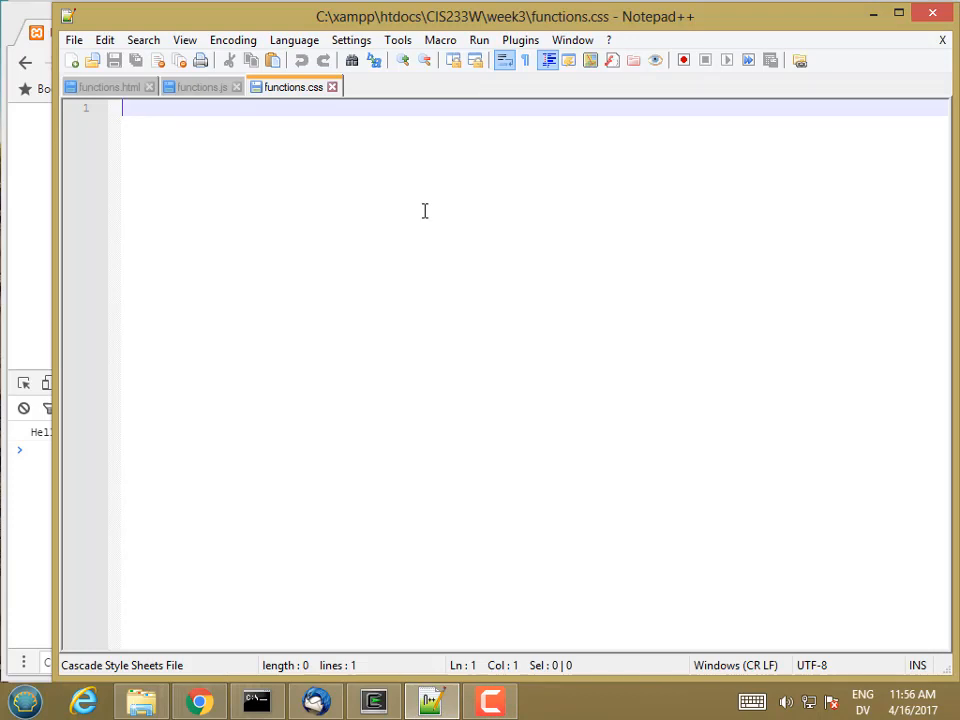
Define namedFunction(param1, param2, param3) in functions.js, logging param1, param2 and param3.
{"action": "left_click", "coordinate": [200, 87]}
{"action": "type", "text": "function nam"}
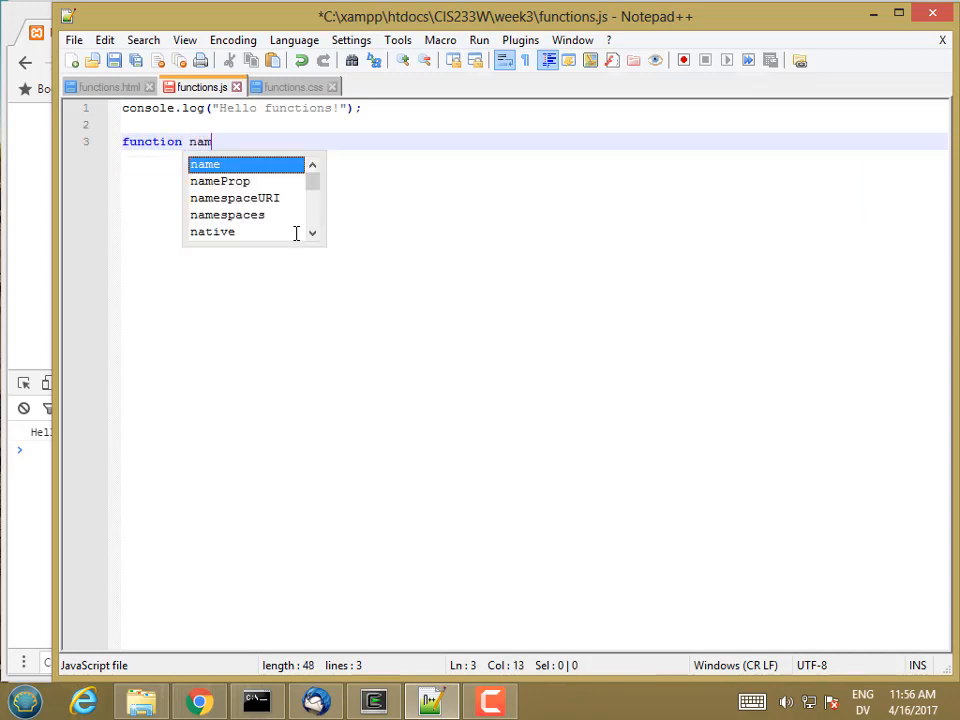
{"action": "type", "text": "edFun"}
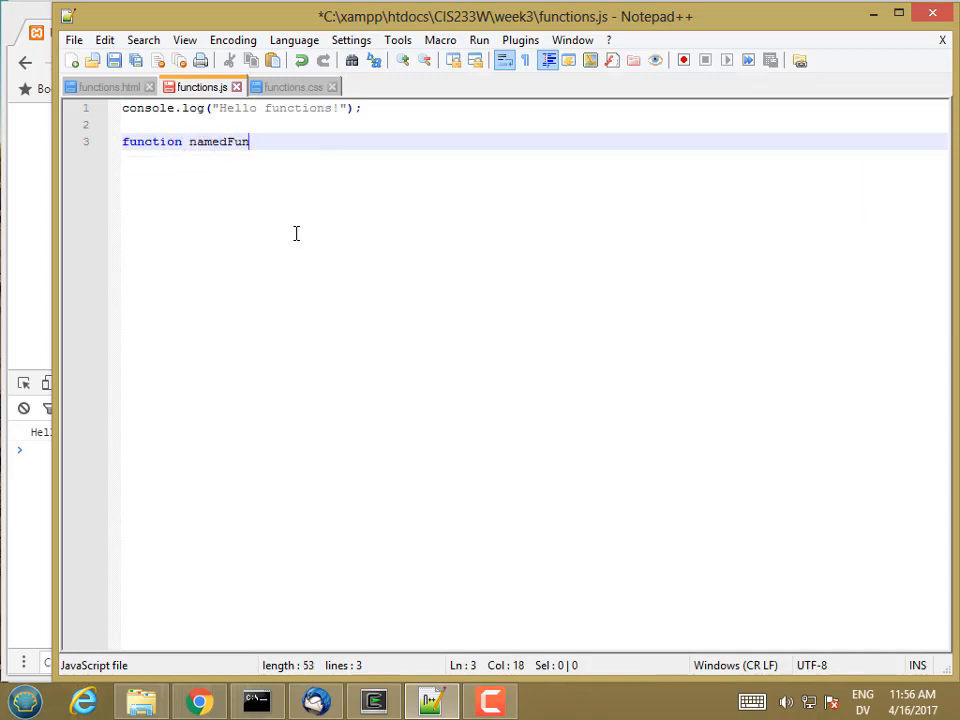
{"action": "type", "text": "ction"}
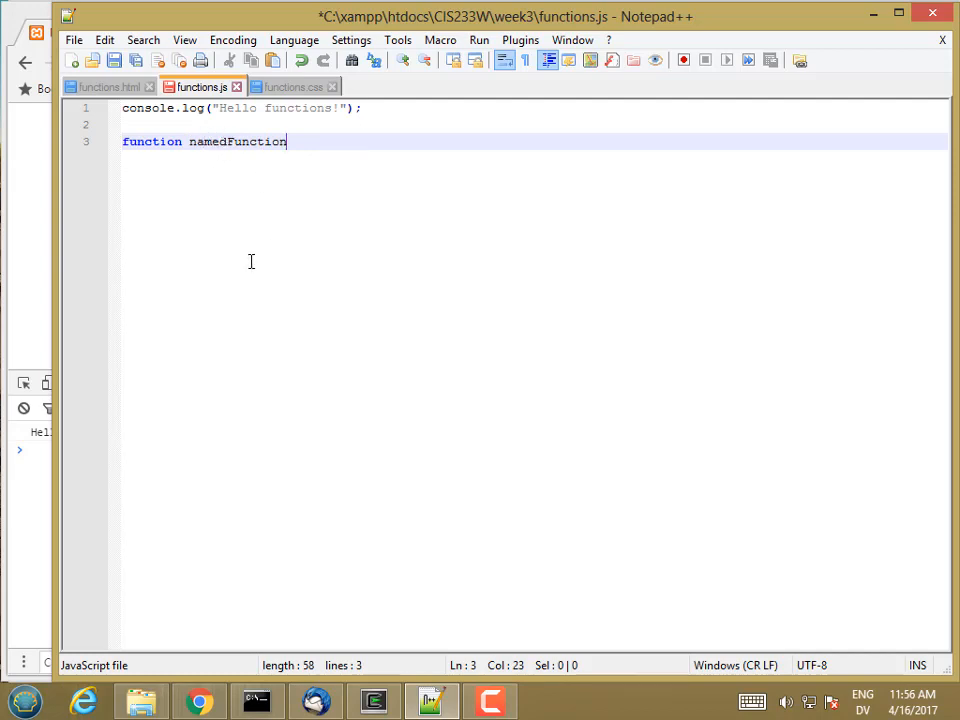
{"action": "type", "text": "("}
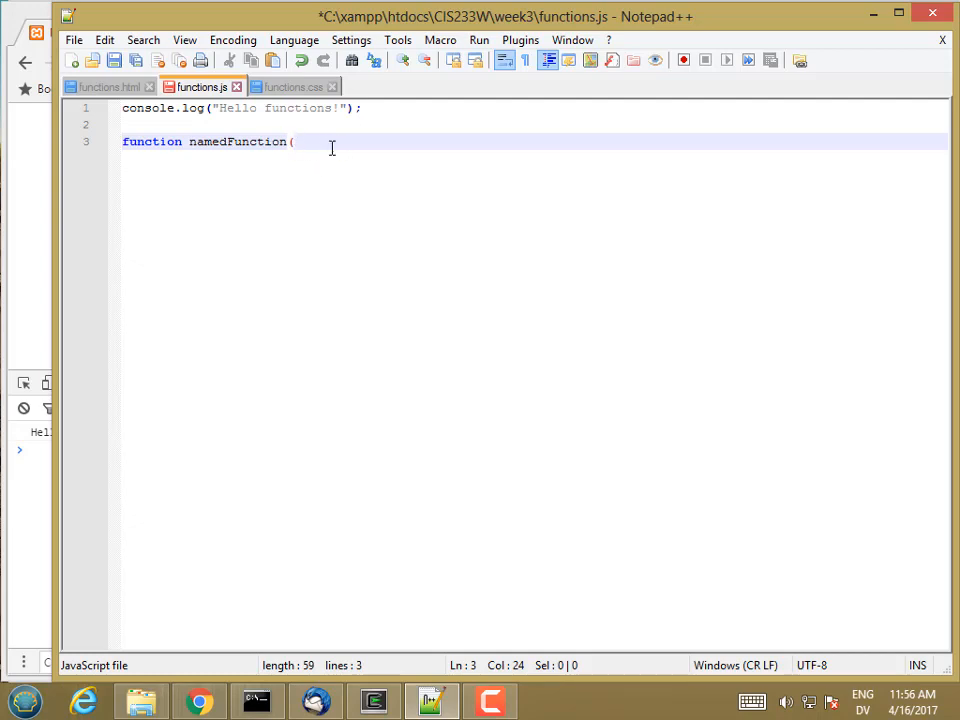
{"action": "type", "text": "param1, param2, p"}
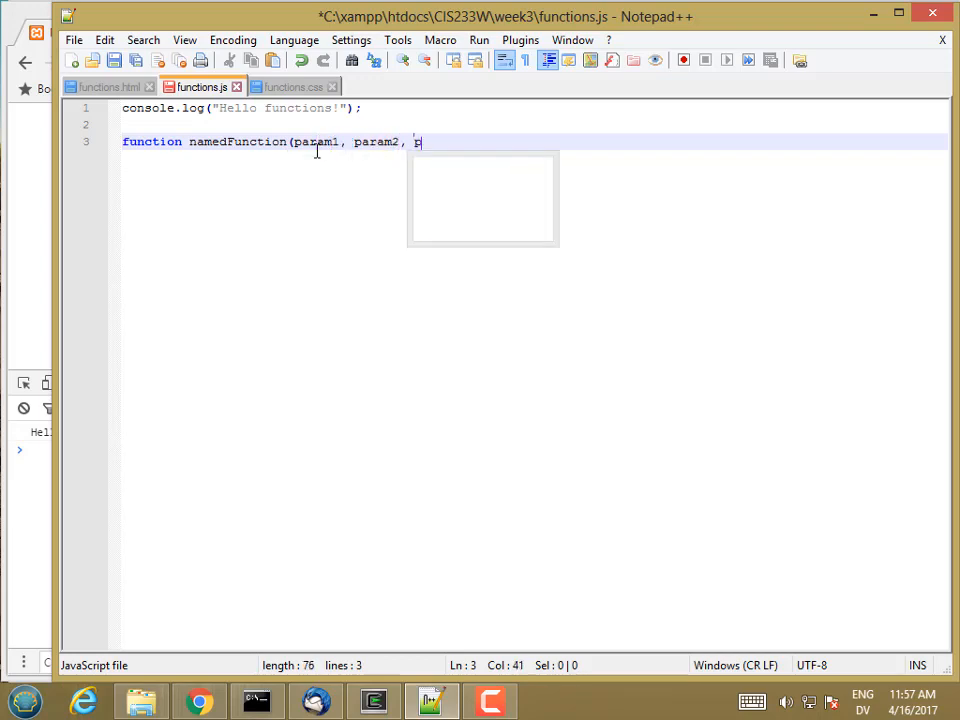
{"action": "type", "text": "aram3"}
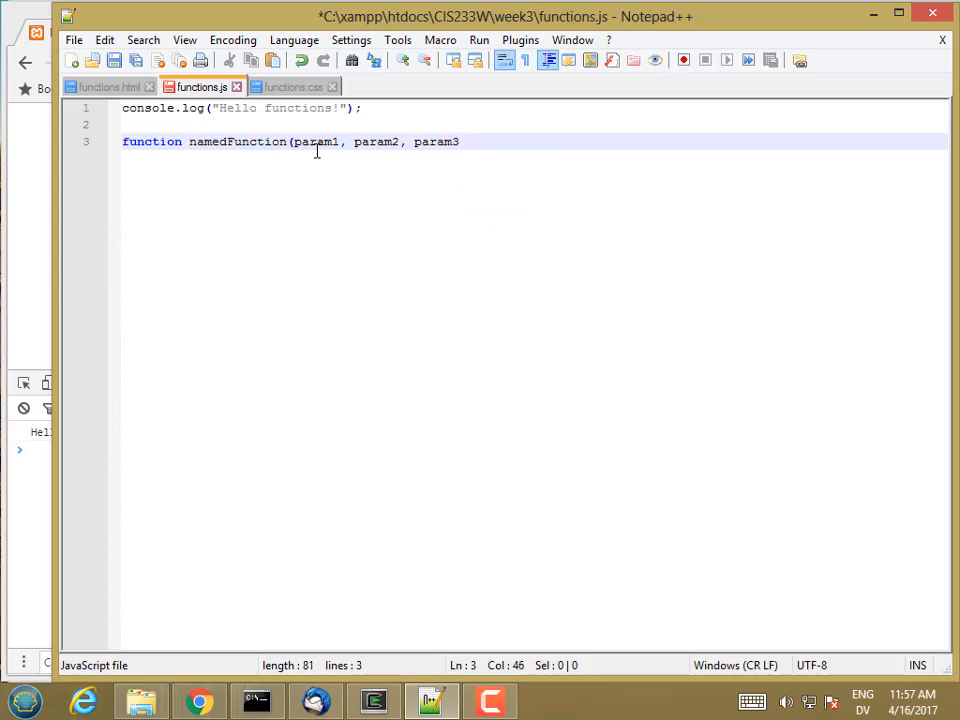
{"action": "type", "text": "{"}
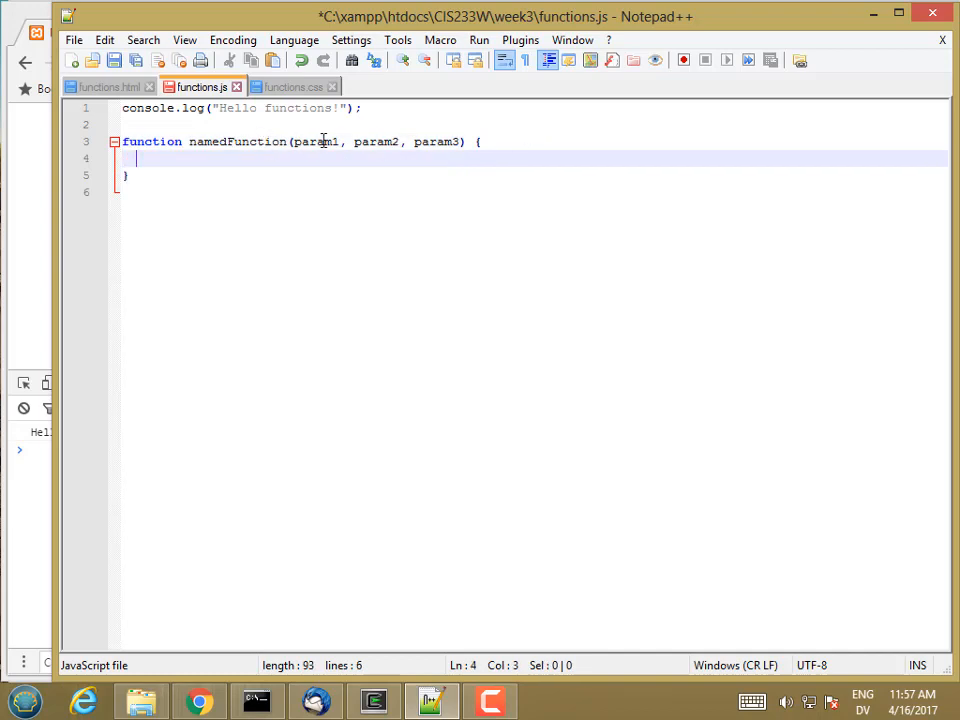
{"action": "type", "text": "co"}
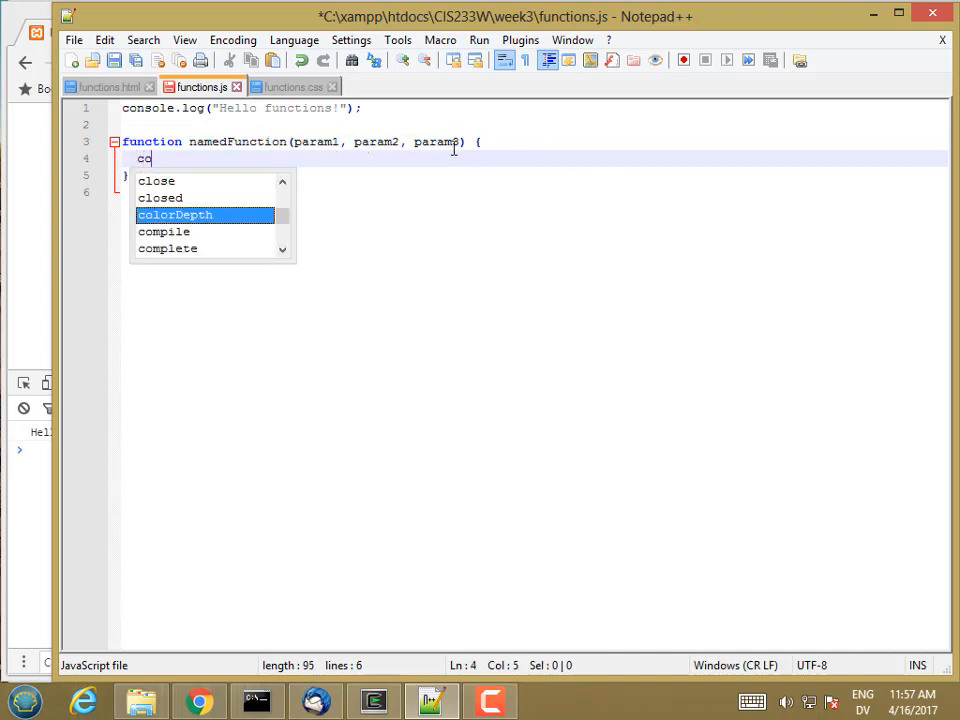
{"action": "type", "text": "nsole.log("}
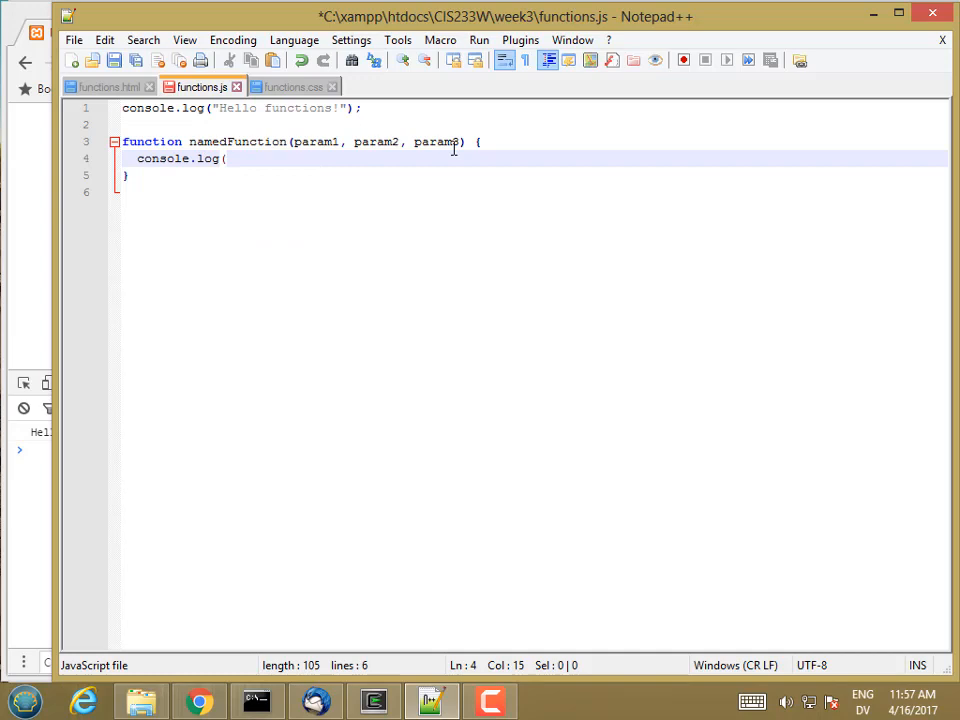
{"action": "type", "text": "param1, par"}
{"action": "left_click", "coordinate": [33, 449]}
{"action": "type", "text": "nam"}
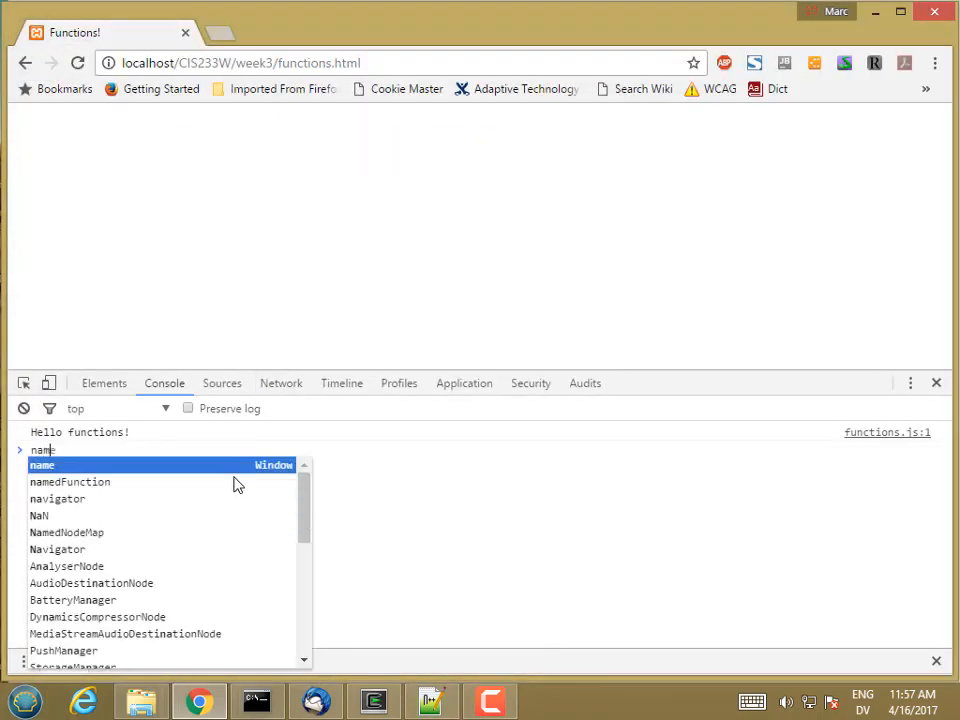
Show namedFunction's source in the console, then list its properties with console.dir(namedFunction).
{"action": "key", "text": "Enter"}
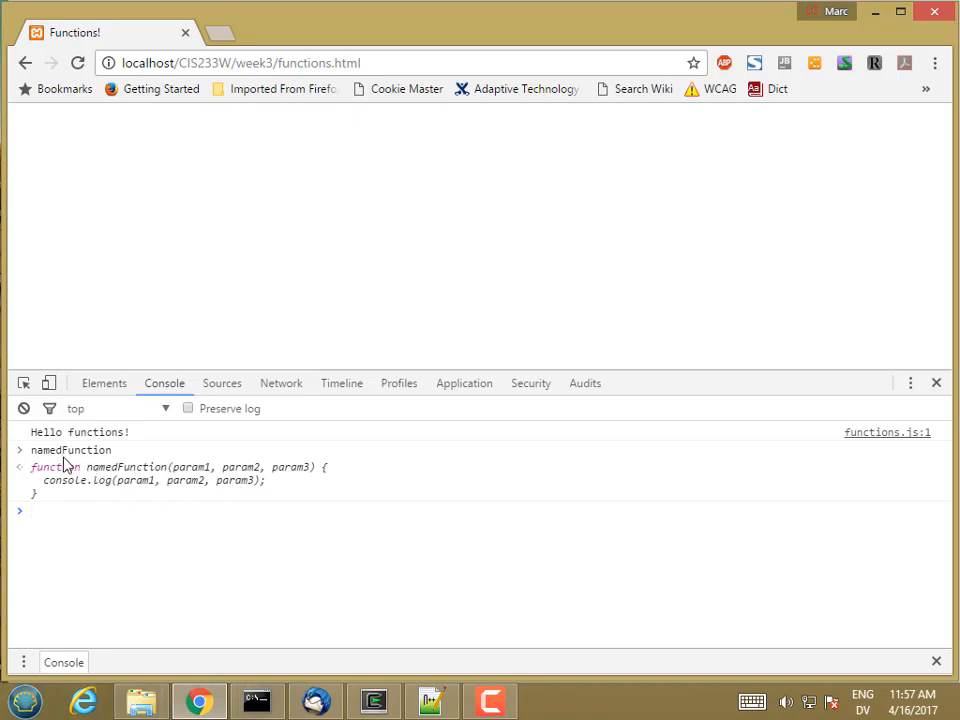
{"action": "mouse_move", "coordinate": [55, 467]}
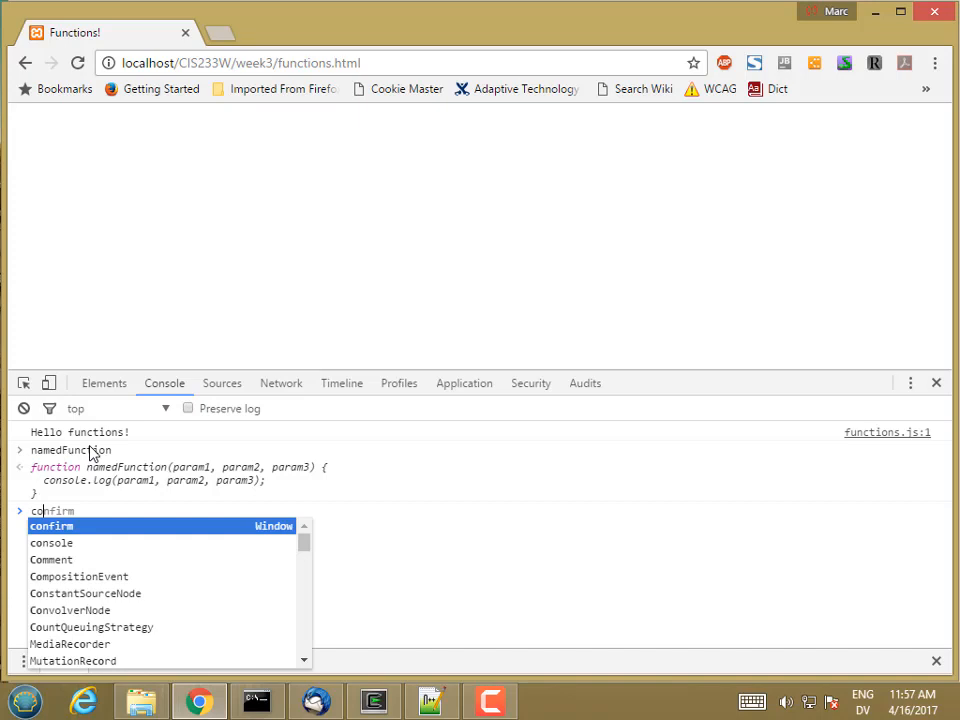
{"action": "type", "text": "console.dir(name"}
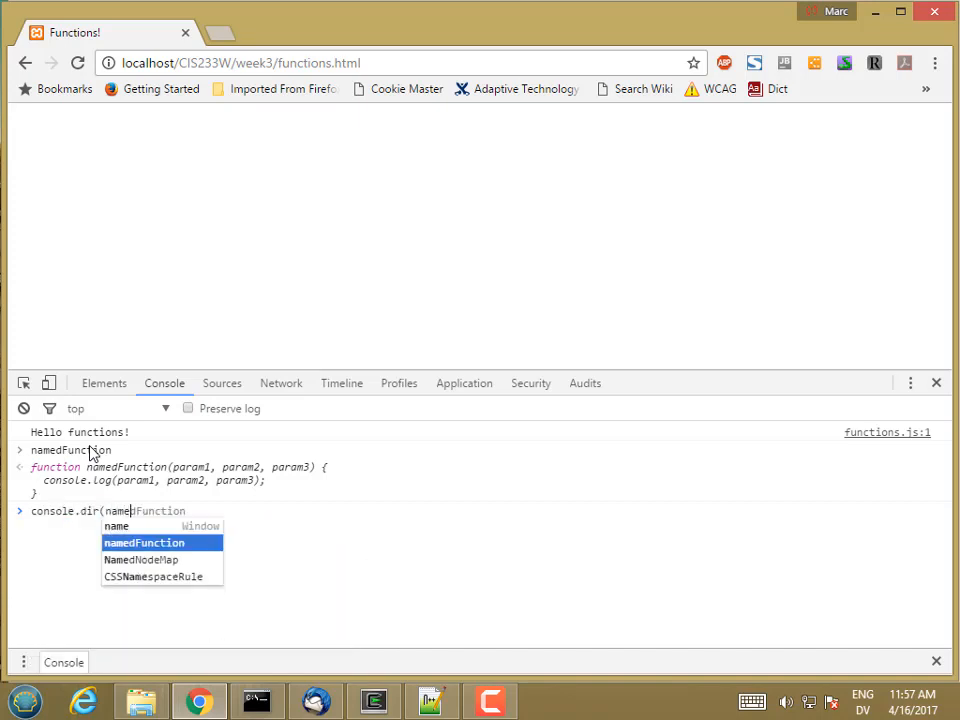
{"action": "key", "text": "Escape"}
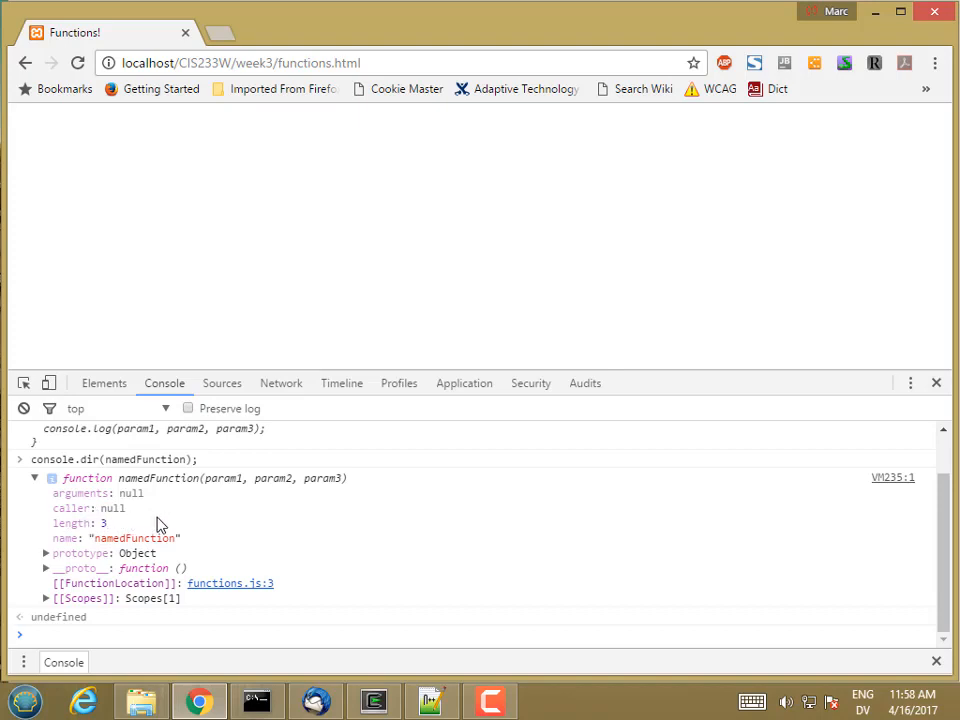
{"action": "mouse_move", "coordinate": [120, 530]}
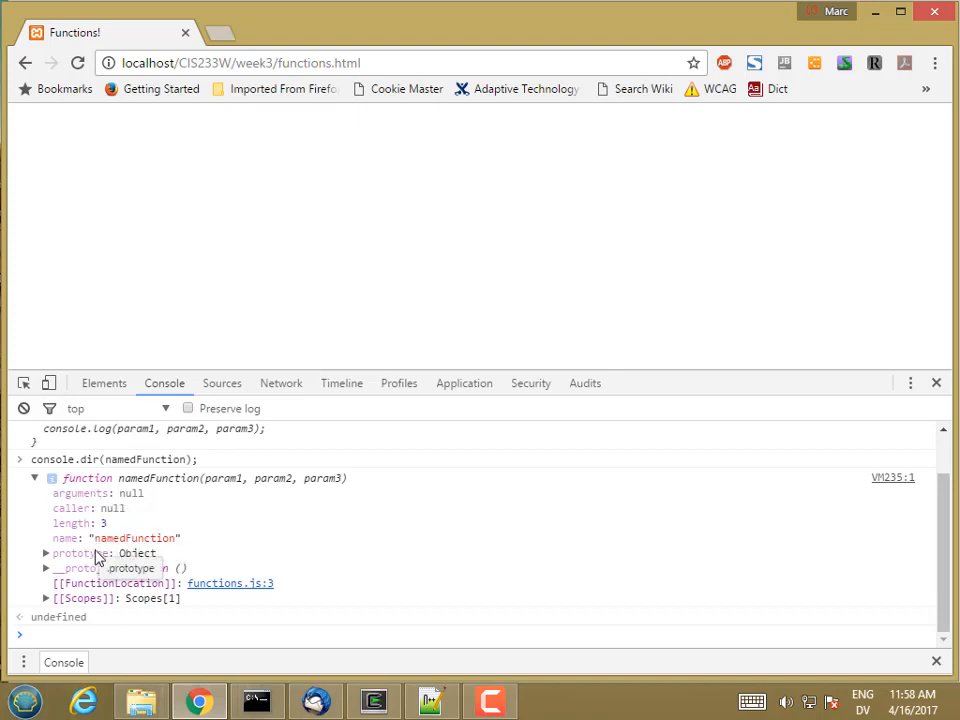
{"action": "mouse_move", "coordinate": [110, 568]}
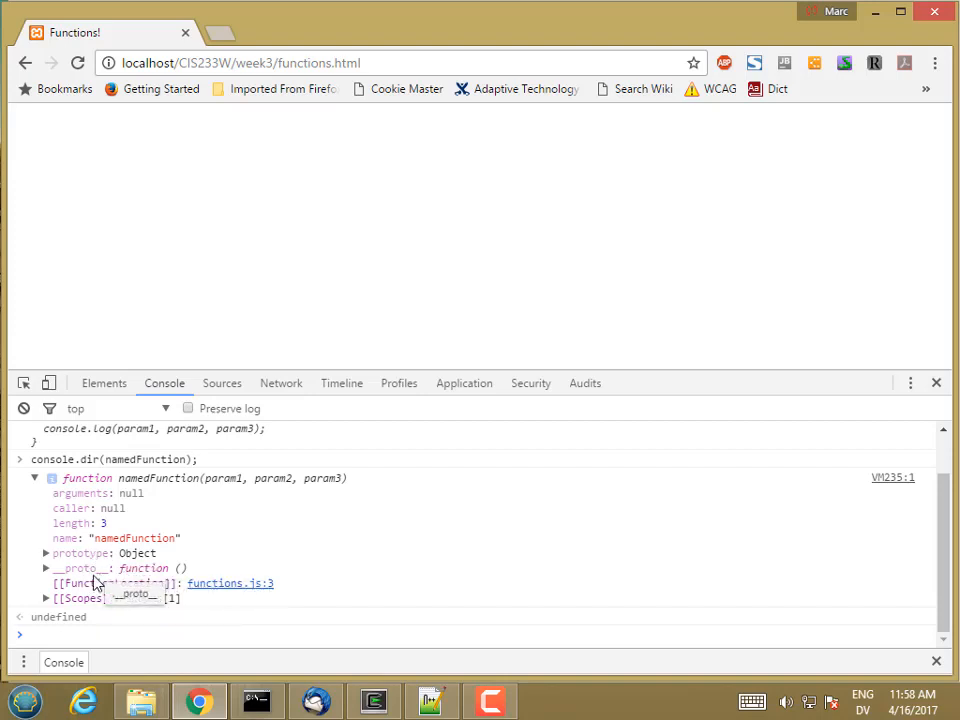
{"action": "mouse_move", "coordinate": [147, 547]}
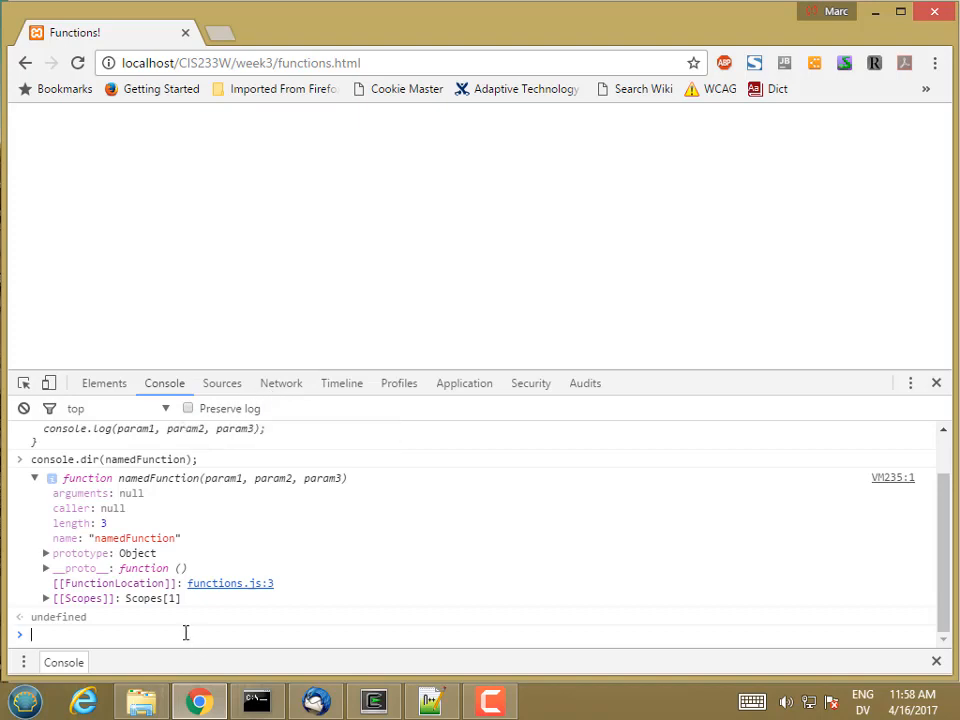
Call namedFunction(1, 2, 3) and namedFunction() in the console to compare logged values.
{"action": "type", "text": "namedFunction(1, 2,"}
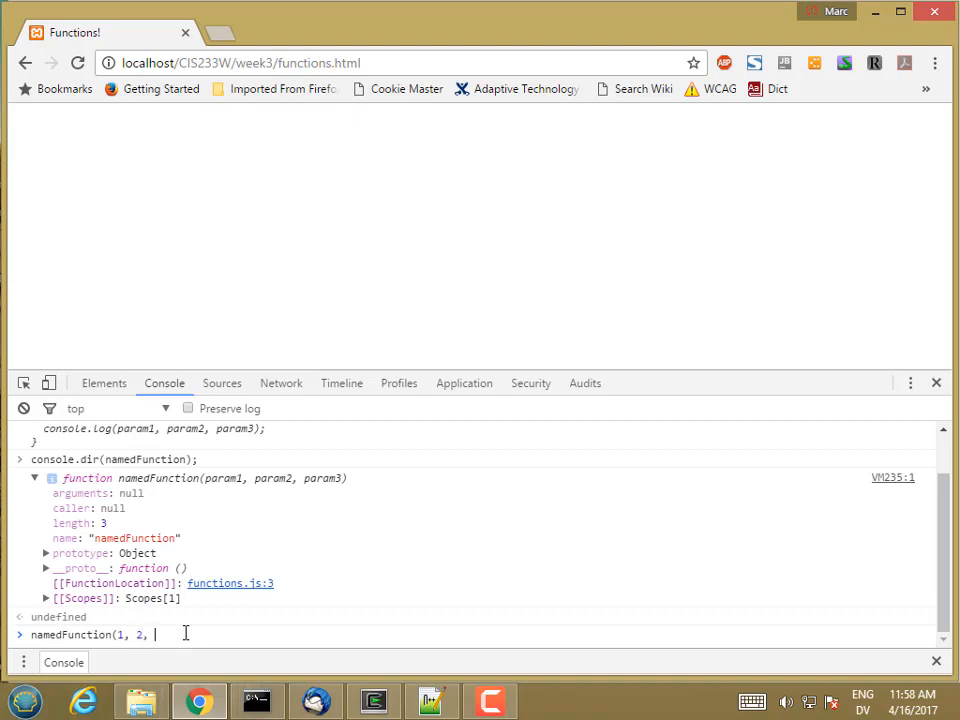
{"action": "type", "text": "3)"}
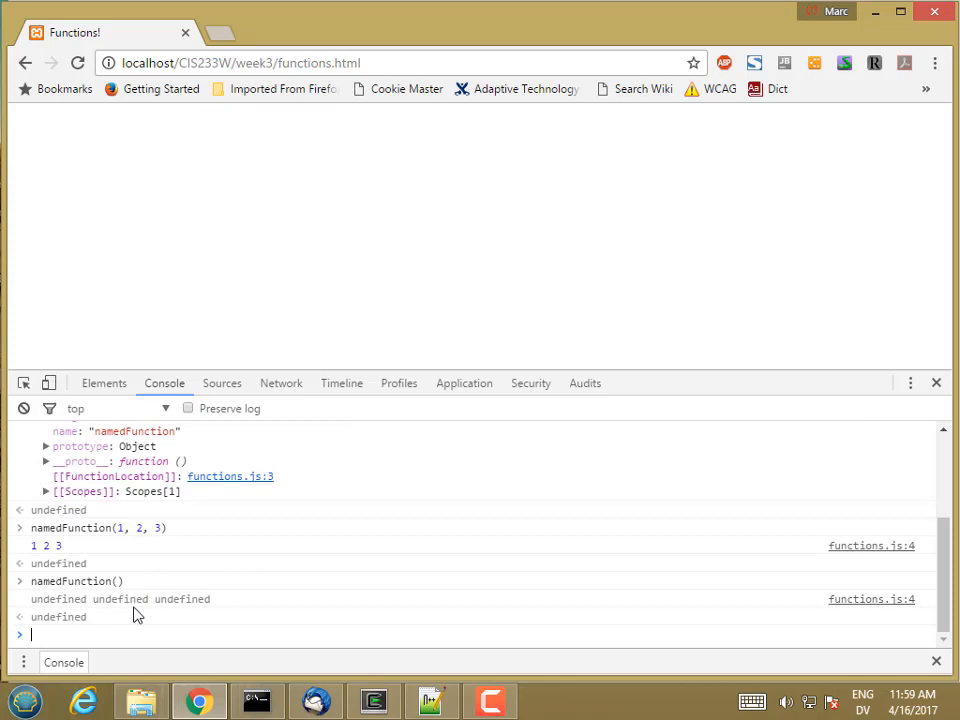
{"action": "mouse_move", "coordinate": [155, 610]}
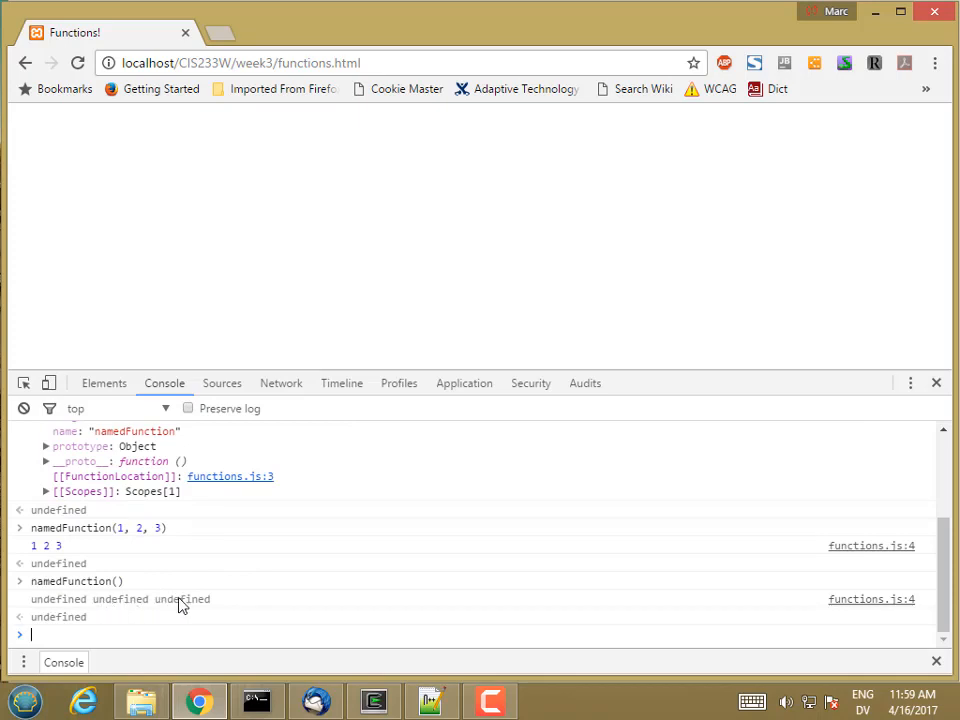
{"action": "mouse_move", "coordinate": [435, 638]}
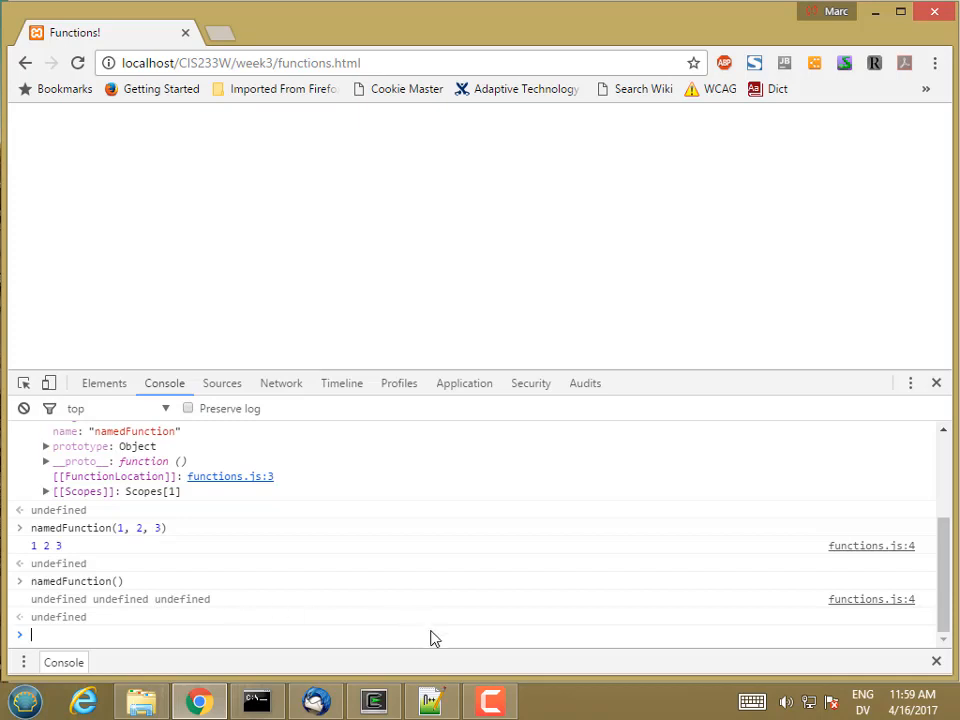
{"action": "left_click", "coordinate": [432, 700]}
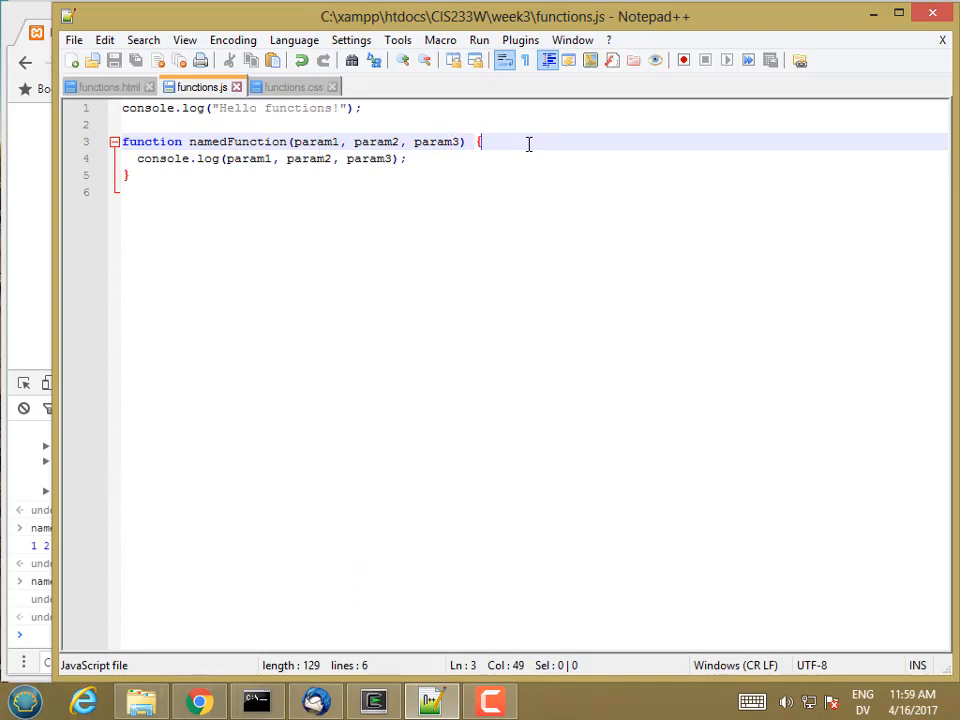
Add param1 = param1 || "some default for param1"; inside namedFunction.
{"action": "key", "text": "enter"}
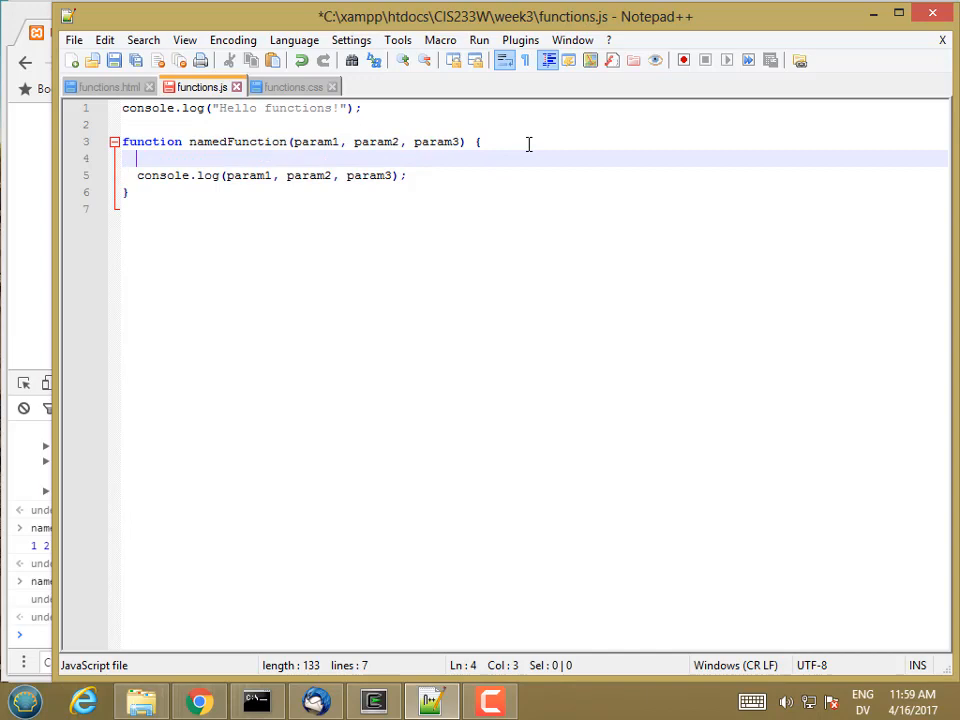
{"action": "type", "text": "param1 = p"}
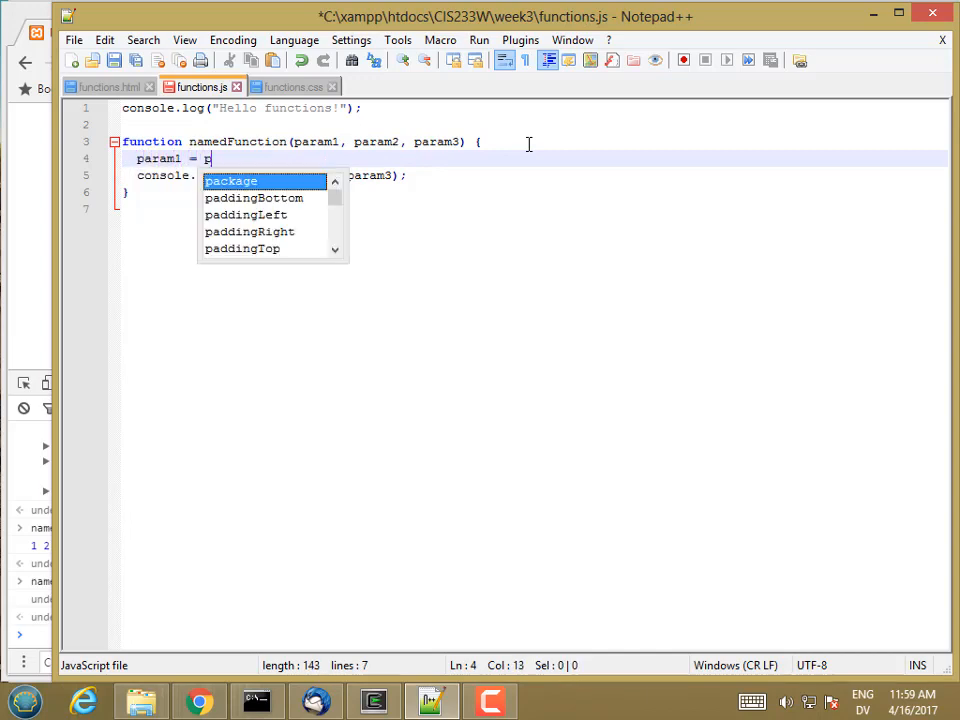
{"action": "type", "text": "aram1 ||"}
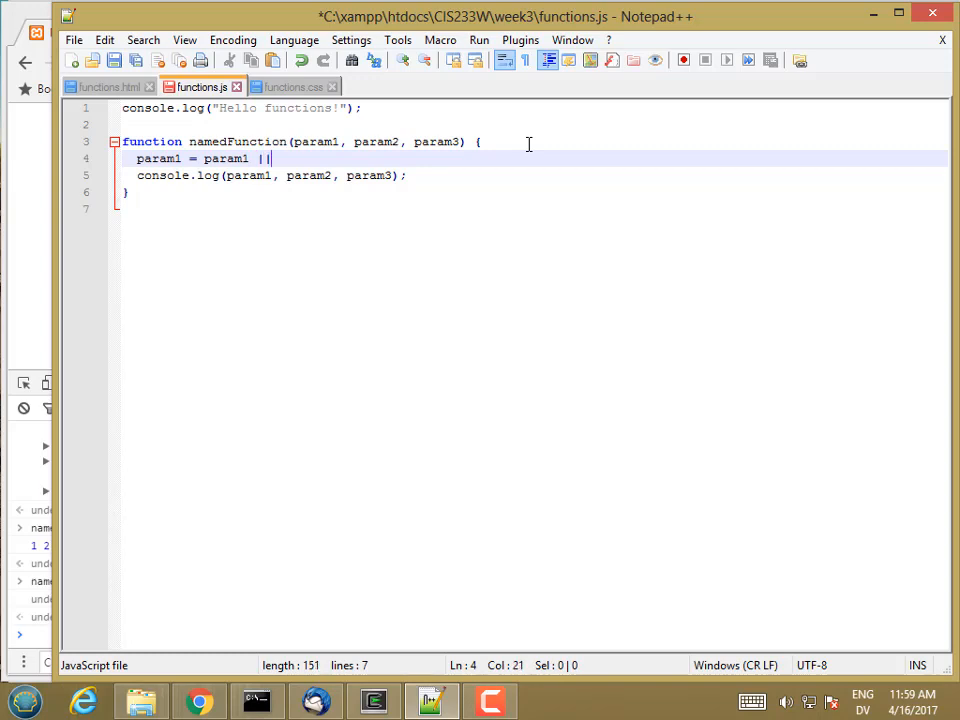
{"action": "type", "text": "\"some default for param1\";"}
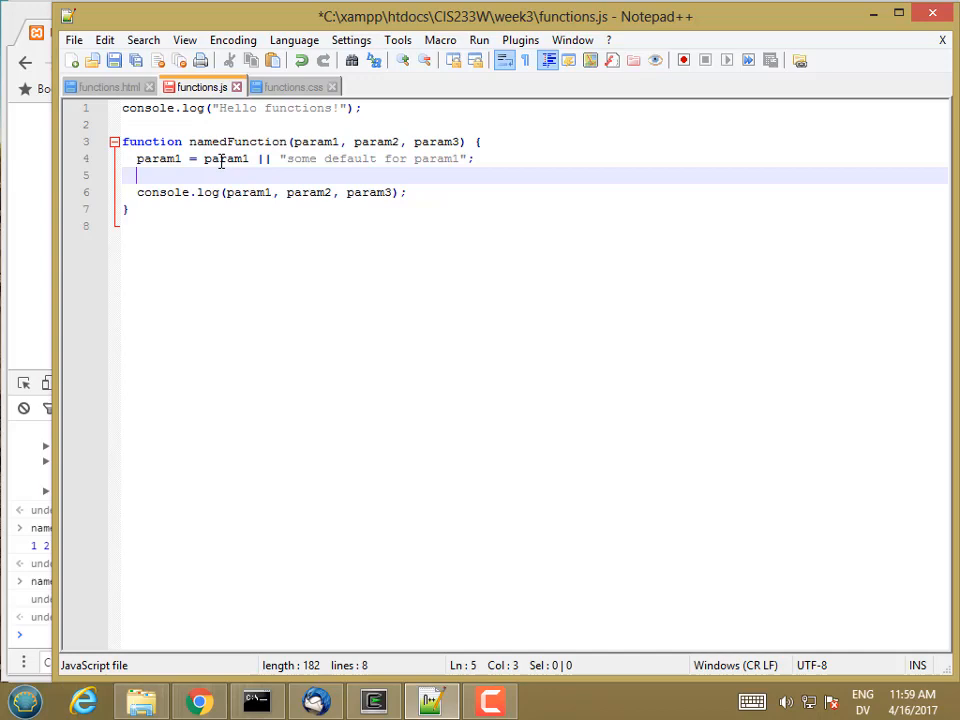
{"action": "double_click", "coordinate": [225, 158]}
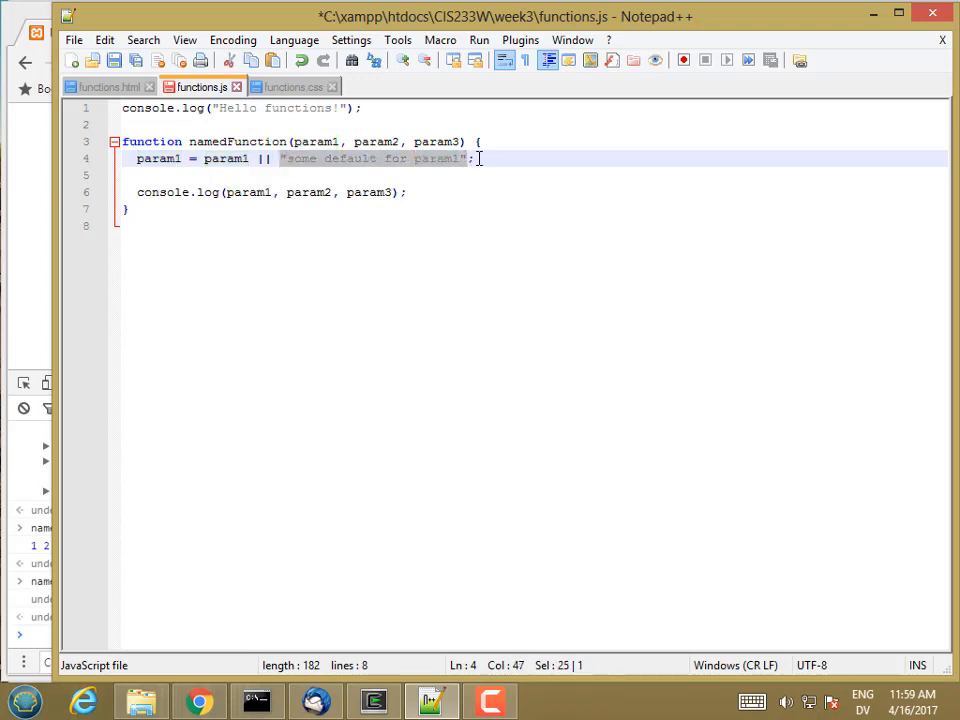
Add matching defaults for param2 and param3, with param3 defaulting to "a final default".
{"action": "type", "text": "pa"}
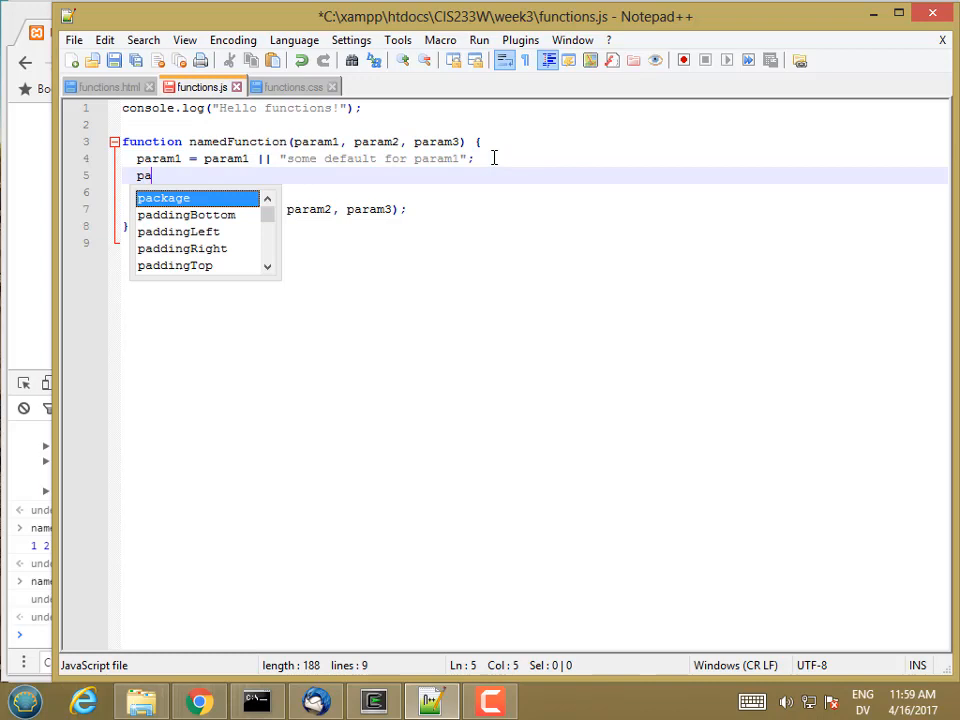
{"action": "type", "text": "param2 = pa"}
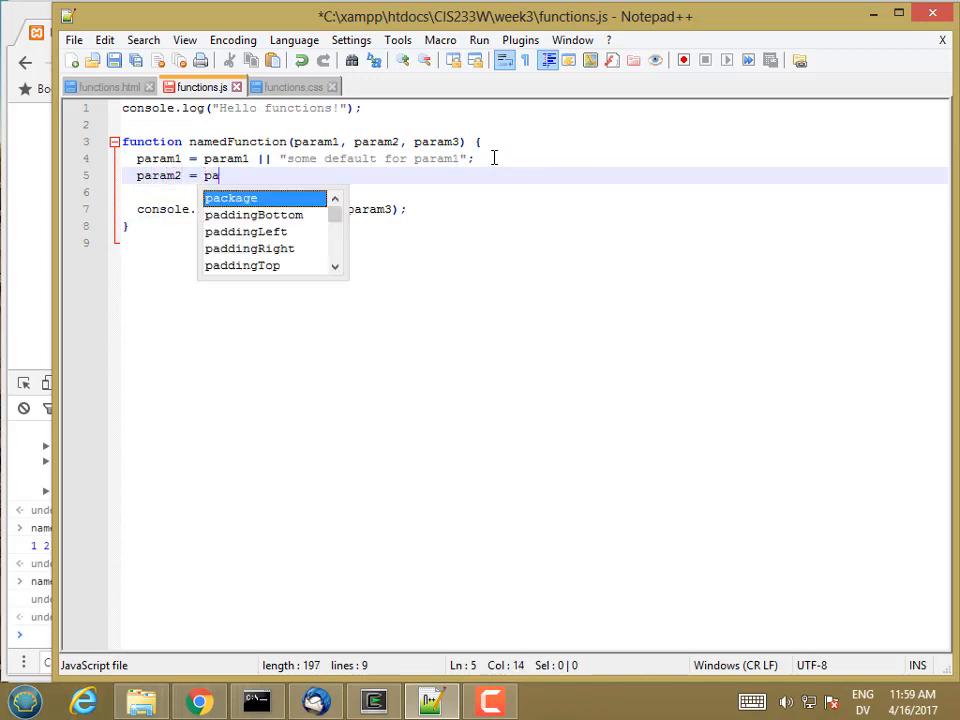
{"action": "type", "text": "ram2 || \"a default for param2"}
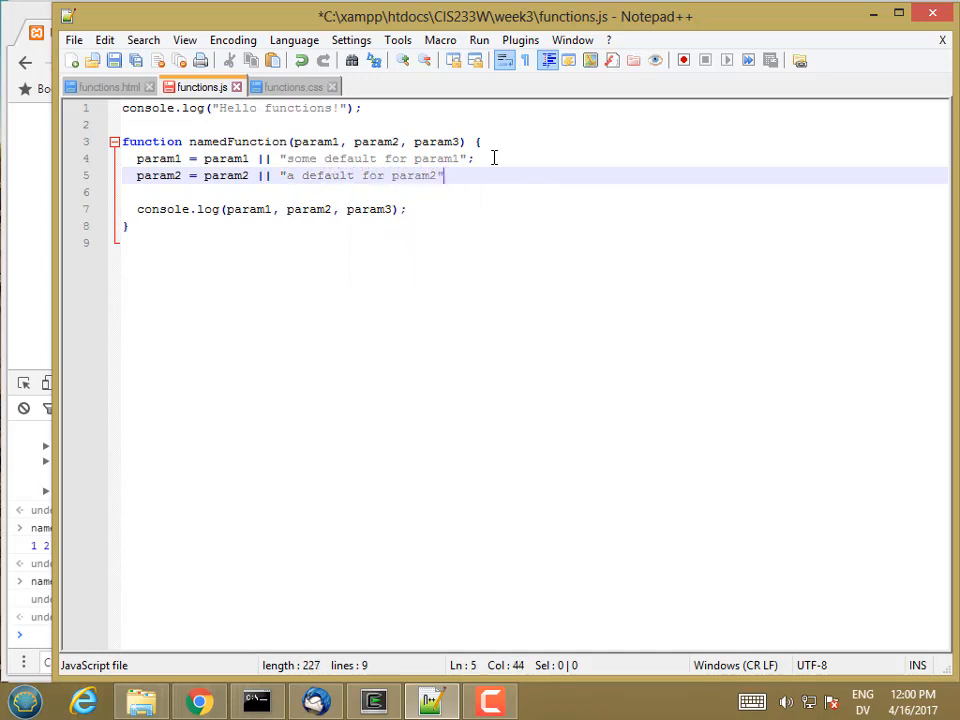
{"action": "type", "text": "param3 = param3"}
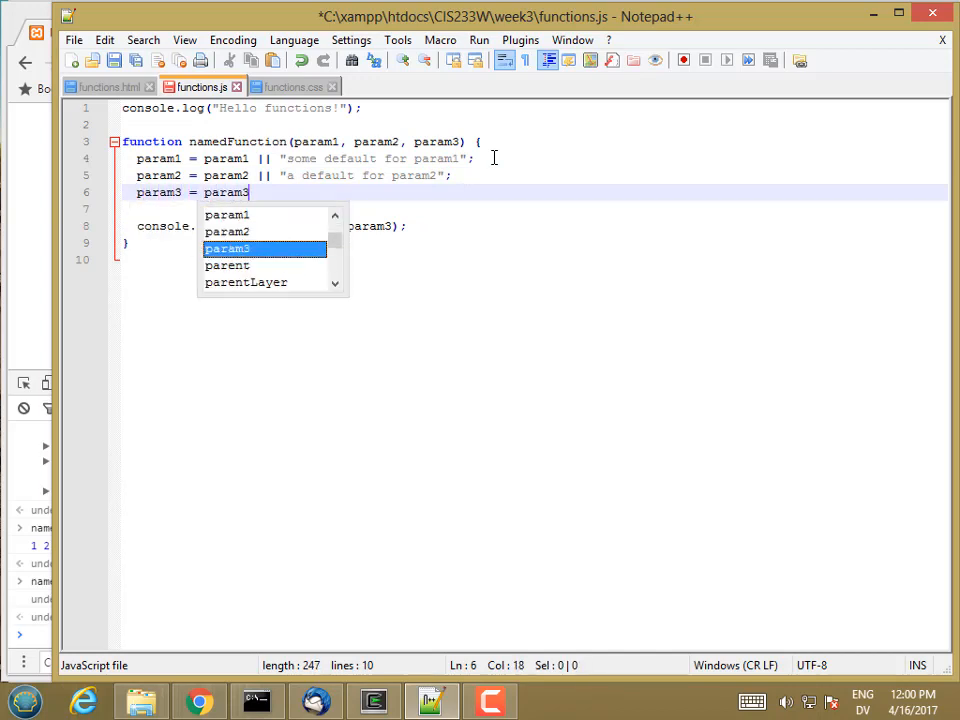
{"action": "type", "text": "|| \"a"}
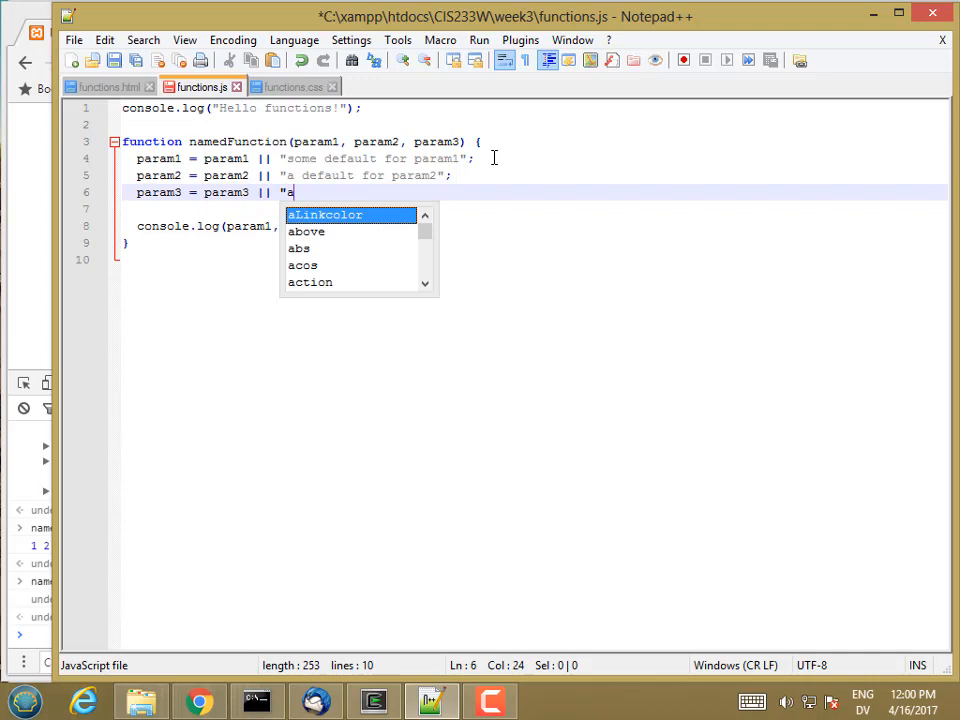
{"action": "type", "text": "final de"}
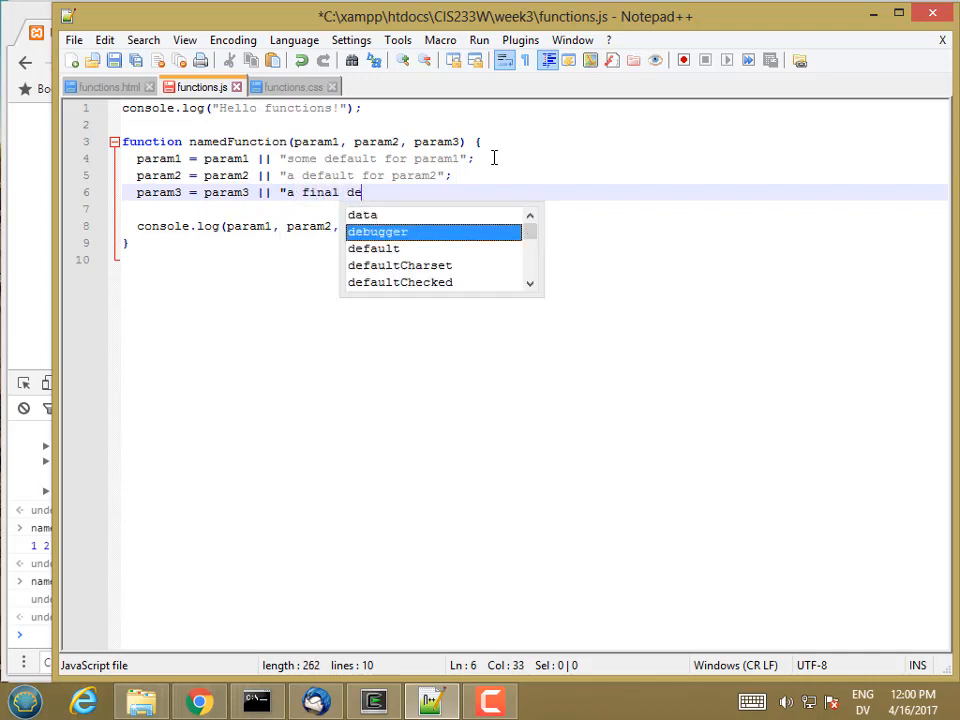
{"action": "type", "text": "fault\";"}
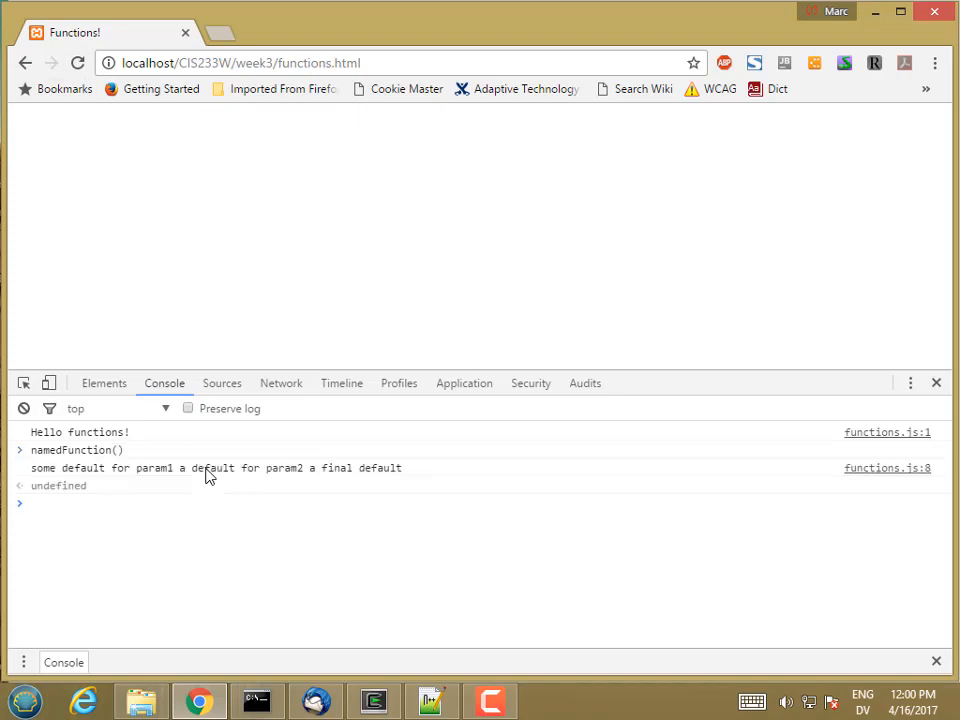
{"action": "mouse_move", "coordinate": [113, 457]}
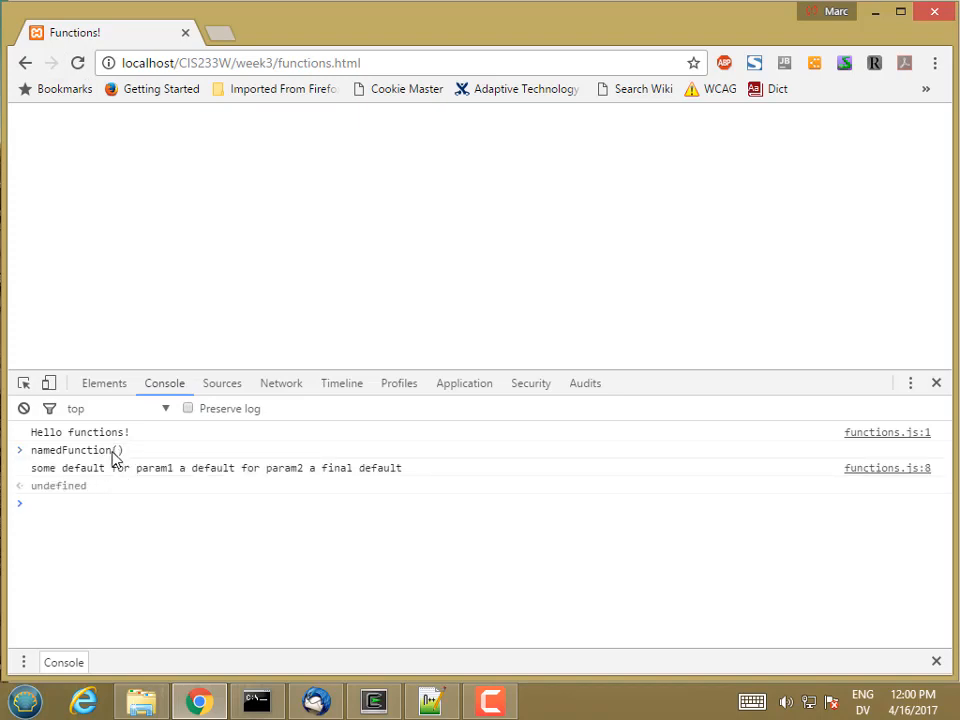
Check the logged defaults, then call namedFunction(1, 2, 3, ...) in the console.
{"action": "double_click", "coordinate": [66, 468]}
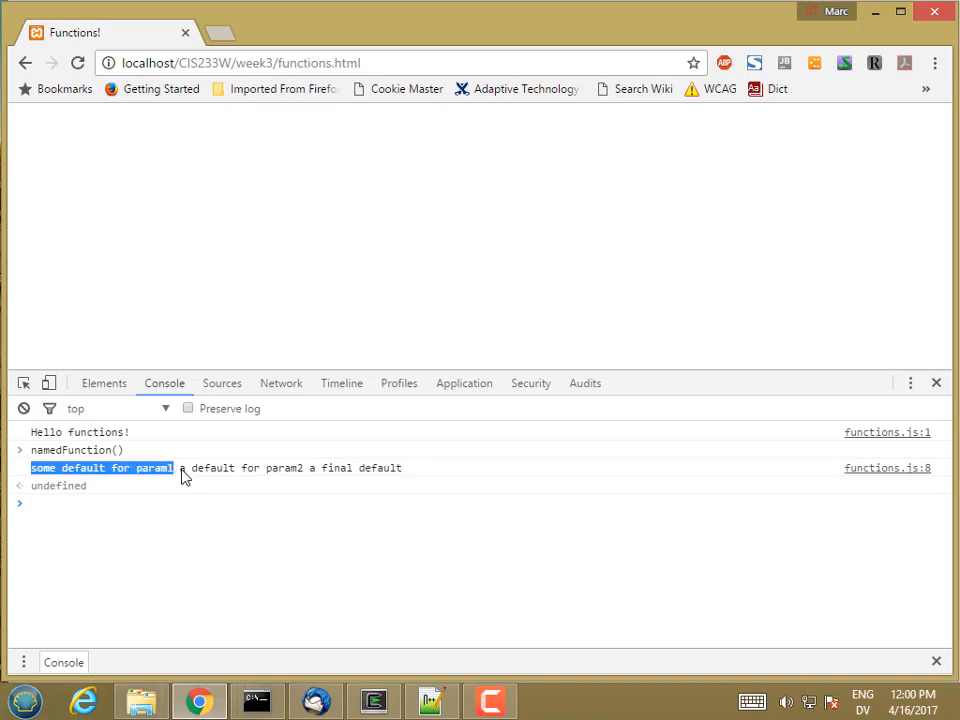
{"action": "left_click_drag", "start_coordinate": [179, 467], "coordinate": [303, 467]}
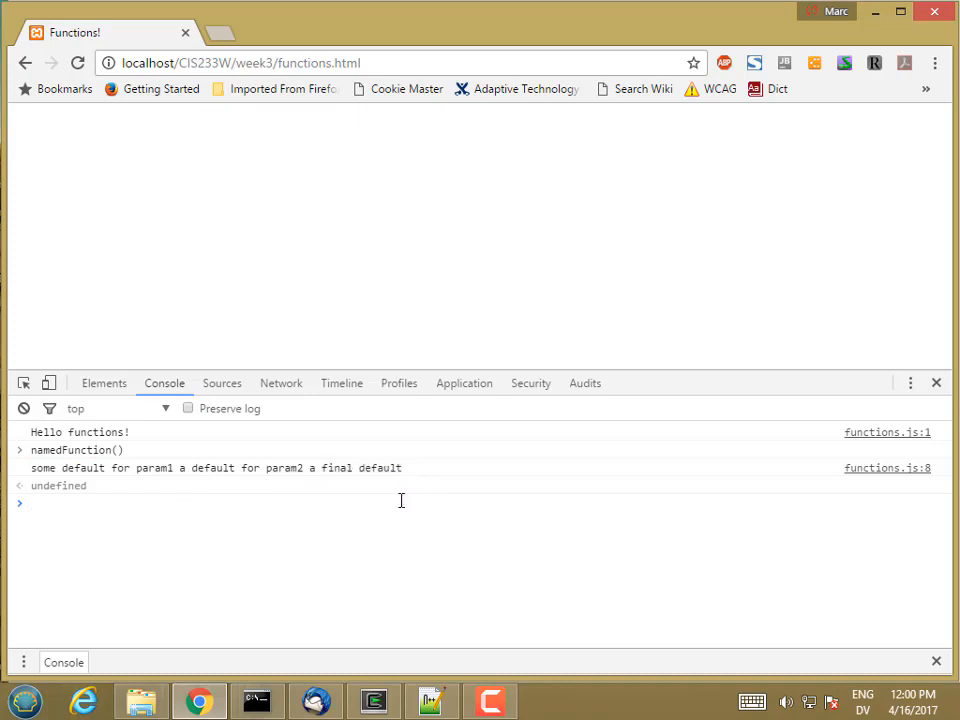
{"action": "mouse_move", "coordinate": [395, 598]}
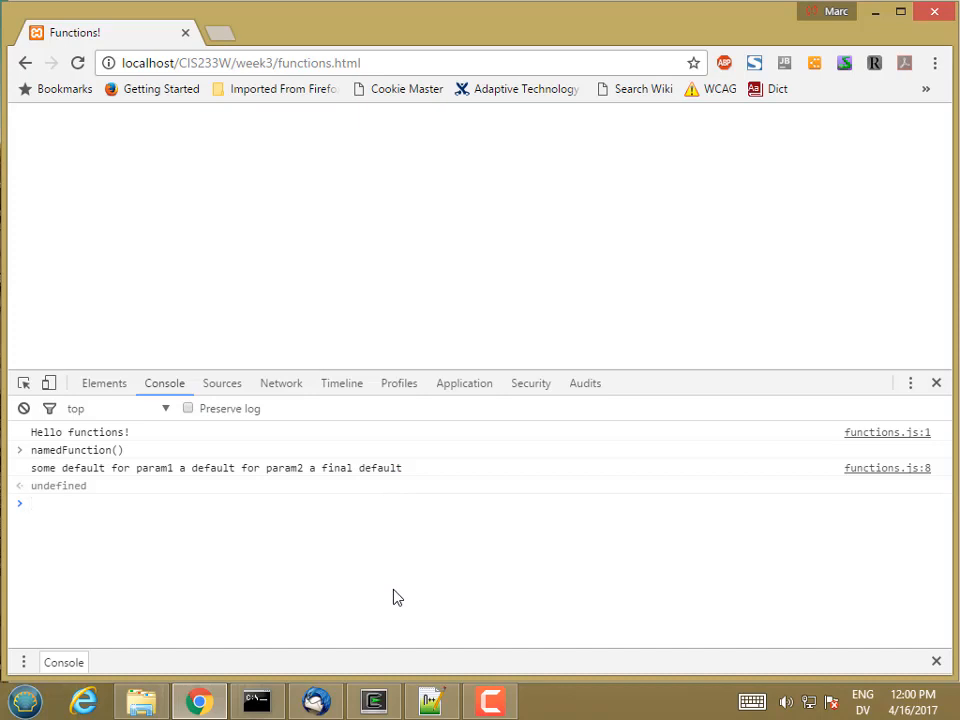
{"action": "type", "text": "namedFunction"}
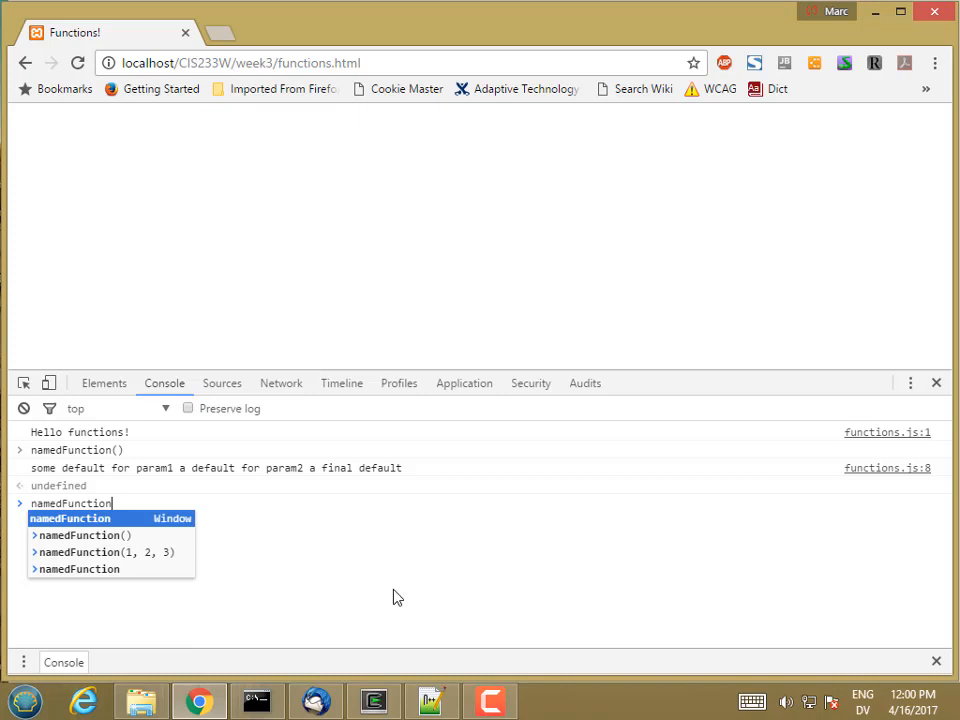
{"action": "type", "text": "(1,"}
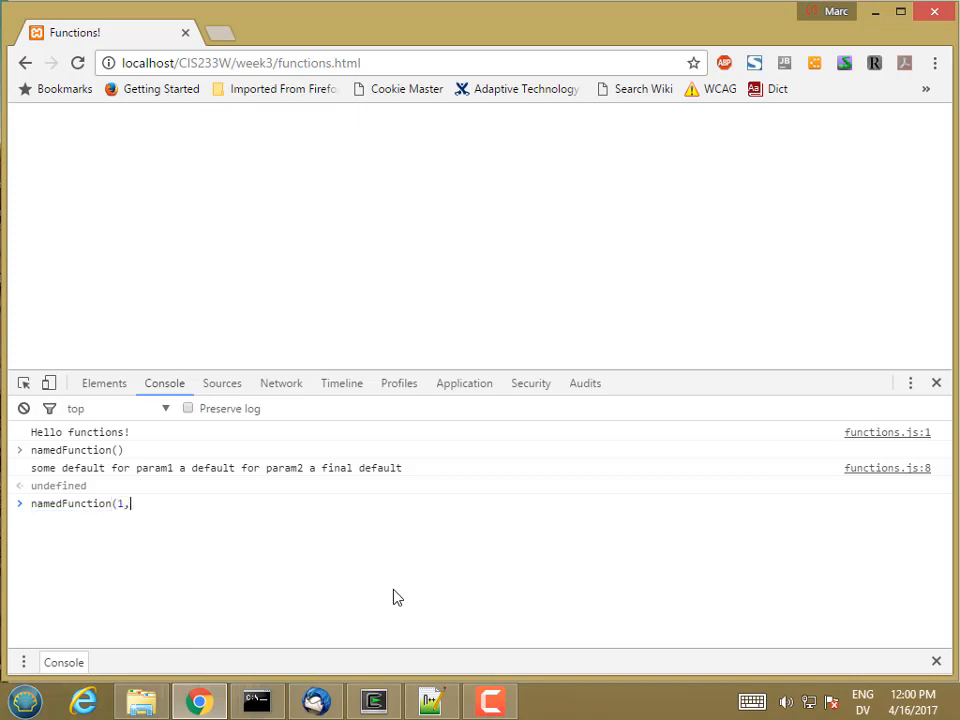
{"action": "type", "text": "2, 3,"}
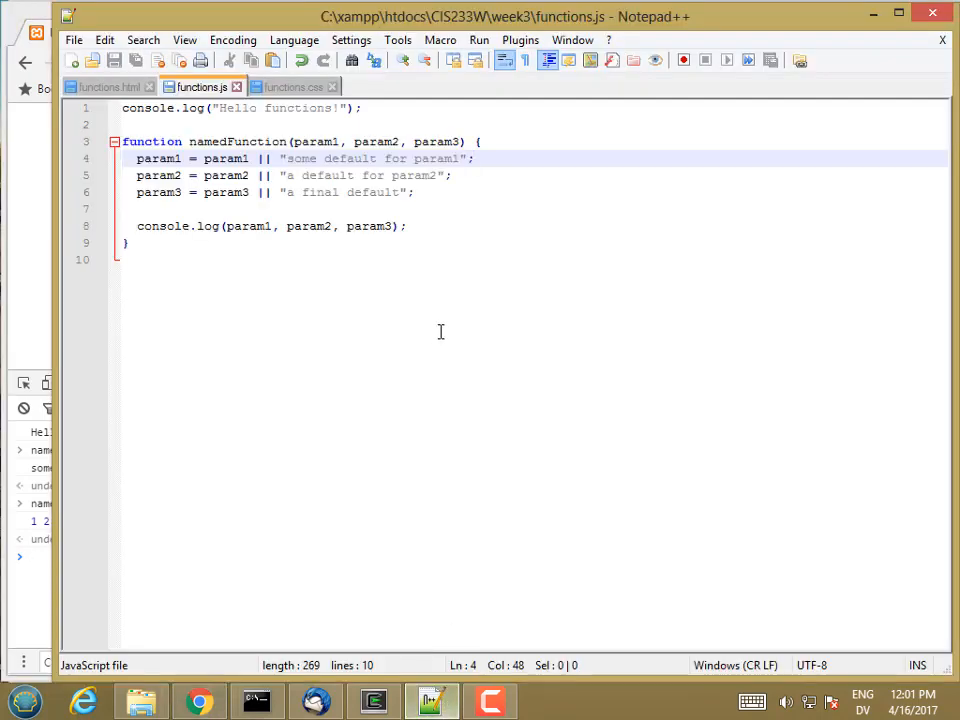
Add an empty makeArray() function below namedFunction and begin console.log(arguments) inside it.
{"action": "type", "text": "function mak"}
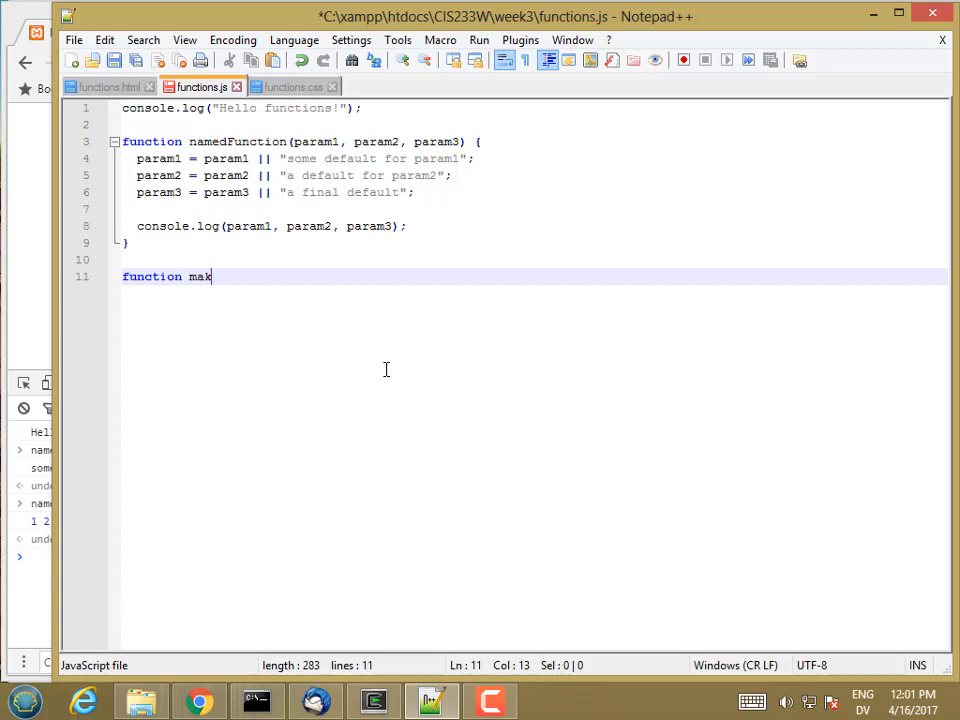
{"action": "type", "text": "eA"}
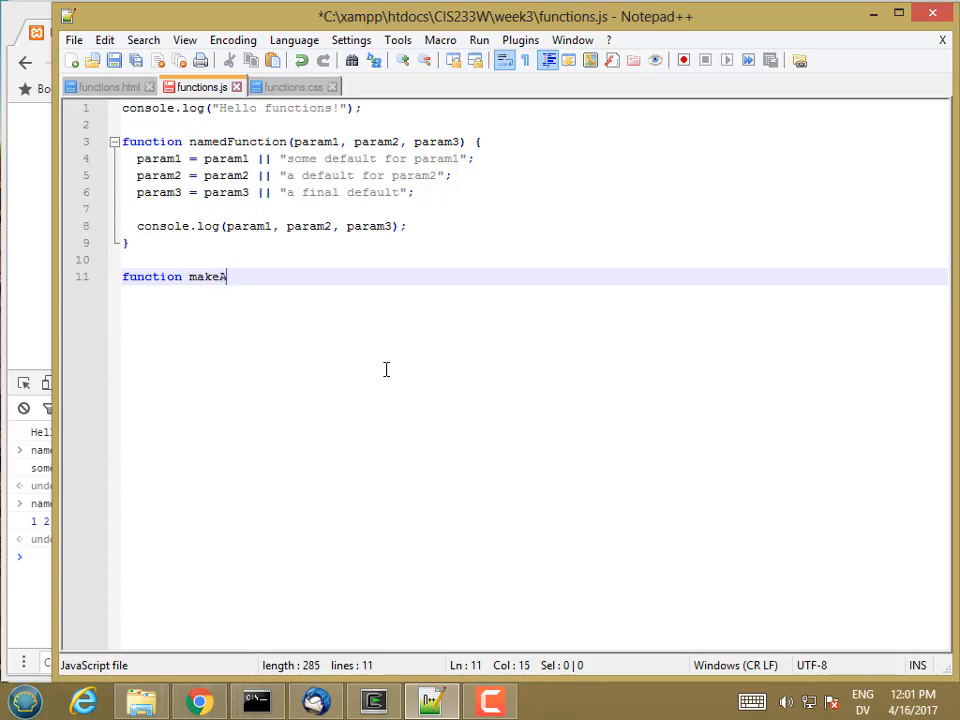
{"action": "type", "text": "rray"}
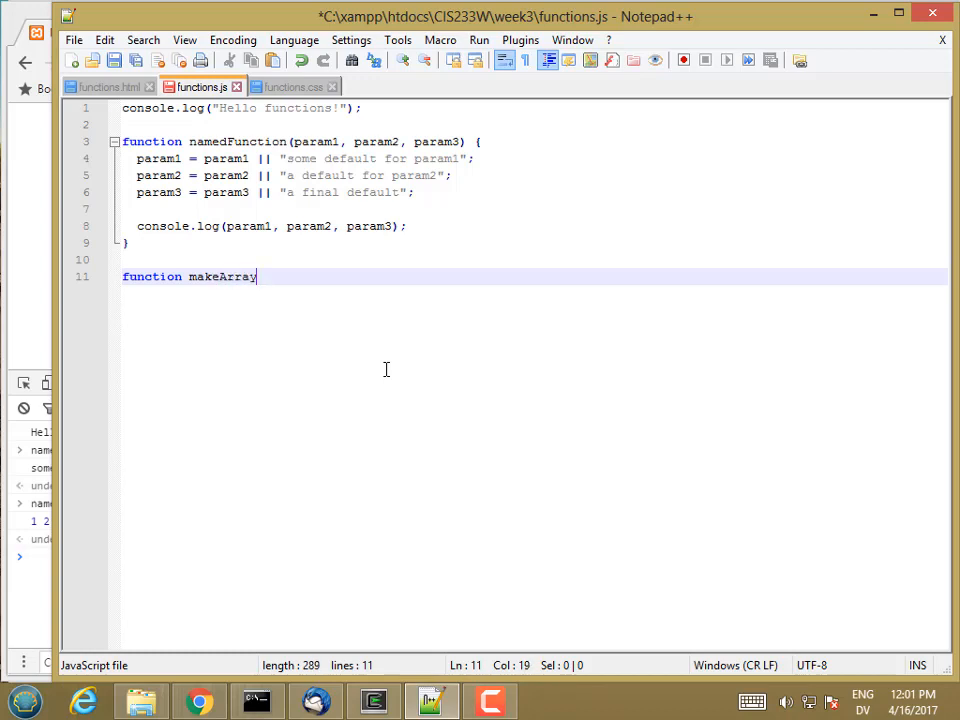
{"action": "type", "text": "("}
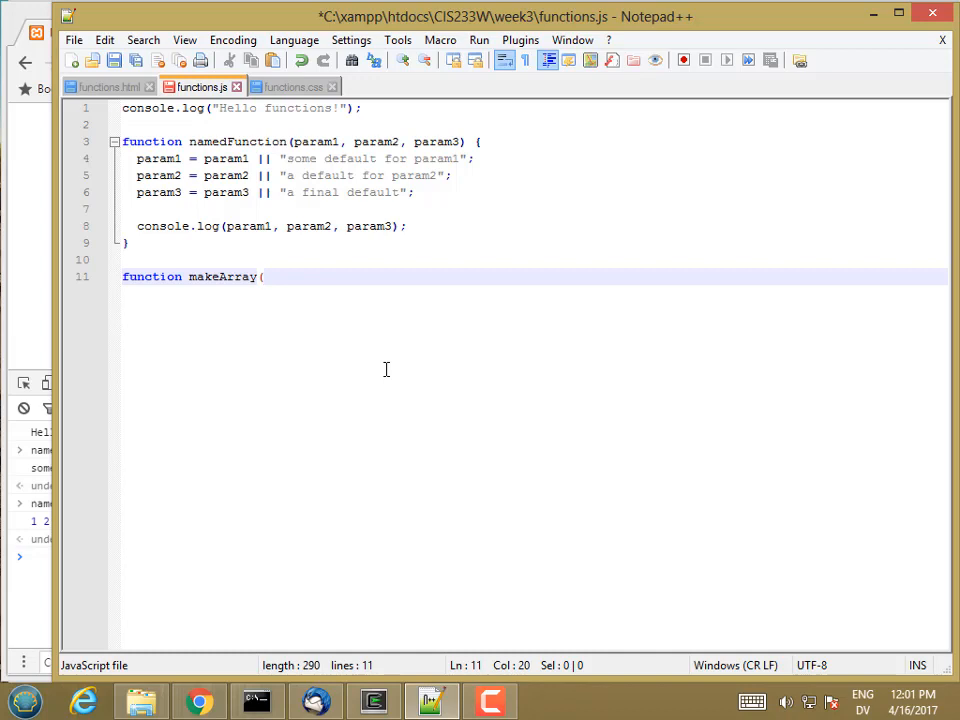
{"action": "type", "text": ") {"}
{"action": "type", "text": "}"}
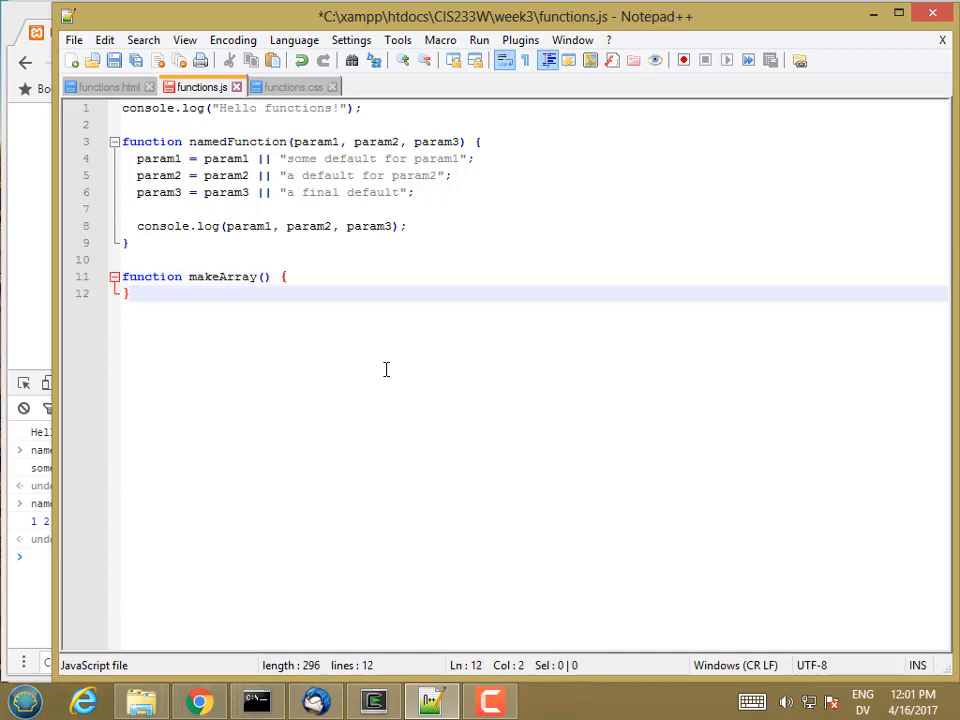
{"action": "left_click", "coordinate": [325, 277]}
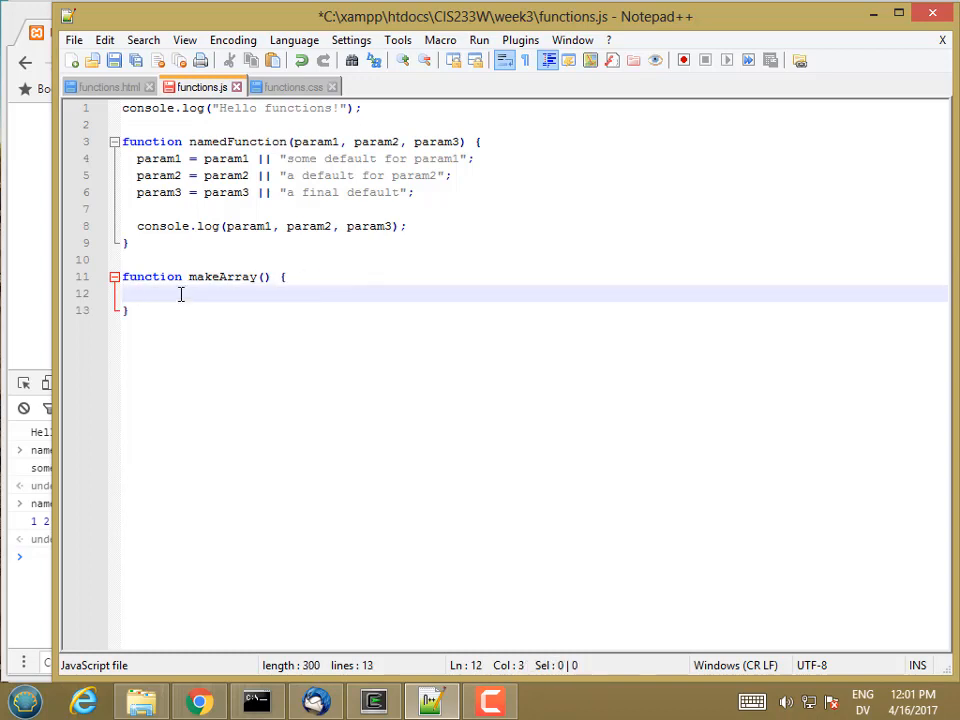
{"action": "mouse_move", "coordinate": [219, 292]}
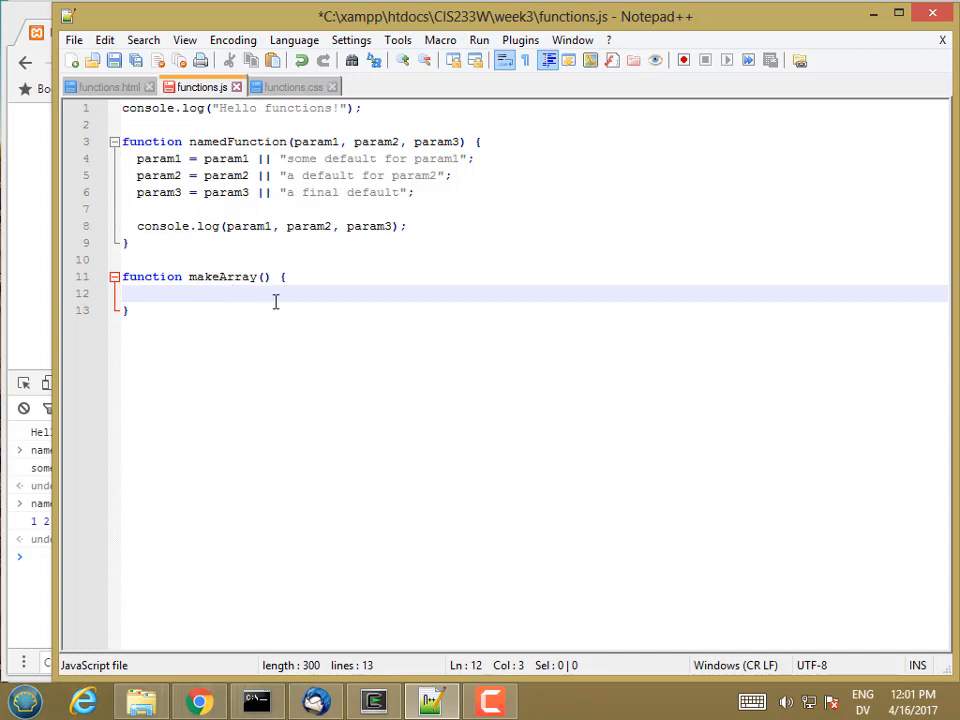
{"action": "type", "text": "console."}
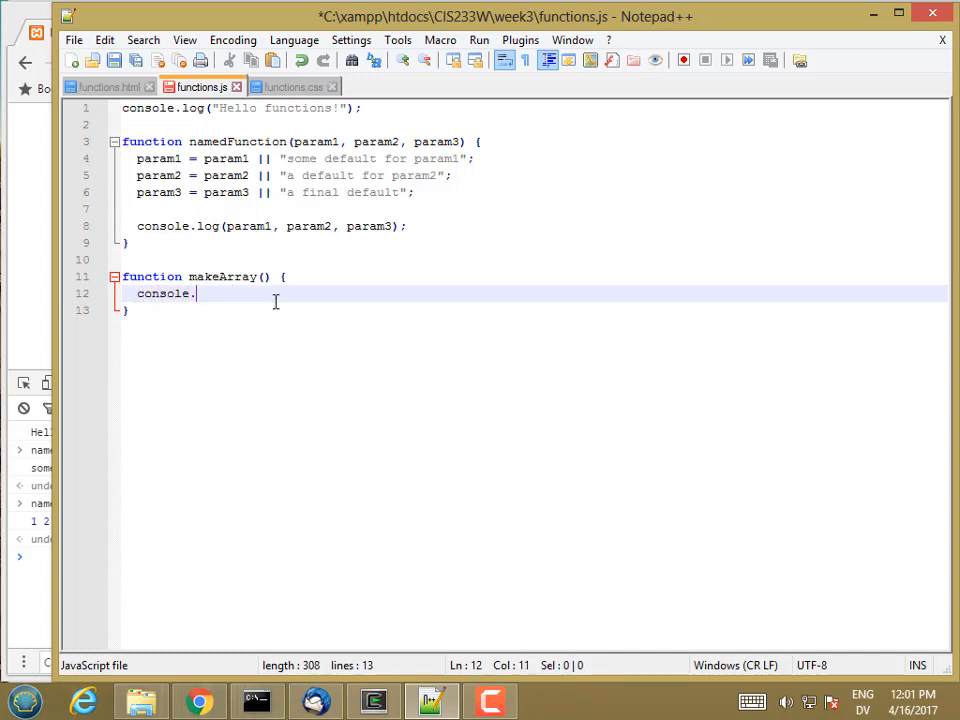
{"action": "type", "text": "(argumen"}
{"action": "left_click", "coordinate": [30, 556]}
{"action": "type", "text": "ma"}
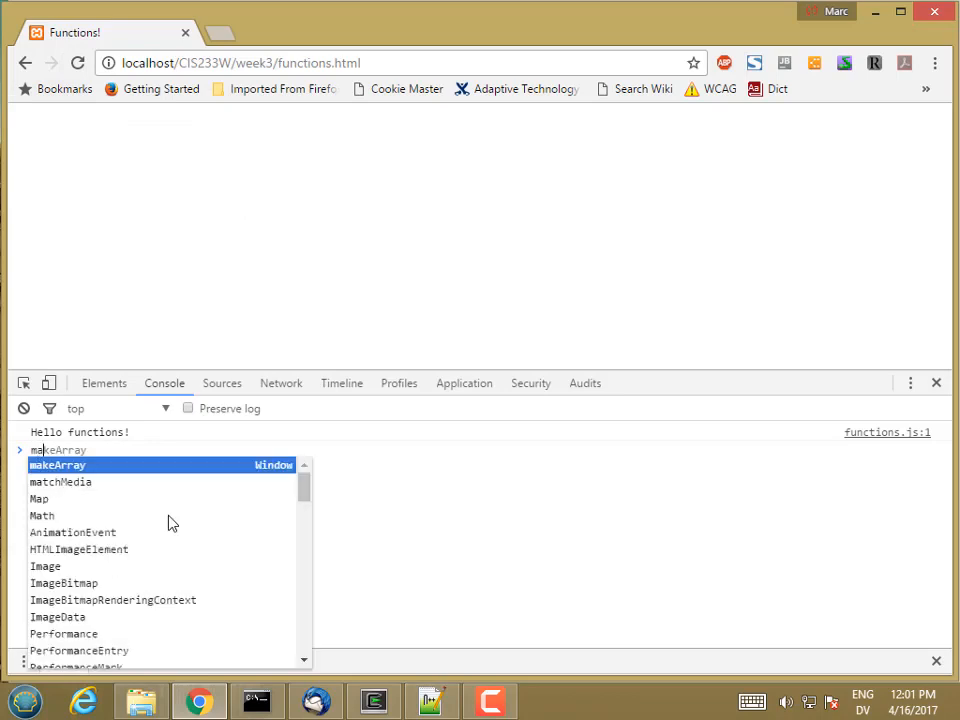
Run makeArray(1, 2, 3) in the console and expand the logged arguments object.
{"action": "type", "text": "("}
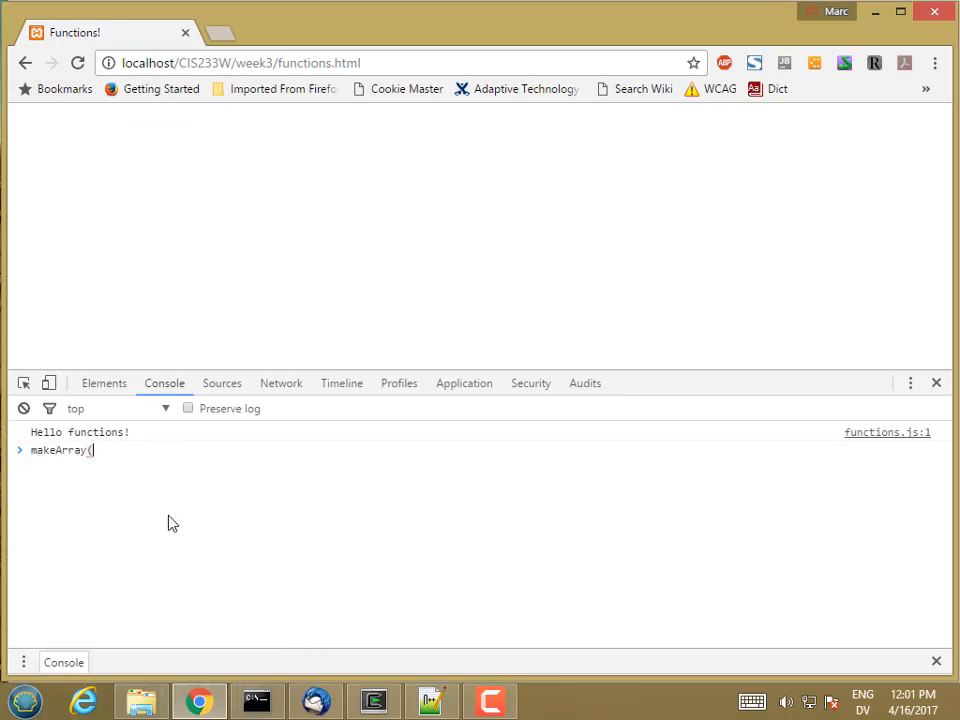
{"action": "type", "text": "1, 2, 3"}
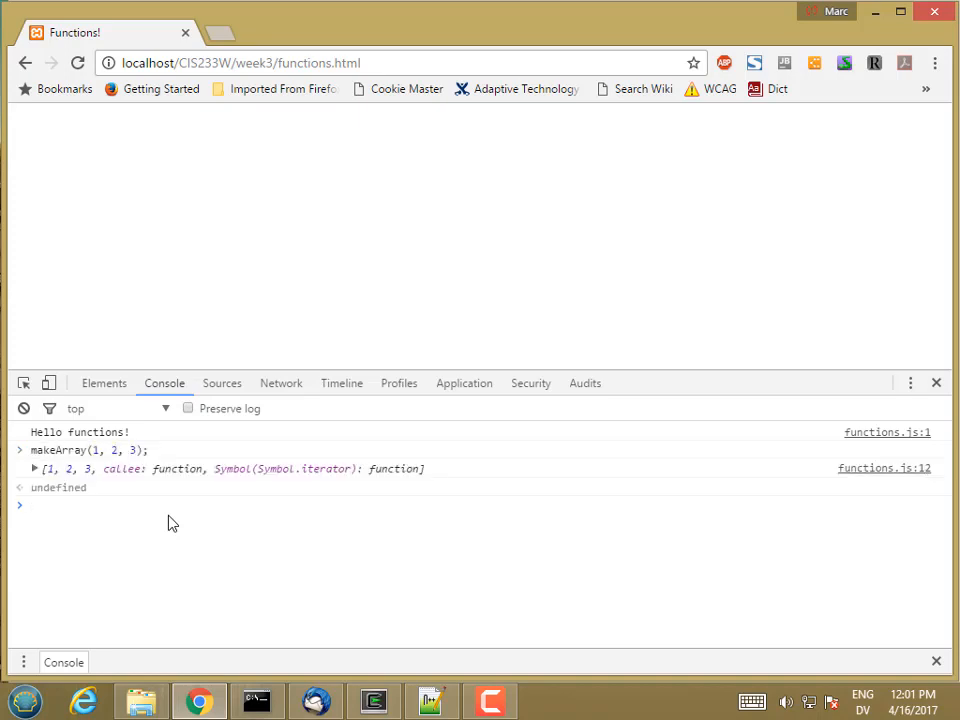
{"action": "mouse_move", "coordinate": [210, 490]}
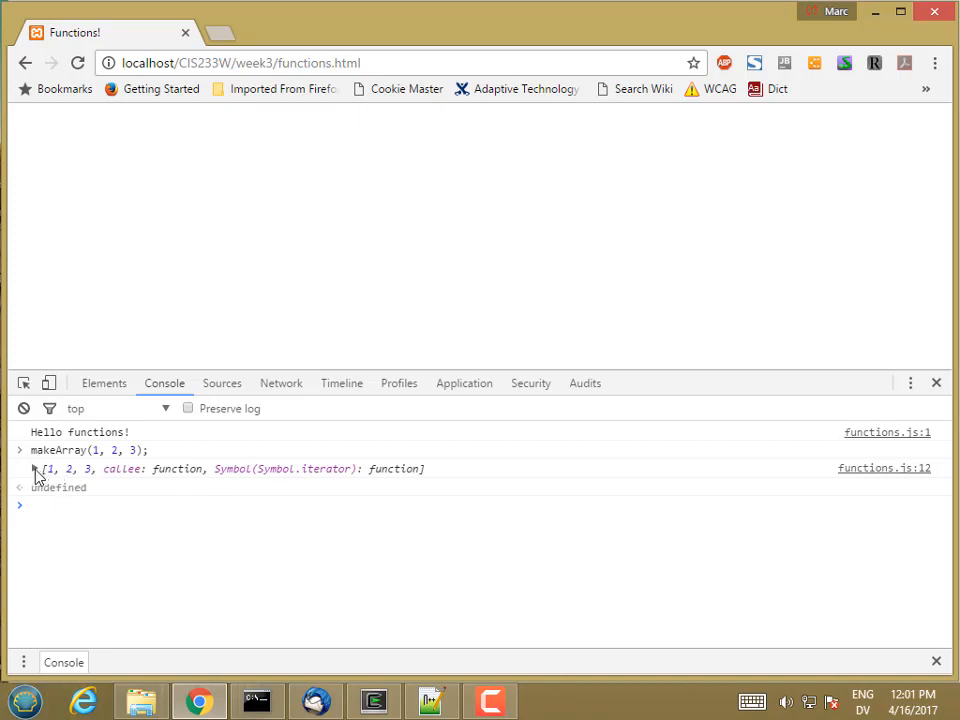
{"action": "left_click", "coordinate": [33, 468]}
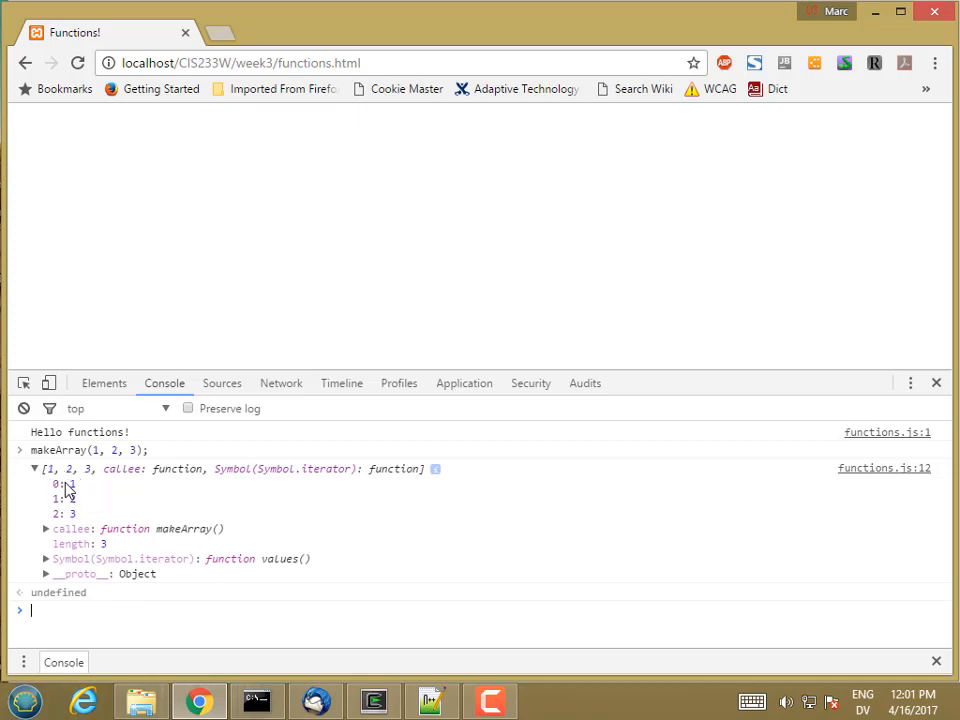
{"action": "mouse_move", "coordinate": [90, 523]}
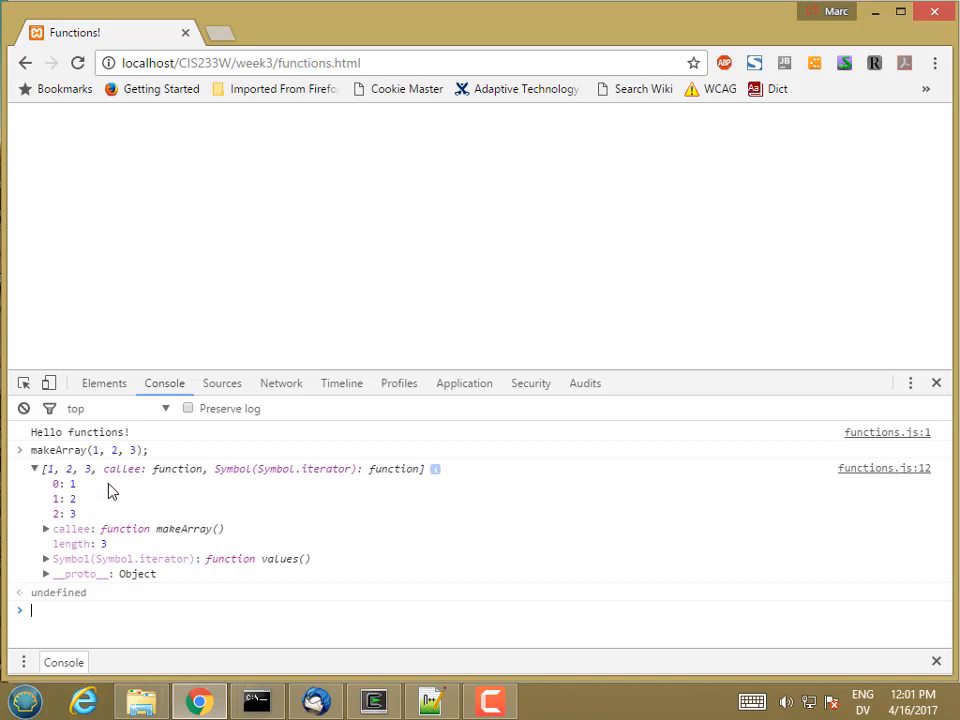
{"action": "mouse_move", "coordinate": [120, 548]}
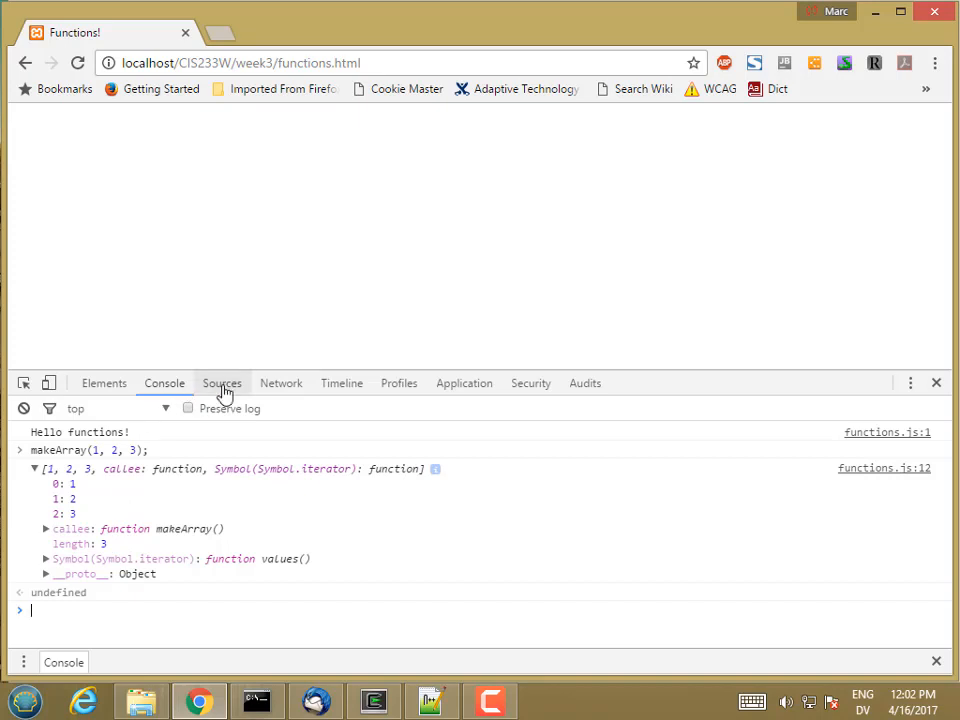
Put a breakpoint on line 12 of functions.js in Sources and reload the page.
{"action": "left_click", "coordinate": [221, 383]}
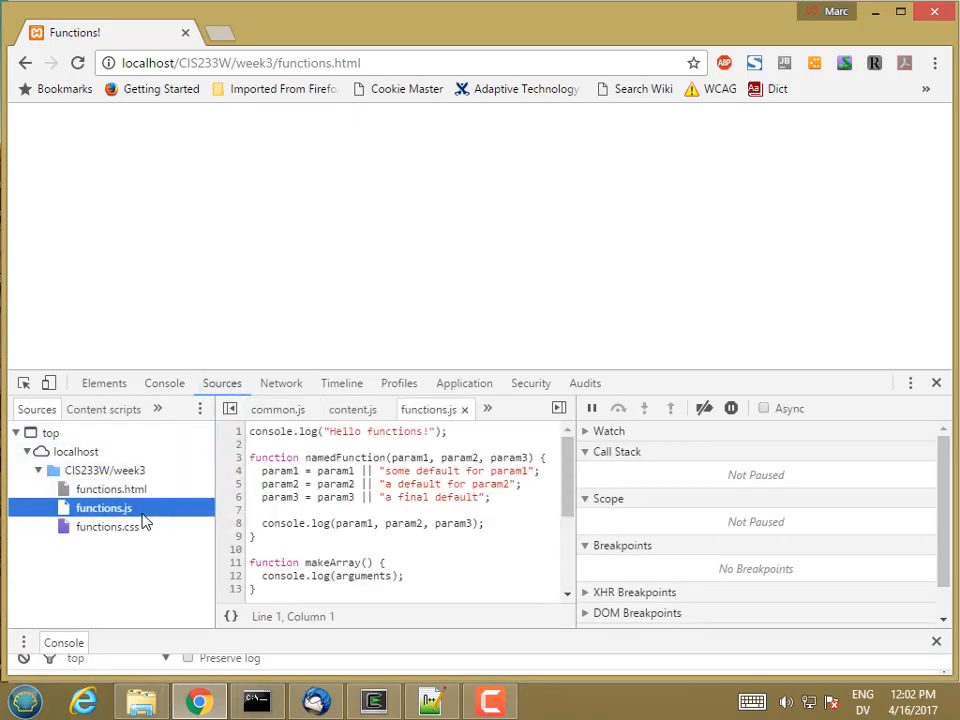
{"action": "left_click", "coordinate": [236, 576]}
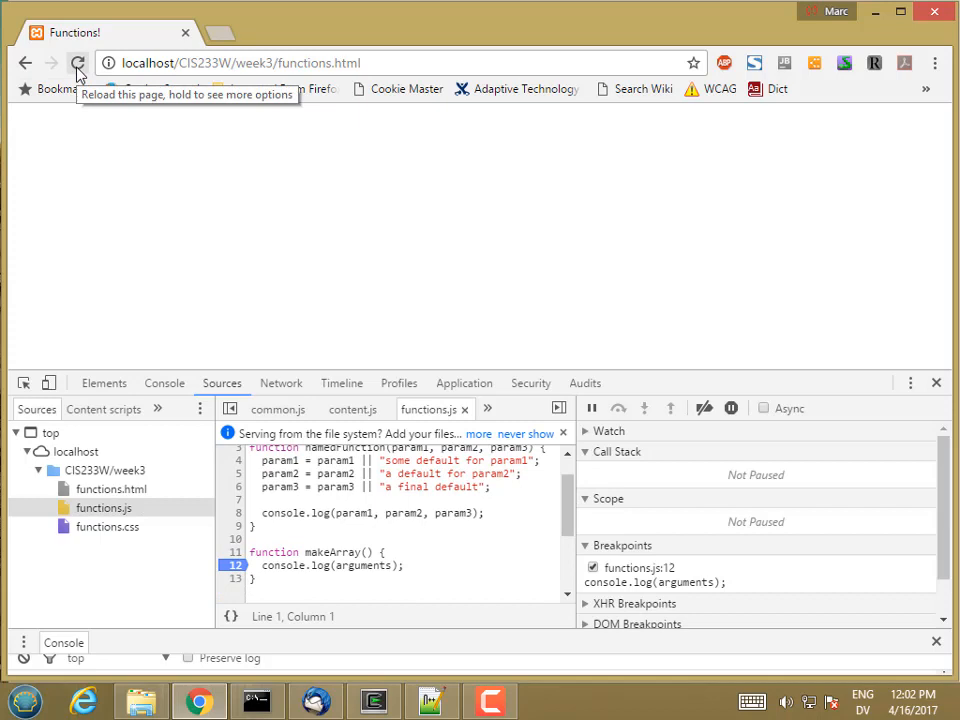
{"action": "left_click", "coordinate": [164, 383]}
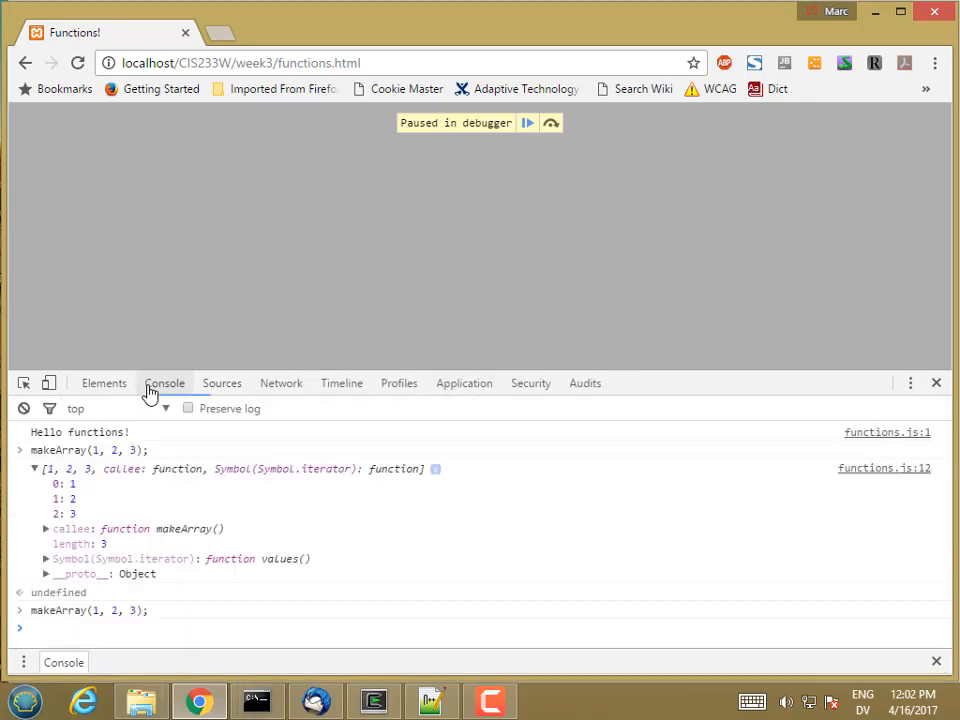
While paused, evaluate arguments, its items, arguments.length, typeof arguments, arguments.slice and arguments.map.
{"action": "type", "text": "arguments"}
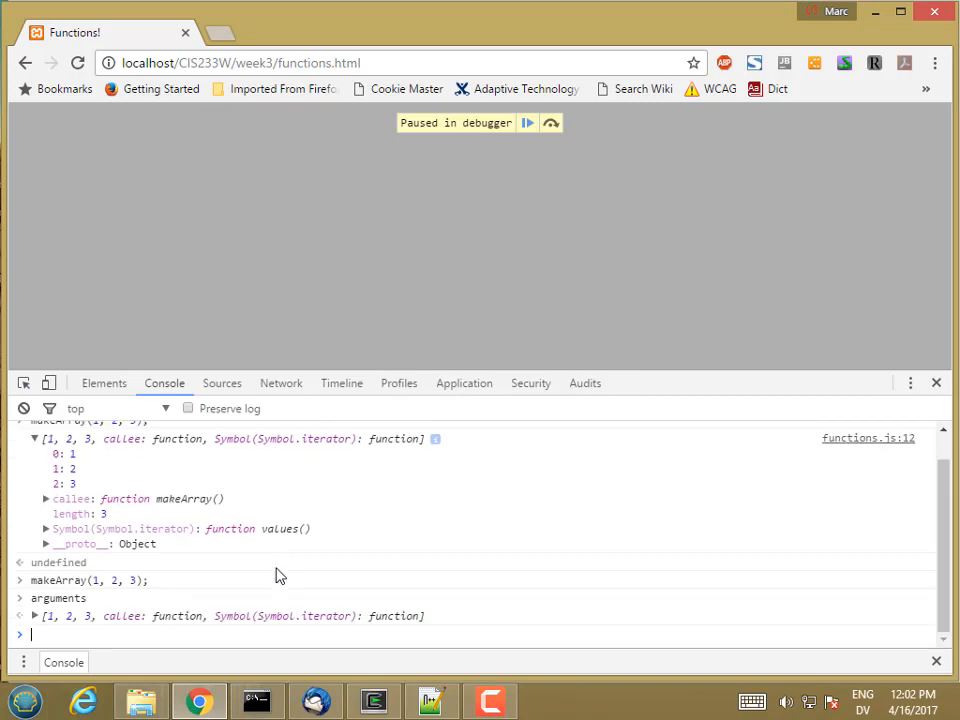
{"action": "type", "text": "arguments"}
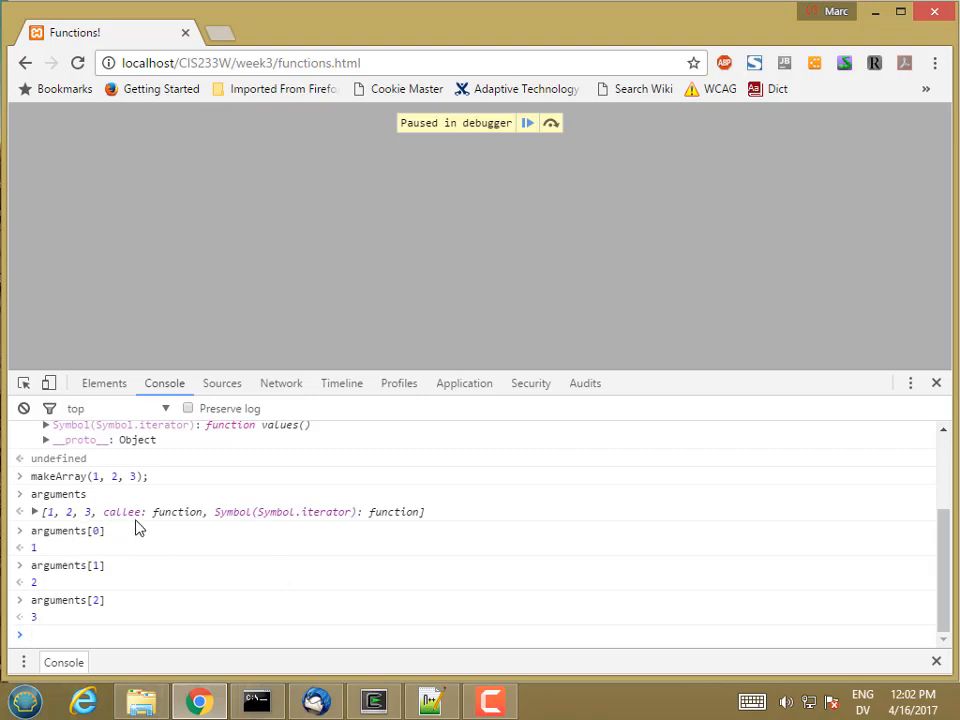
{"action": "type", "text": "arguments.length"}
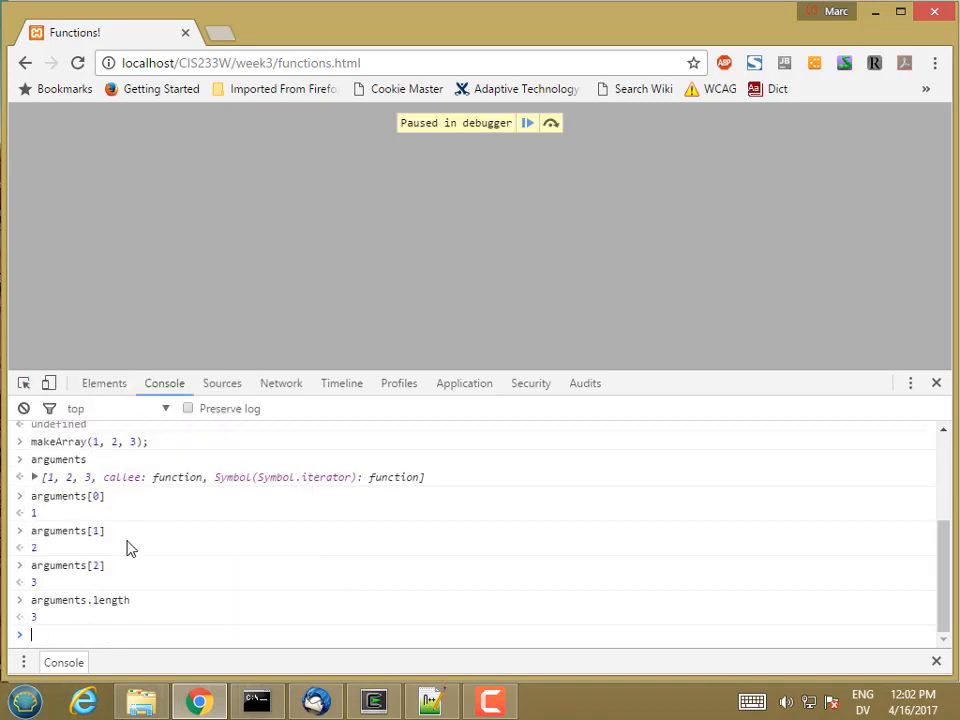
{"action": "mouse_move", "coordinate": [66, 528]}
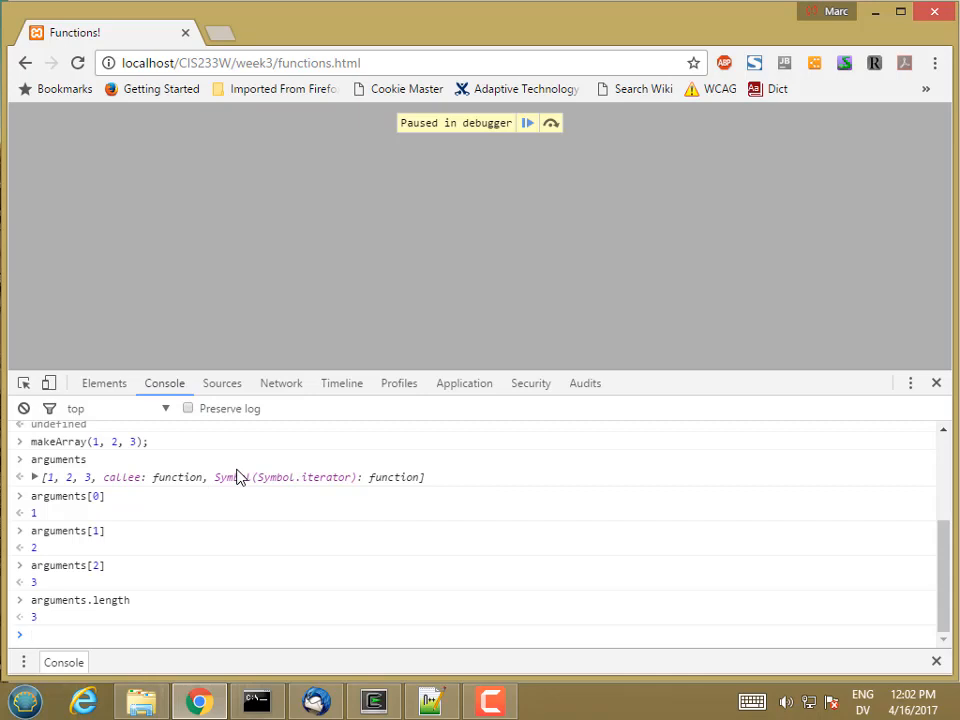
{"action": "type", "text": "typeof arguments"}
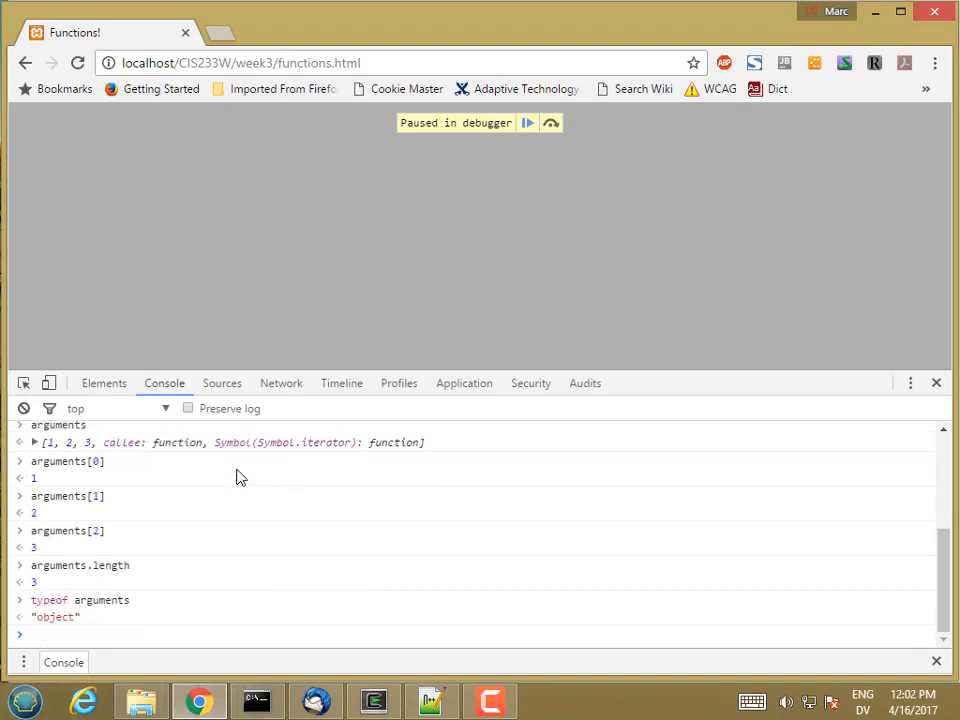
{"action": "mouse_move", "coordinate": [117, 508]}
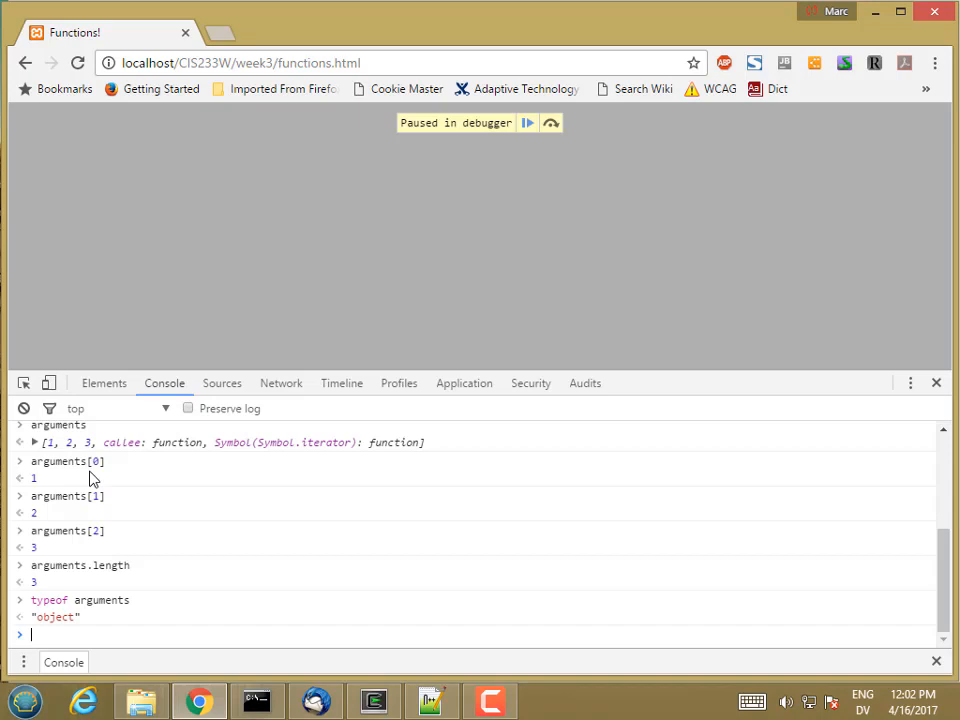
{"action": "mouse_move", "coordinate": [114, 519]}
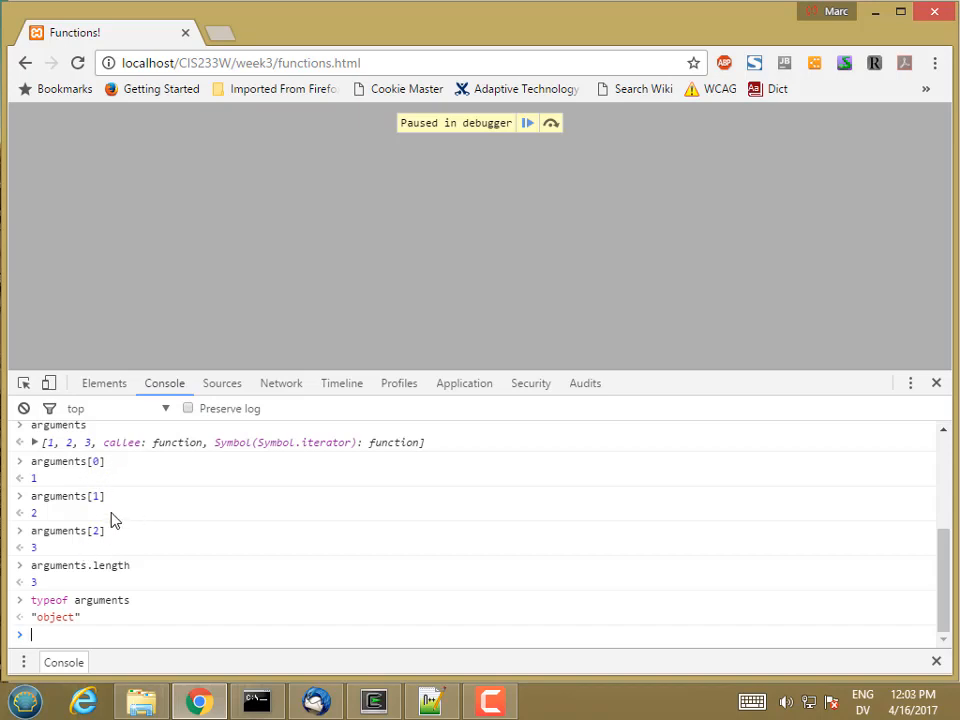
{"action": "mouse_move", "coordinate": [126, 500]}
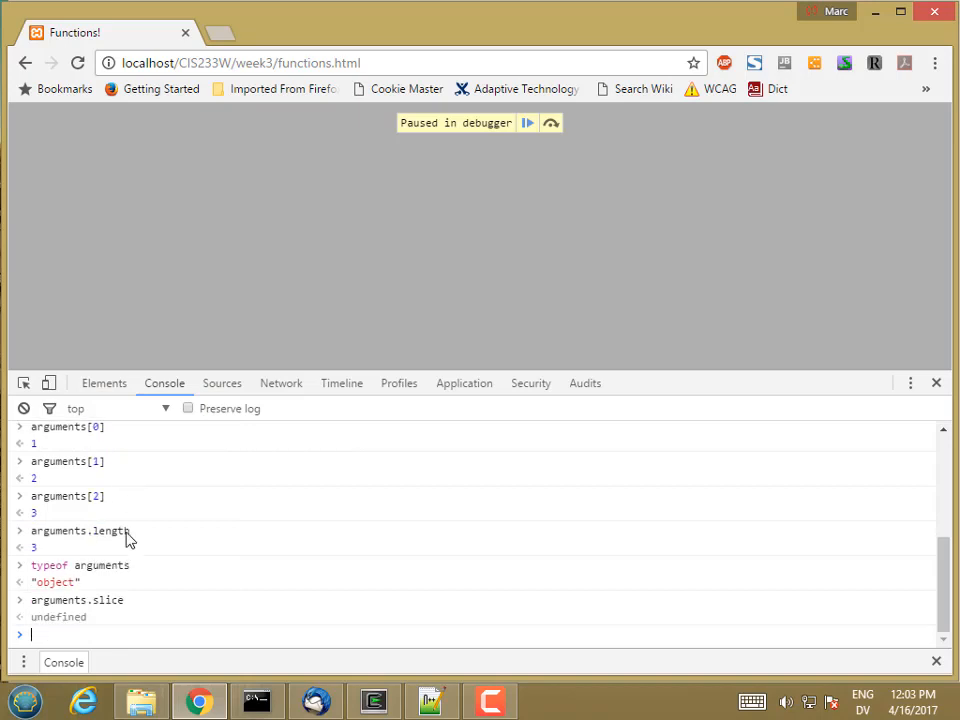
{"action": "type", "text": "arguments.slice"}
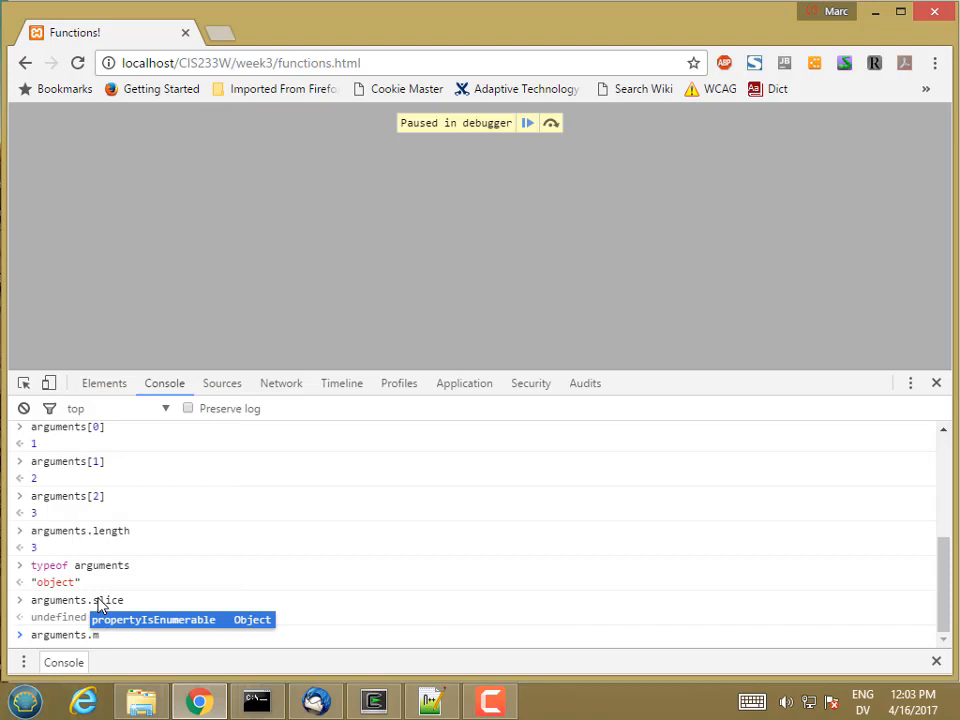
{"action": "type", "text": "arguments.map"}
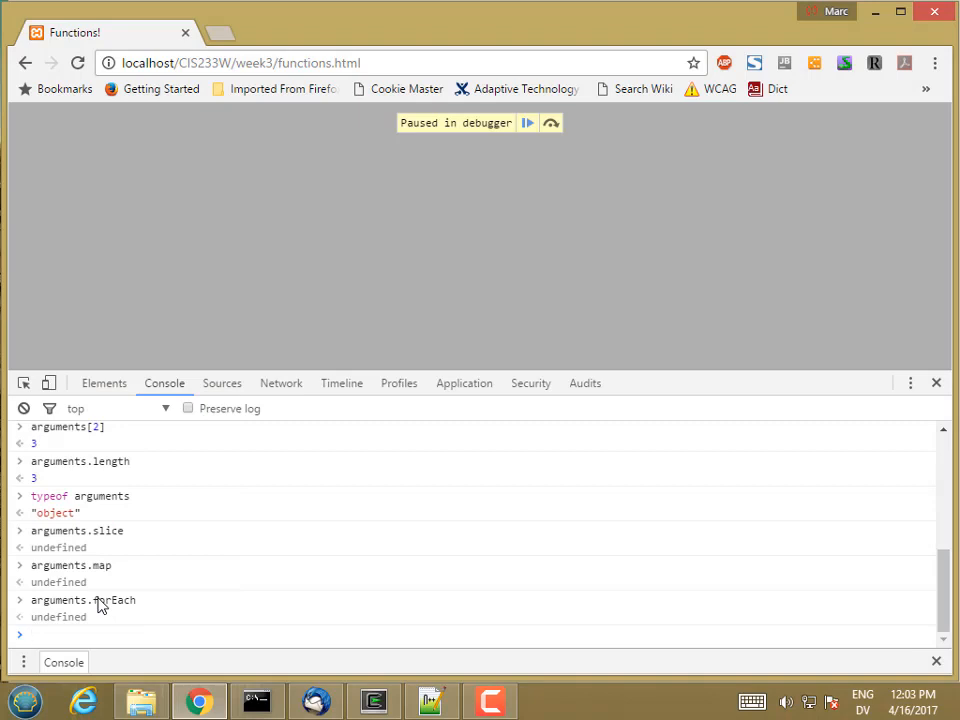
{"action": "mouse_move", "coordinate": [55, 522]}
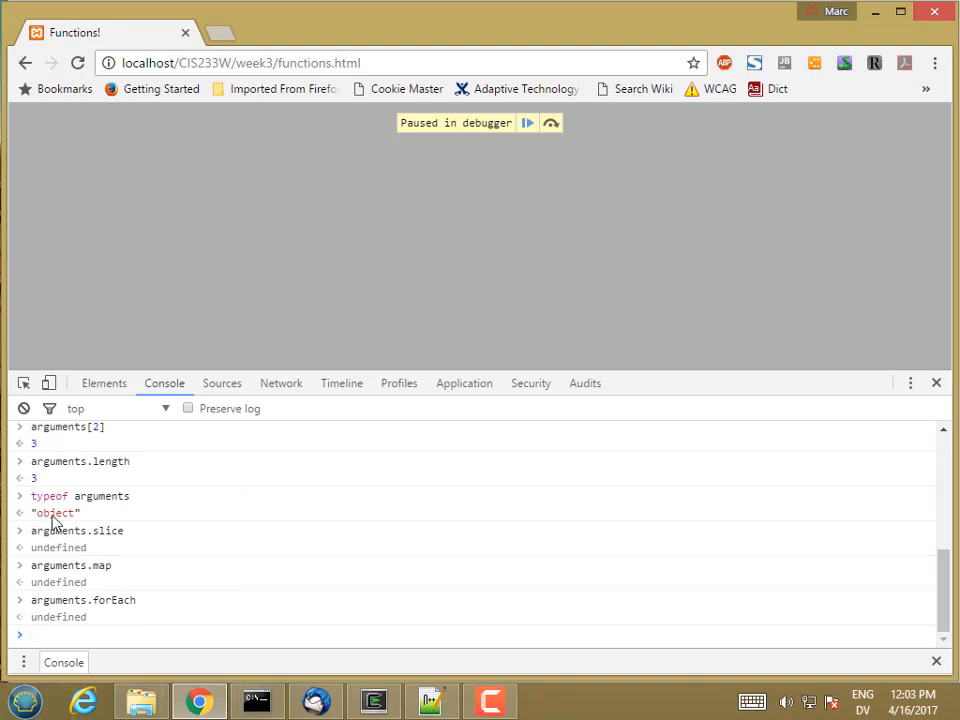
{"action": "mouse_move", "coordinate": [68, 537]}
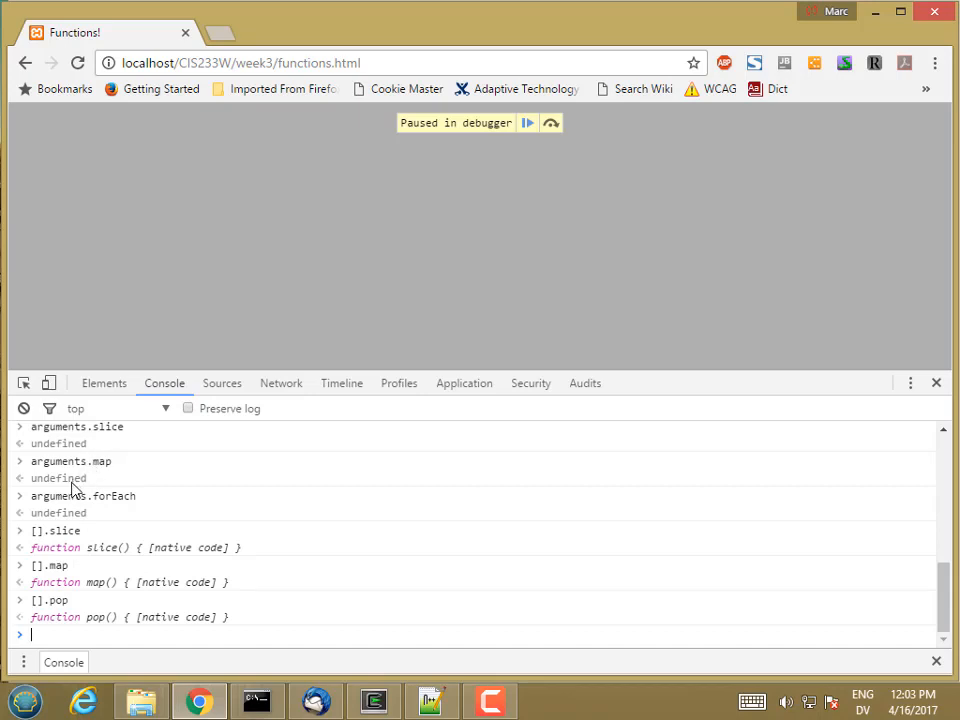
{"action": "mouse_move", "coordinate": [117, 500]}
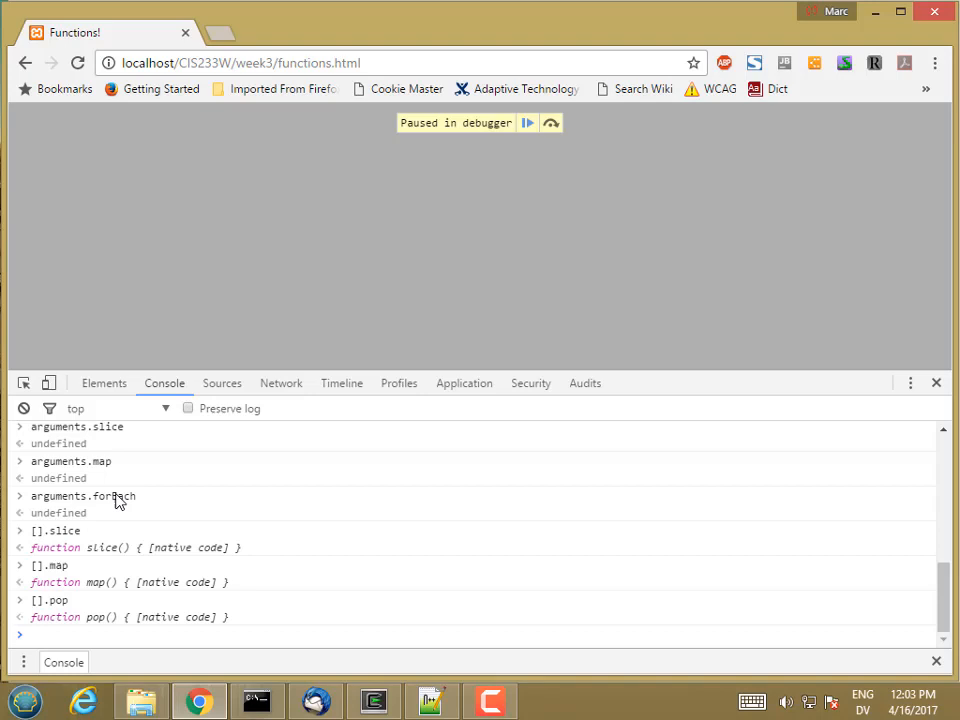
After checking [].slice, [].map and [].pop, switch back to functions.js in Notepad++.
{"action": "left_click", "coordinate": [432, 700]}
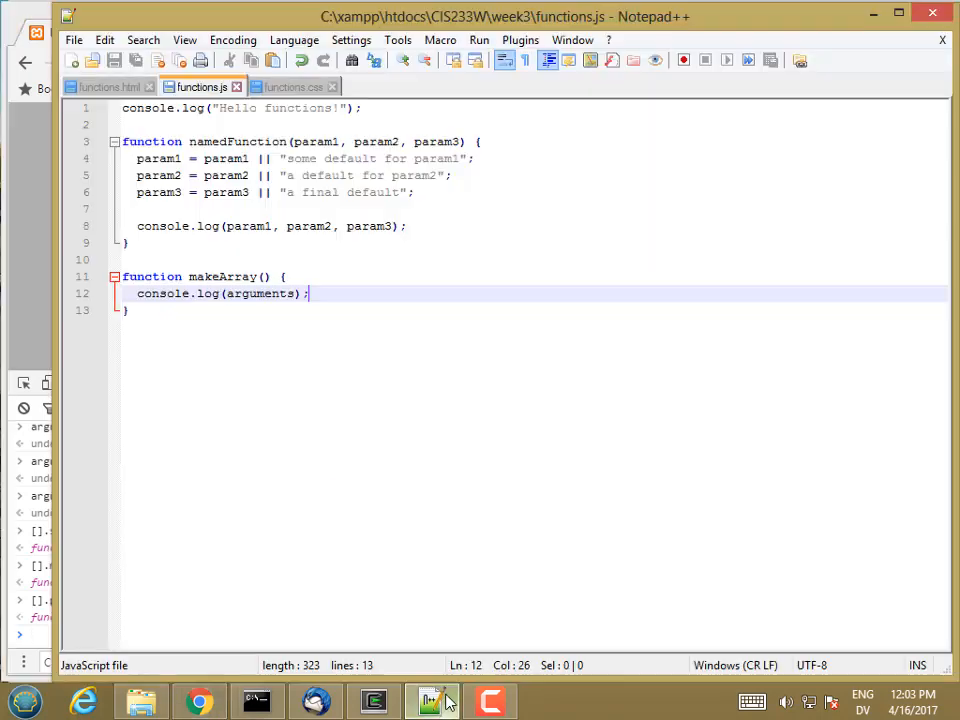
Add var a = [].slice.call(arguments); to makeArray, log a, and save functions.js.
{"action": "left_click", "coordinate": [298, 276]}
{"action": "type", "text": "var"}
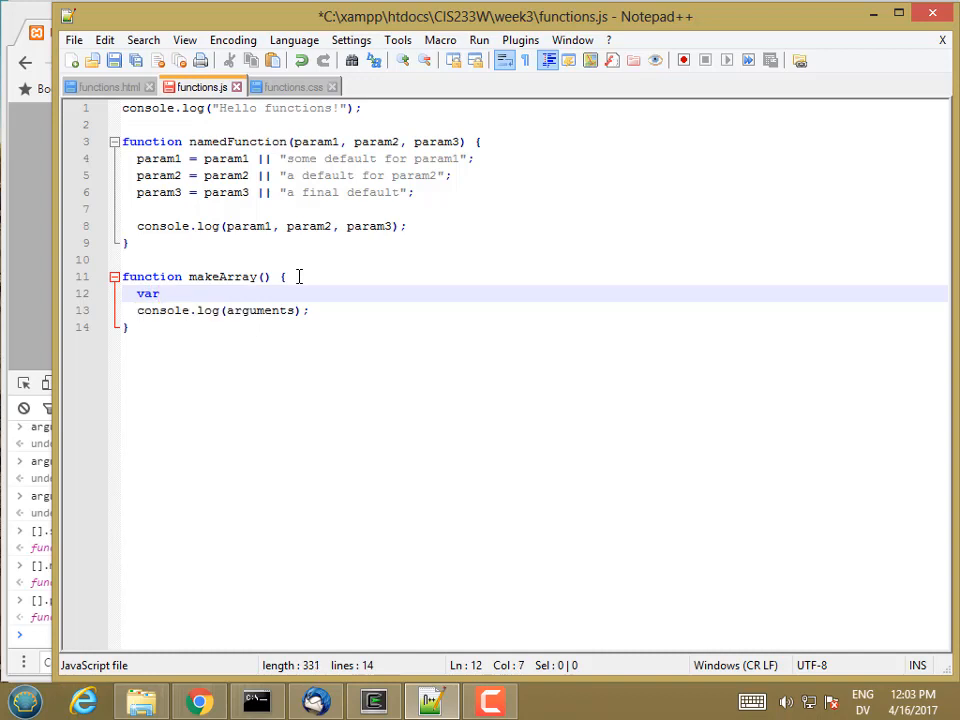
{"action": "type", "text": "a = ["}
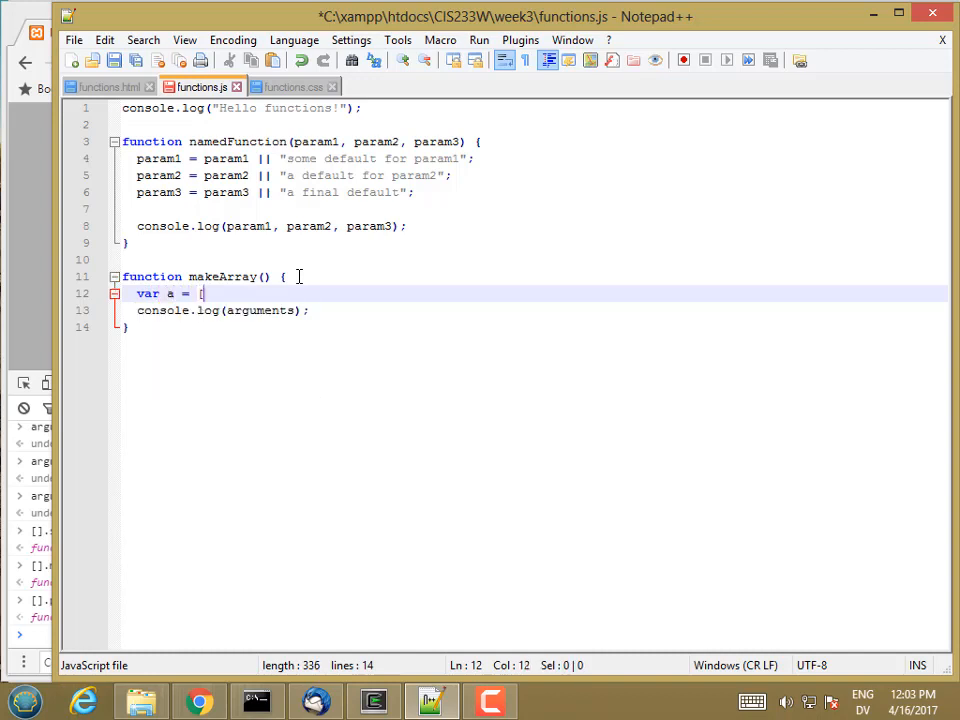
{"action": "type", "text": "]"}
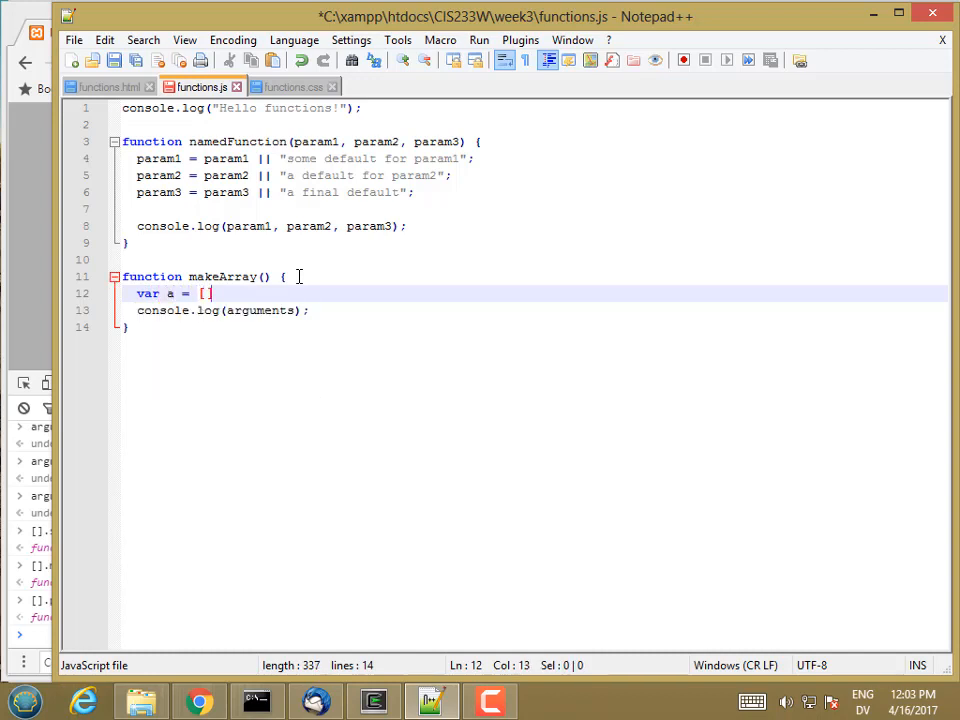
{"action": "type", "text": ".slice"}
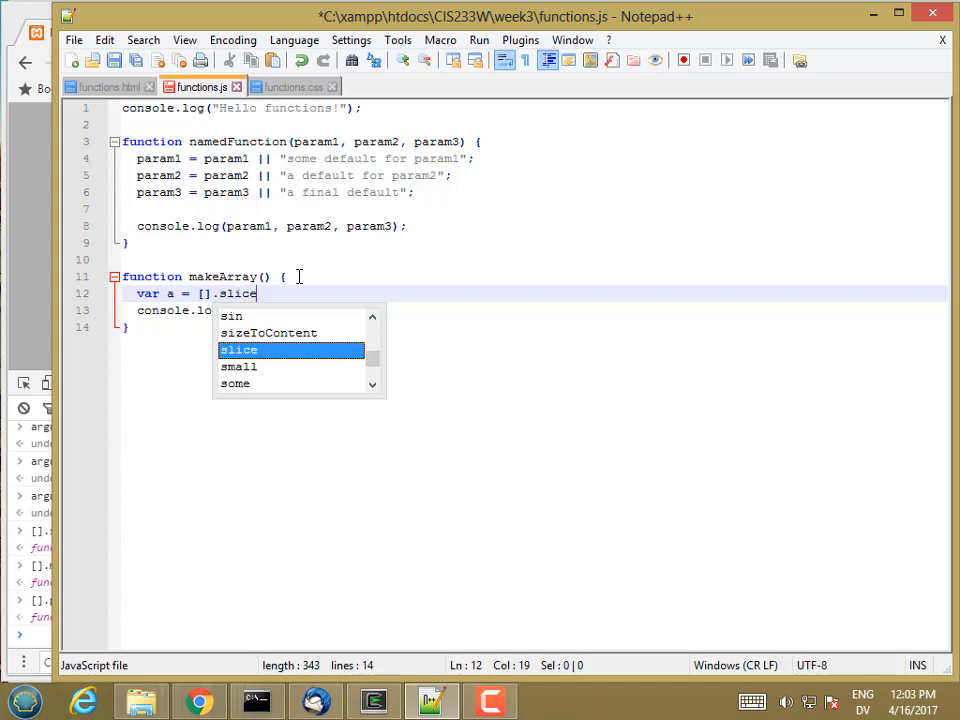
{"action": "type", "text": ".ca"}
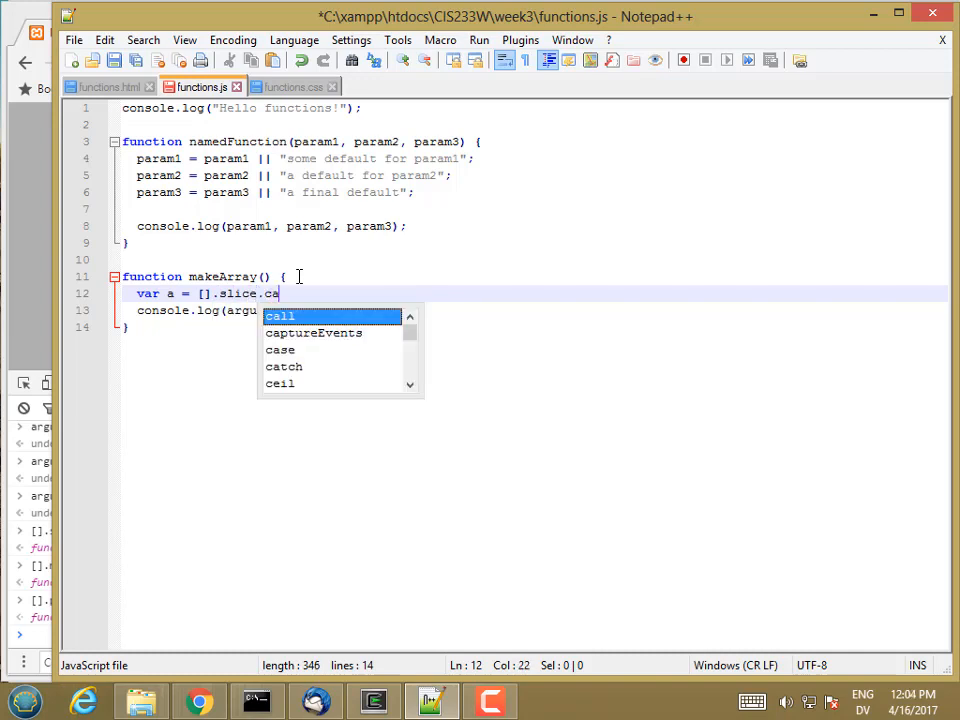
{"action": "type", "text": "ll(arguments);"}
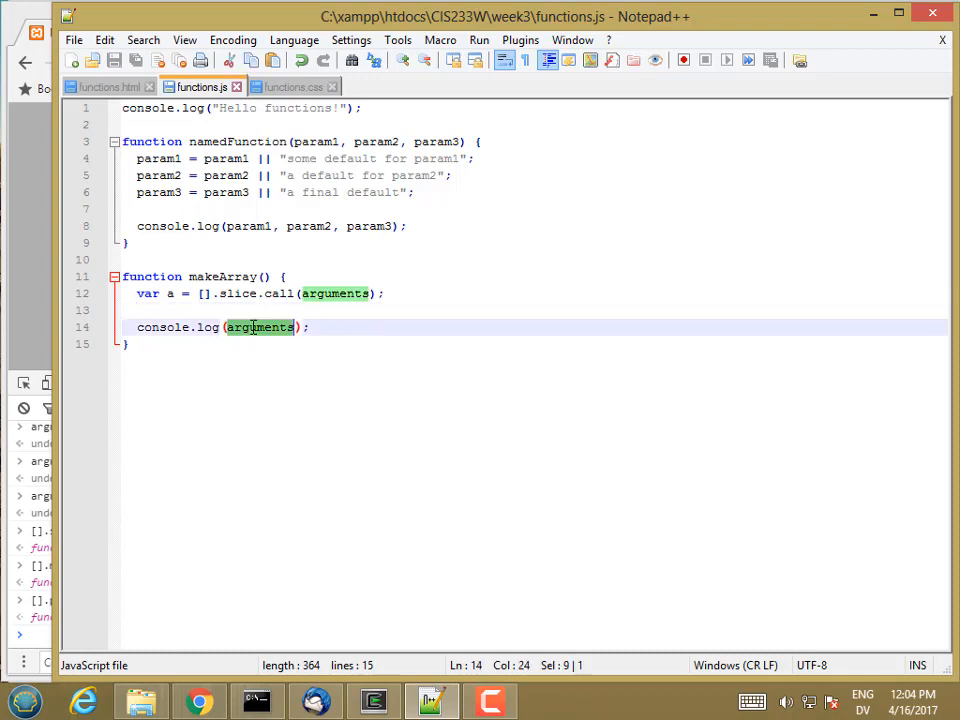
{"action": "type", "text": "a"}
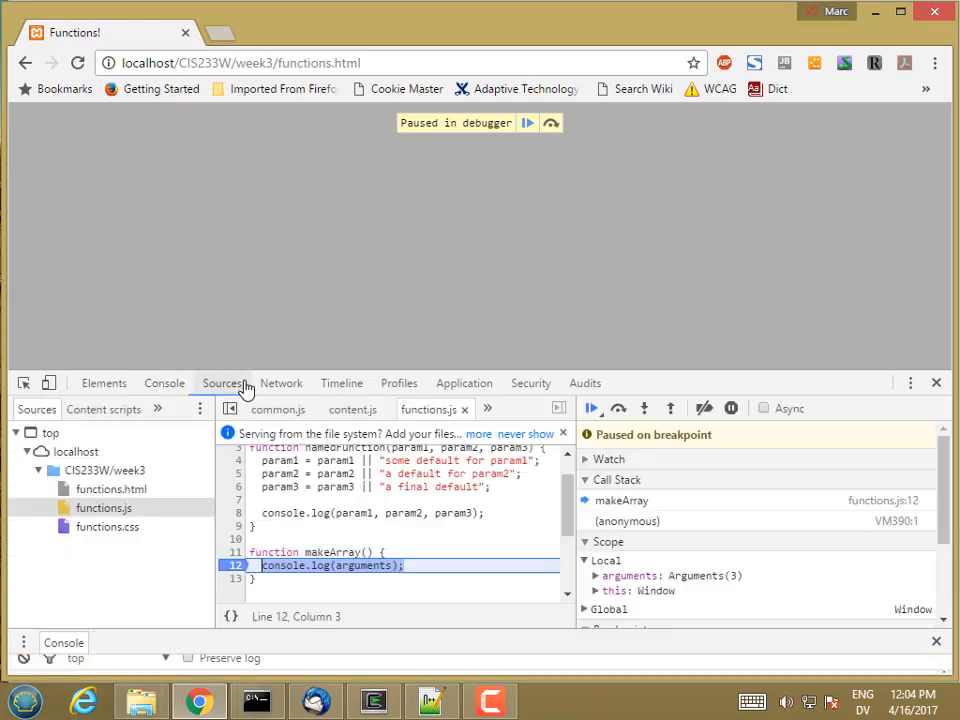
Resume the debugger, run makeArray(1, 2, 3) and expand the logged array [1, 2, 3].
{"action": "left_click", "coordinate": [591, 408]}
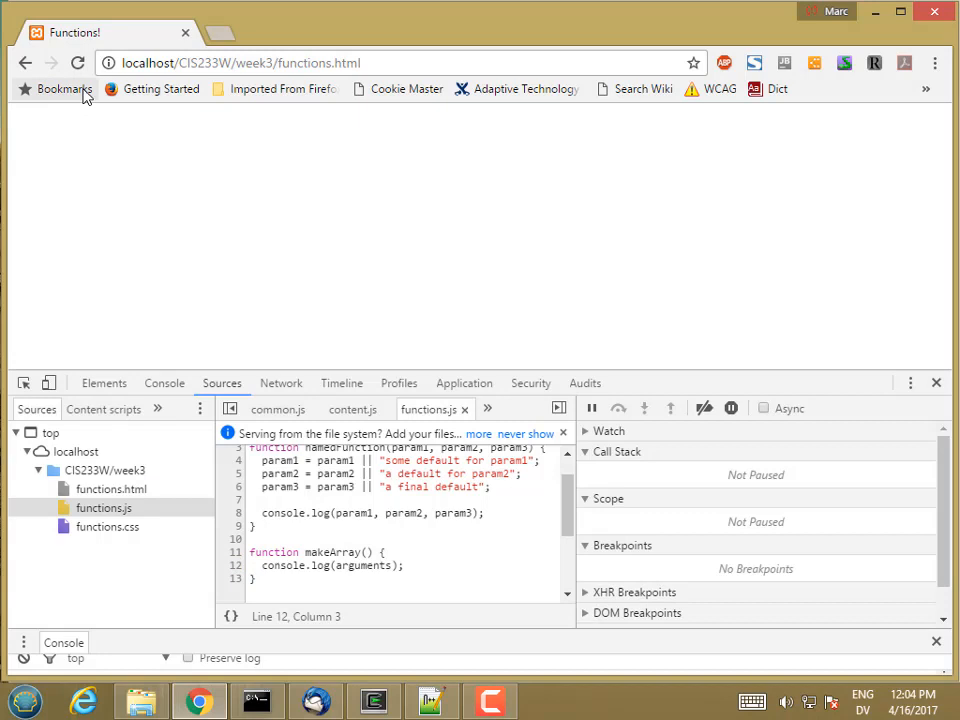
{"action": "left_click", "coordinate": [164, 383]}
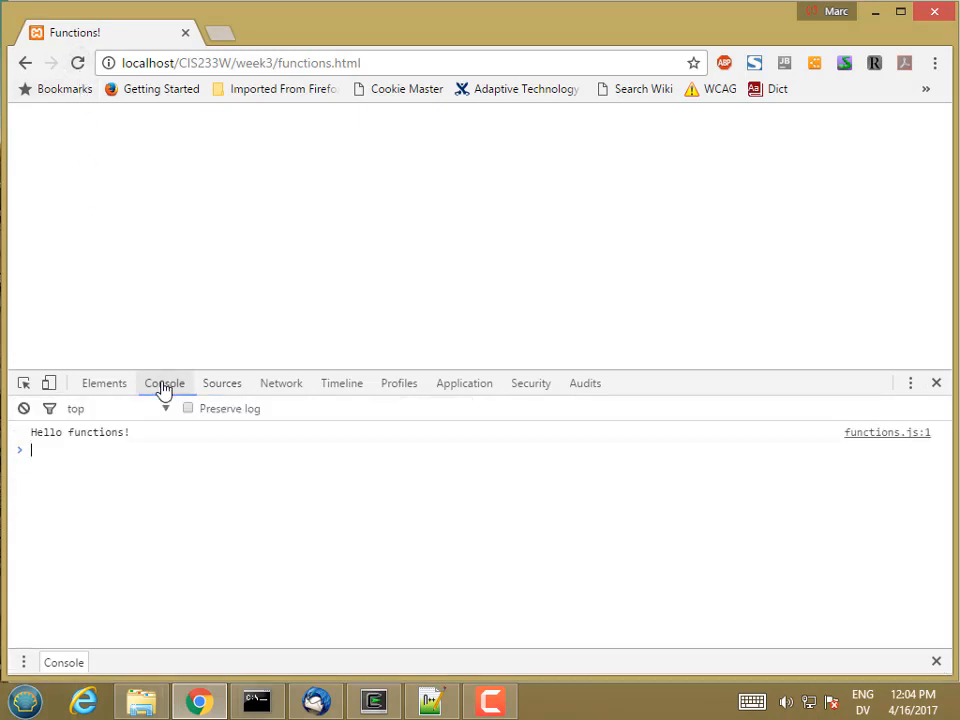
{"action": "type", "text": "makeArray(1, 2, 3);"}
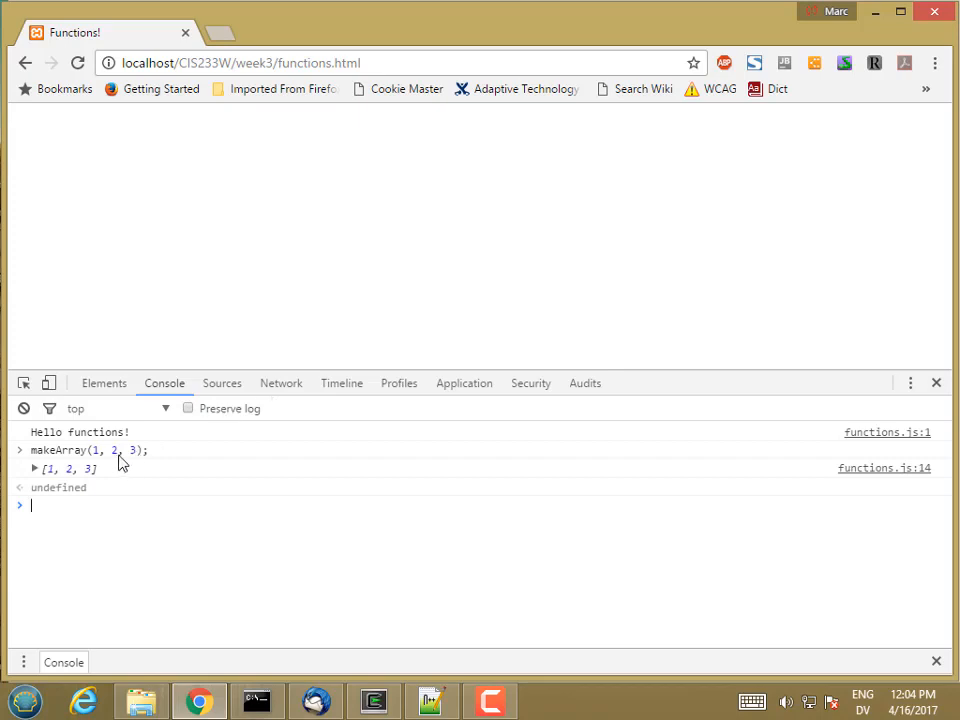
{"action": "left_click", "coordinate": [34, 469]}
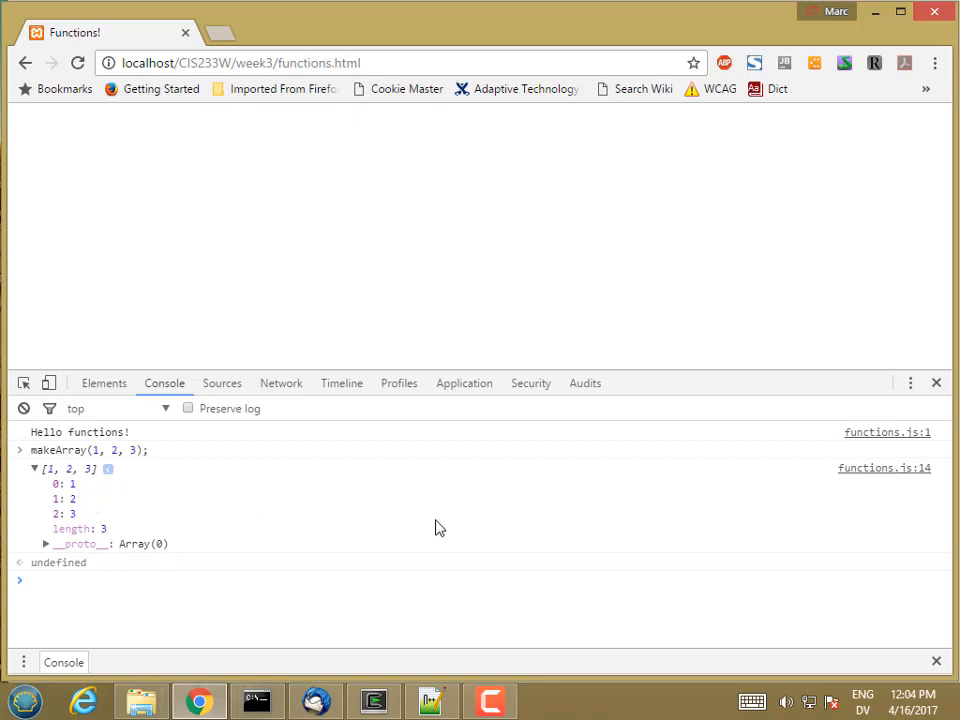
{"action": "type", "text": "var a = [].slice.call(arguments);"}
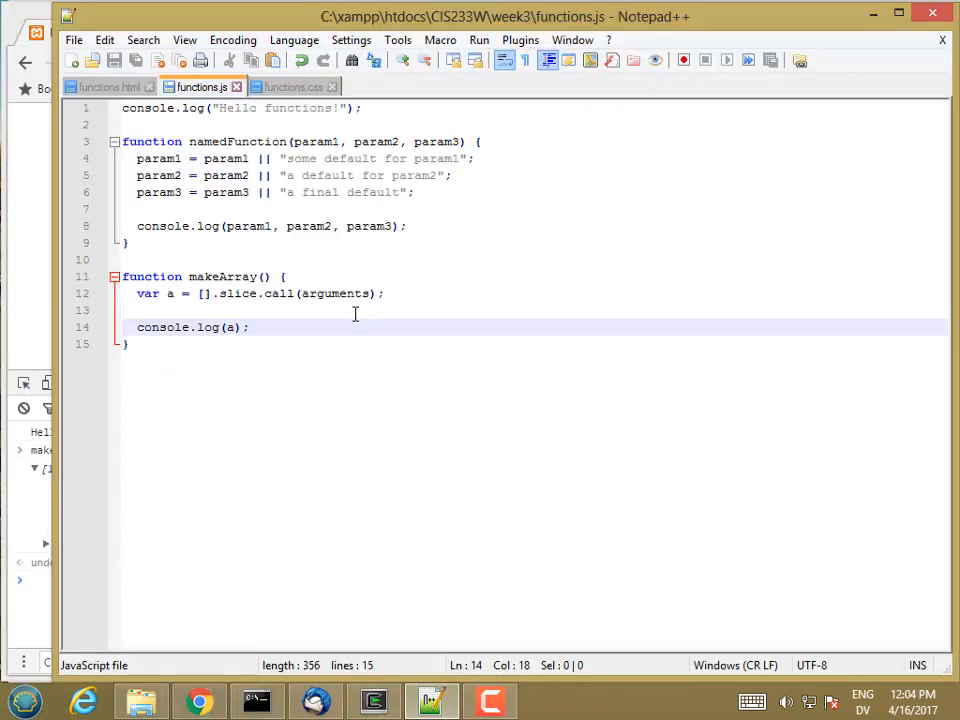
Add return a; after console.log(a) in makeArray and bring Chrome back.
{"action": "type", "text": "return a;"}
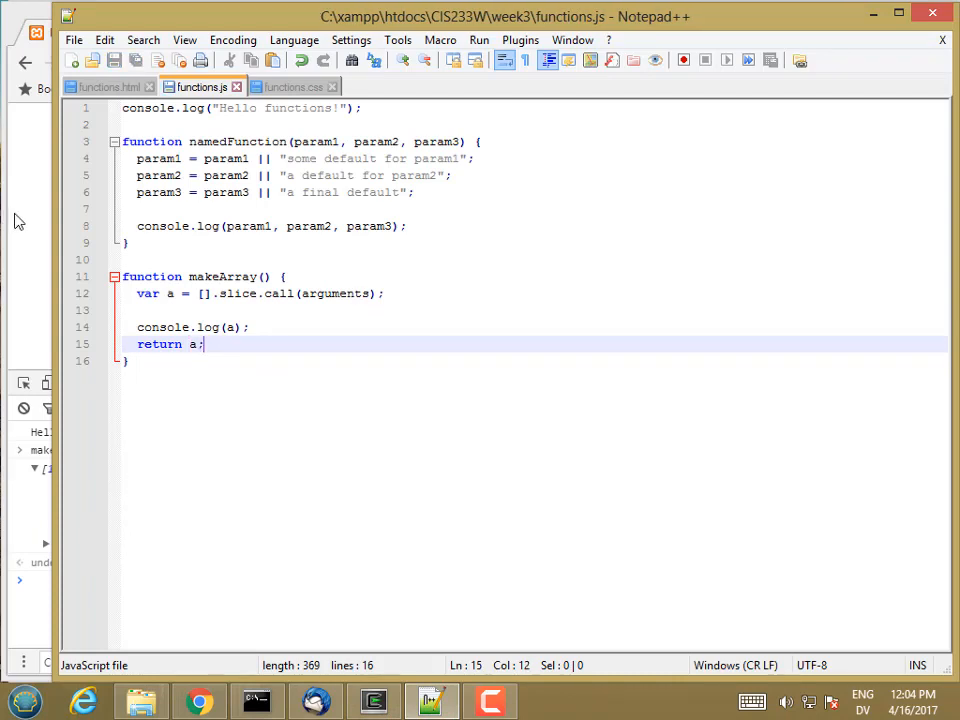
{"action": "left_click", "coordinate": [198, 700]}
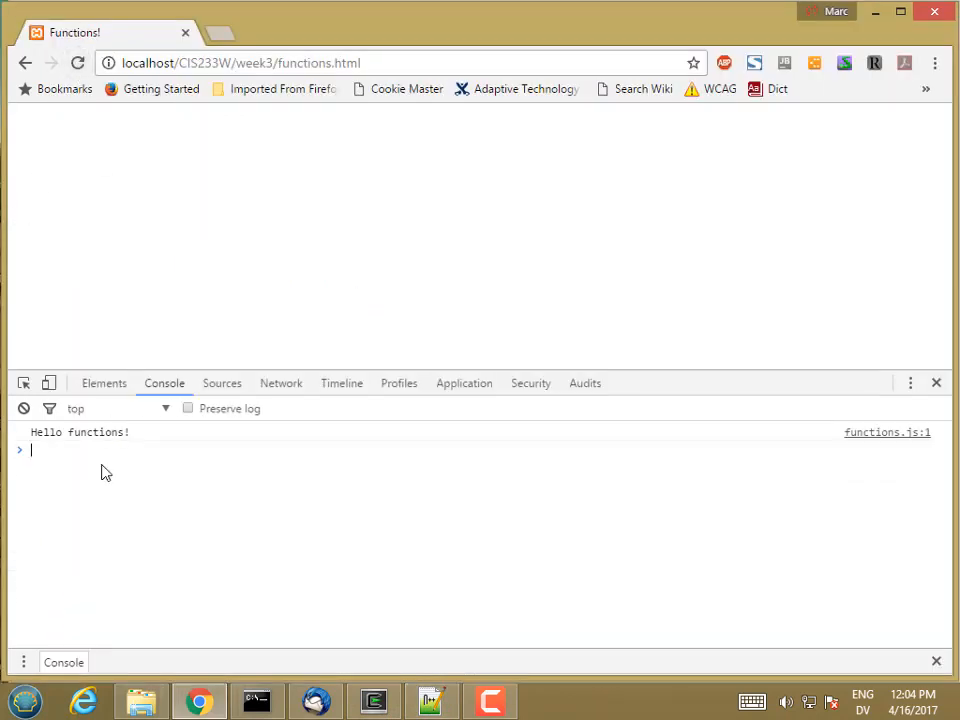
Store makeArray(1, 2, 3, "apple", "cherry") in anArray and check anArray.length is 5.
{"action": "type", "text": "var anAr"}
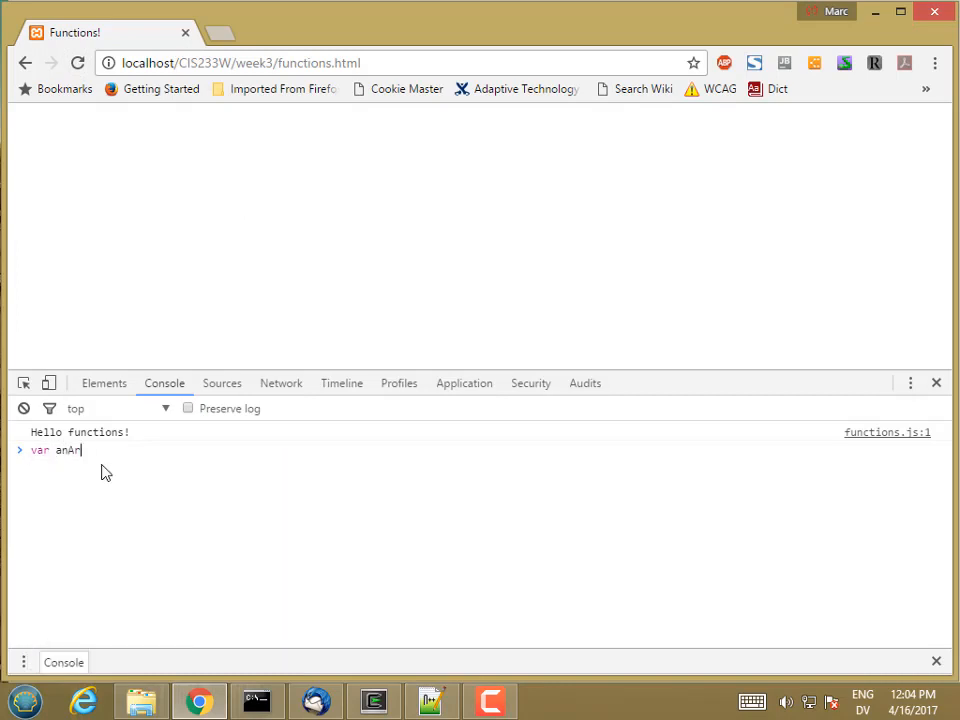
{"action": "type", "text": "ray"}
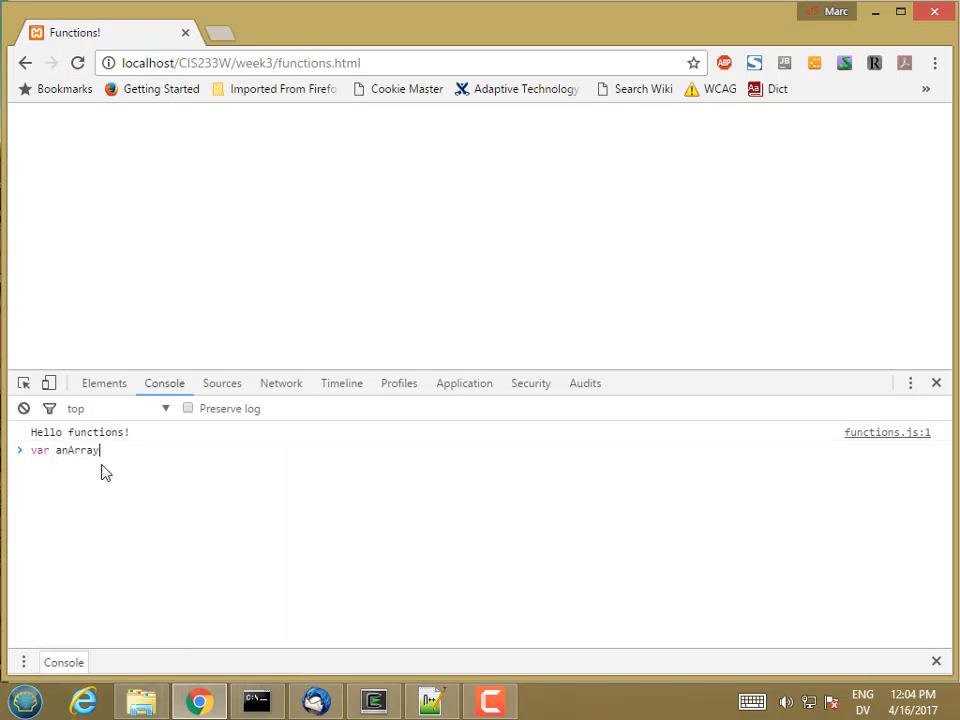
{"action": "type", "text": "= makeArray"}
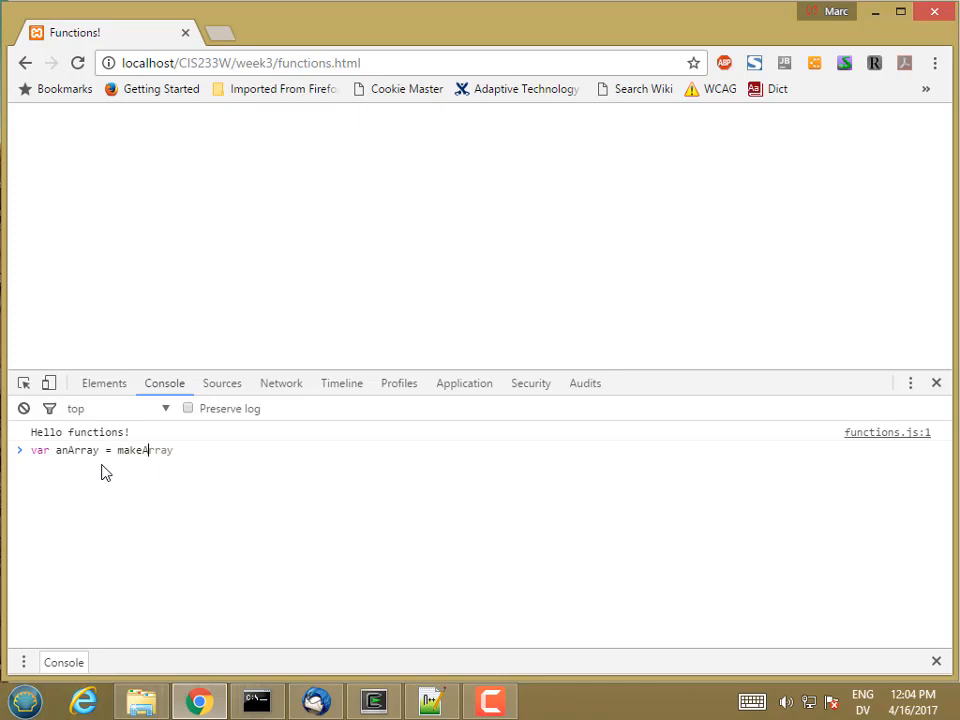
{"action": "type", "text": "(1"}
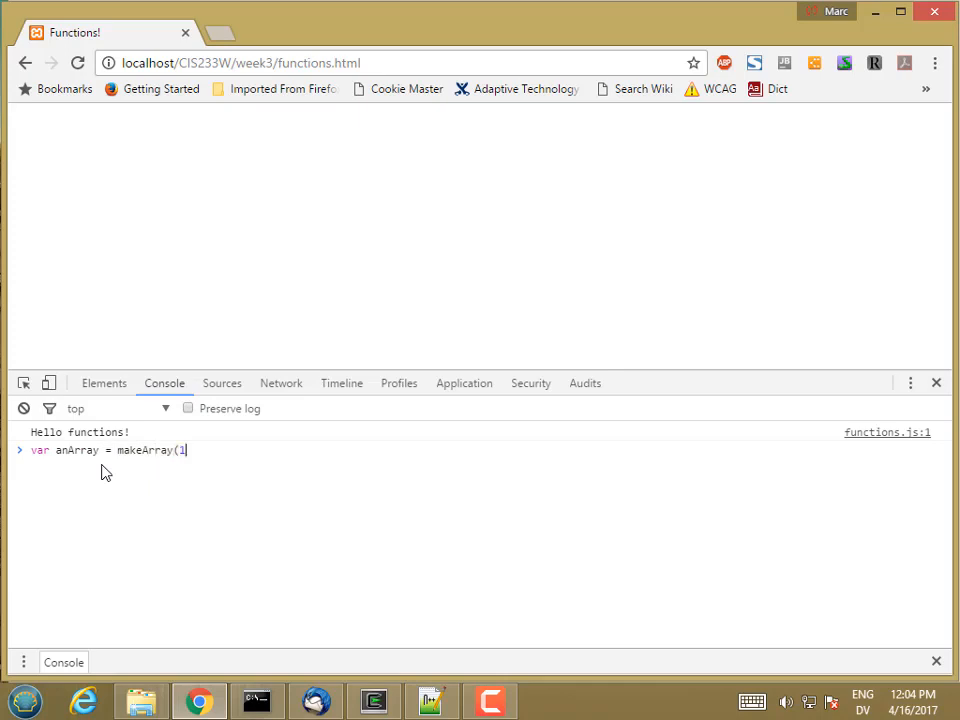
{"action": "type", "text": ", 2, 3"}
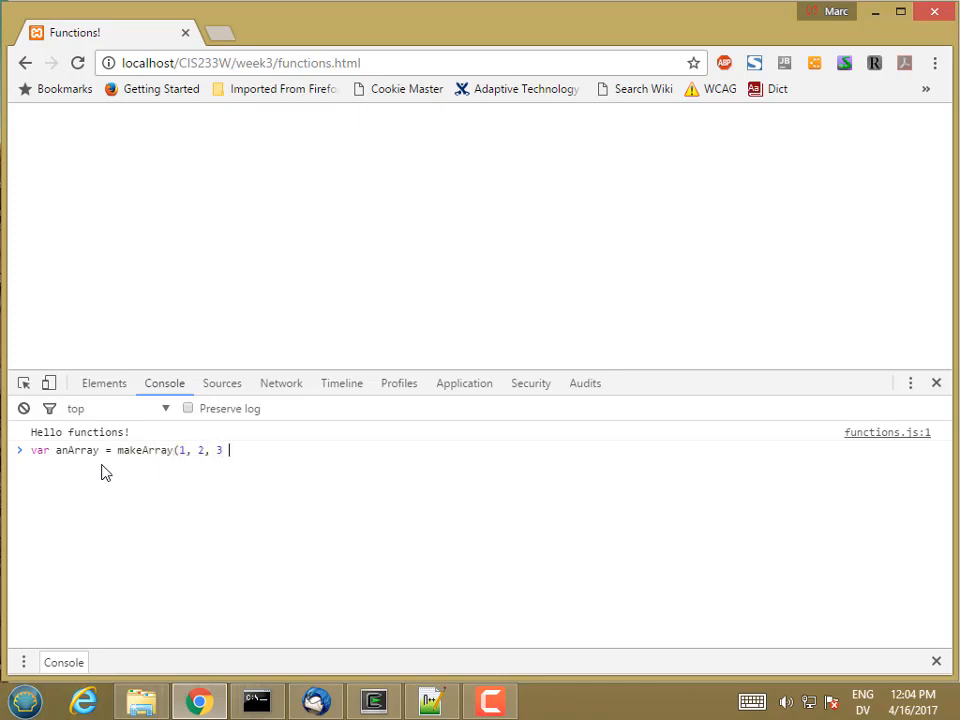
{"action": "type", "text": ", \"apple"}
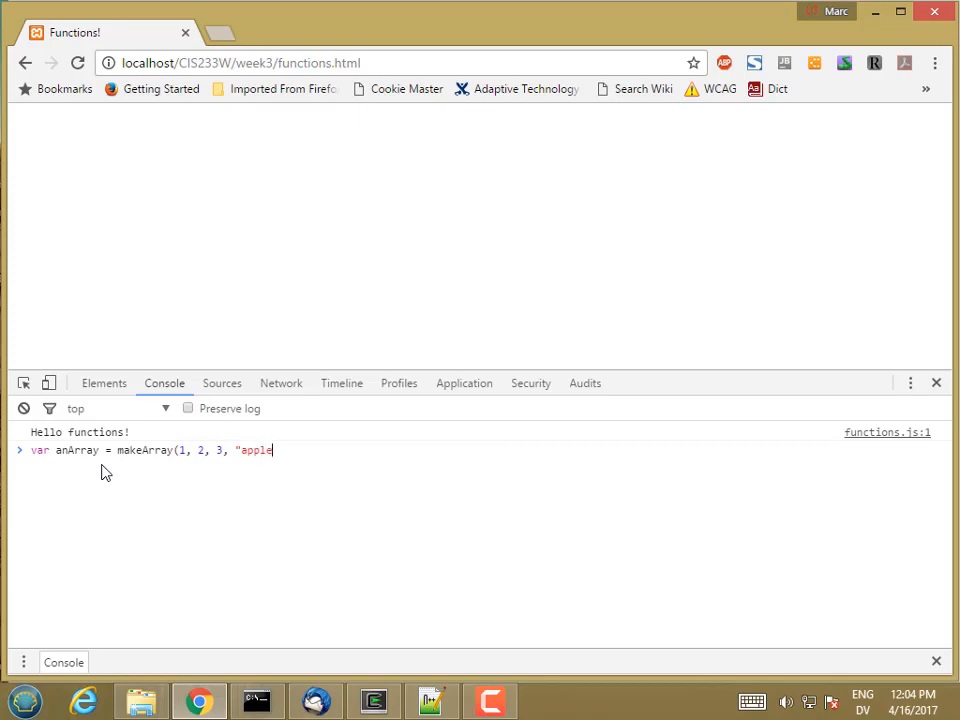
{"action": "type", "text": ", \"cher"}
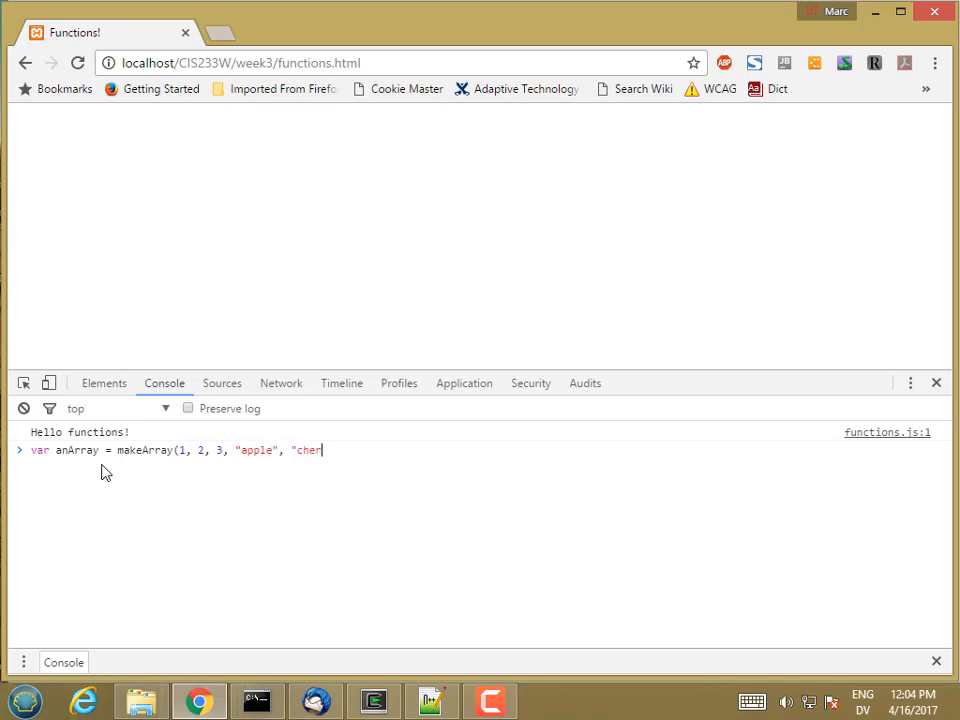
{"action": "type", "text": "ry\")"}
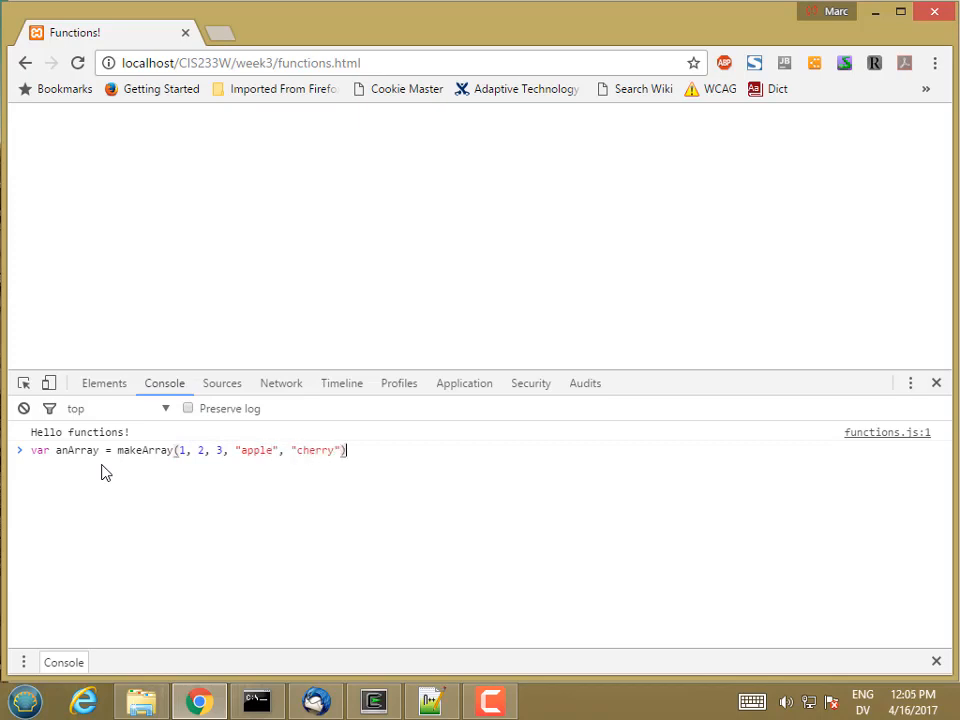
{"action": "key", "text": "Enter"}
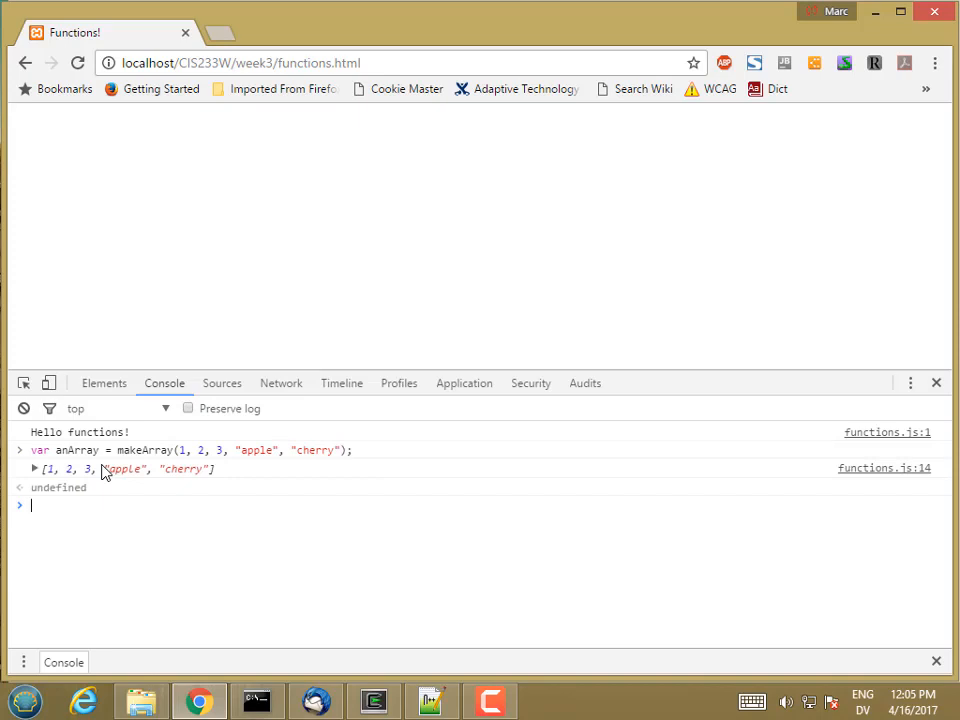
{"action": "type", "text": "anArray.length"}
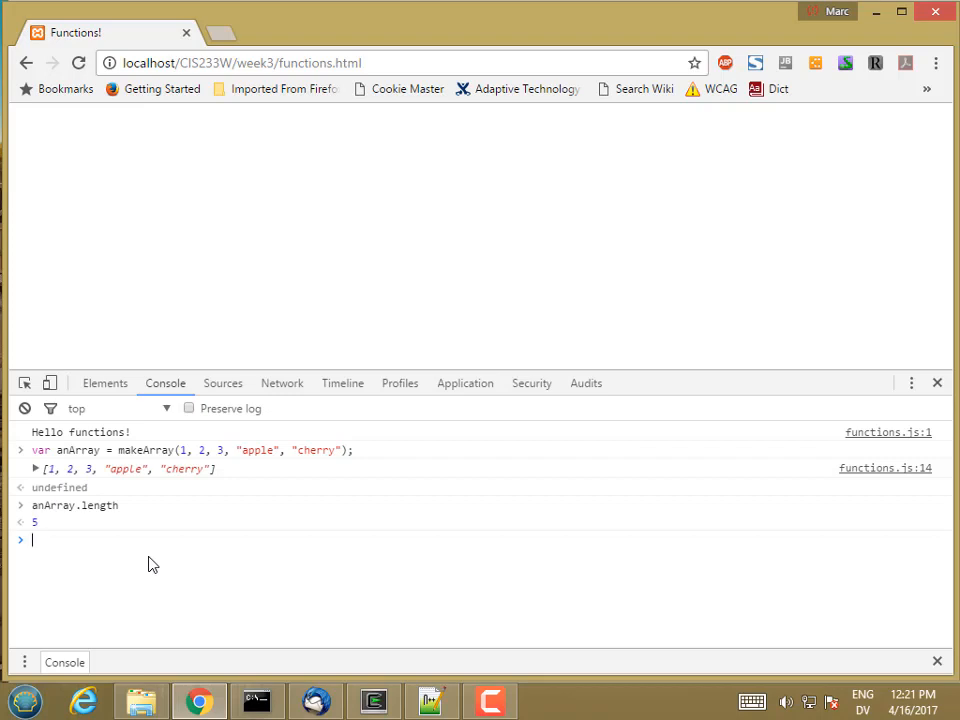
View anArray, then push "watermelon" onto it, bringing its length to 6.
{"action": "type", "text": "anArray"}
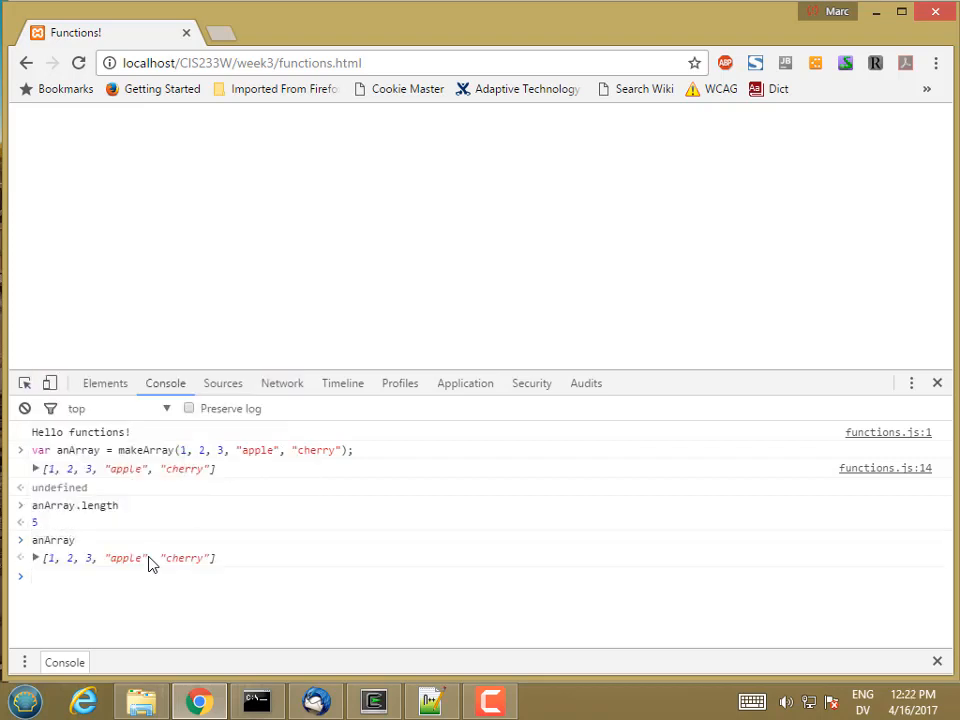
{"action": "type", "text": "anArray"}
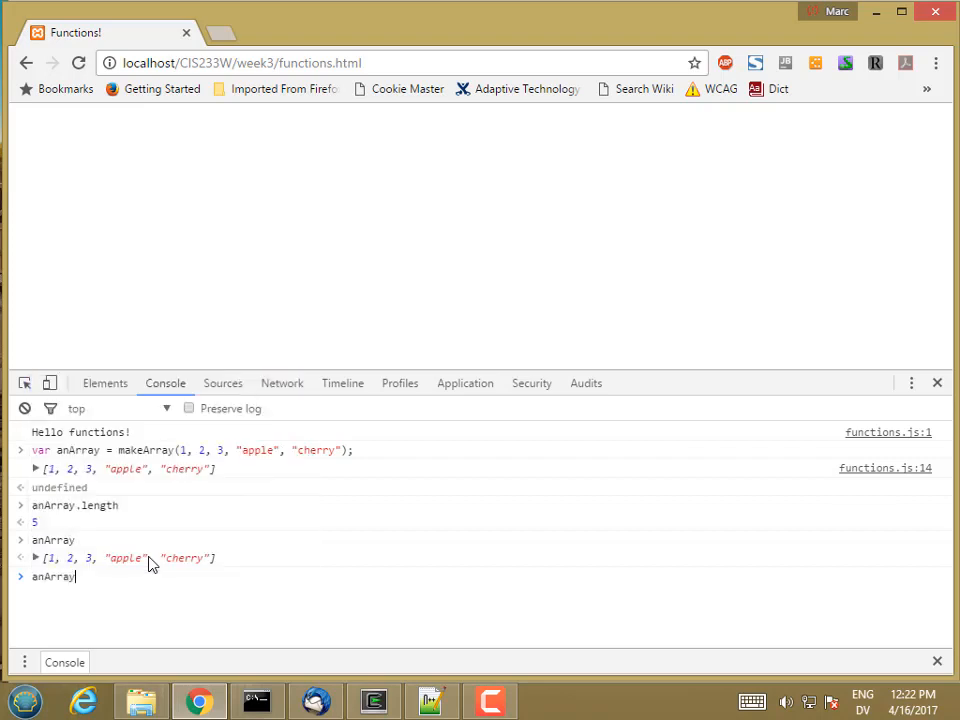
{"action": "type", "text": ".push"}
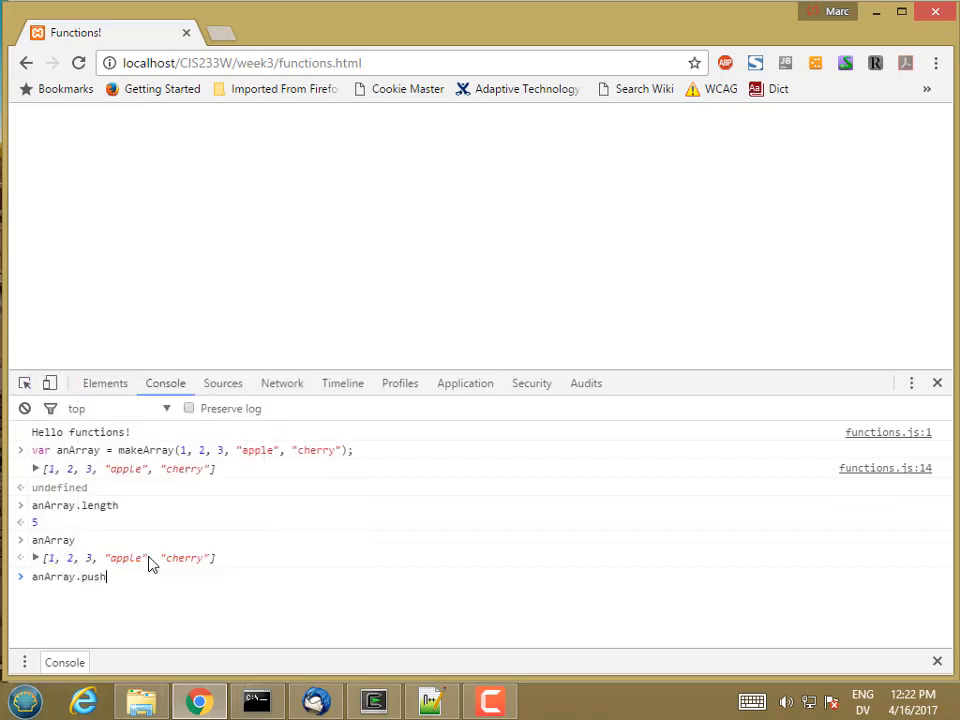
{"action": "type", "text": "(\"w"}
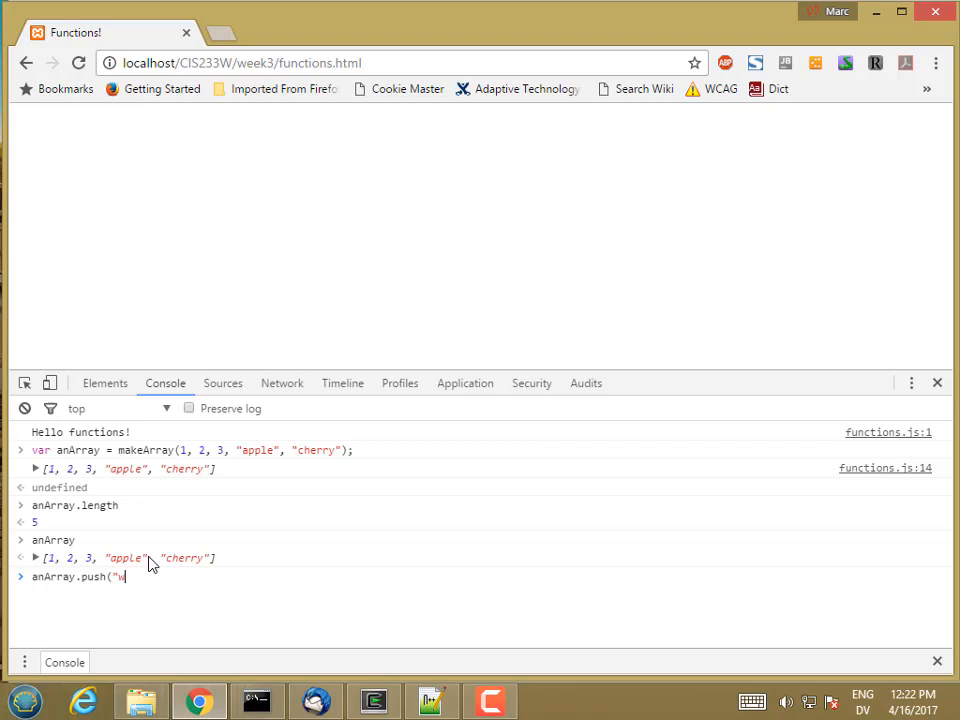
{"action": "type", "text": "atermello"}
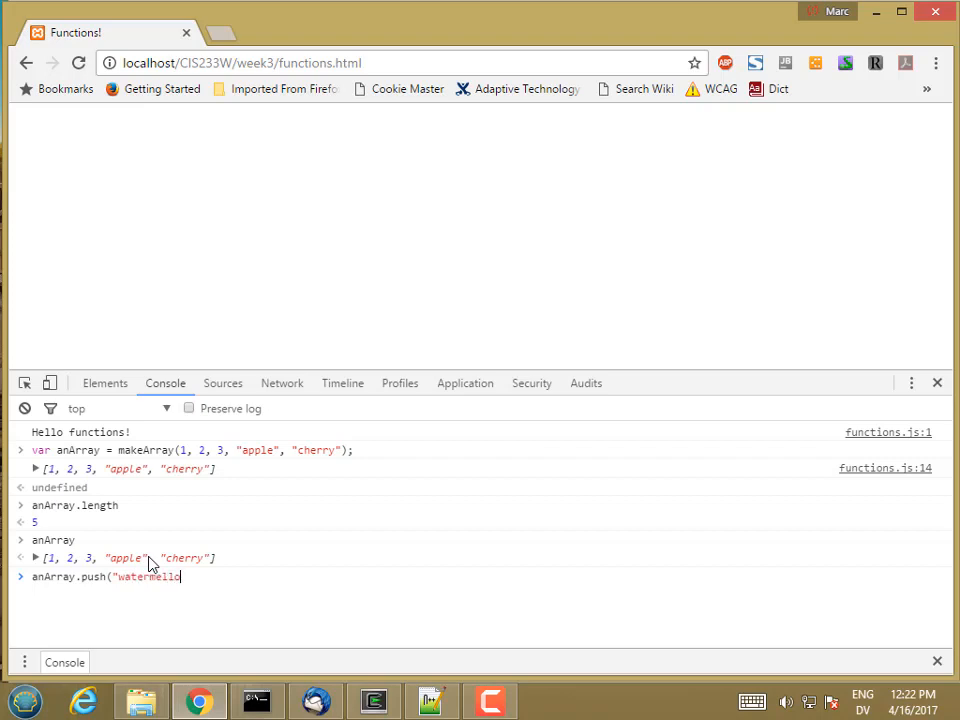
{"action": "type", "text": "n\")"}
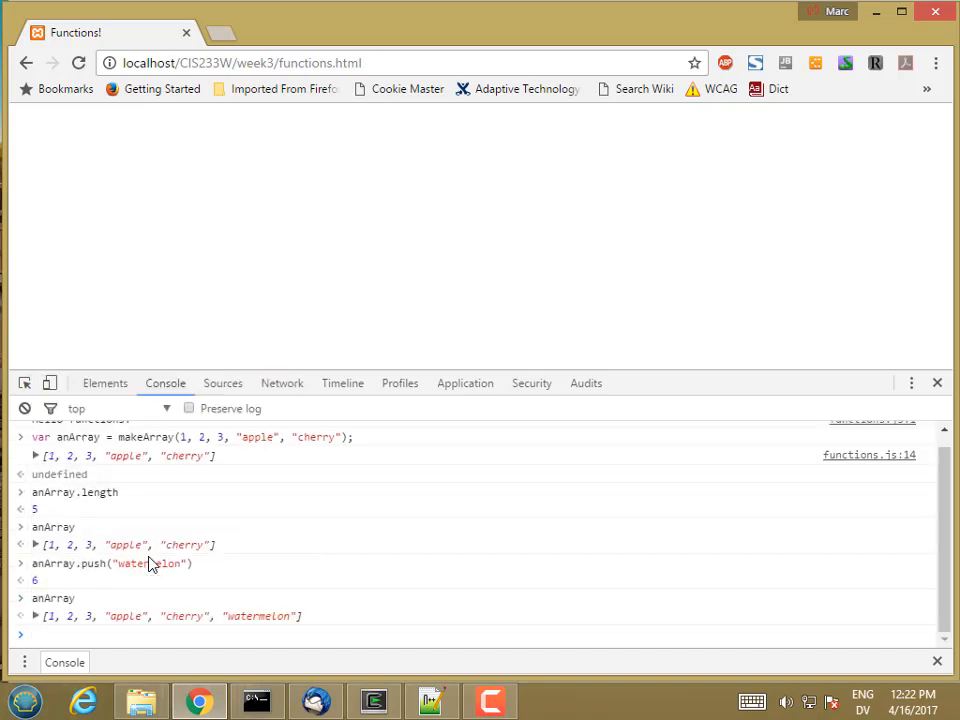
Pop "watermelon" off anArray, view it again, and try anArray.slice(1, 3).
{"action": "type", "text": "anArray.pop("}
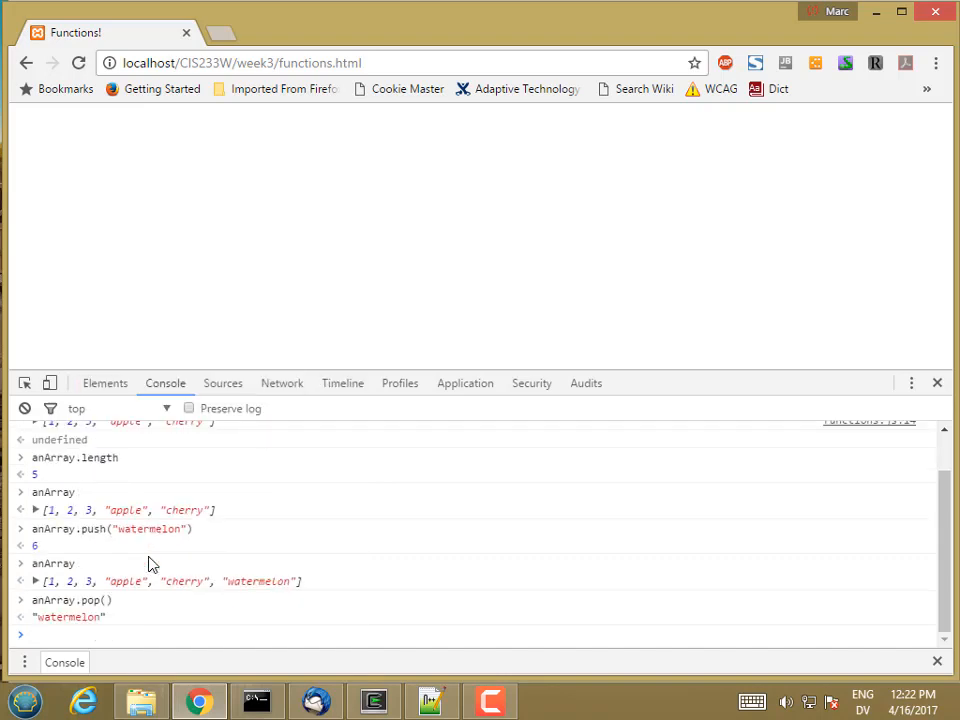
{"action": "type", "text": "anArray"}
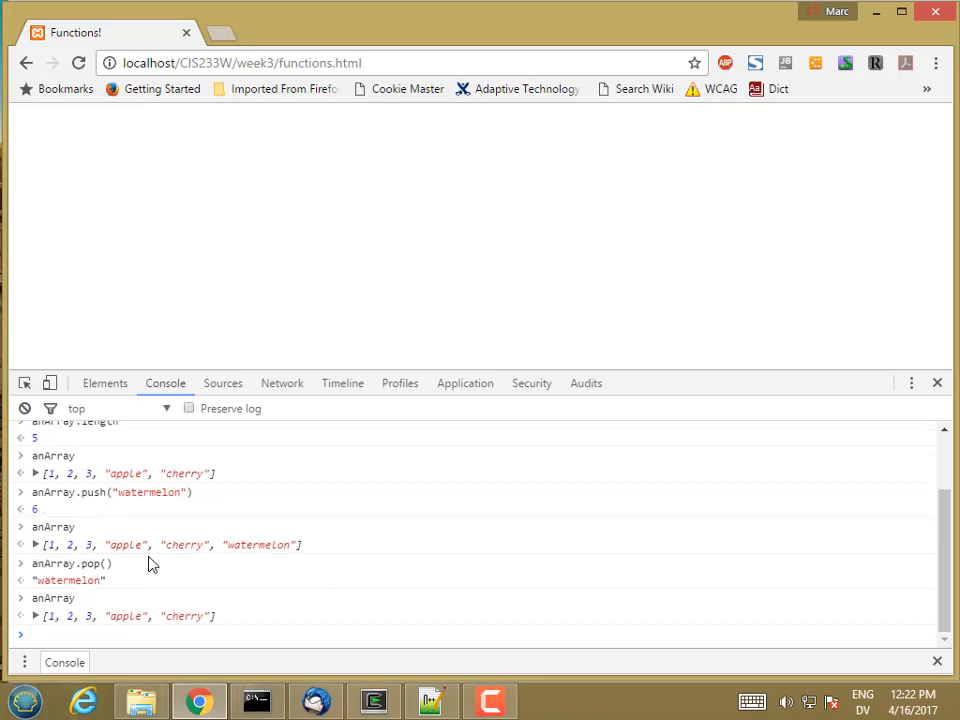
{"action": "type", "text": "anArray"}
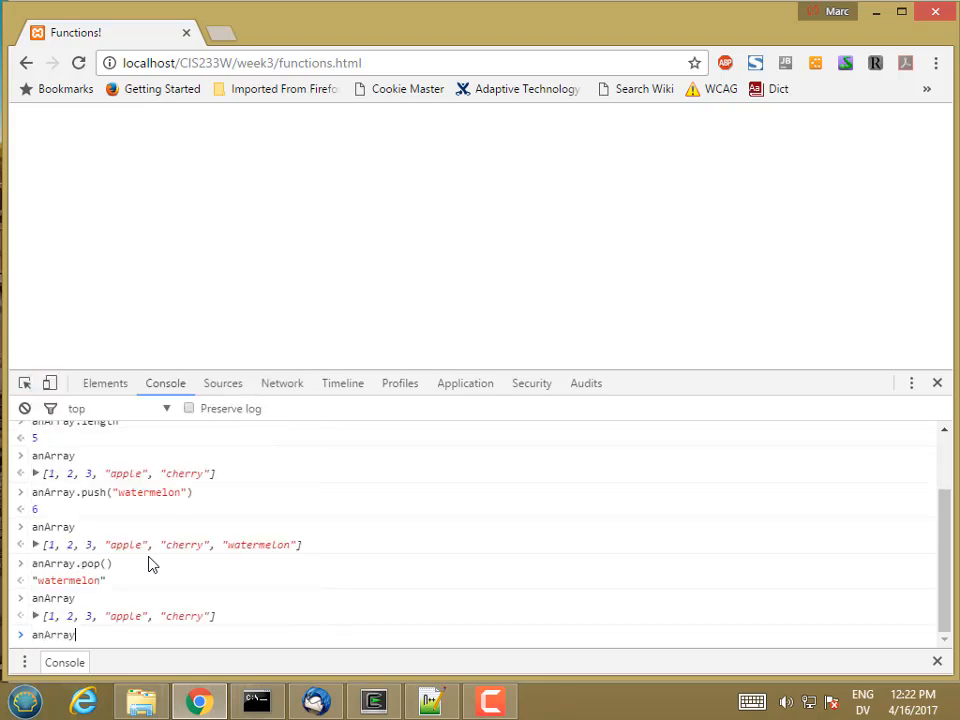
{"action": "type", "text": "("}
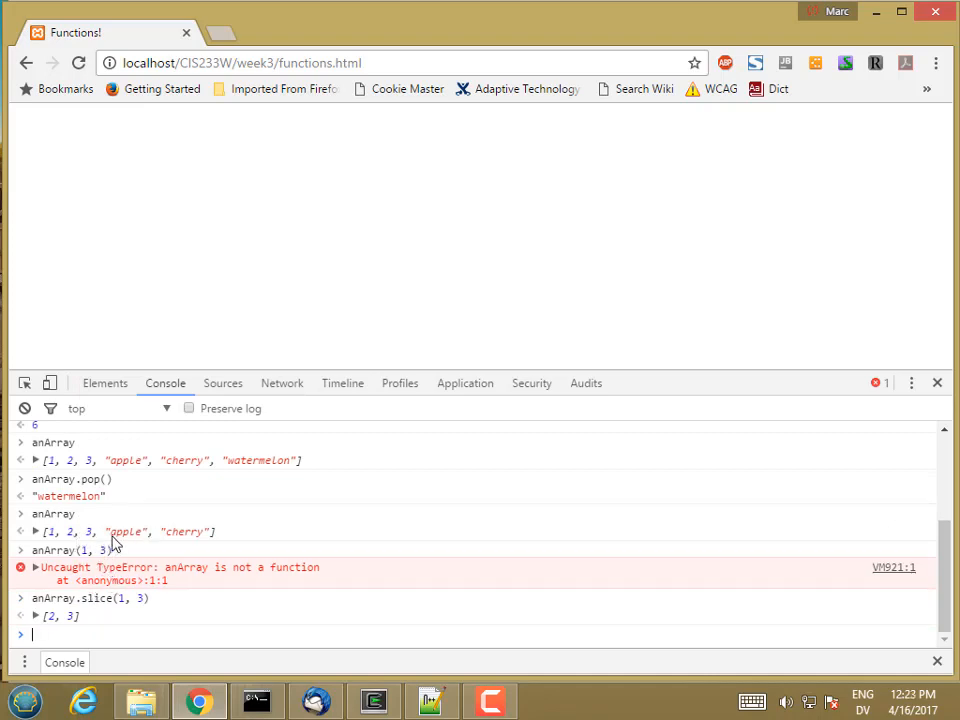
Run anArray.slice(1, 3) and anArray.slice(1, 4), getting [2, 3] and [2, 3, "apple"].
{"action": "type", "text": "anArray.slice(1, 3)"}
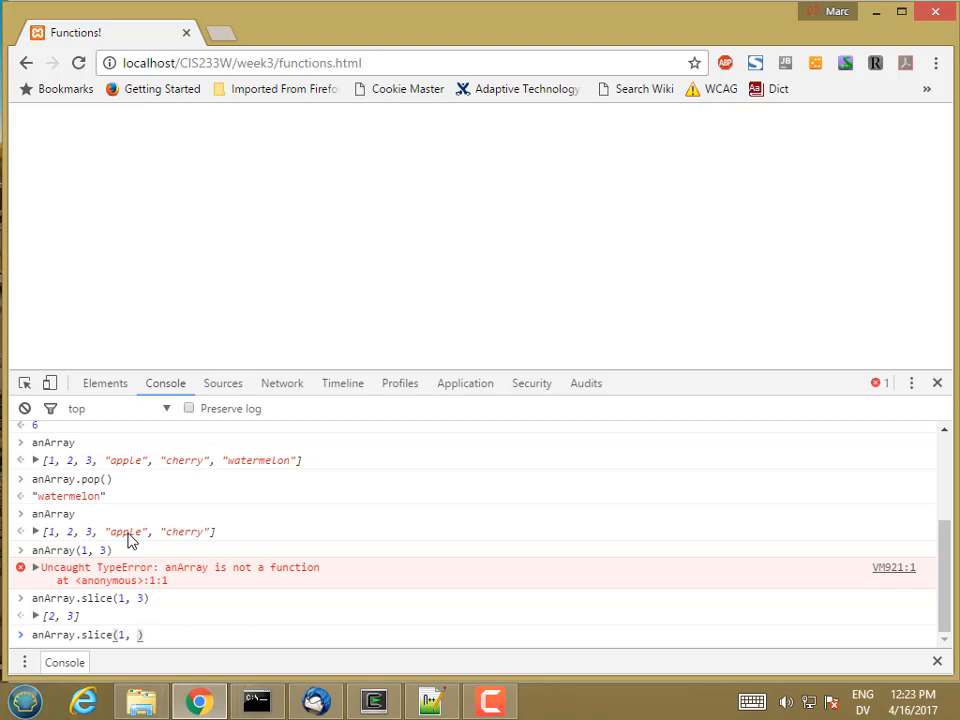
{"action": "type", "text": "4"}
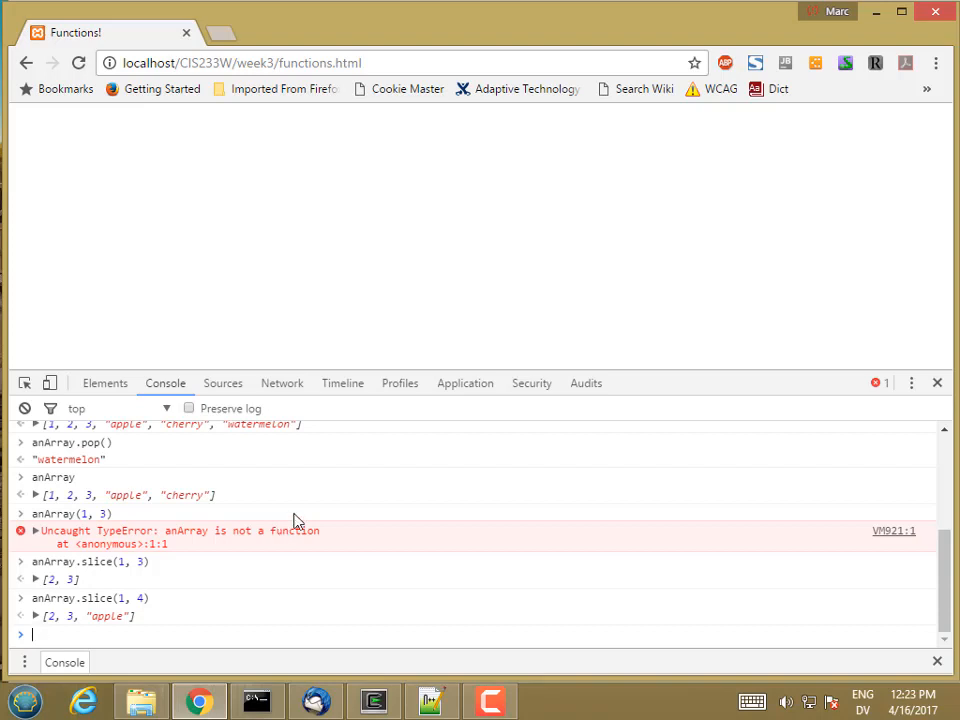
{"action": "left_click", "coordinate": [432, 700]}
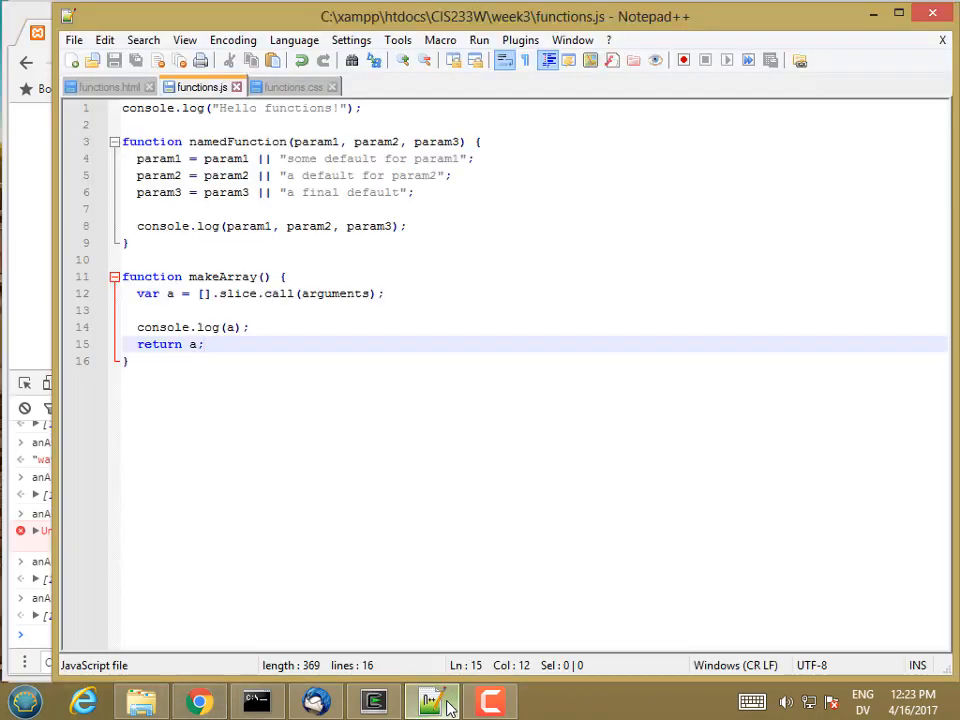
Start a new function takesAnObject(obj) below makeArray.
{"action": "key", "text": "Enter"}
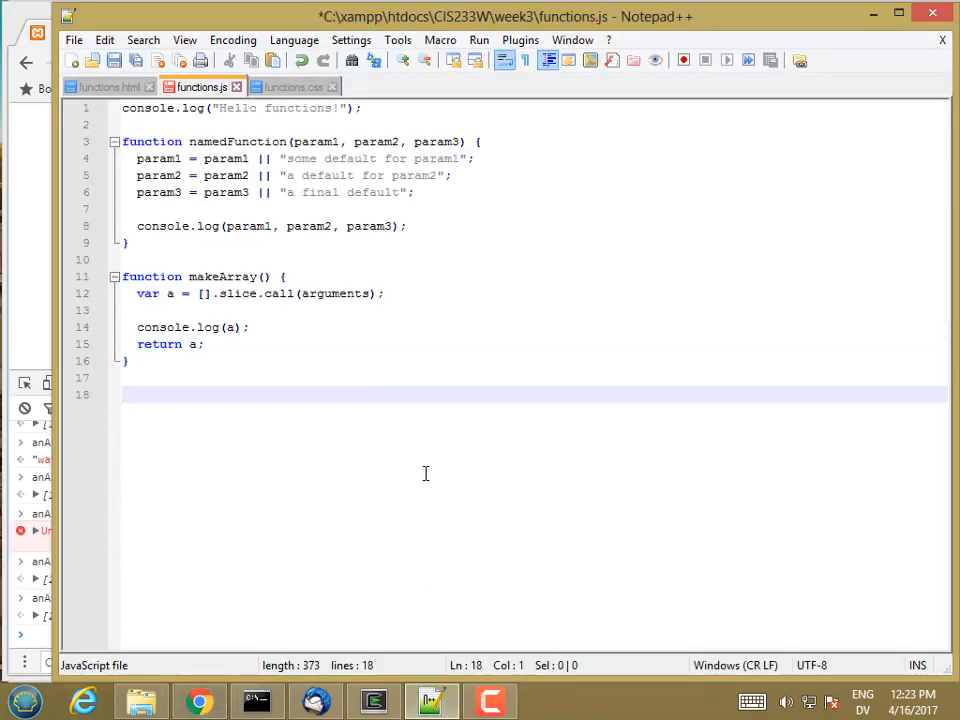
{"action": "type", "text": "function"}
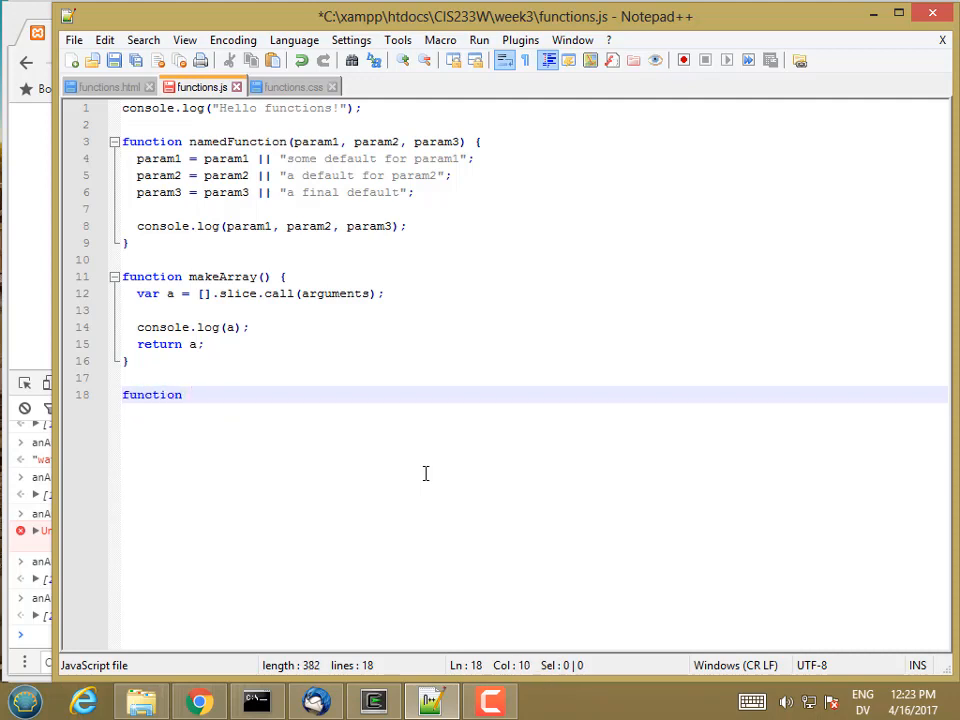
{"action": "type", "text": "takesAr"}
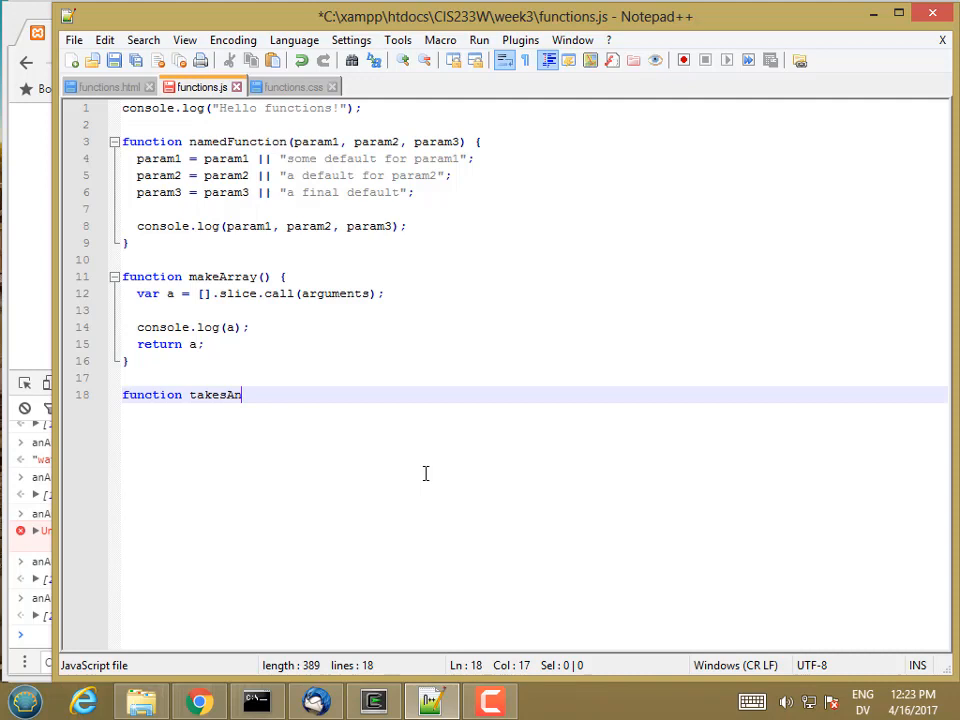
{"action": "type", "text": "Object(ob"}
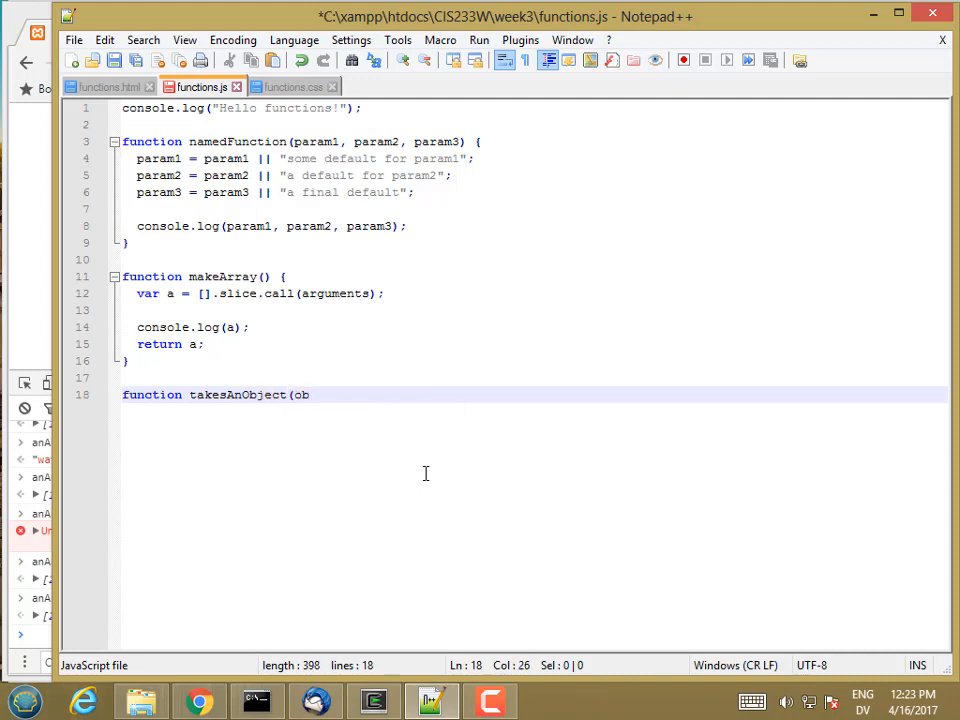
{"action": "type", "text": "j) {"}
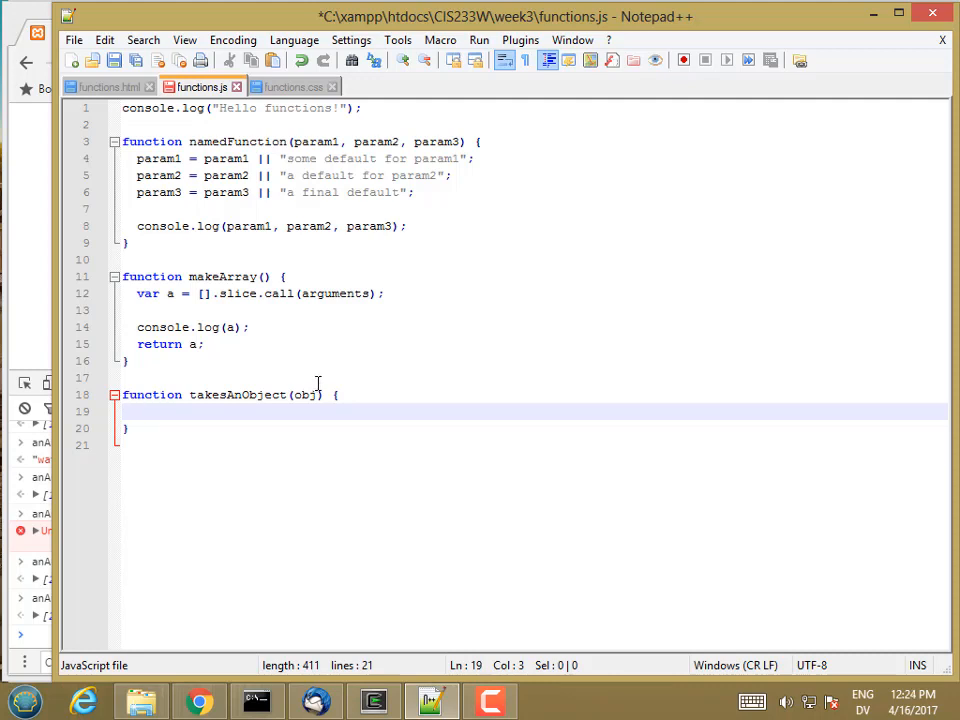
Add the line var sound = obj.sound || "bark";.
{"action": "type", "text": "c"}
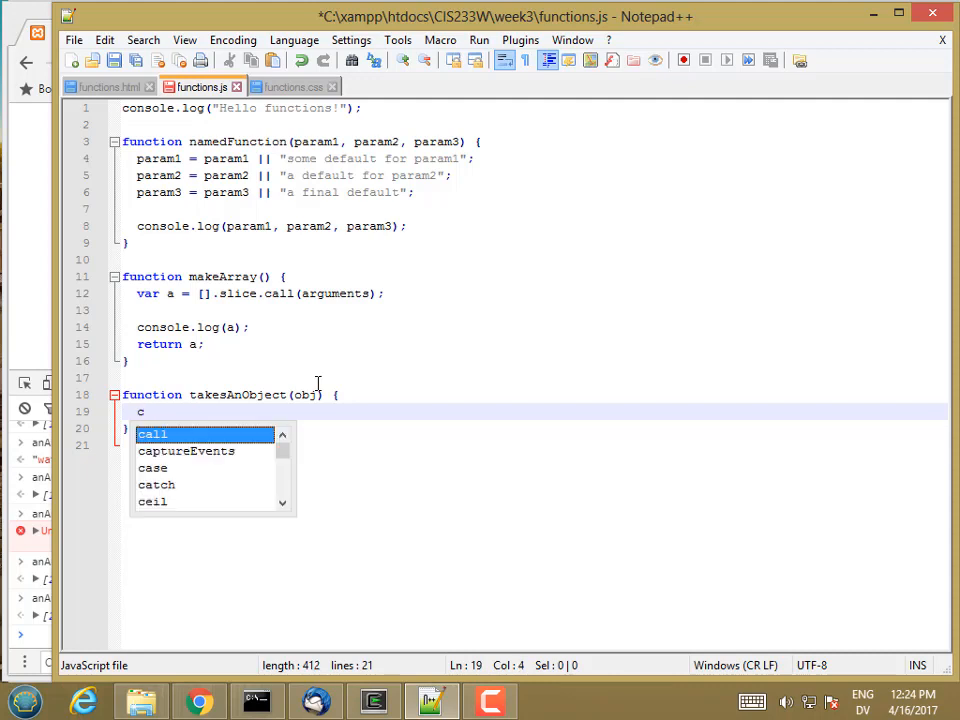
{"action": "type", "text": "var"}
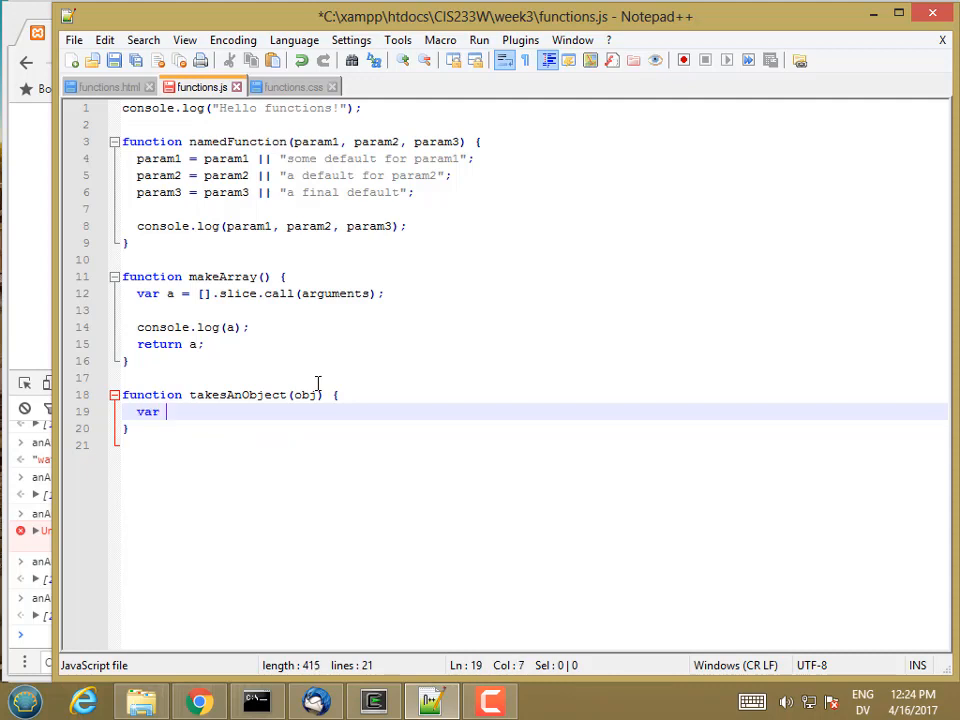
{"action": "type", "text": "sound ="}
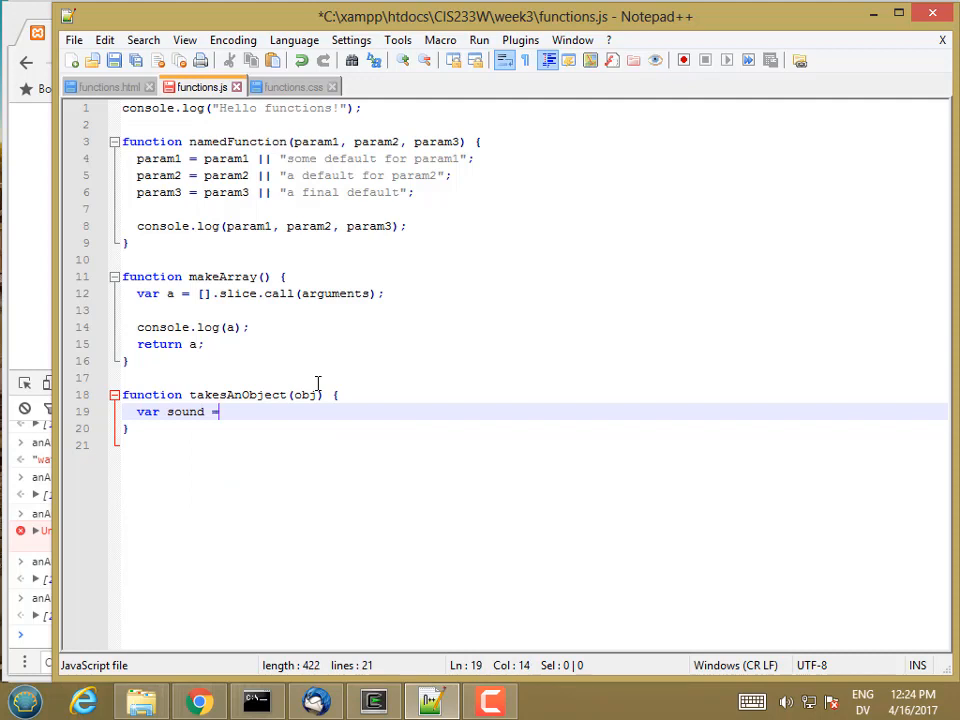
{"action": "type", "text": "obj.sound"}
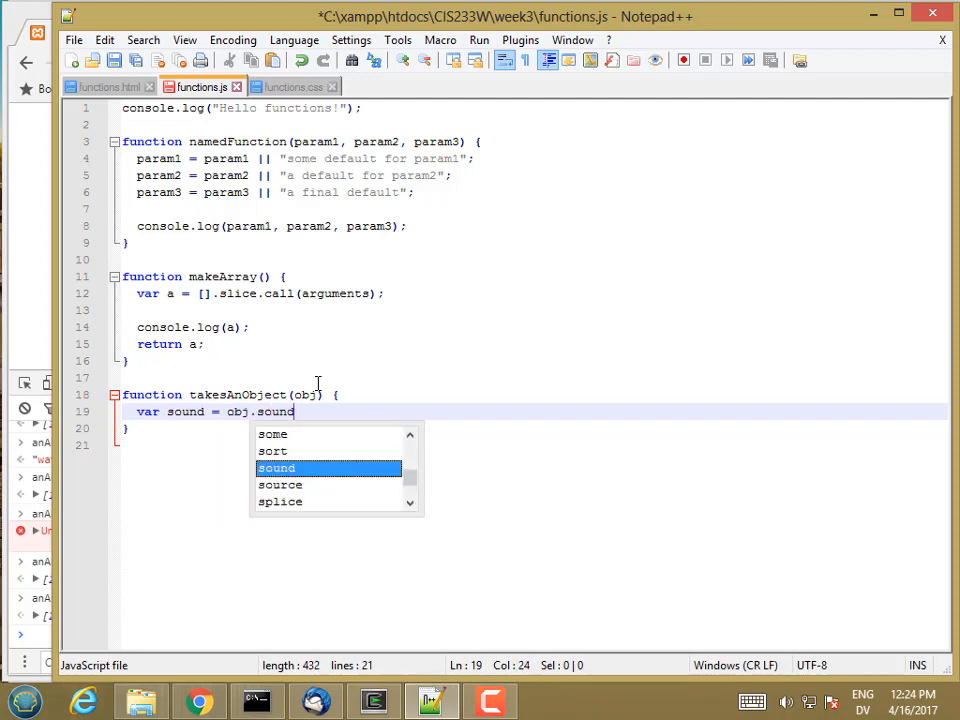
{"action": "type", "text": "||"}
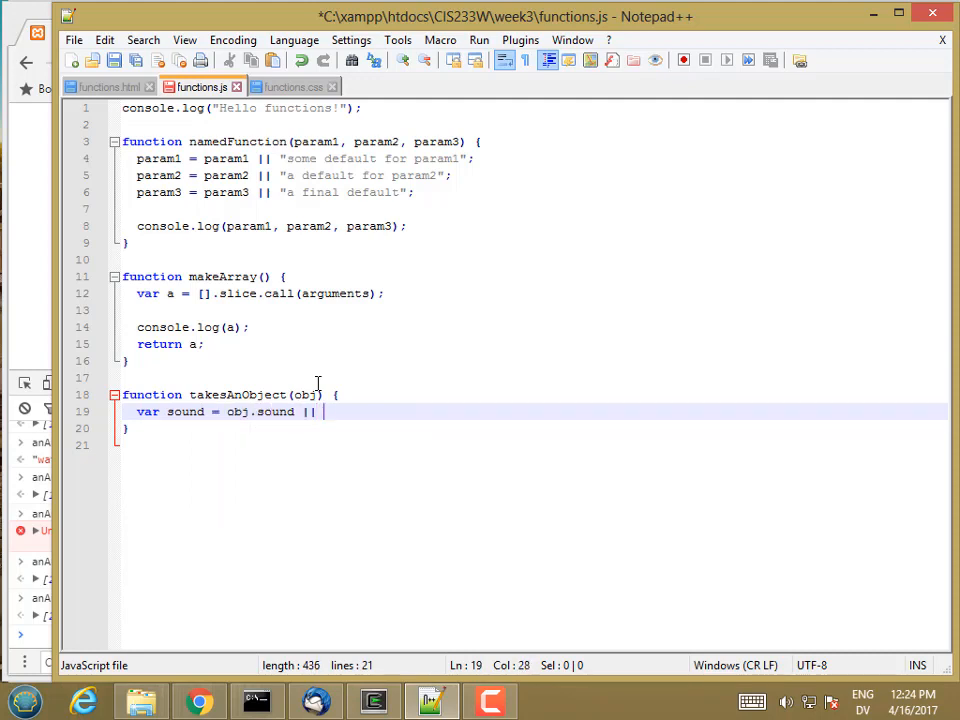
{"action": "type", "text": "\"bark\";"}
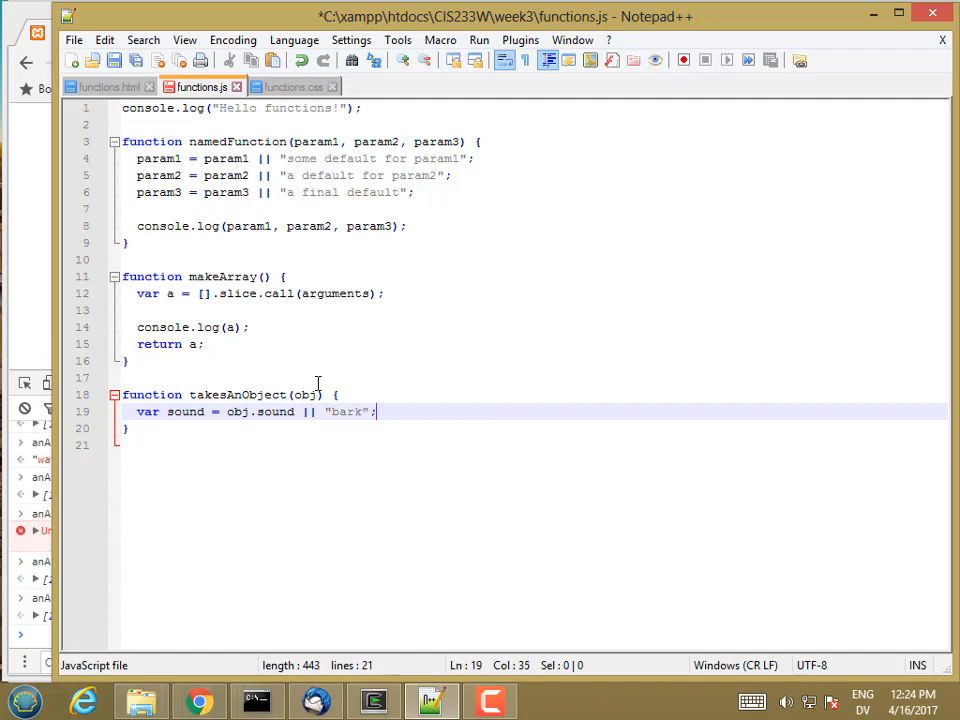
{"action": "key", "text": "Enter"}
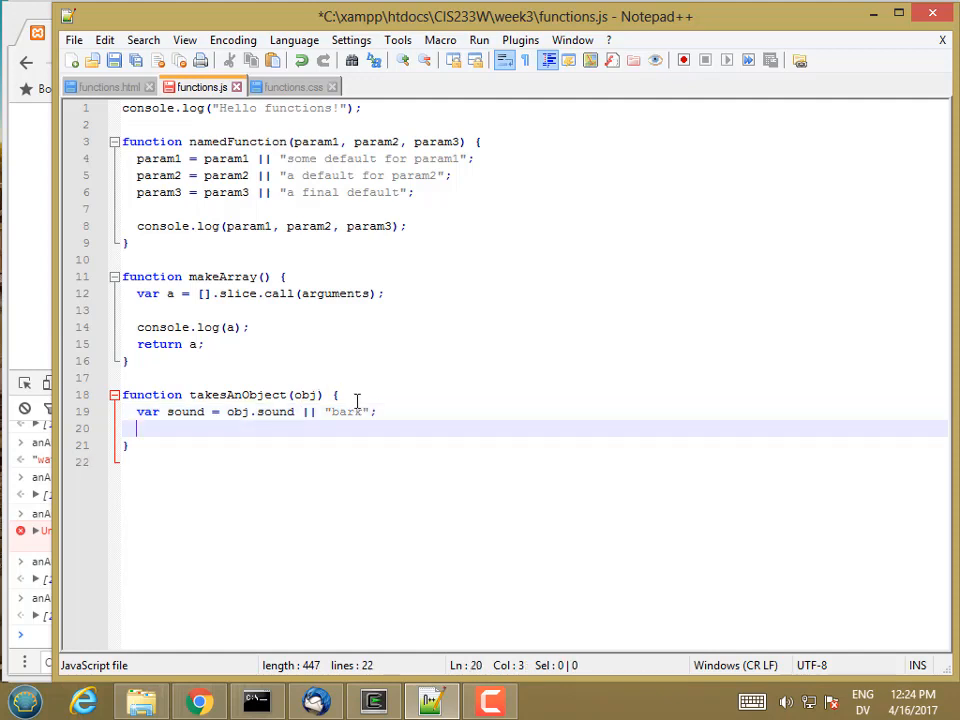
{"action": "mouse_move", "coordinate": [255, 395]}
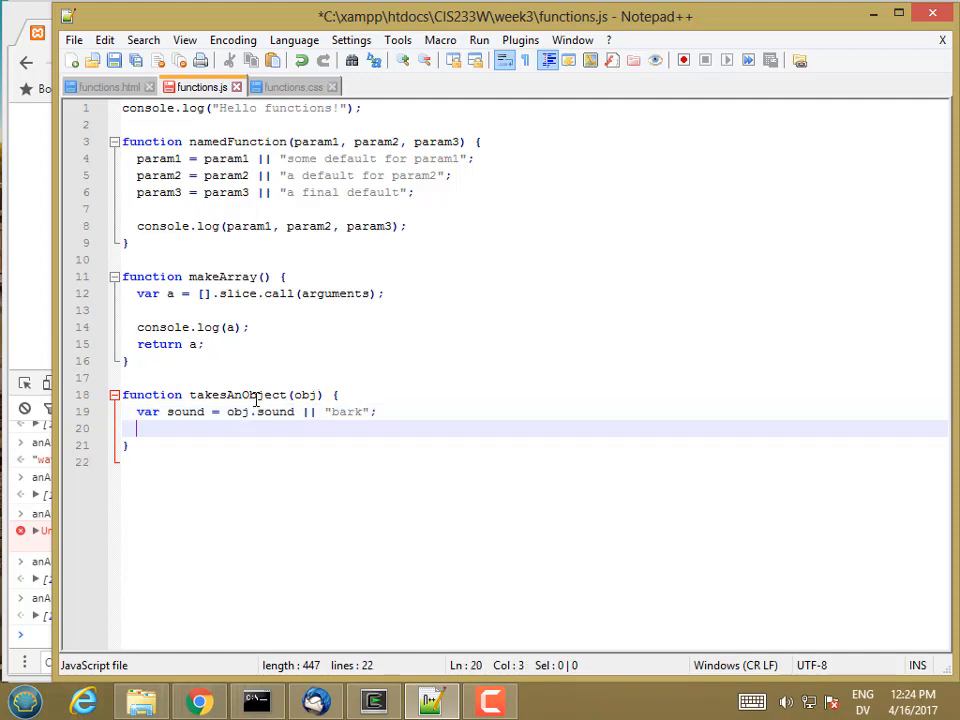
Add color and type defaults of brown and dog, and begin the legs default.
{"action": "type", "text": "var"}
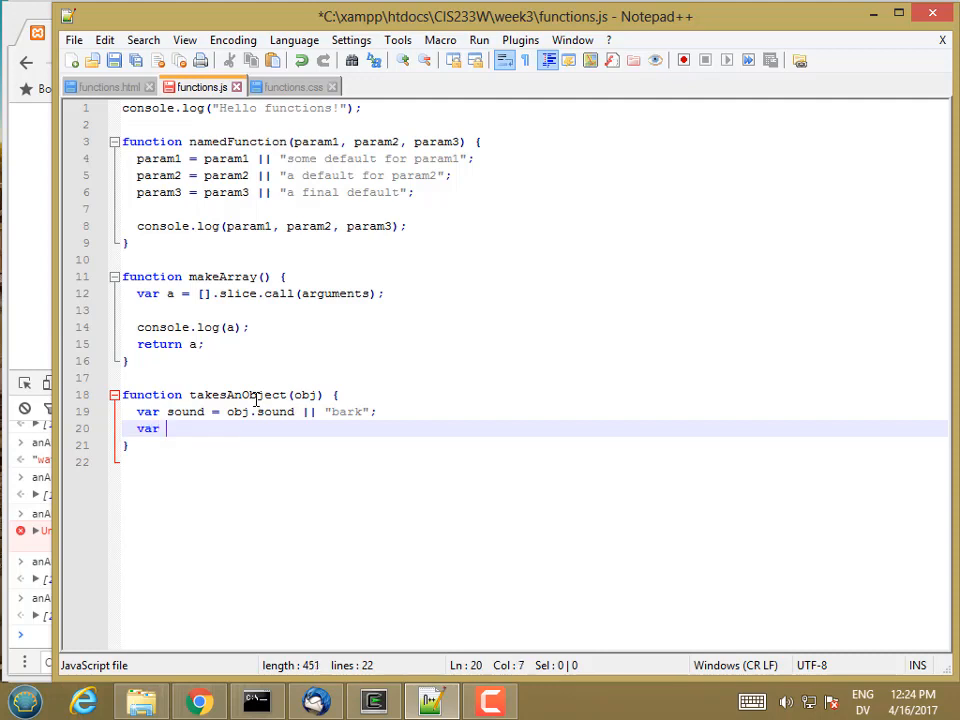
{"action": "type", "text": "cole"}
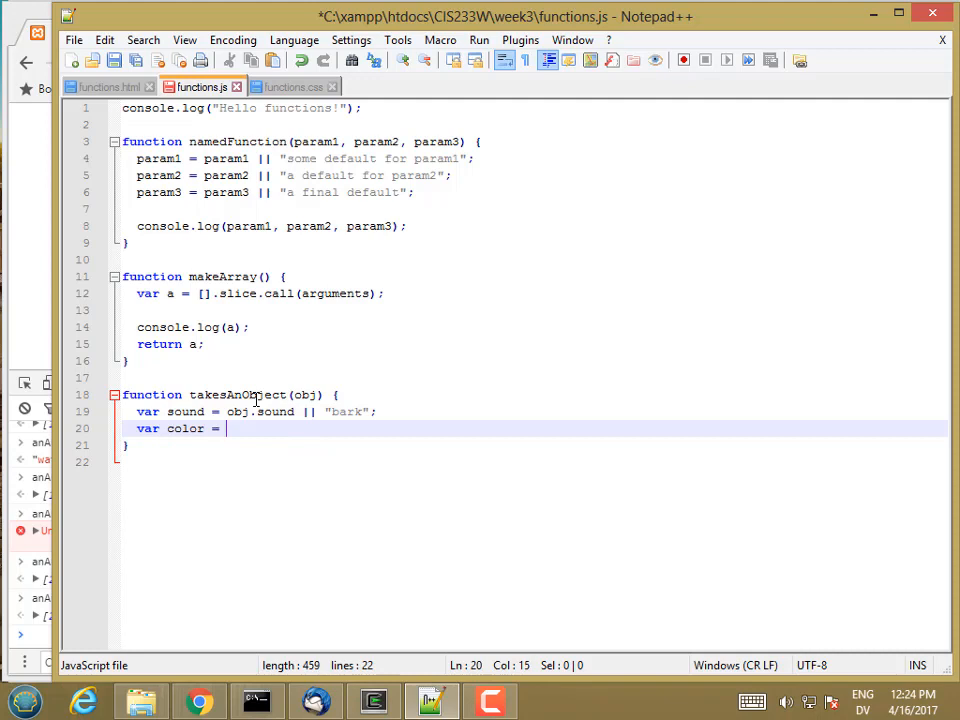
{"action": "type", "text": "obj.color || \"brown\";"}
{"action": "type", "text": "v"}
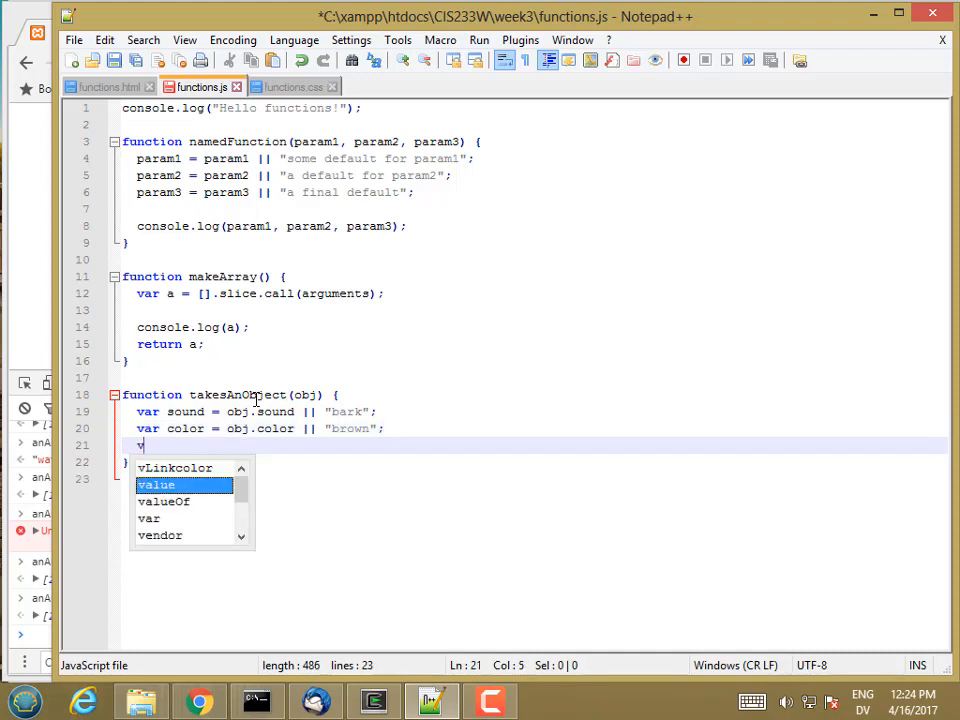
{"action": "type", "text": "ar type =\\"}
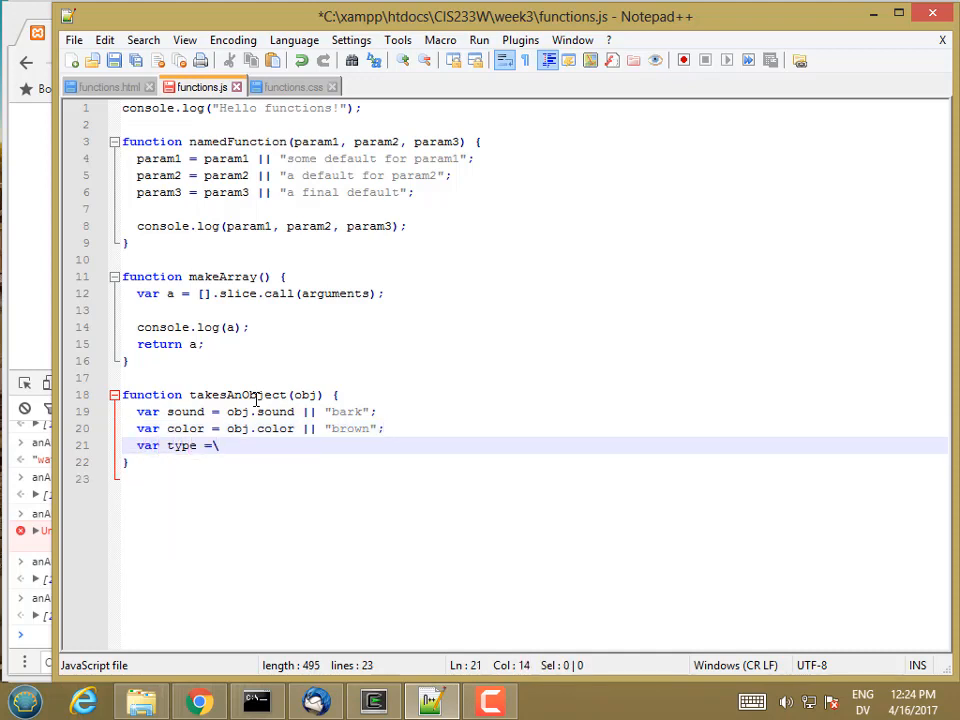
{"action": "type", "text": "obj."}
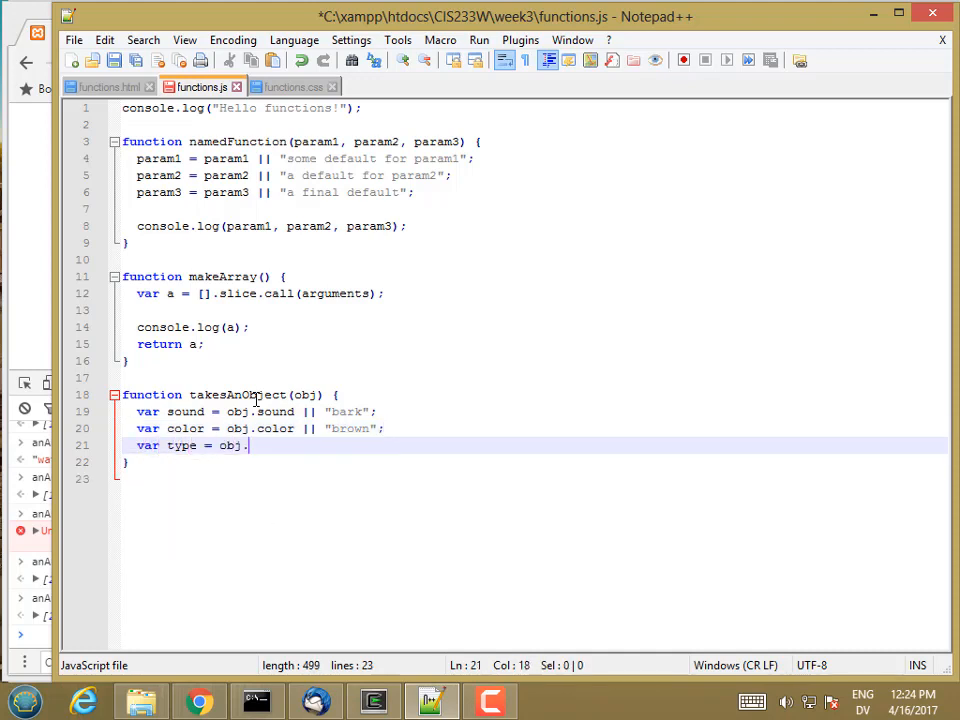
{"action": "type", "text": "type || \""}
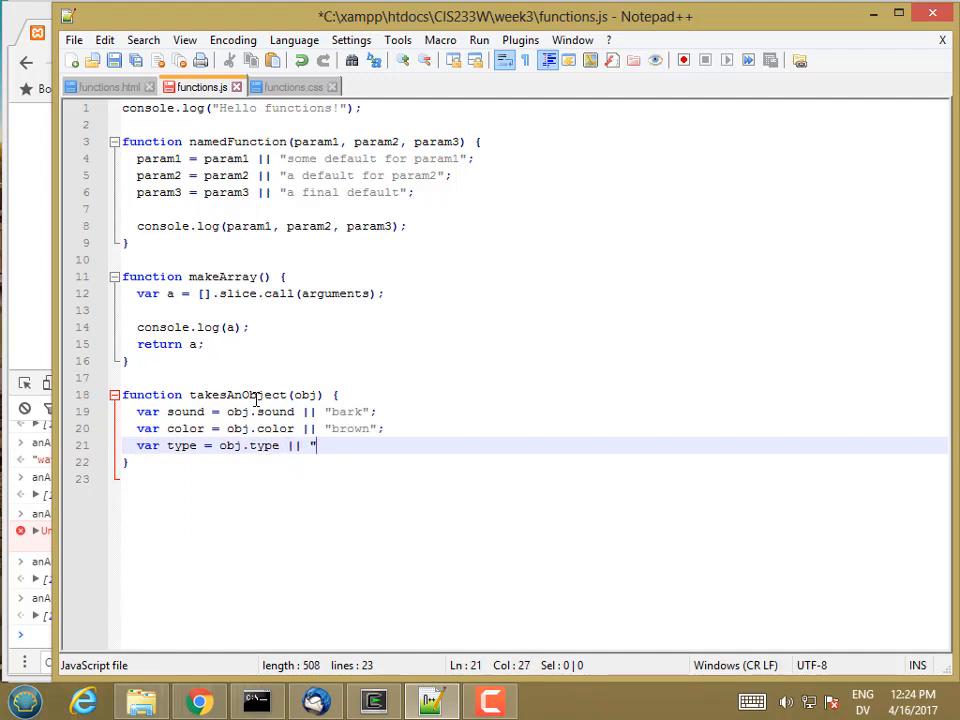
{"action": "type", "text": "dog\";"}
{"action": "type", "text": "var"}
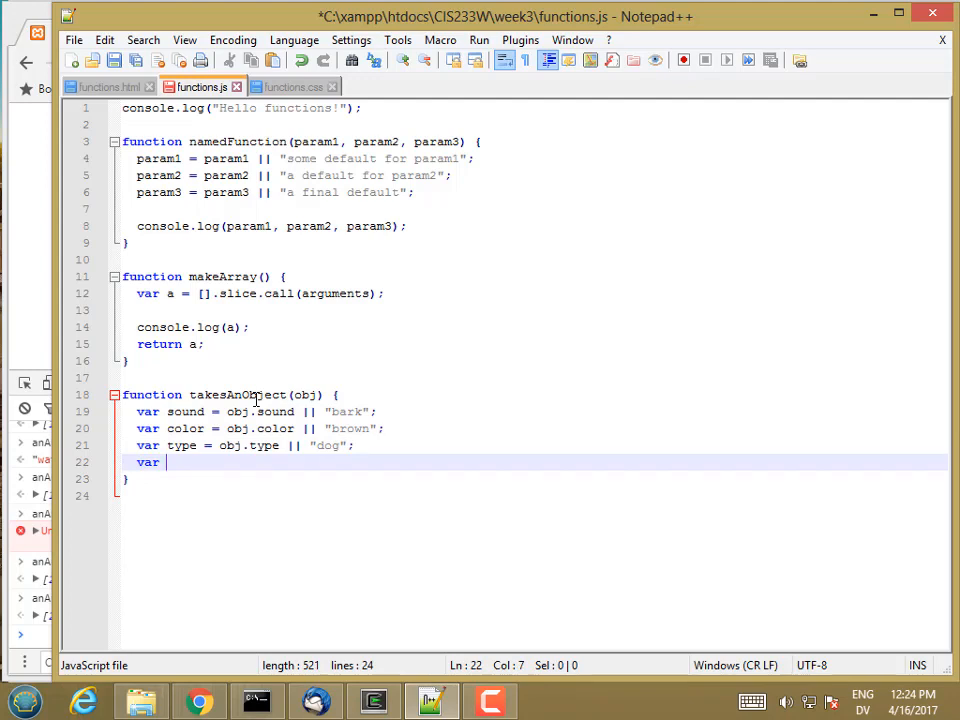
{"action": "type", "text": "lr"}
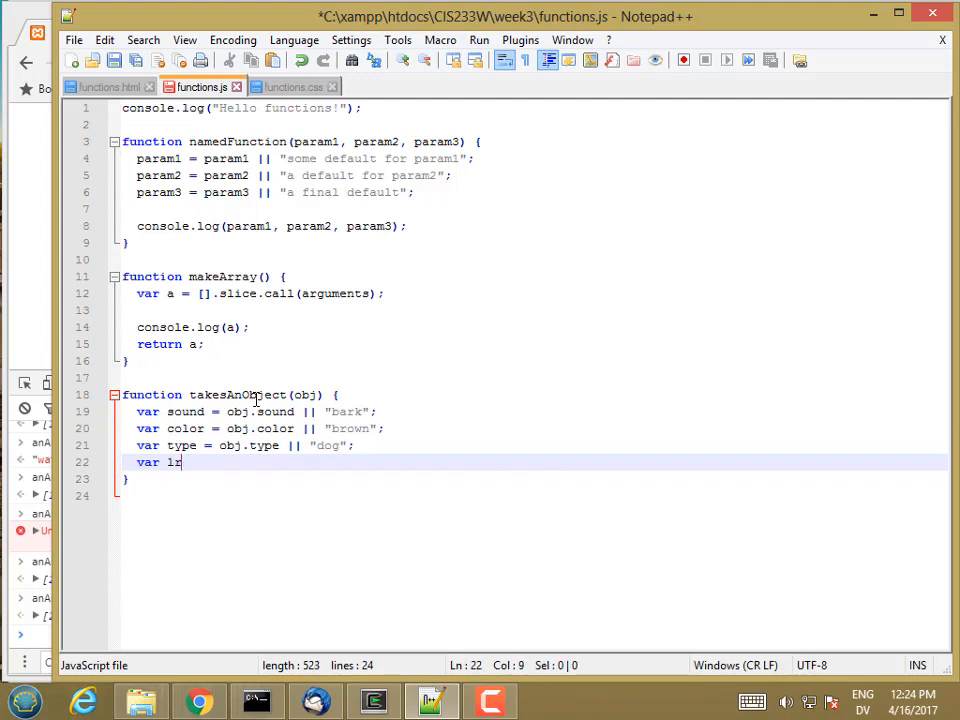
{"action": "type", "text": "egs = ob"}
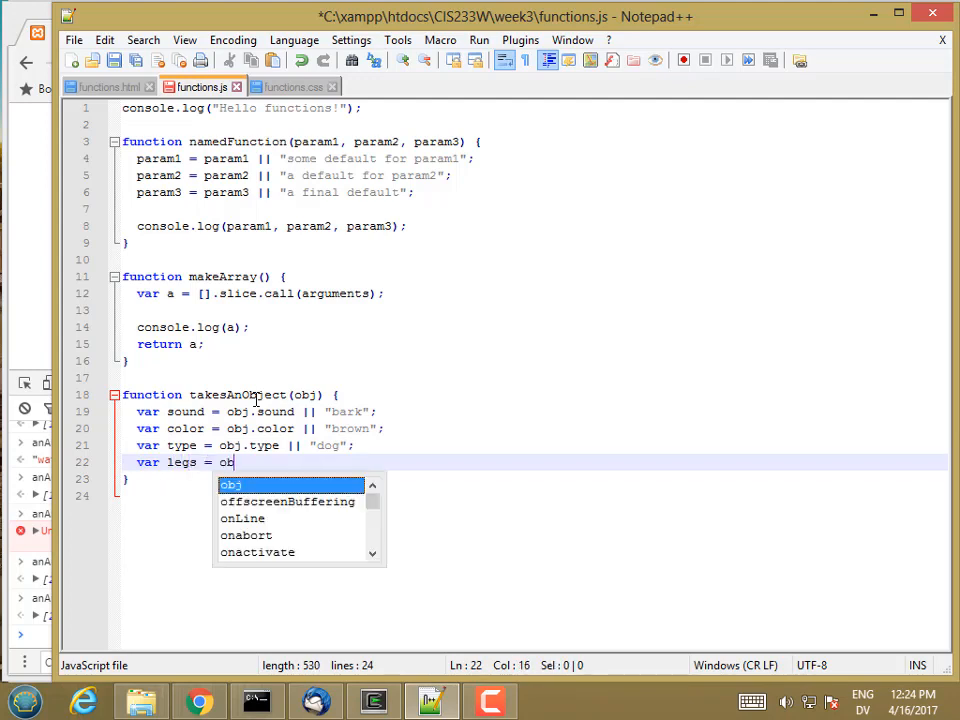
{"action": "type", "text": "j.legs || 4"}
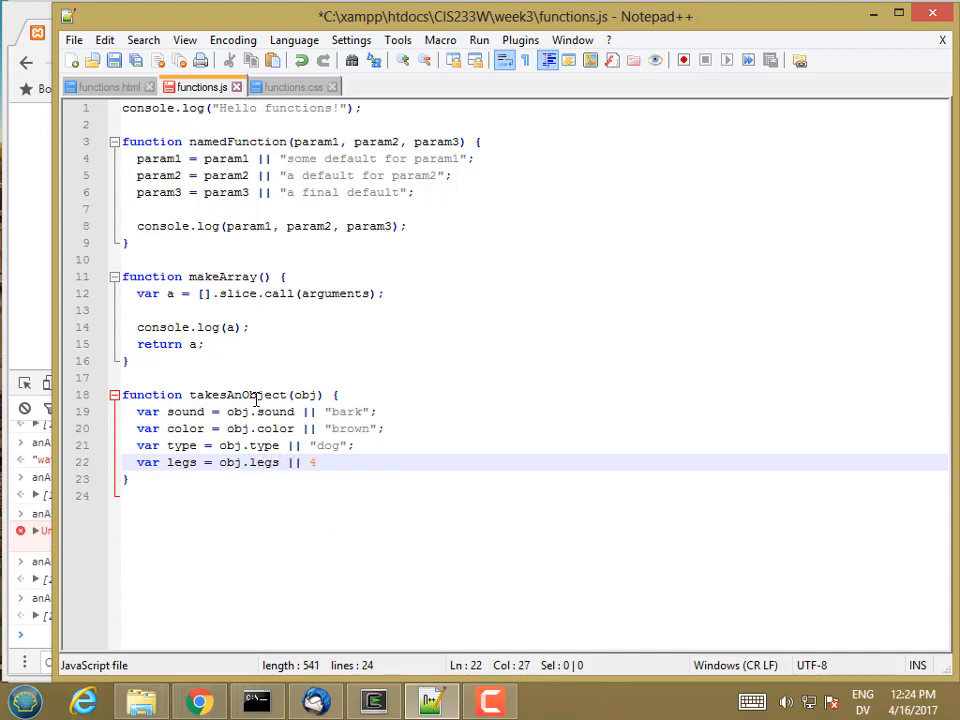
Begin a console.log sentence joining "A", color and type.
{"action": "type", "text": "co"}
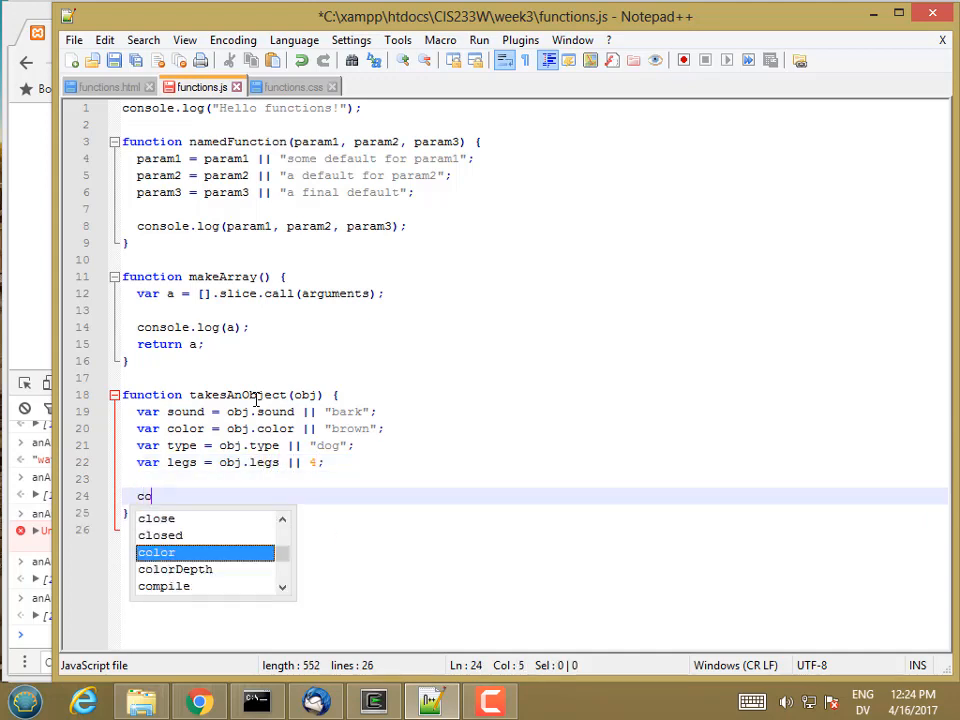
{"action": "type", "text": "nsole.log"}
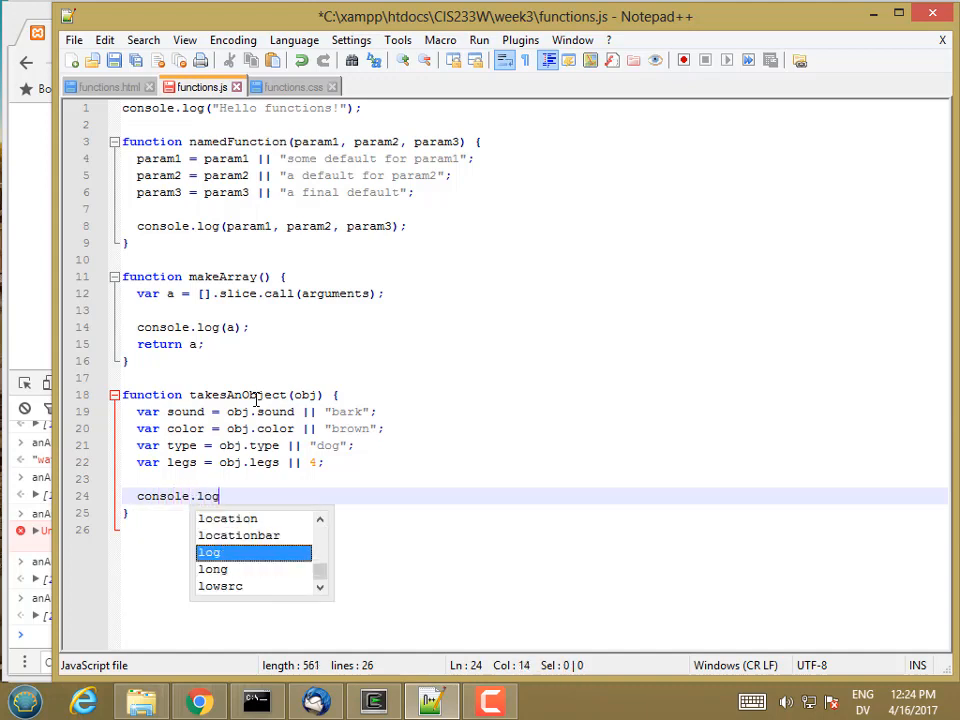
{"action": "type", "text": "("}
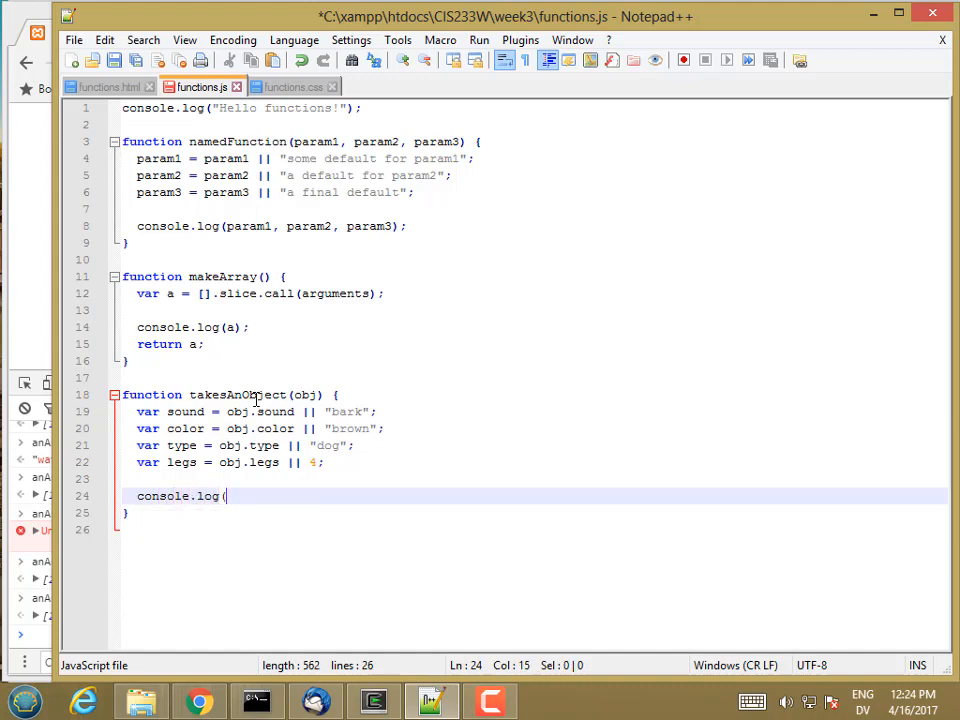
{"action": "type", "text": "\"A\""}
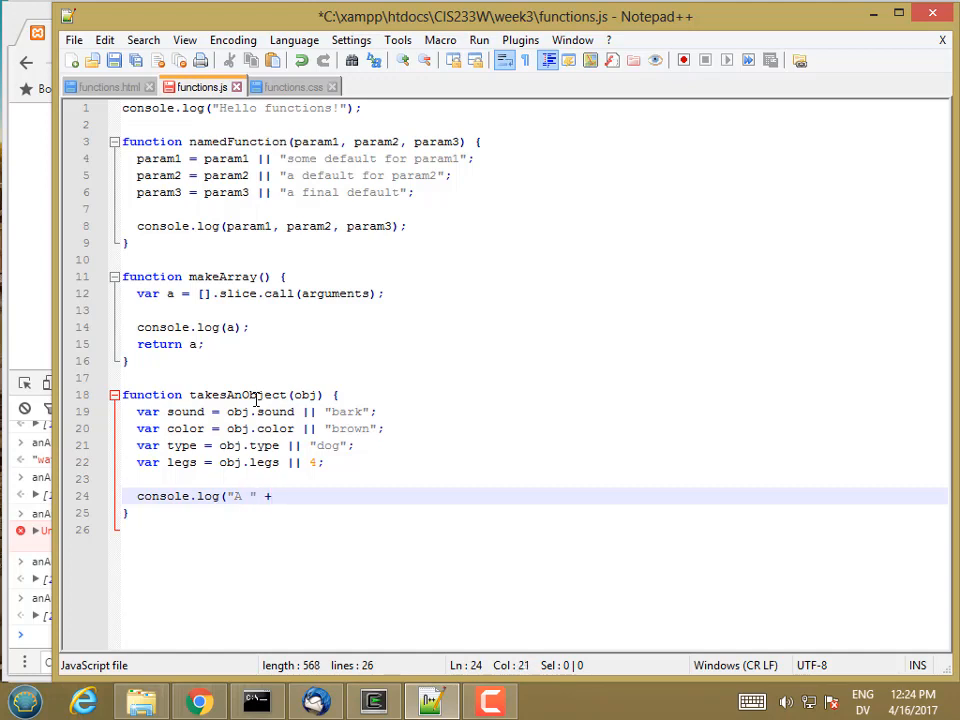
{"action": "type", "text": "color +"}
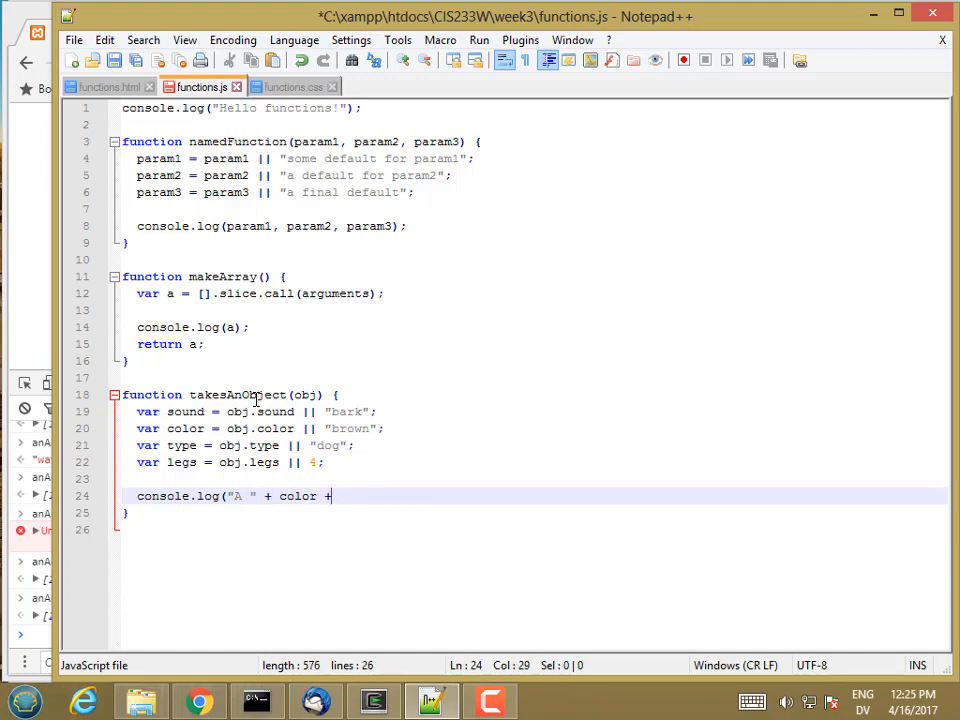
{"action": "type", "text": "\" \""}
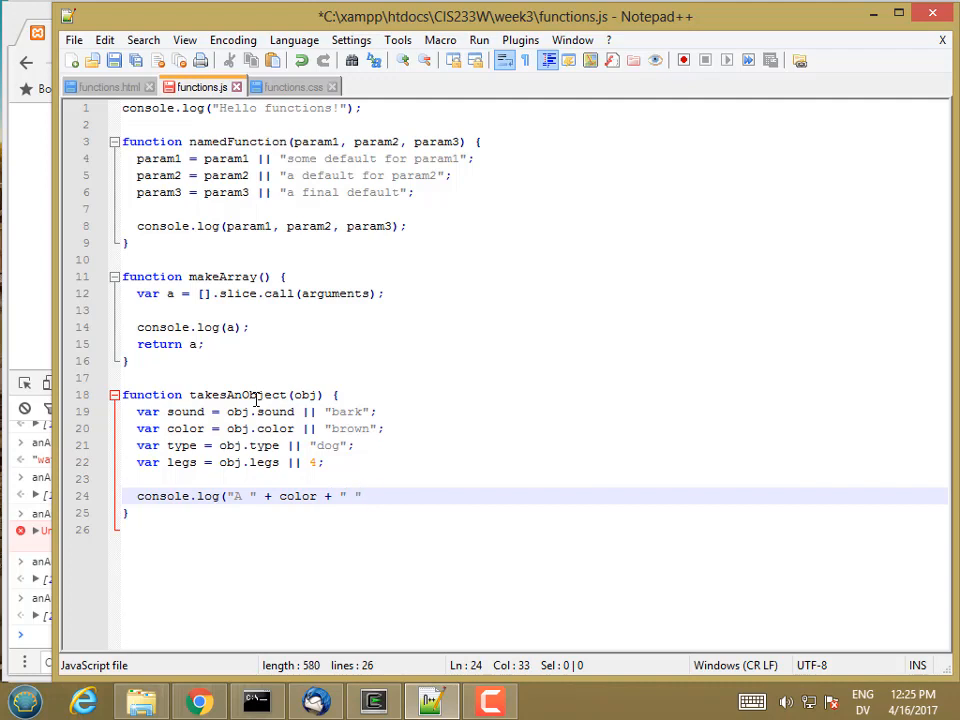
{"action": "type", "text": "type +"}
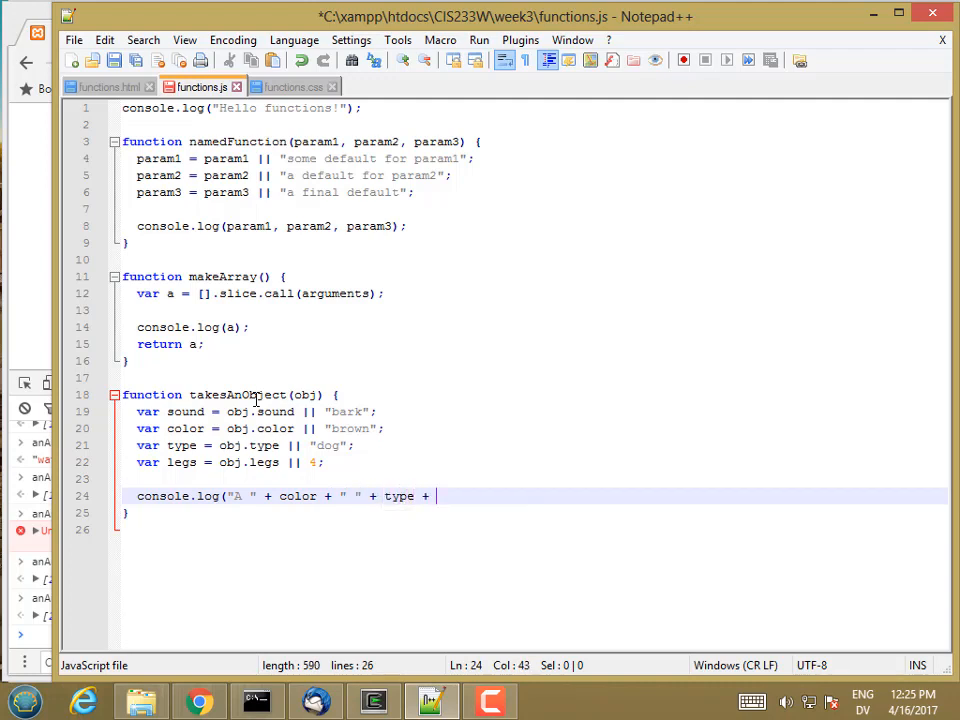
{"action": "type", "text": "\", with"}
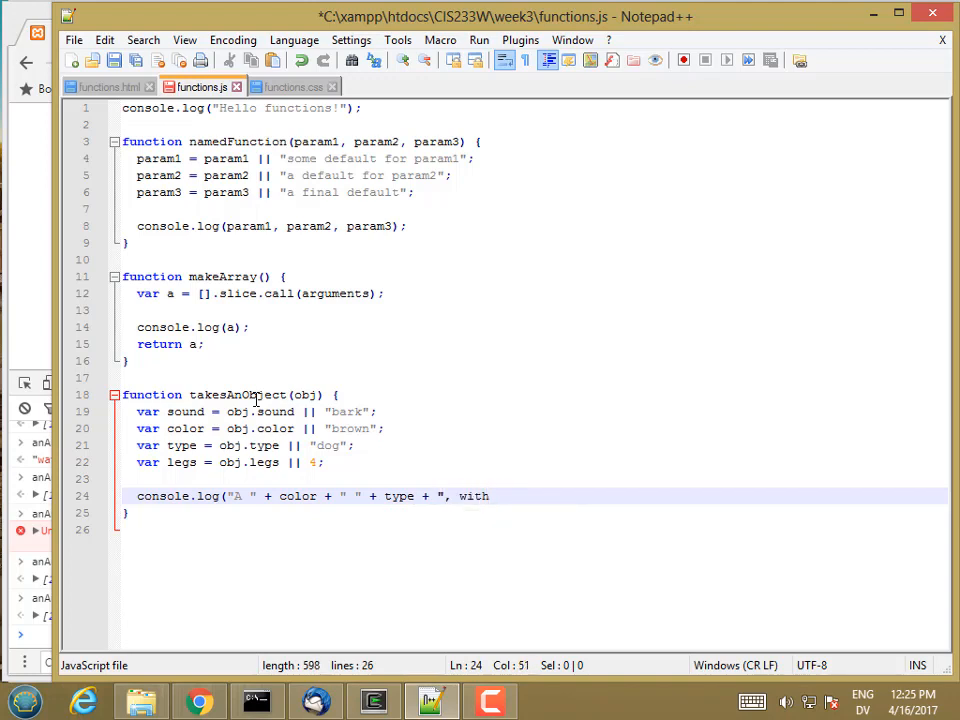
Finish the sentence with "with" legs "legs, and sound" sound.
{"action": "type", "text": "\" \""}
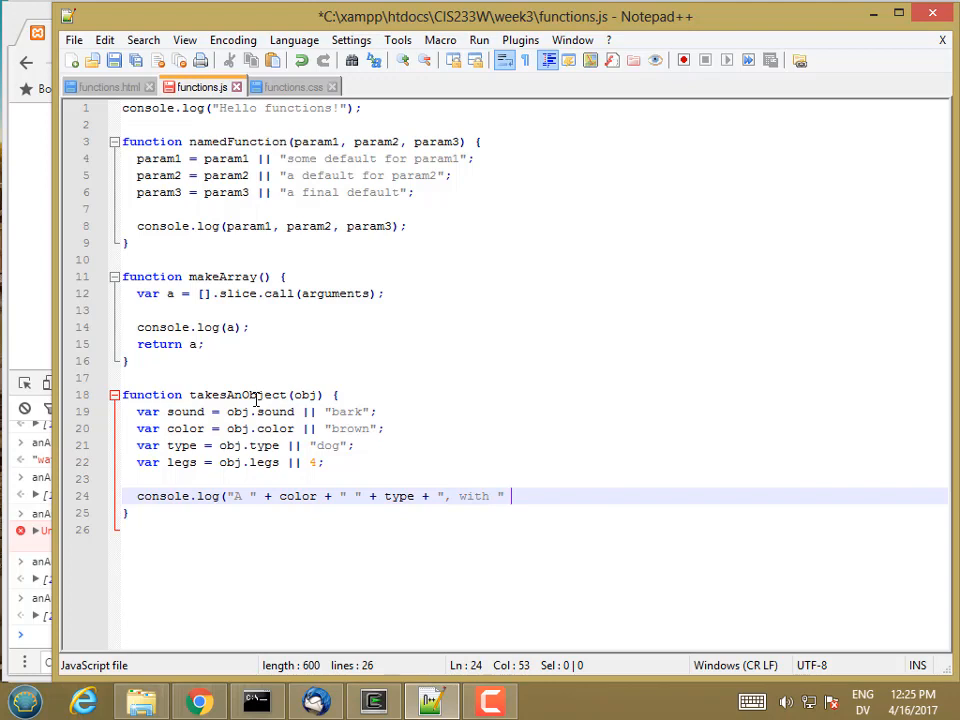
{"action": "type", "text": "+ legs"}
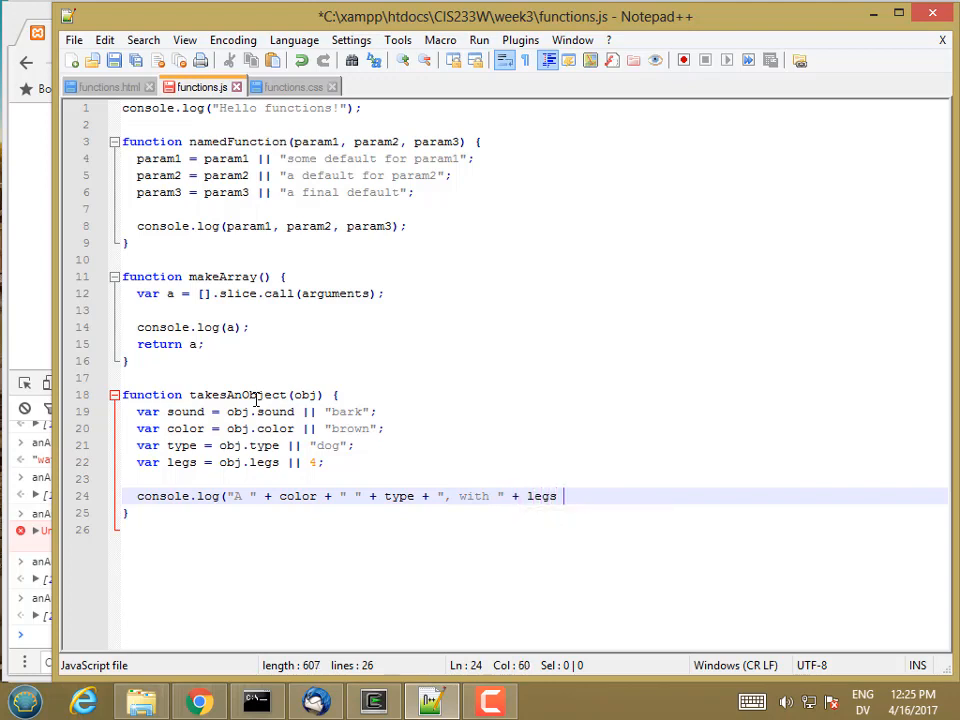
{"action": "type", "text": "+ \""}
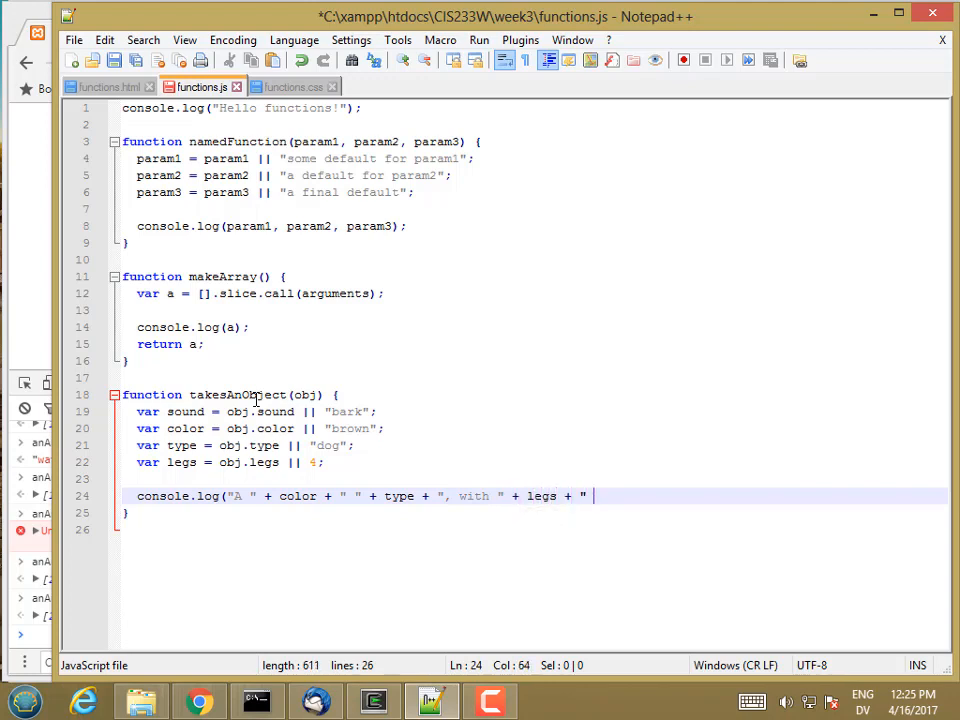
{"action": "type", "text": "legs"}
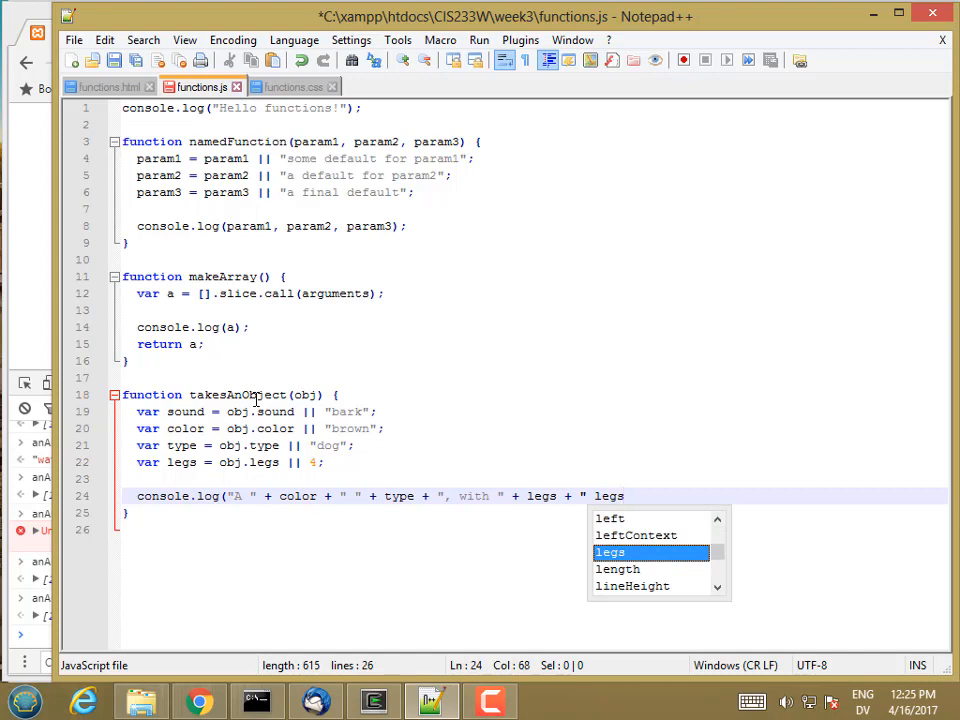
{"action": "type", "text": ", \""}
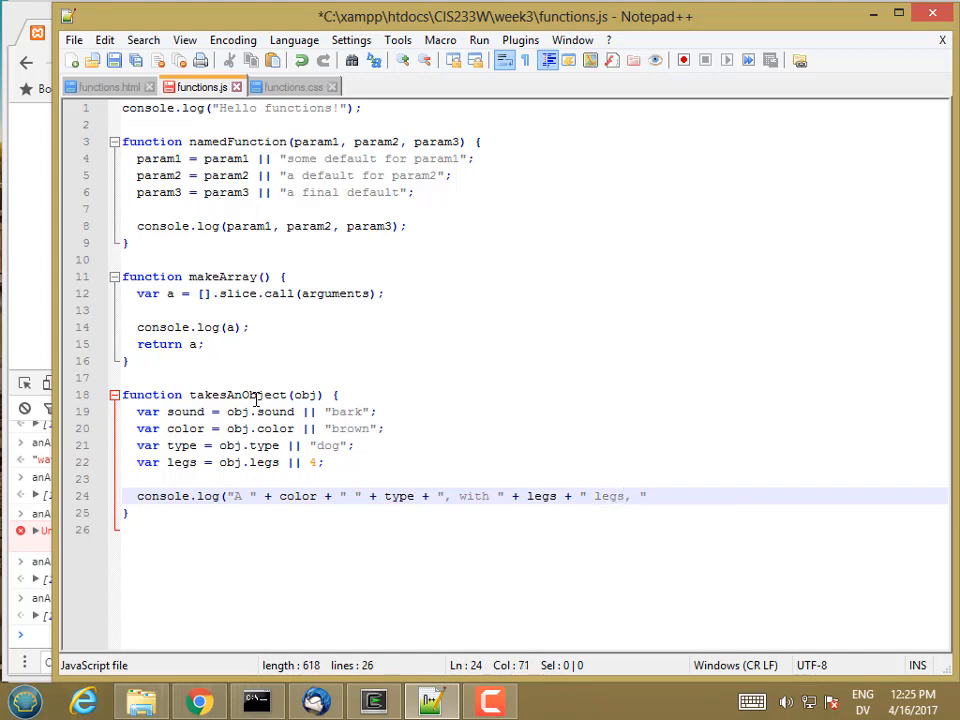
{"action": "type", "text": "+"}
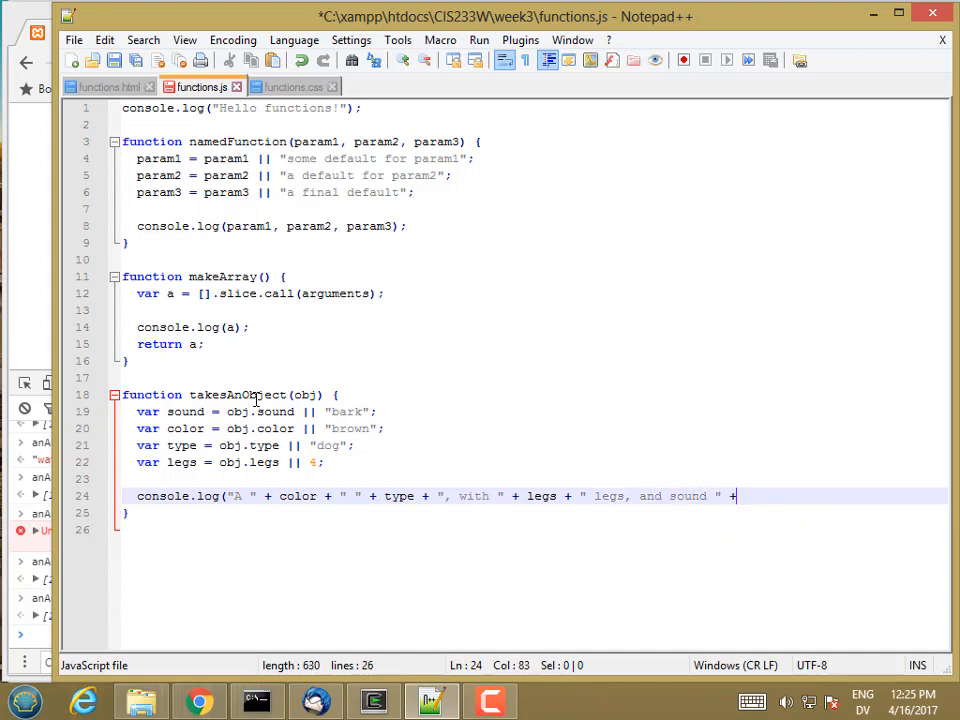
{"action": "type", "text": "sound"}
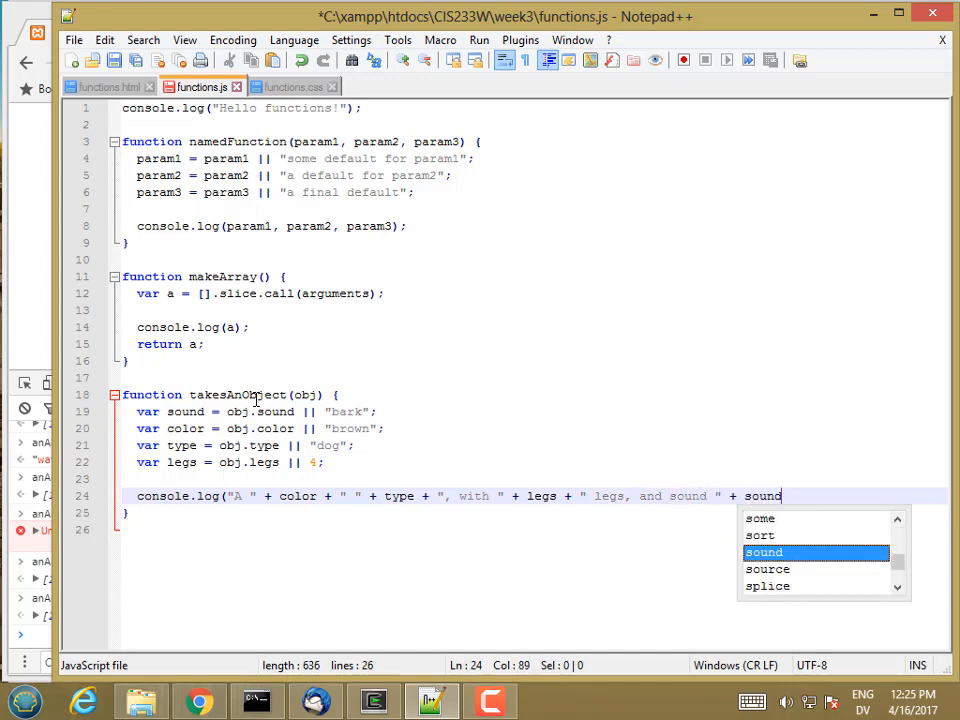
{"action": "type", "text": "+ \".\");"}
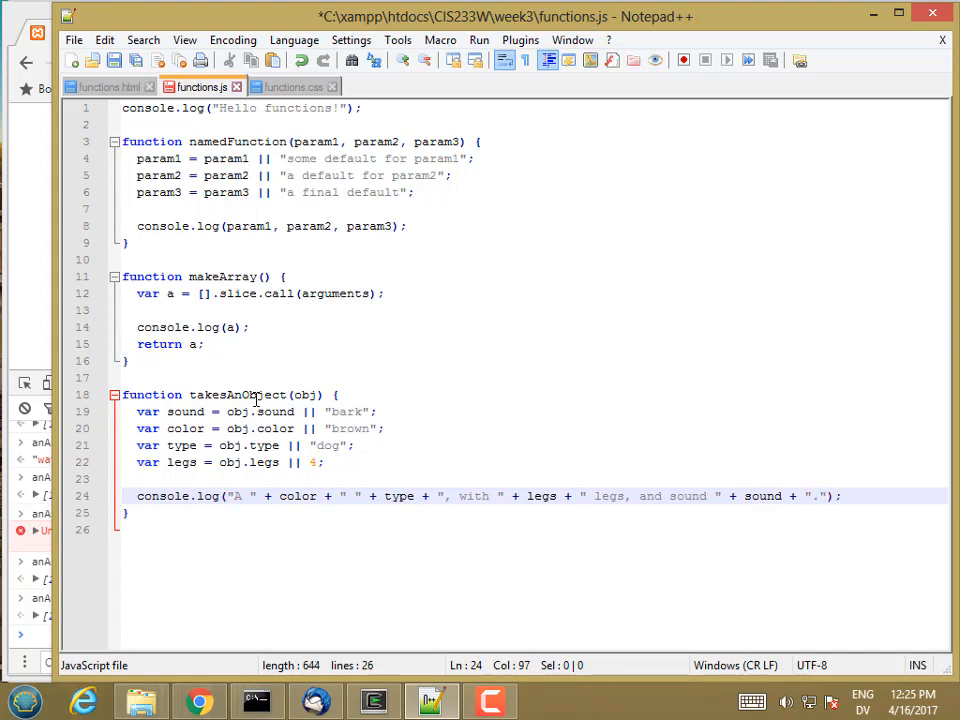
Save functions.js and reload the Chrome test page.
{"action": "left_click", "coordinate": [114, 60]}
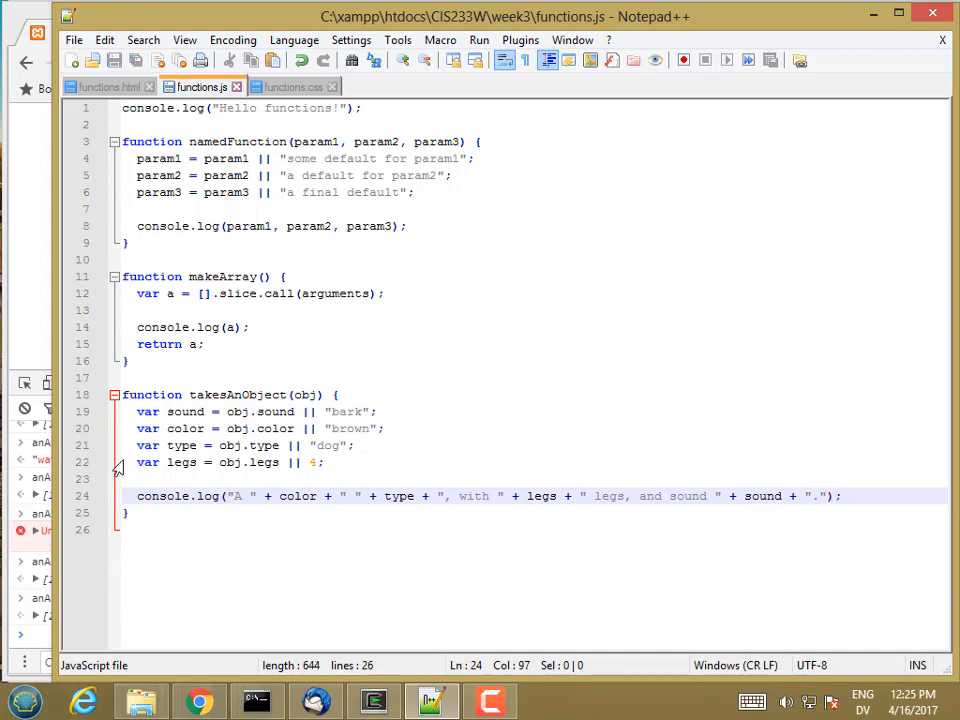
{"action": "left_click", "coordinate": [198, 700]}
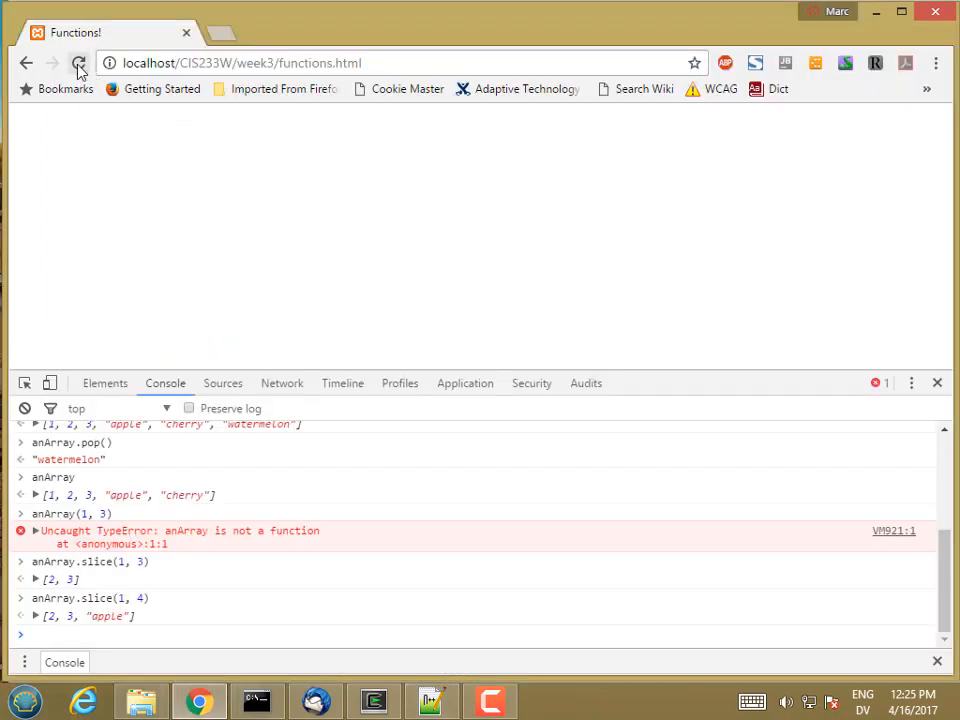
{"action": "left_click", "coordinate": [79, 63]}
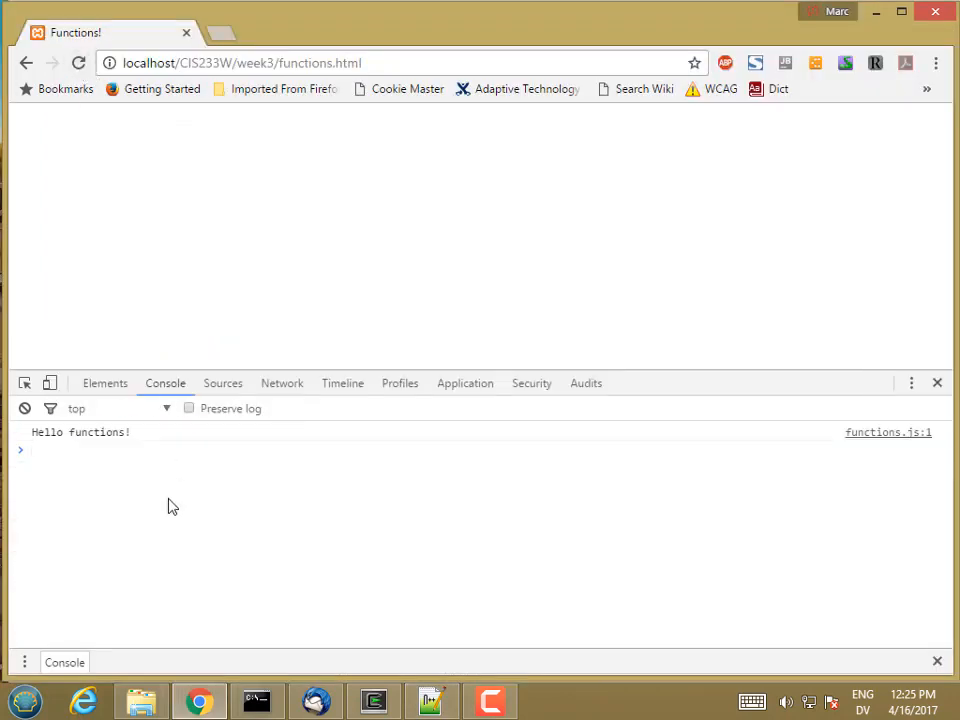
Call takesAnObject({ type: cat, sound: meow }) in the Console.
{"action": "type", "text": "takesAnObject"}
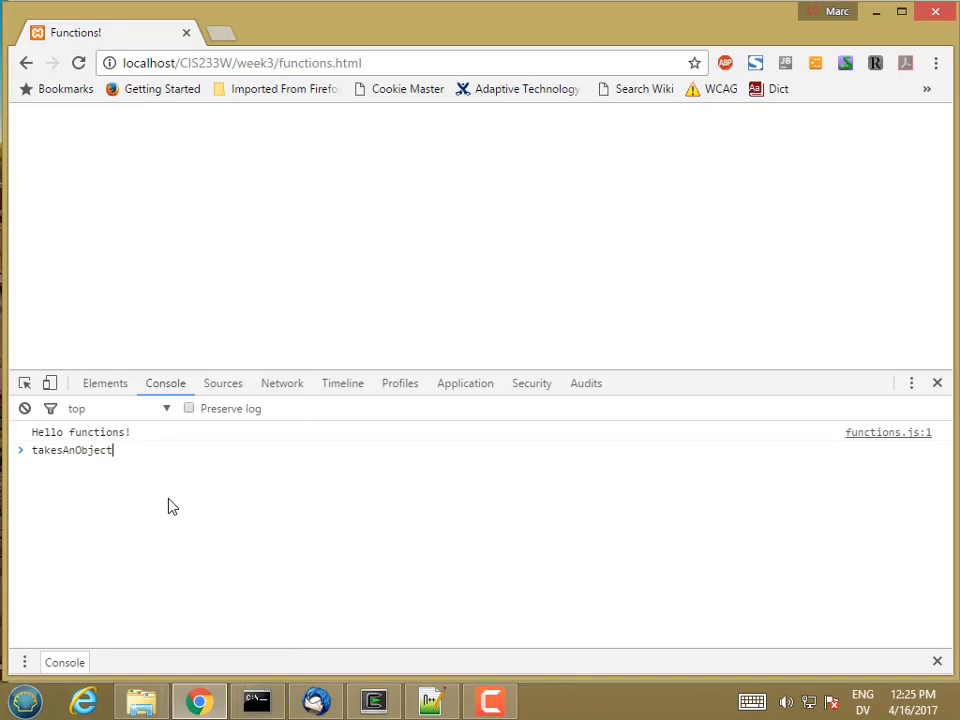
{"action": "type", "text": "({"}
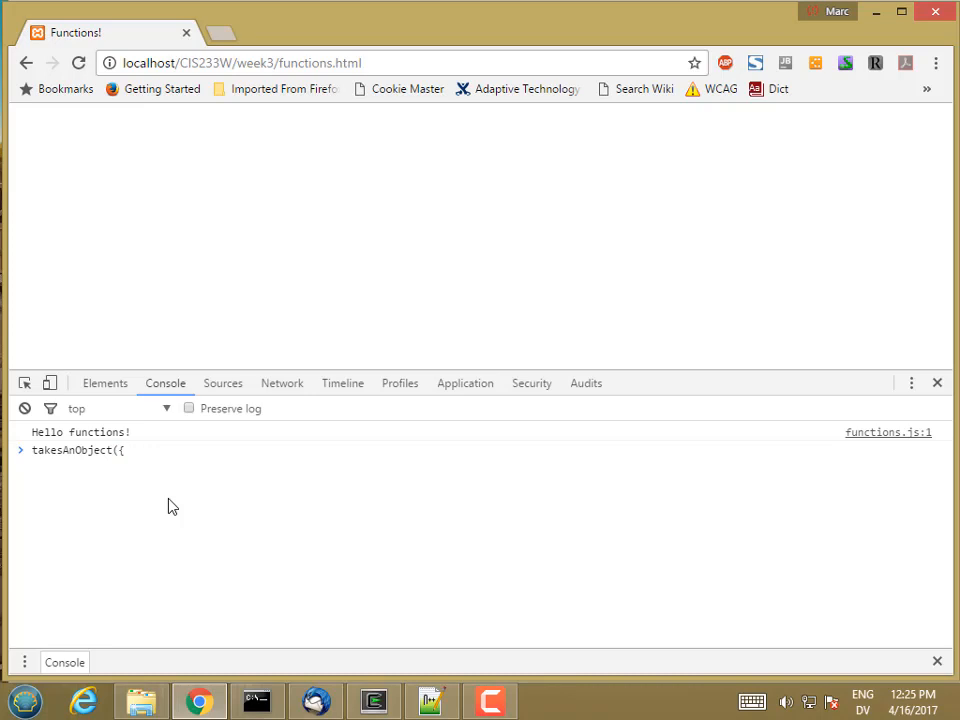
{"action": "type", "text": "type:"}
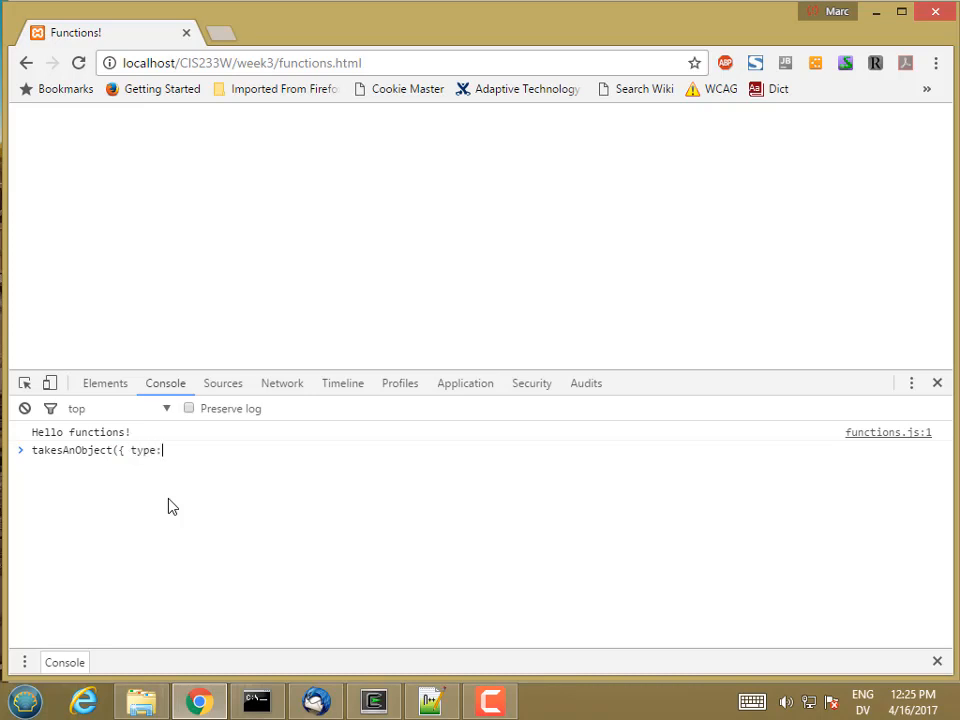
{"action": "type", "text": "catch"}
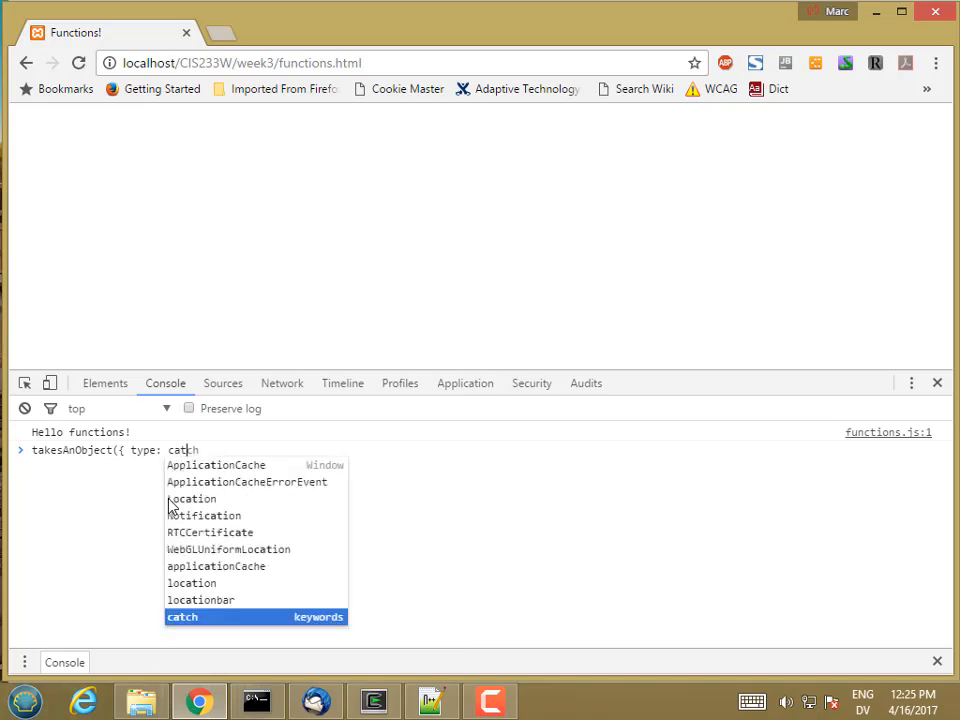
{"action": "type", "text": ", sound"}
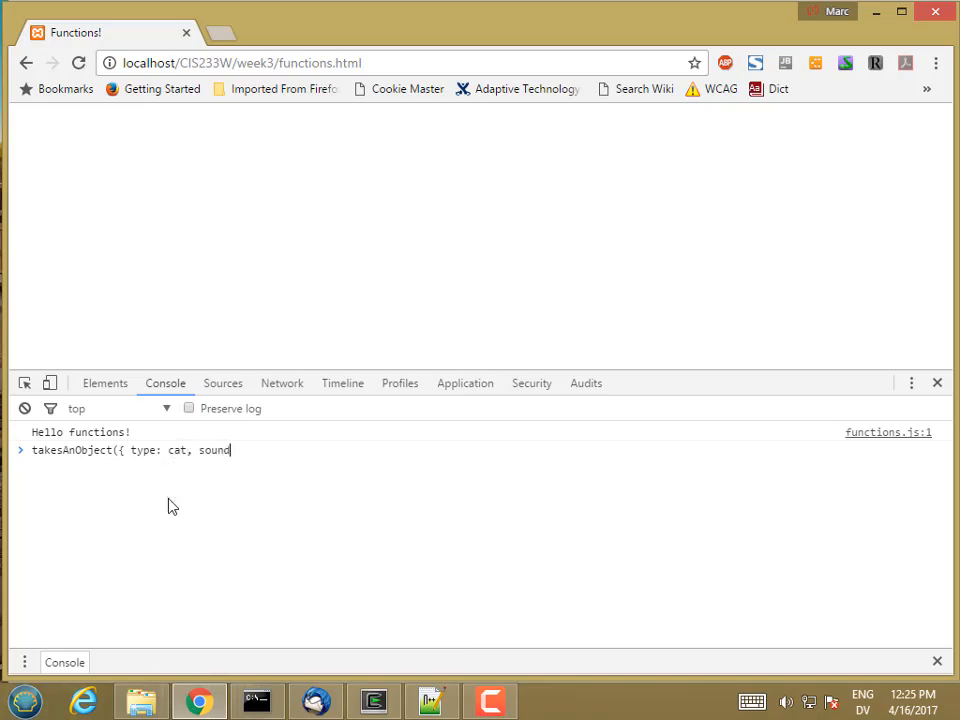
{"action": "type", "text": ": meow"}
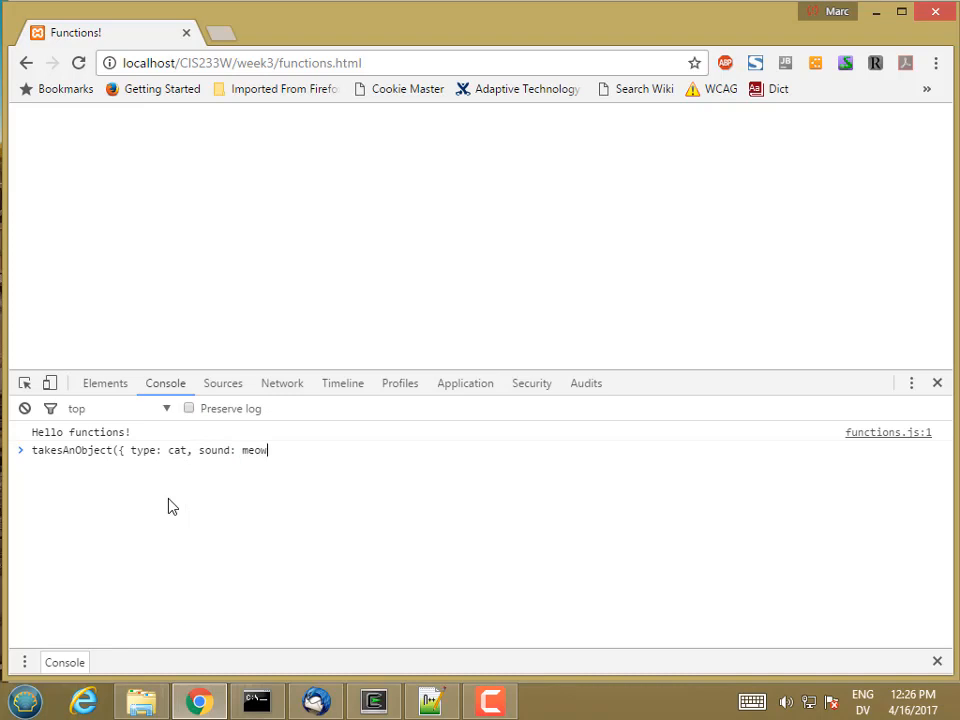
{"action": "type", "text": "})"}
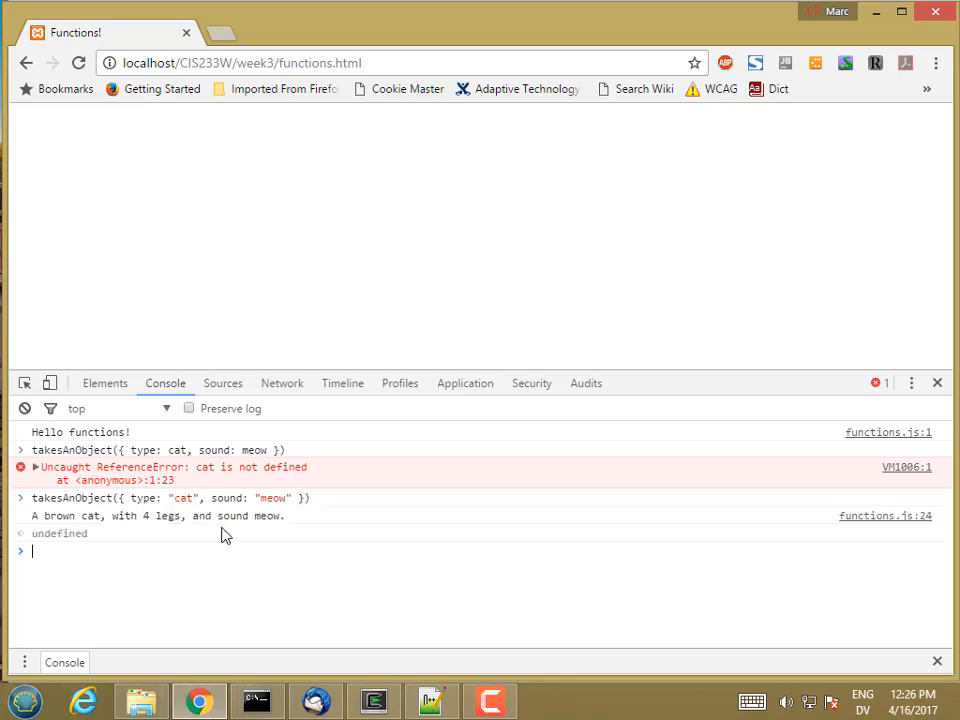
Call takesAnObject with quoted "cat" and "meow", then add an orange color.
{"action": "type", "text": "takesAnObject({ type: \"cat\", sound: \"meow\" })"}
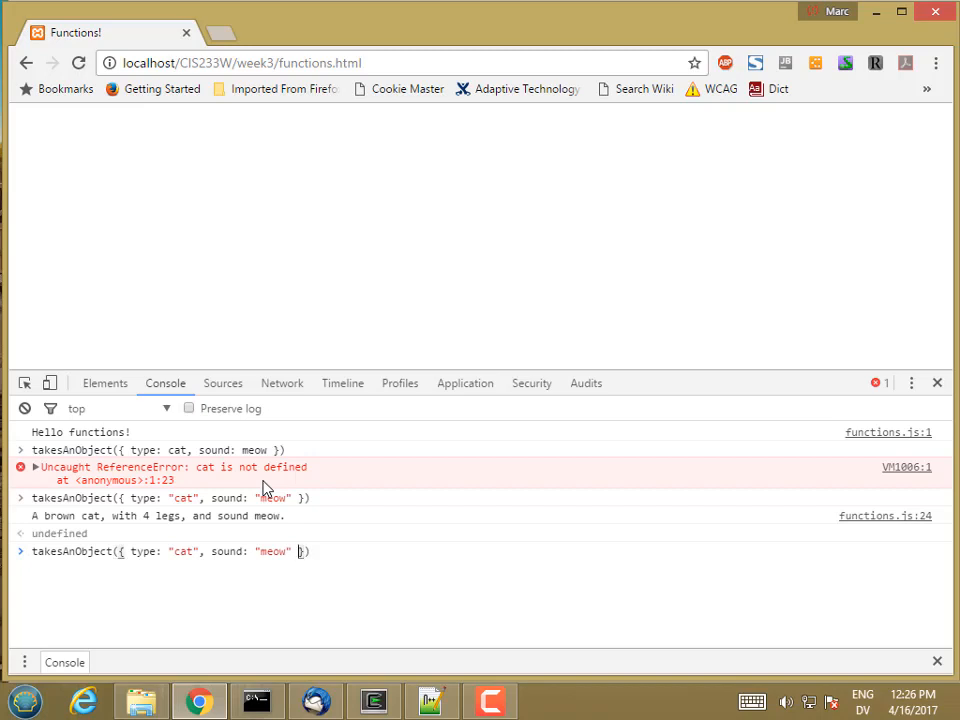
{"action": "type", "text": ", co"}
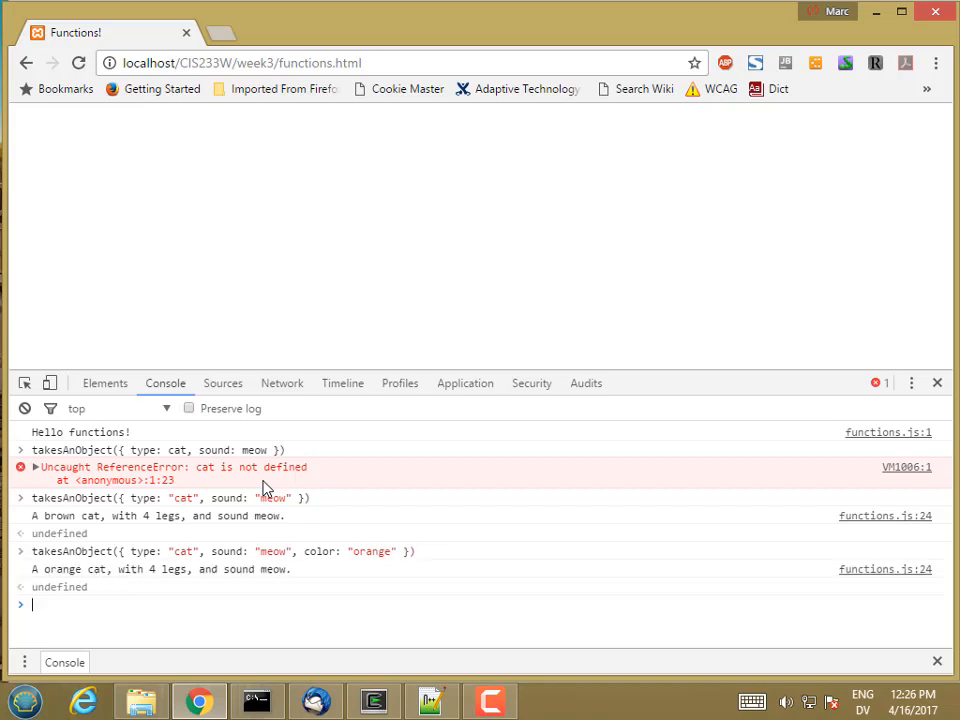
{"action": "mouse_move", "coordinate": [127, 570]}
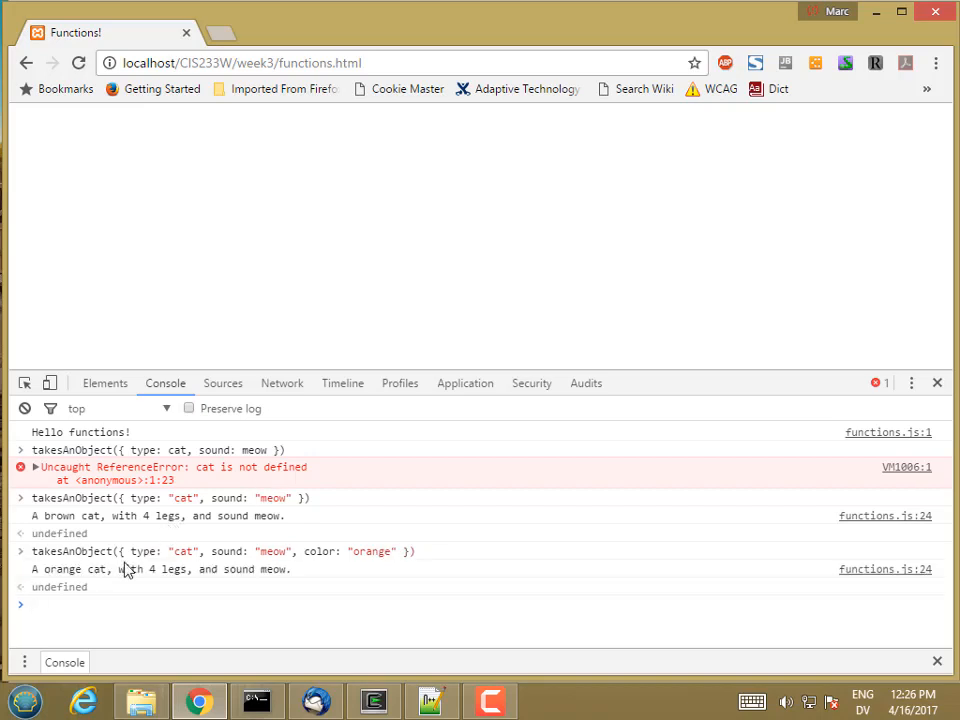
{"action": "mouse_move", "coordinate": [42, 578]}
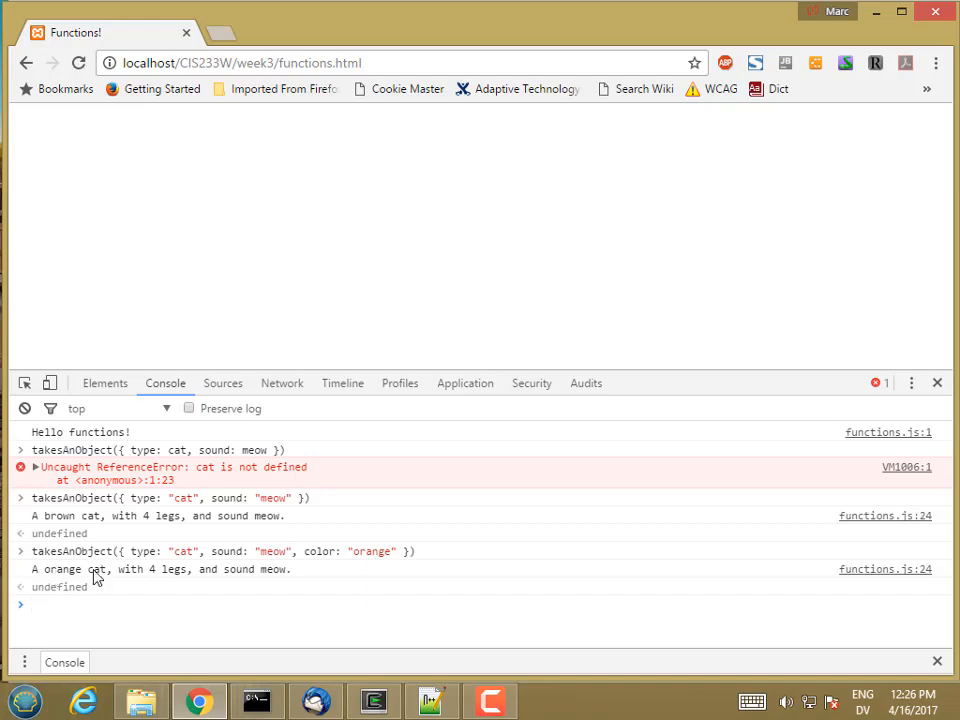
{"action": "mouse_move", "coordinate": [222, 462]}
{"action": "type", "text": "takesAnObject({})"}
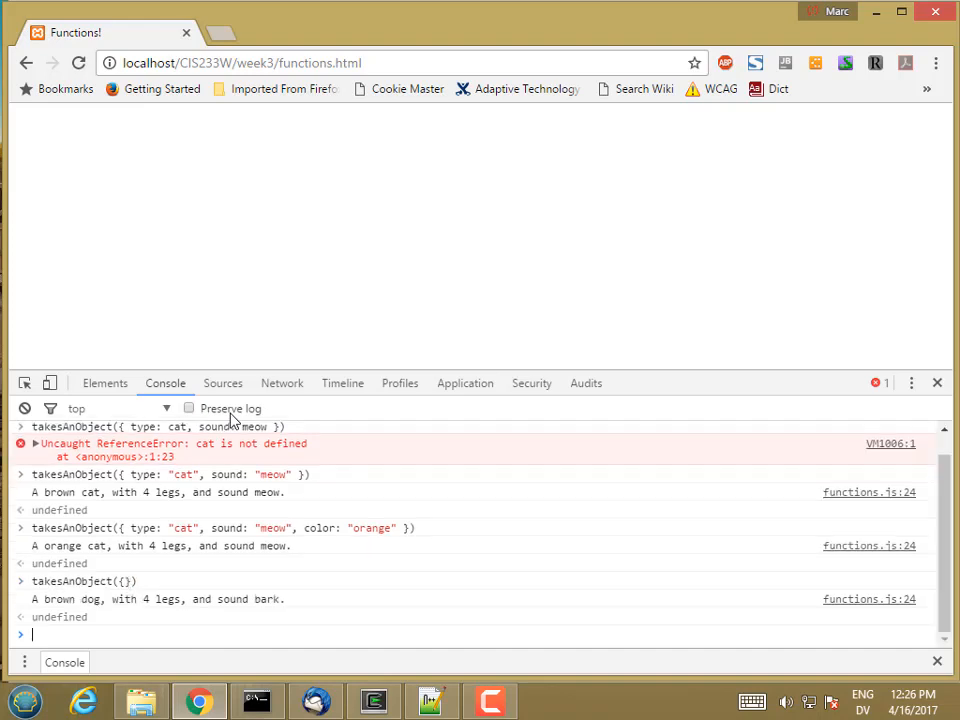
{"action": "mouse_move", "coordinate": [220, 566]}
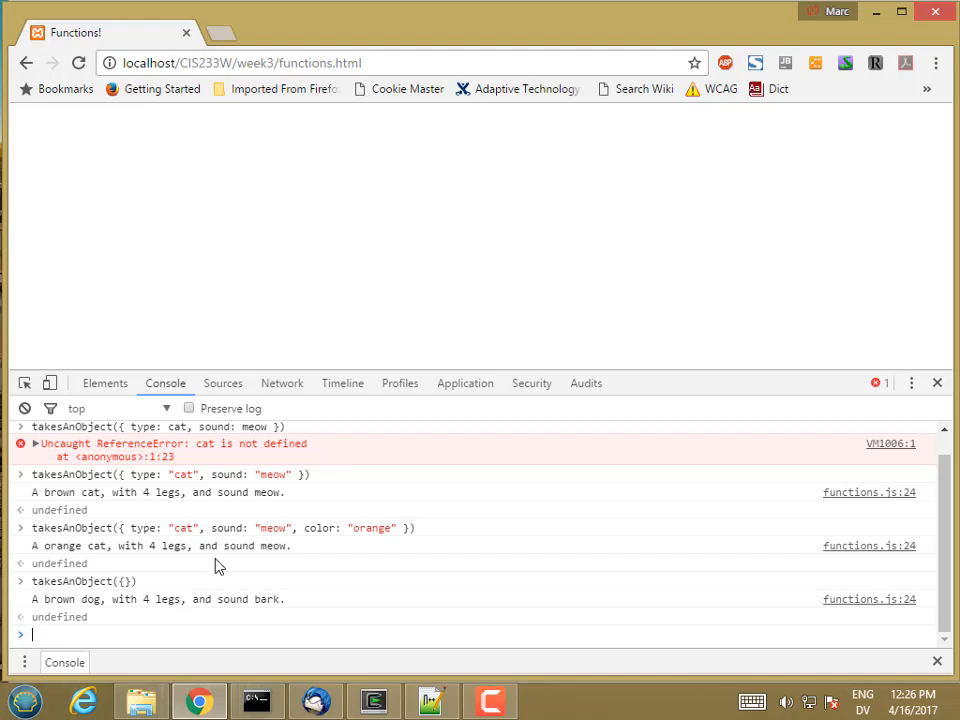
{"action": "mouse_move", "coordinate": [175, 545]}
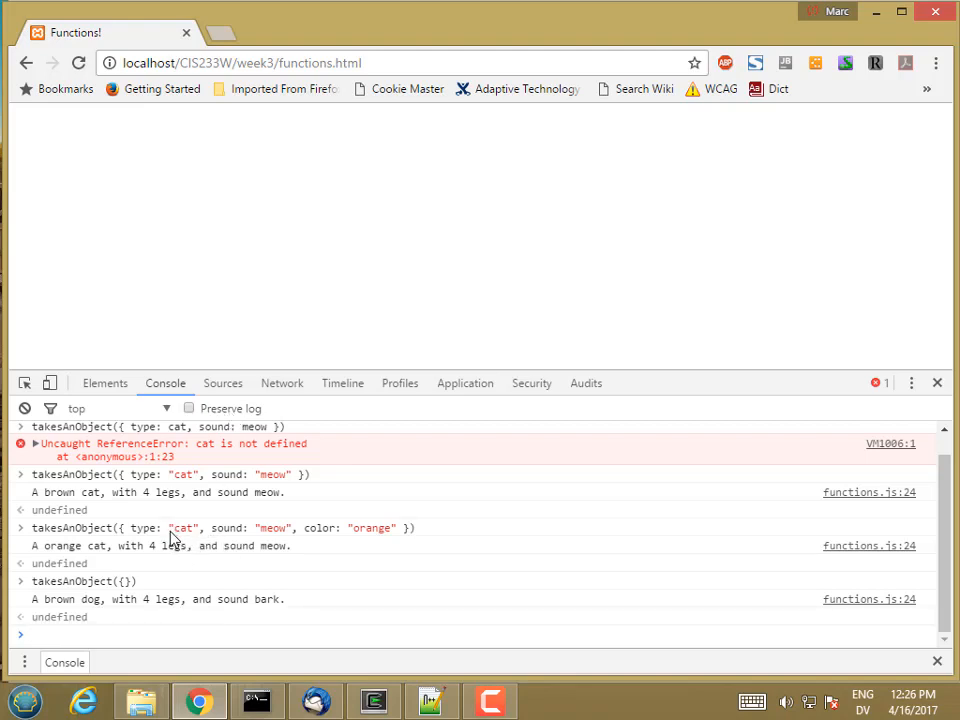
{"action": "mouse_move", "coordinate": [160, 482]}
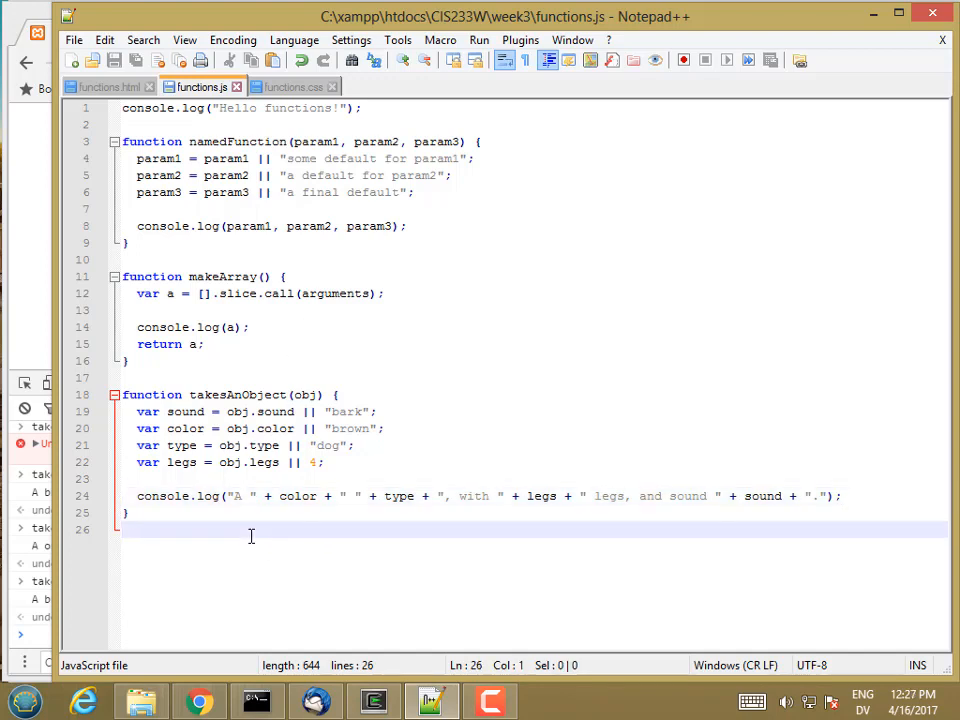
Write function plus2(number) with the body return number + 2;.
{"action": "type", "text": "function plu"}
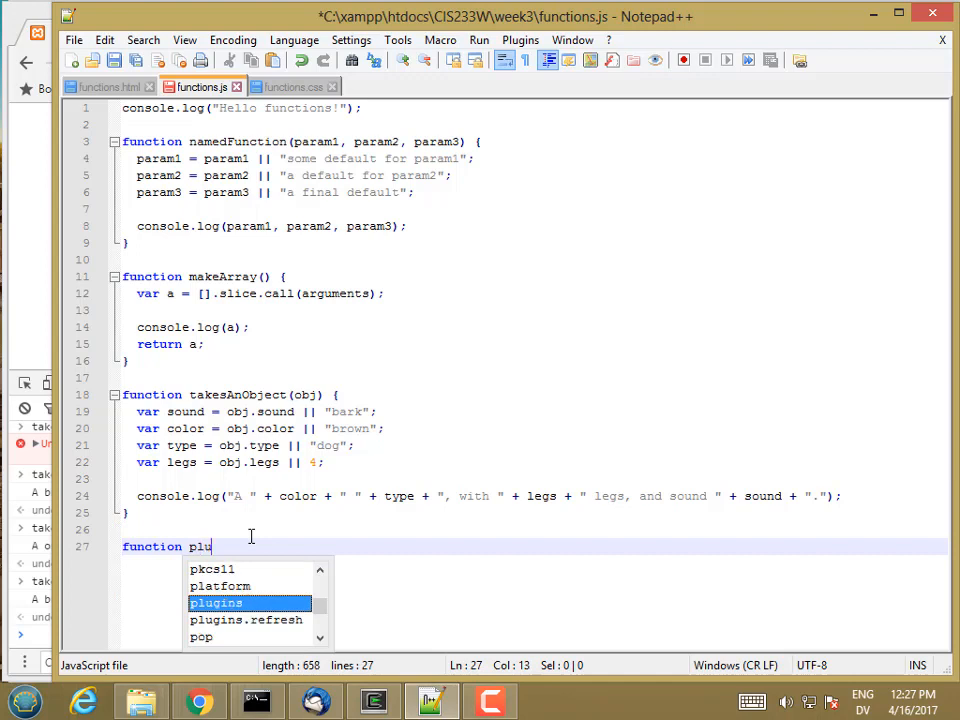
{"action": "type", "text": "s2"}
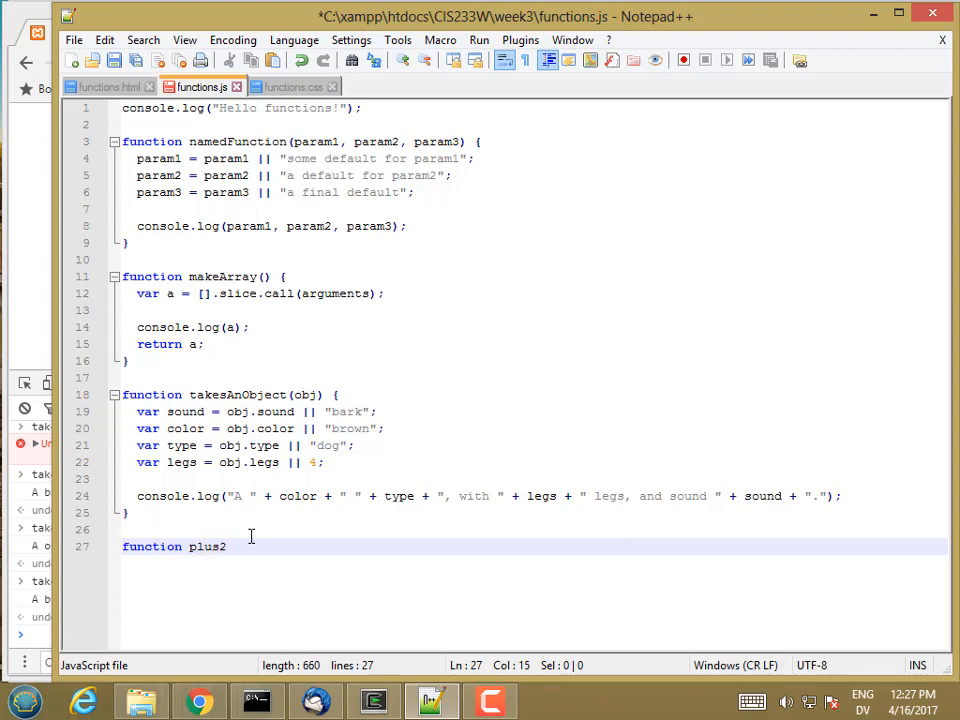
{"action": "type", "text": "(number) {"}
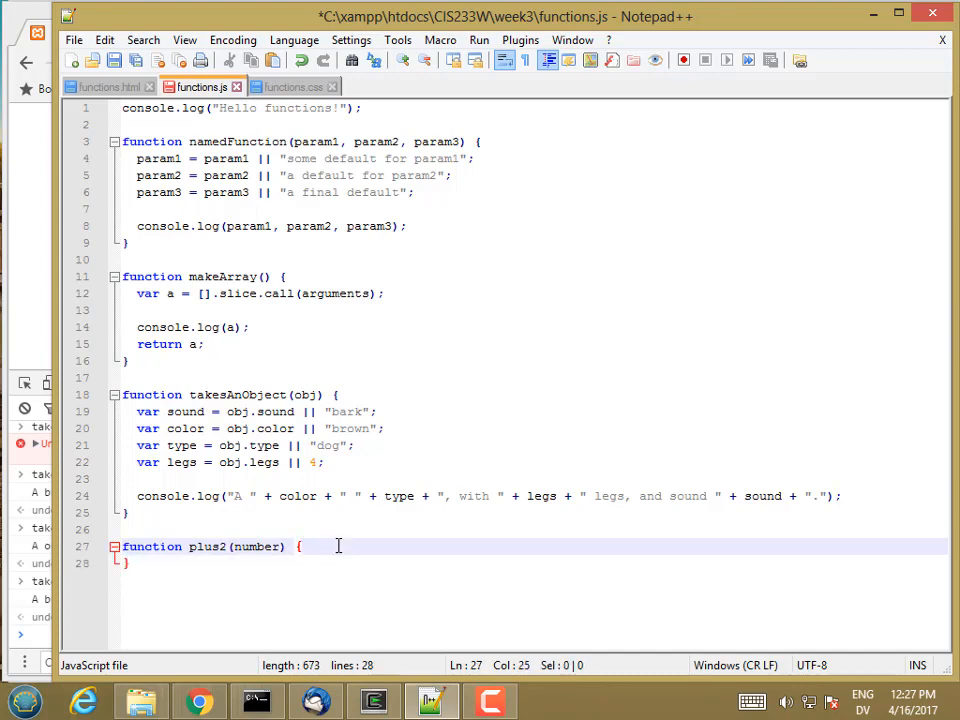
{"action": "type", "text": "return"}
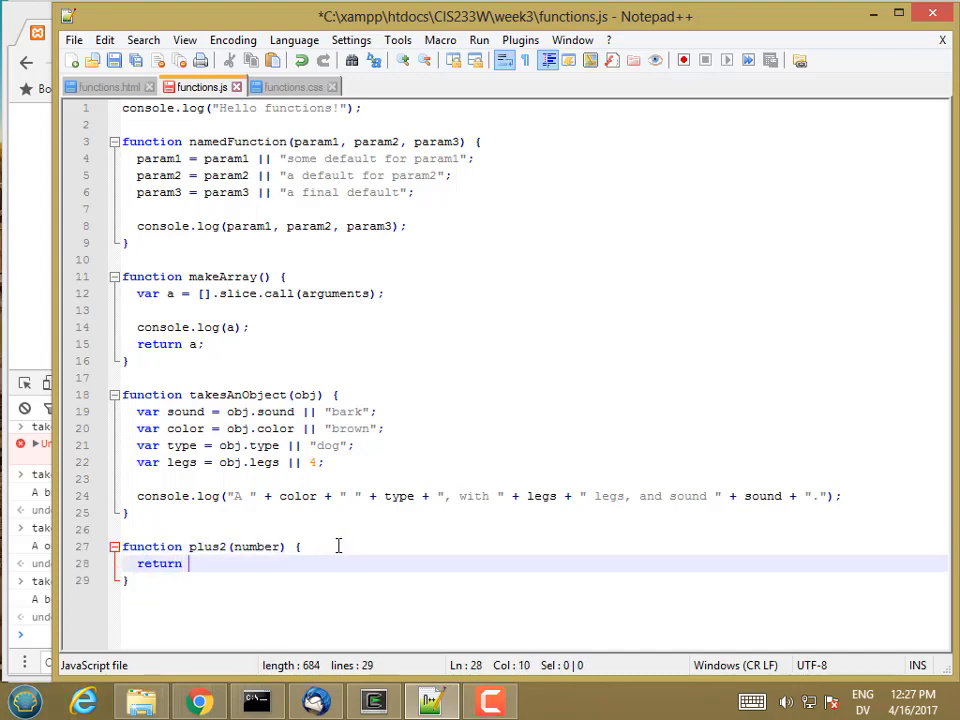
{"action": "type", "text": "number +"}
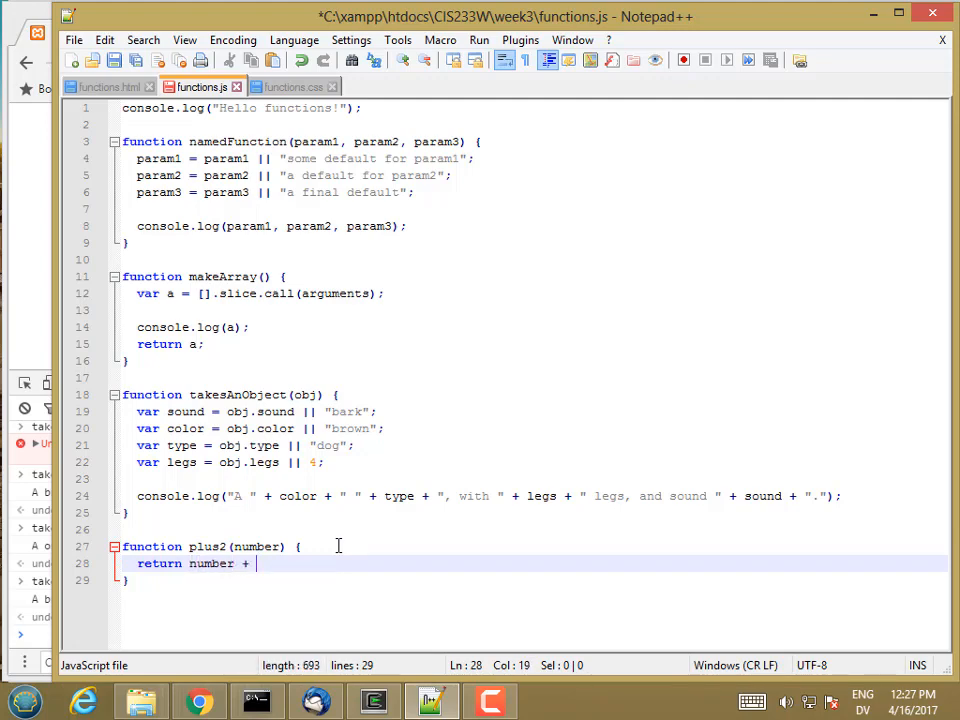
{"action": "type", "text": "2;"}
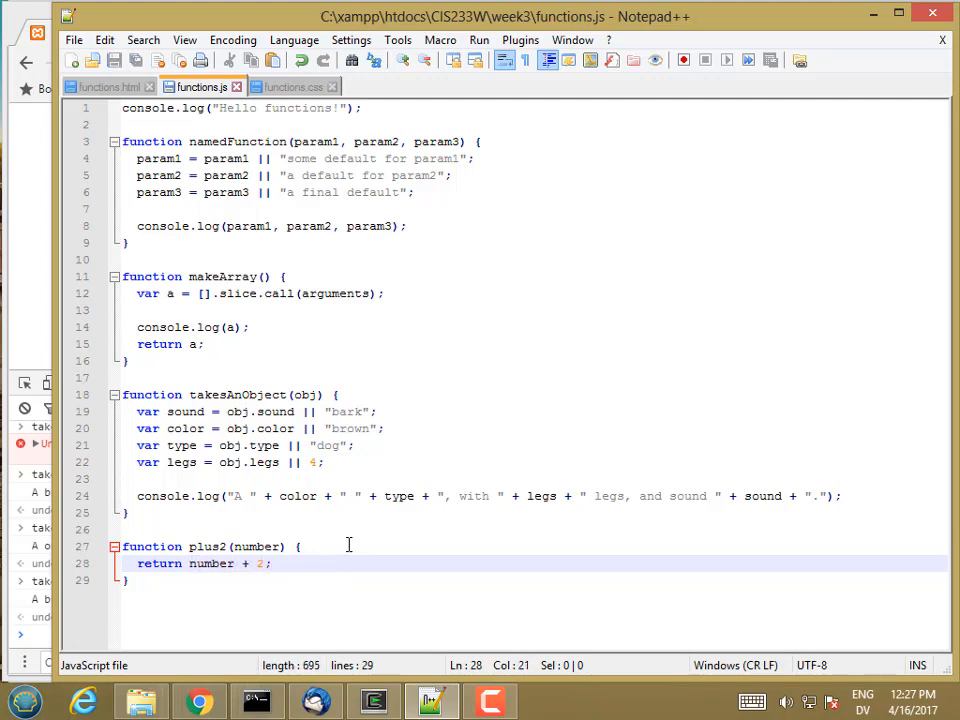
Run plus2(0), plus2(2), plus2() and plus2(6) in the Console.
{"action": "left_click", "coordinate": [198, 700]}
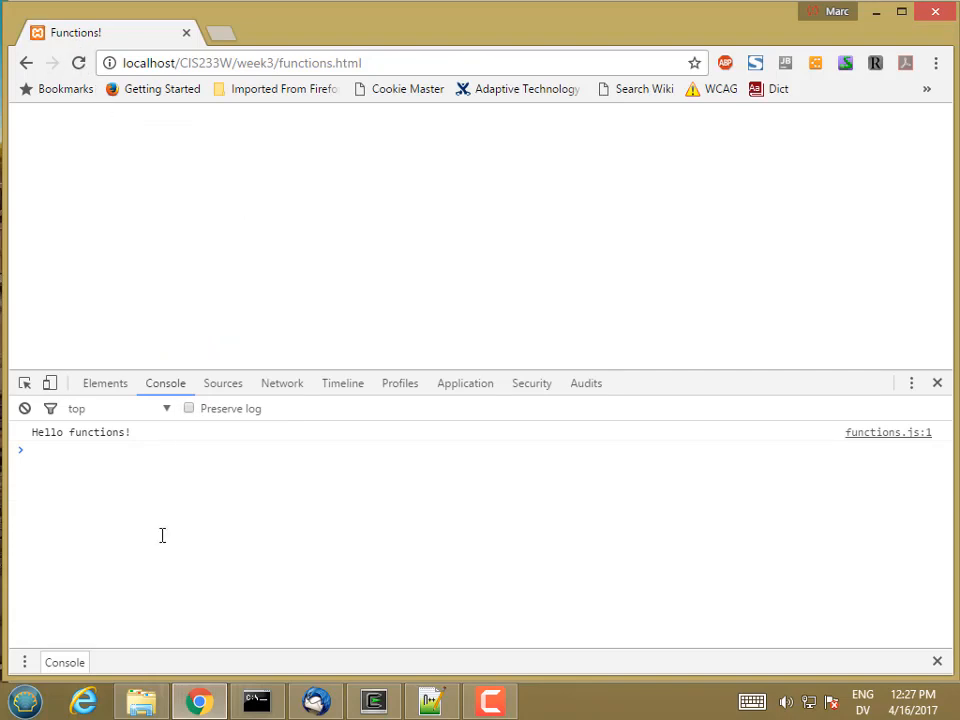
{"action": "type", "text": "plus2"}
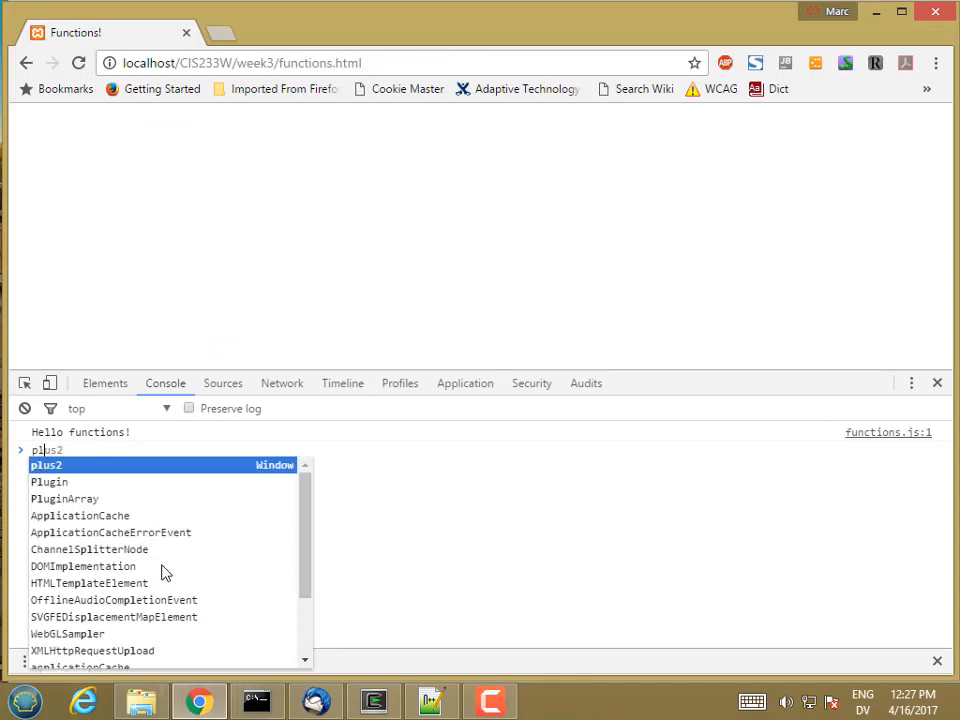
{"action": "type", "text": "("}
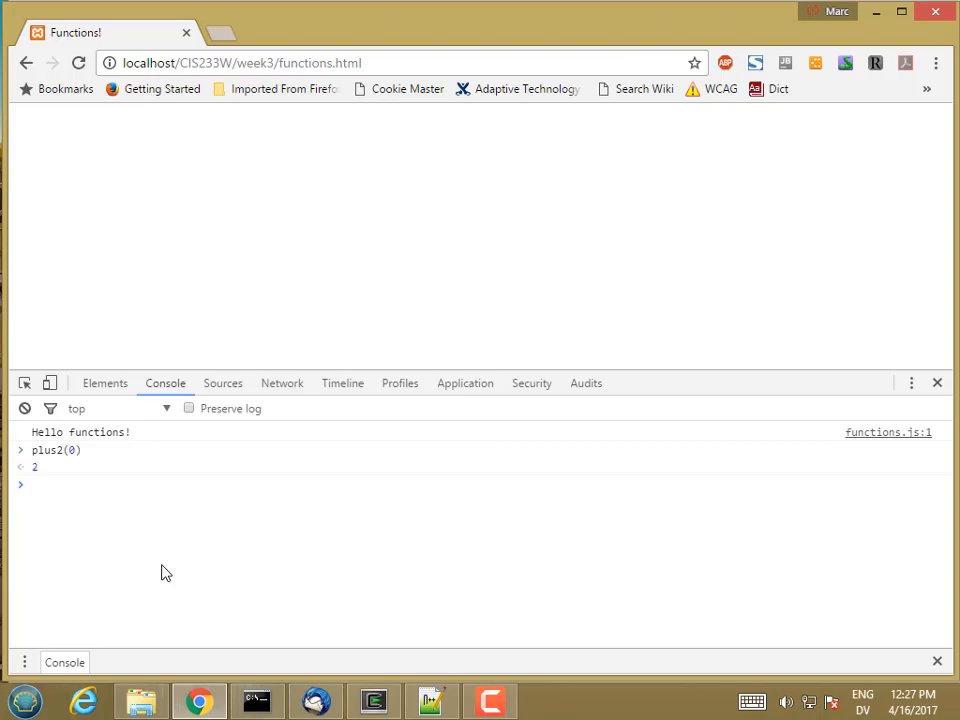
{"action": "type", "text": "plus2(2)"}
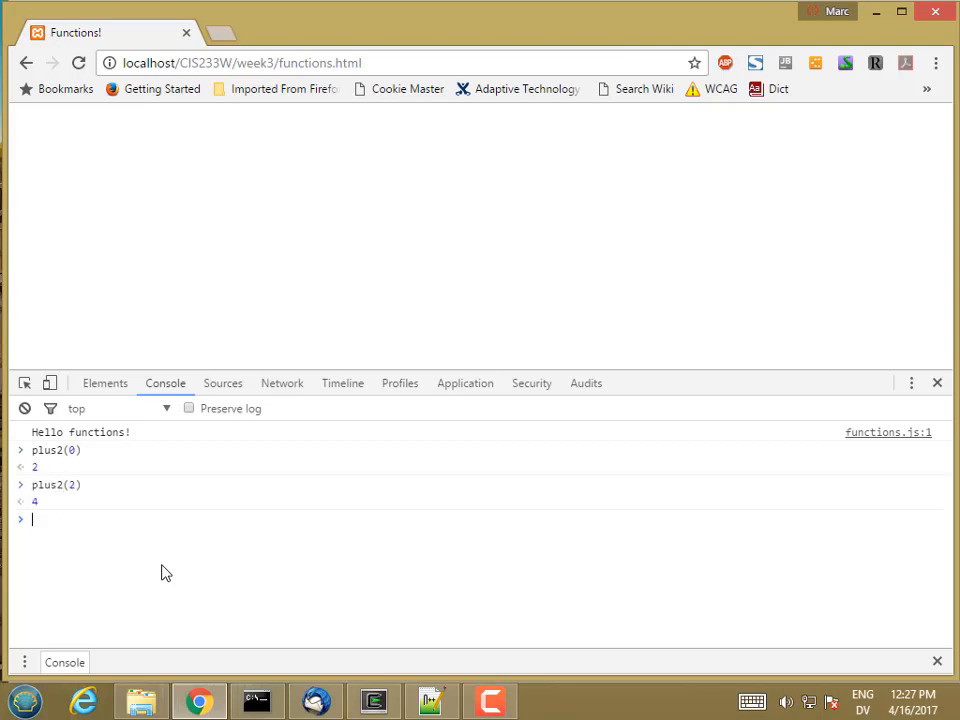
{"action": "type", "text": "plus2()"}
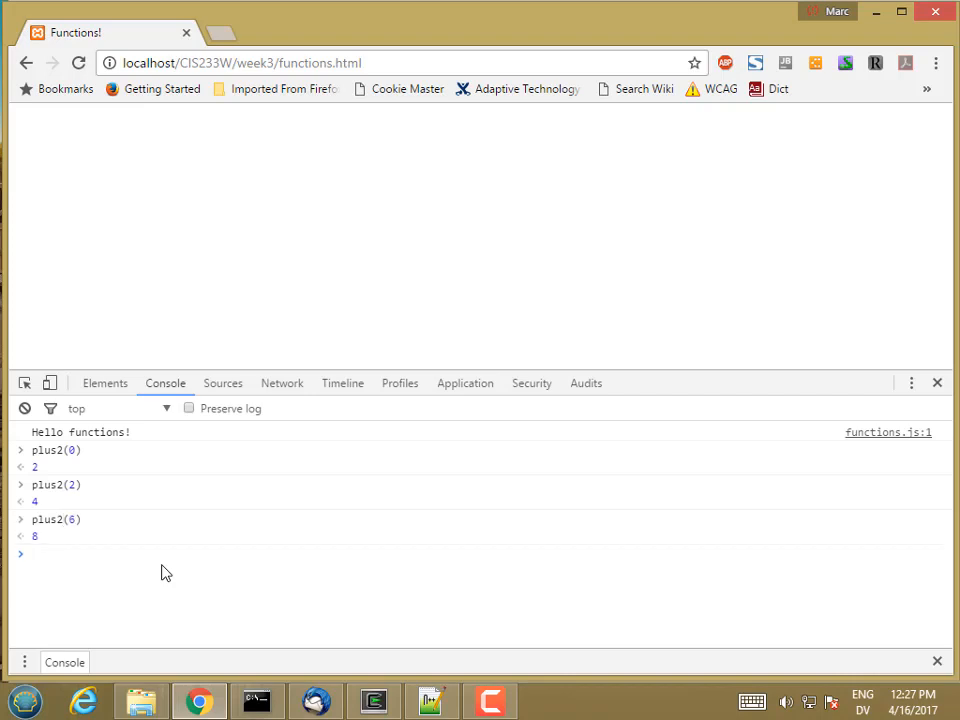
{"action": "type", "text": "plus2(6)"}
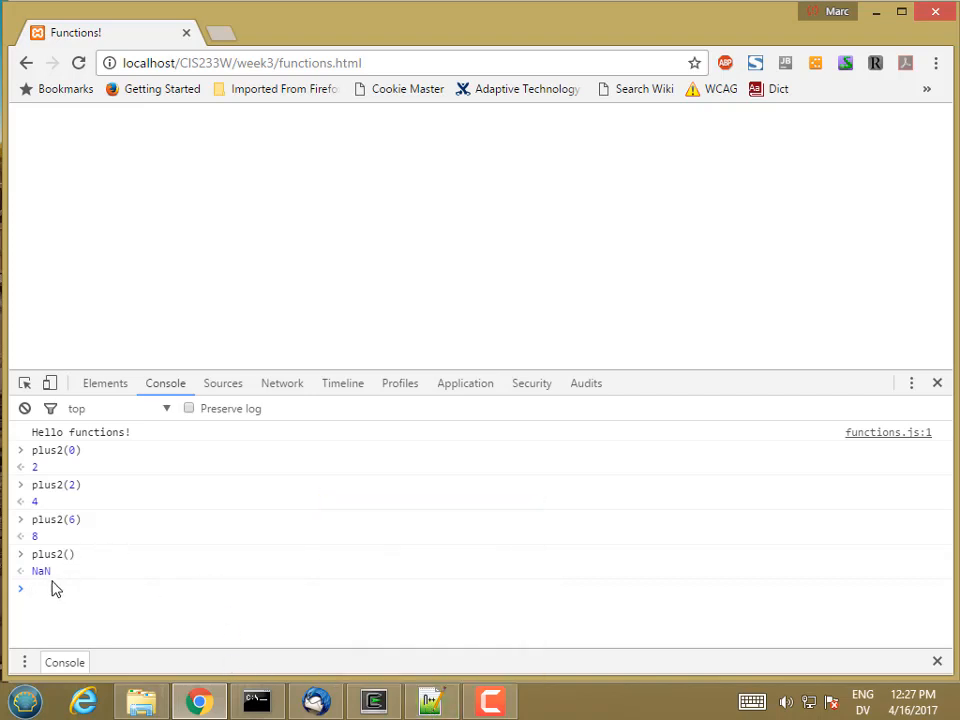
{"action": "mouse_move", "coordinate": [64, 558]}
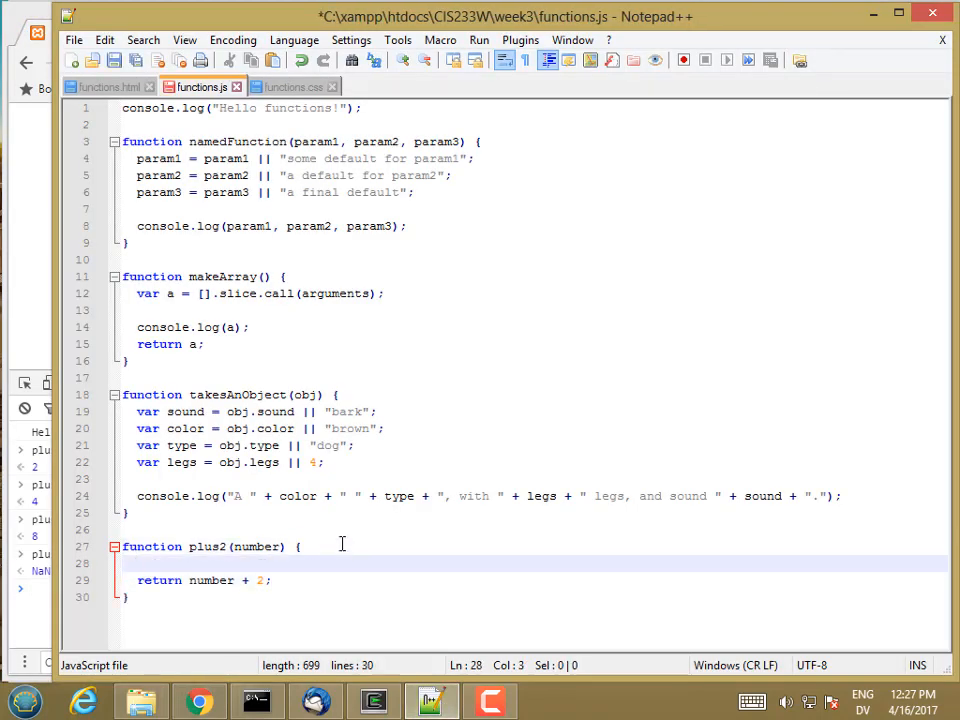
Add number = (number === undefined) ? 0 : number; above plus2's return, save, then switch to Chrome.
{"action": "type", "text": "number ="}
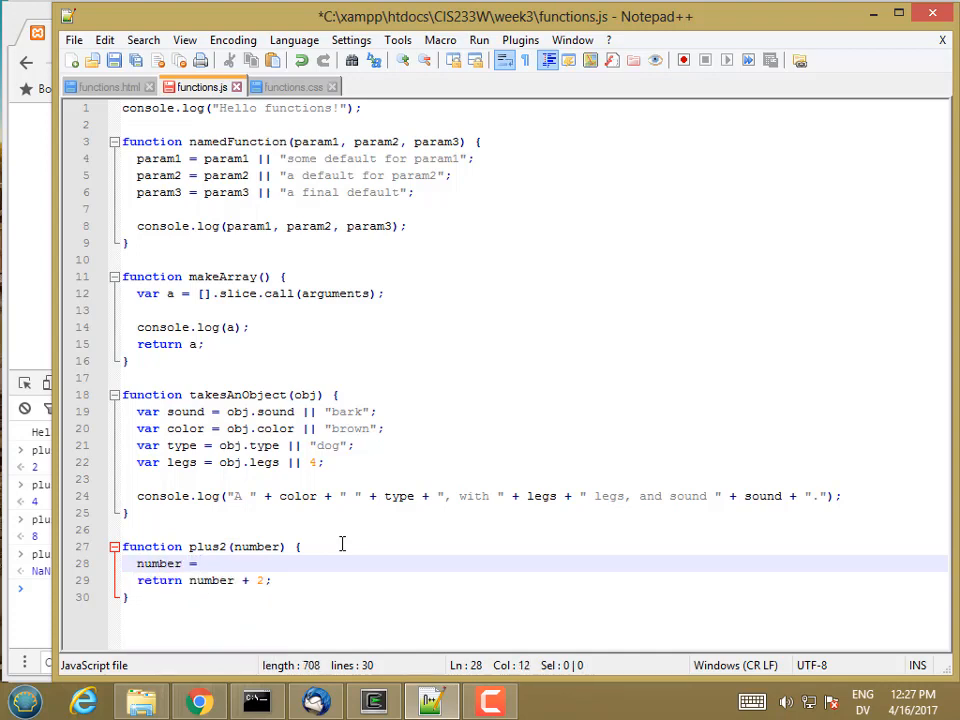
{"action": "type", "text": "("}
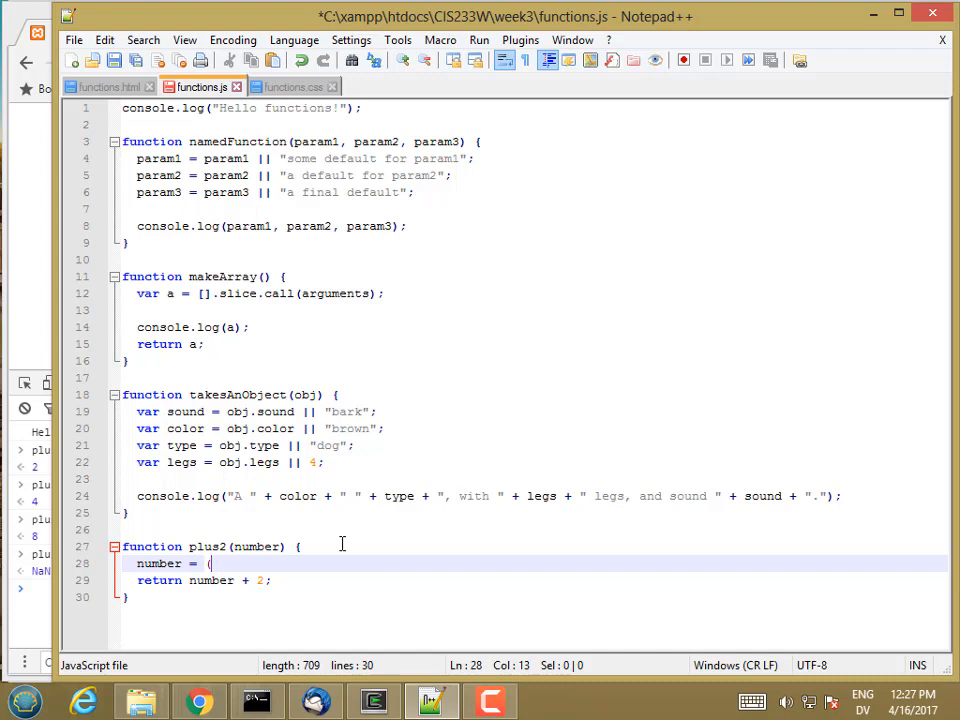
{"action": "type", "text": "number === undefined) ?"}
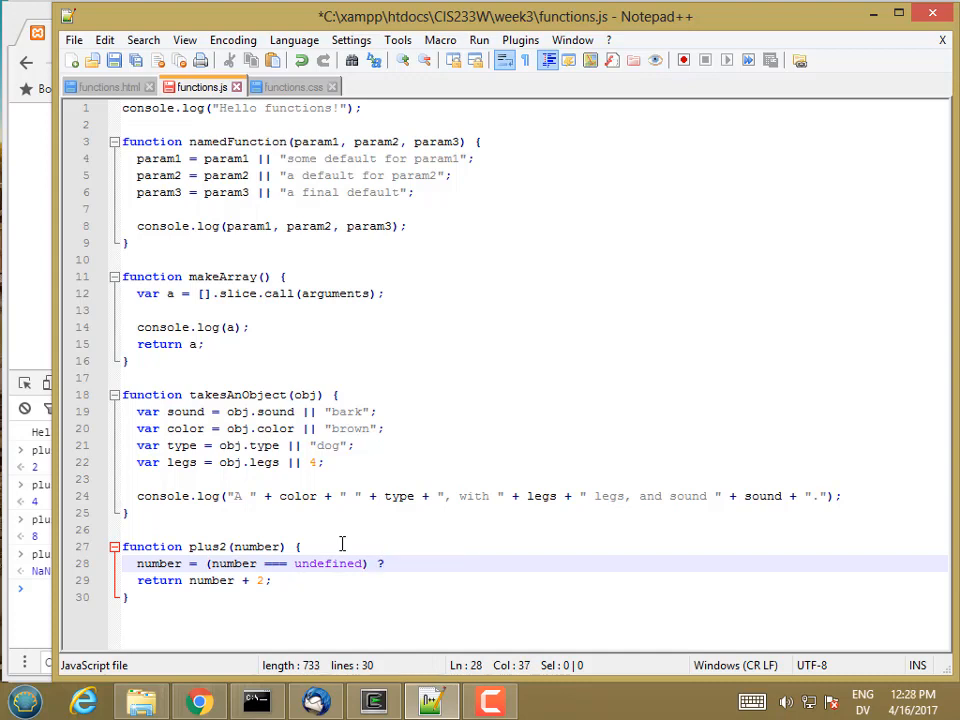
{"action": "type", "text": "0 :"}
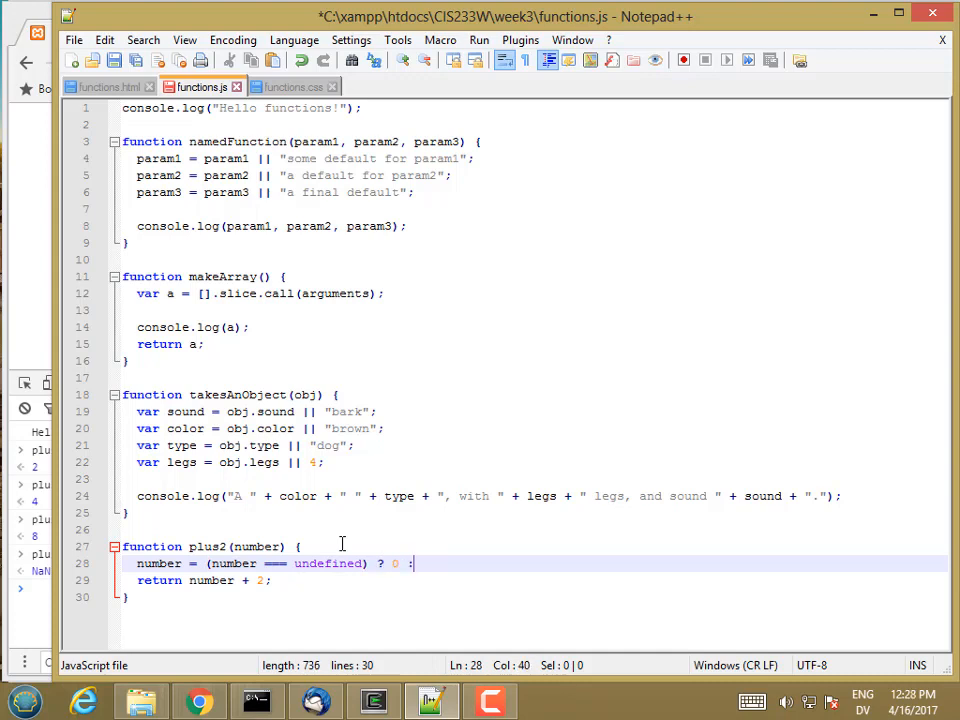
{"action": "type", "text": "number;"}
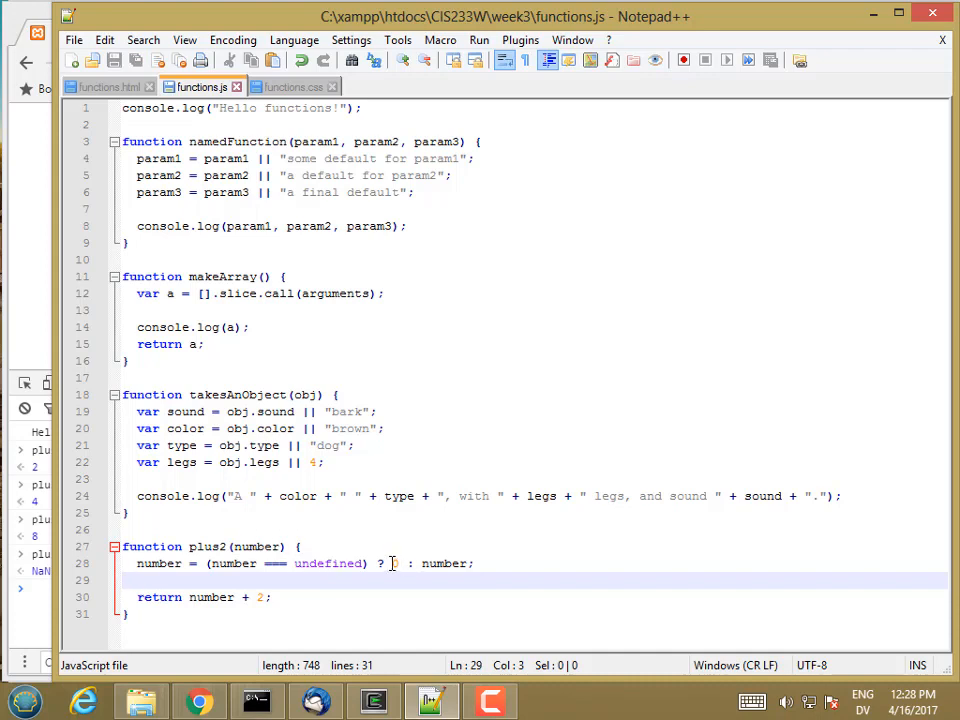
{"action": "left_click", "coordinate": [393, 563]}
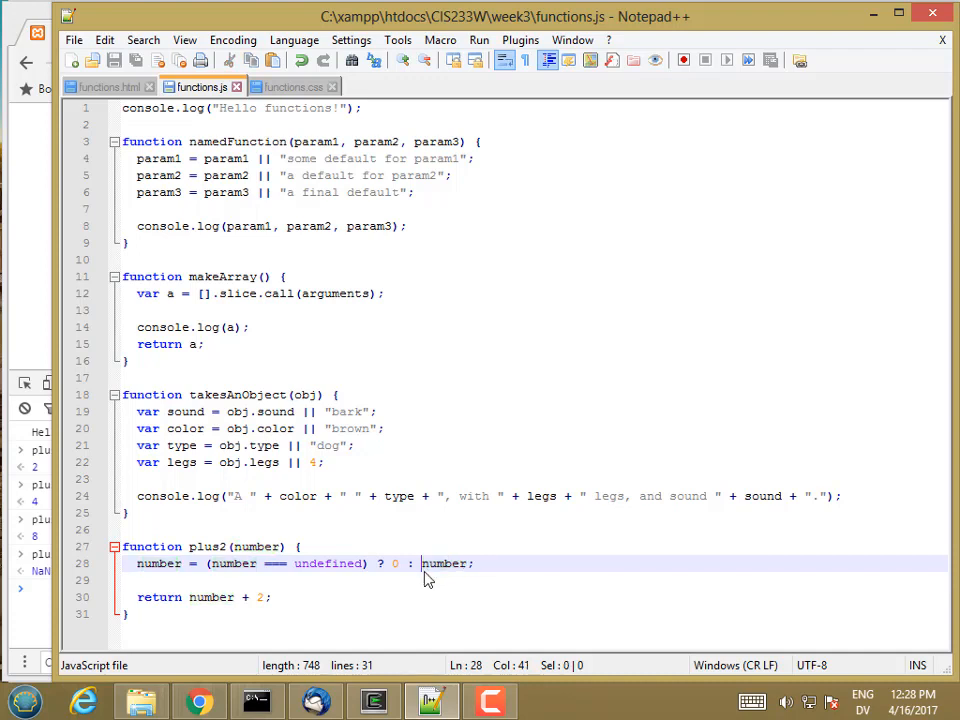
{"action": "left_click", "coordinate": [198, 700]}
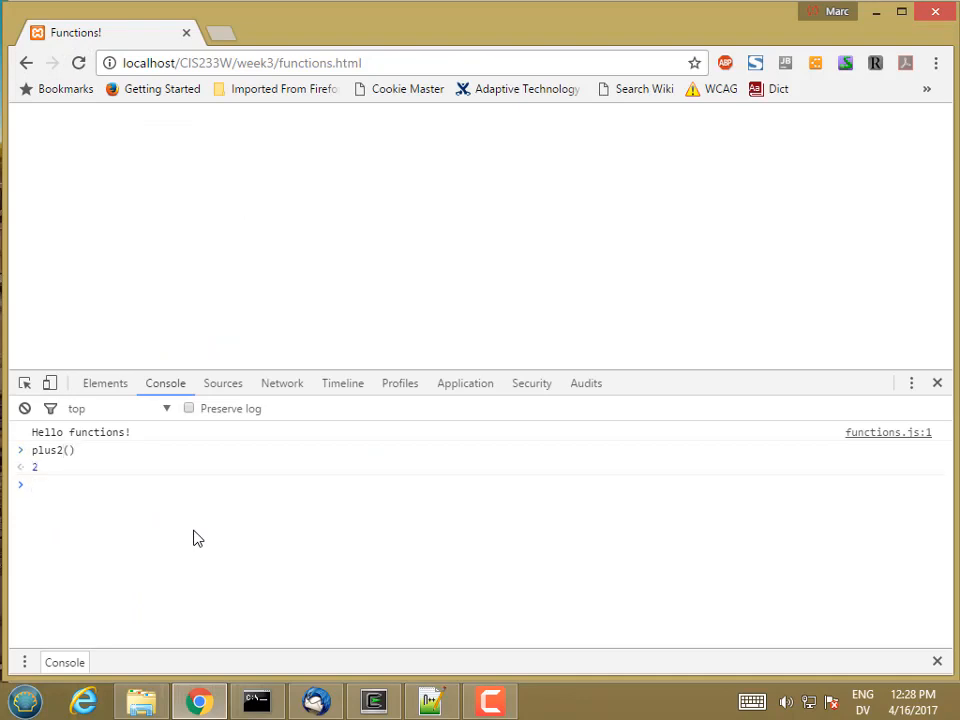
Rerun plus2() and plus2(6), then call plus2("apple").
{"action": "type", "text": "plus2()"}
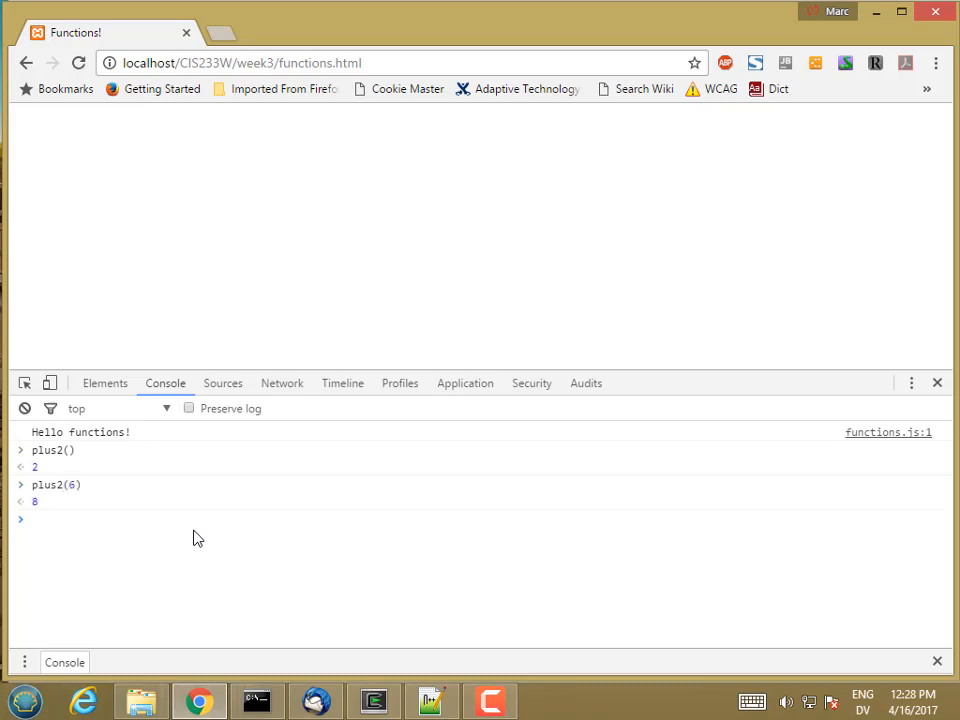
{"action": "type", "text": "plus2(6)"}
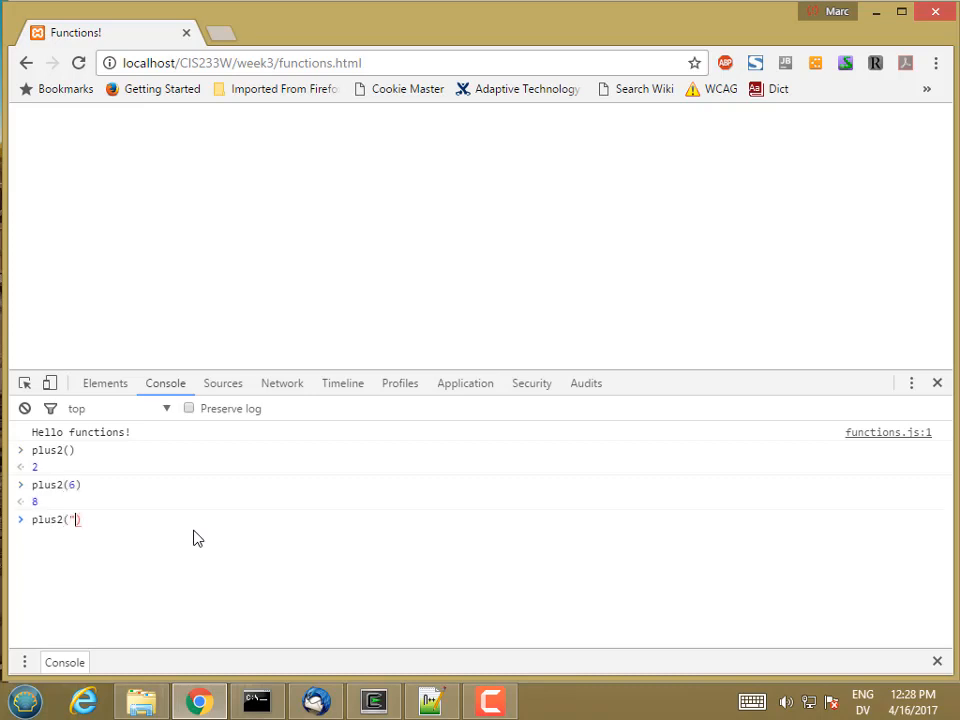
{"action": "type", "text": "apple\""}
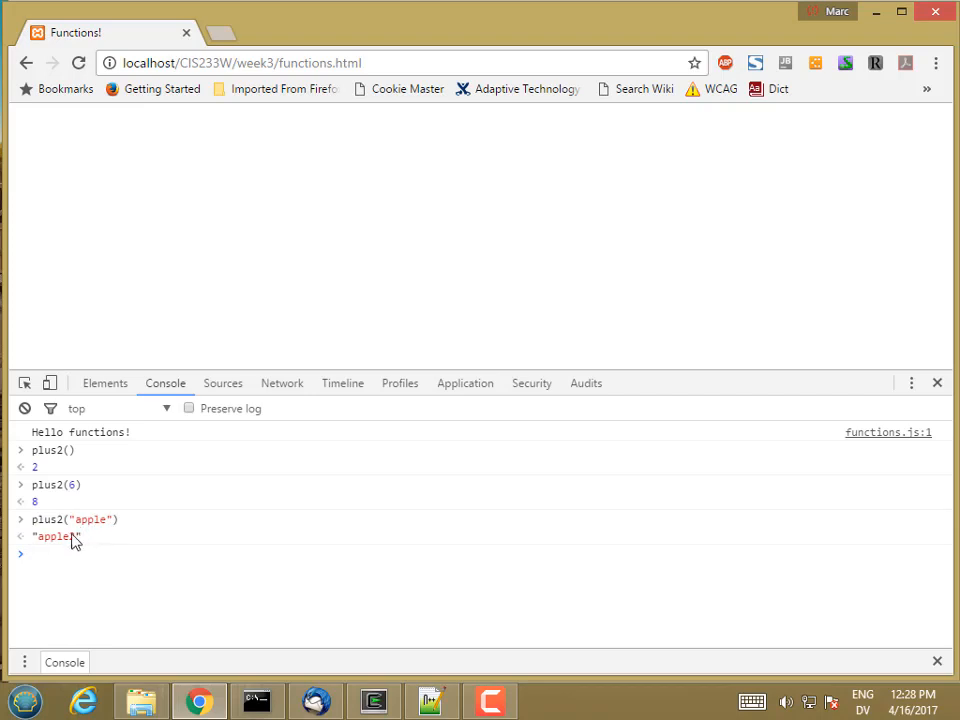
{"action": "type", "text": "plus2(\"apple\")"}
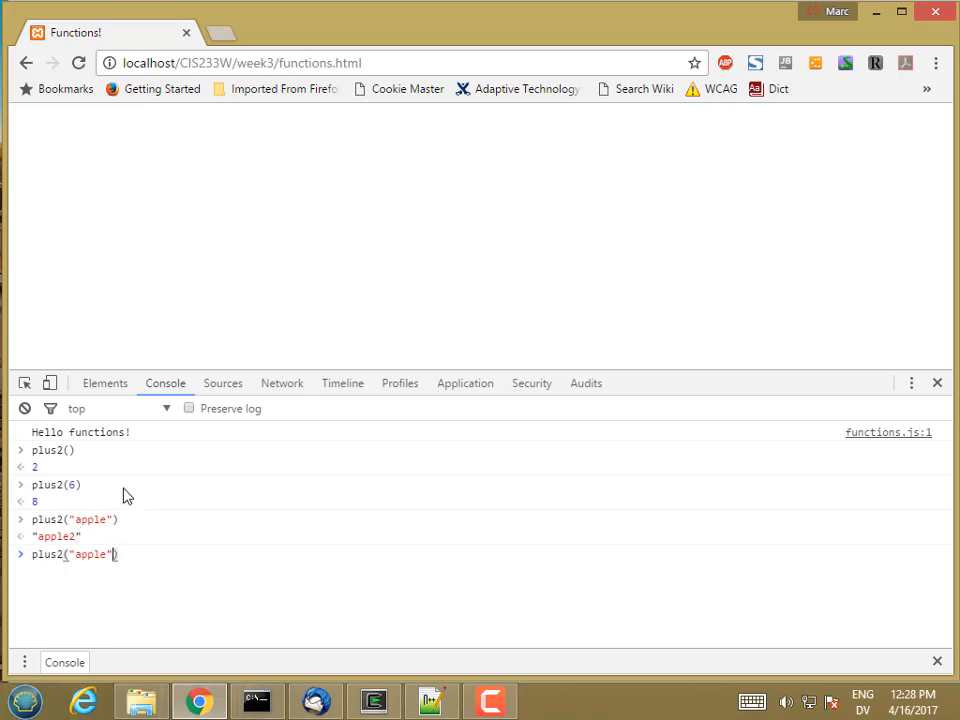
Call plus2([]) and check ({}).toString(), which gives "[object Object]".
{"action": "key", "text": "Backspace"}
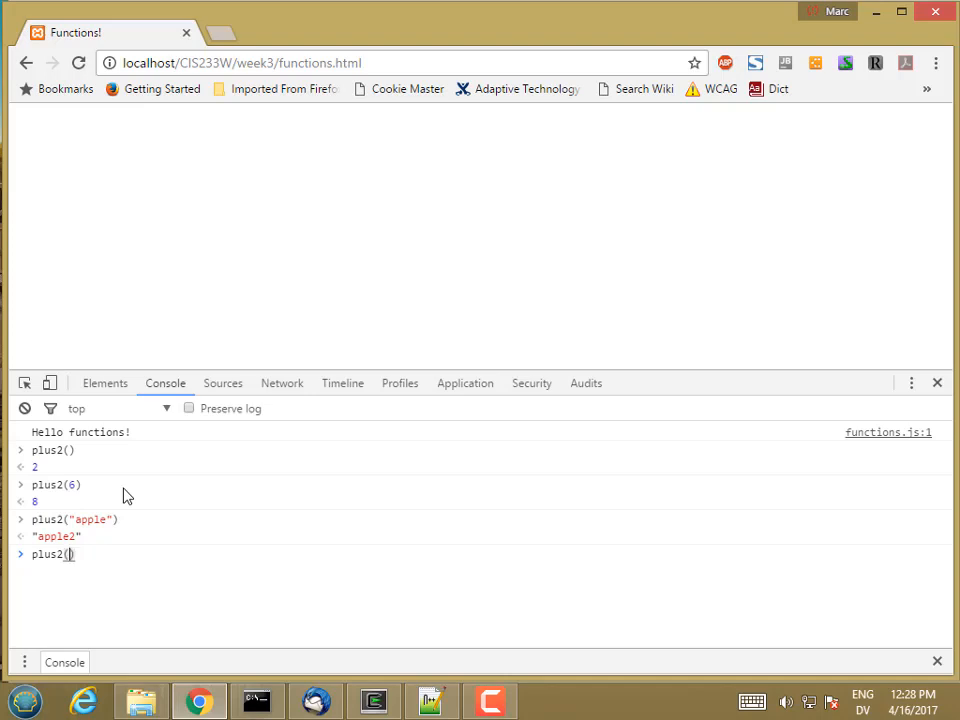
{"action": "type", "text": "[]"}
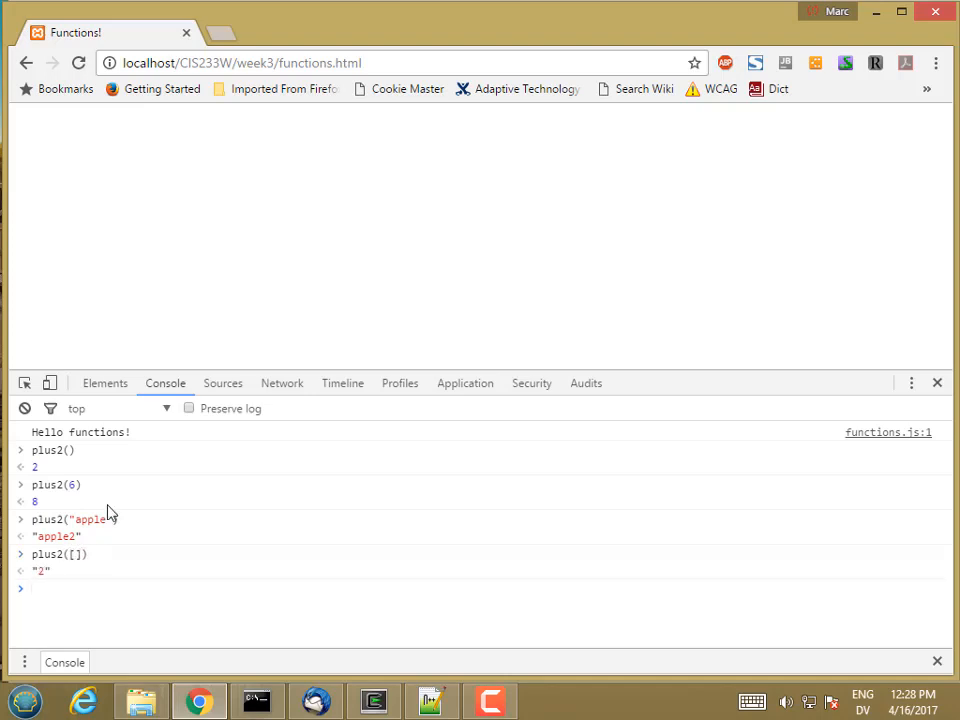
{"action": "mouse_move", "coordinate": [77, 567]}
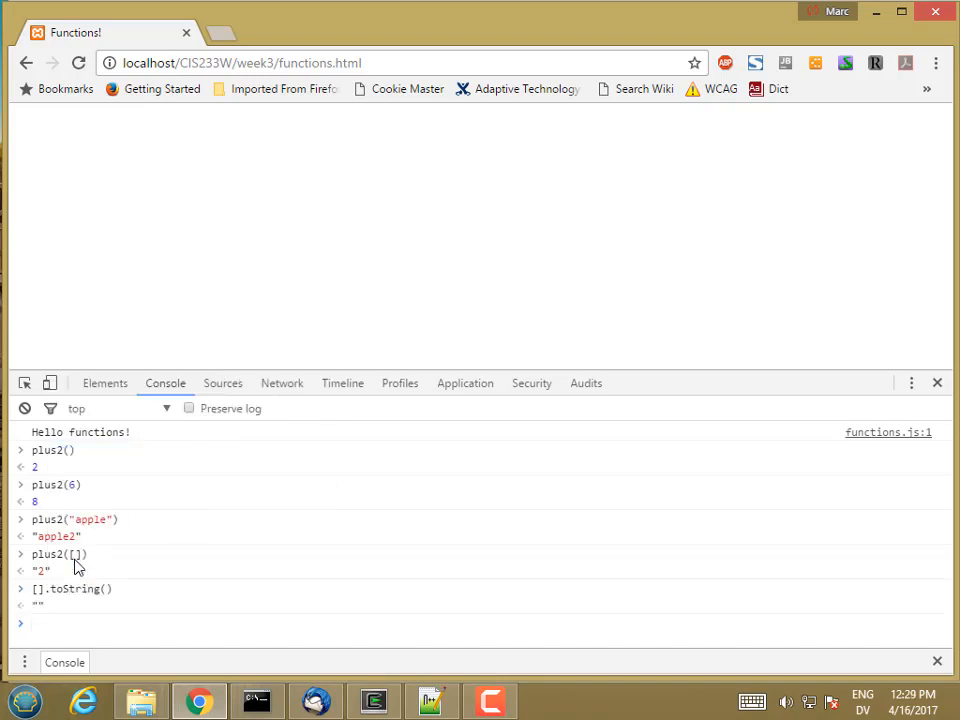
{"action": "type", "text": "plus2([])"}
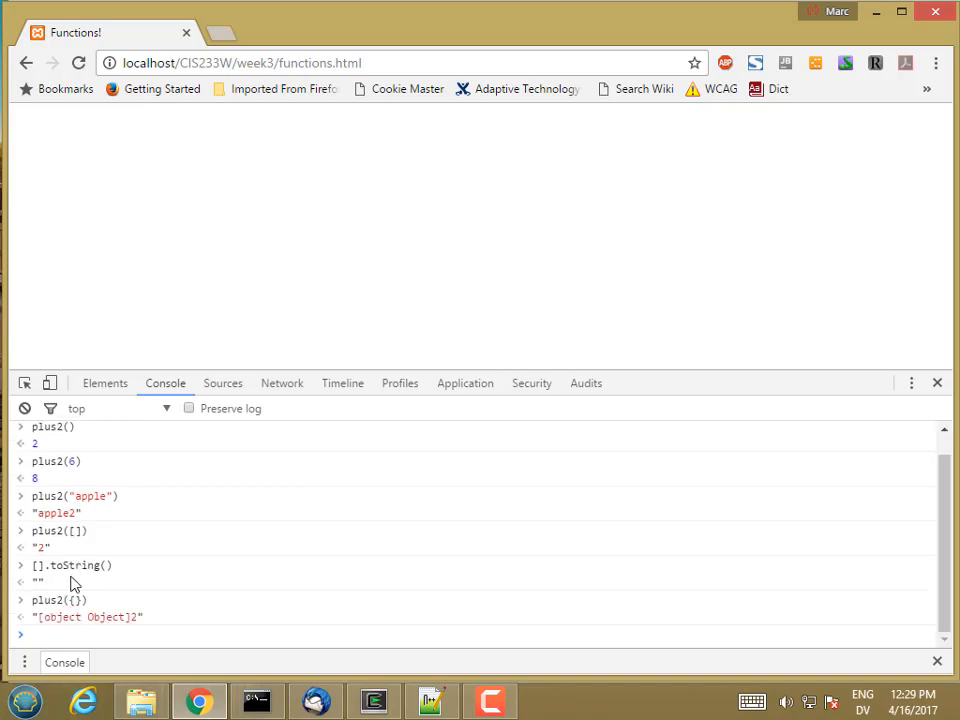
{"action": "type", "text": "{}."}
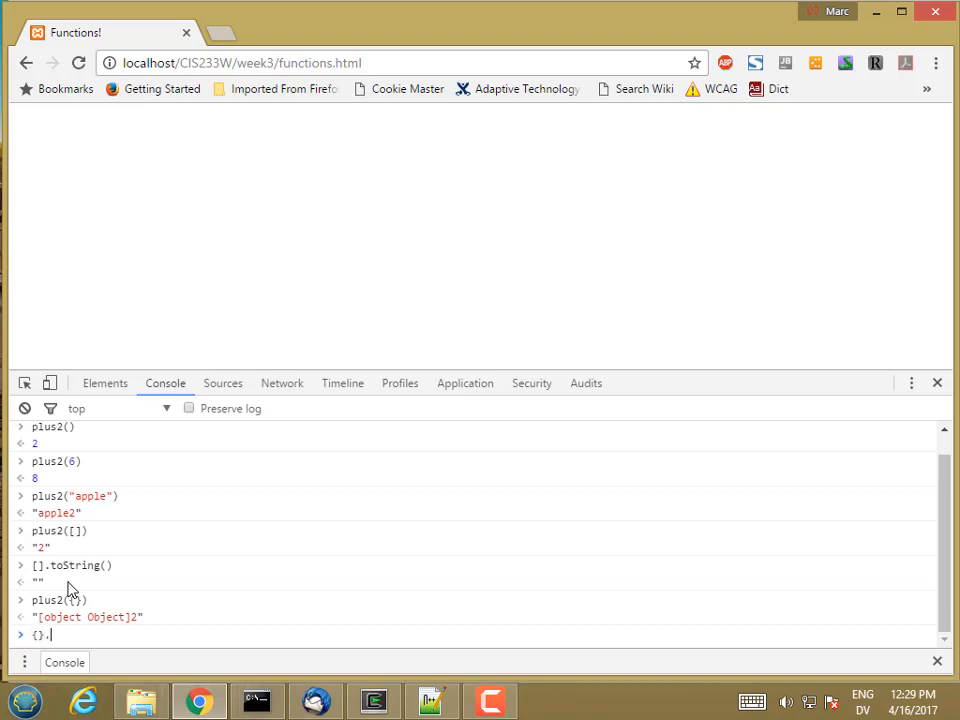
{"action": "type", "text": ".toString("}
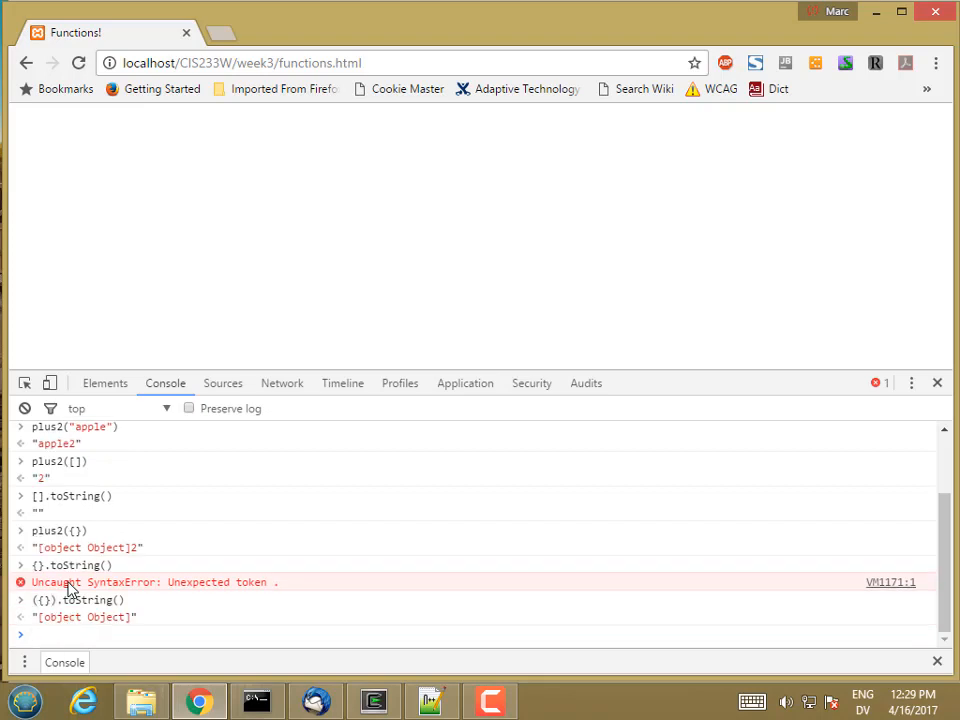
{"action": "mouse_move", "coordinate": [95, 530]}
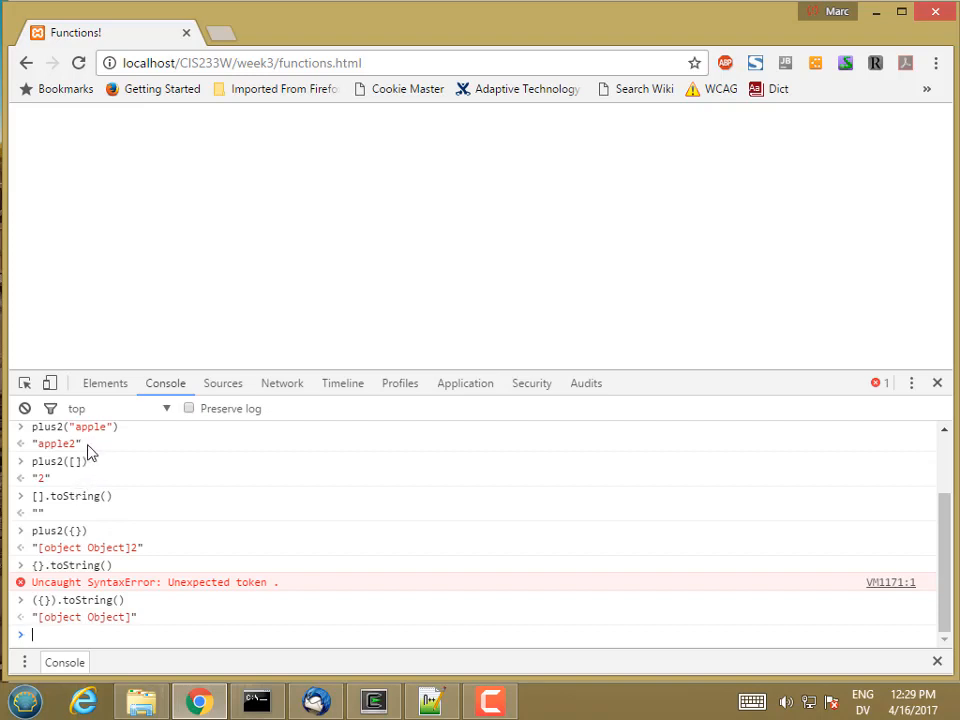
{"action": "mouse_move", "coordinate": [92, 500]}
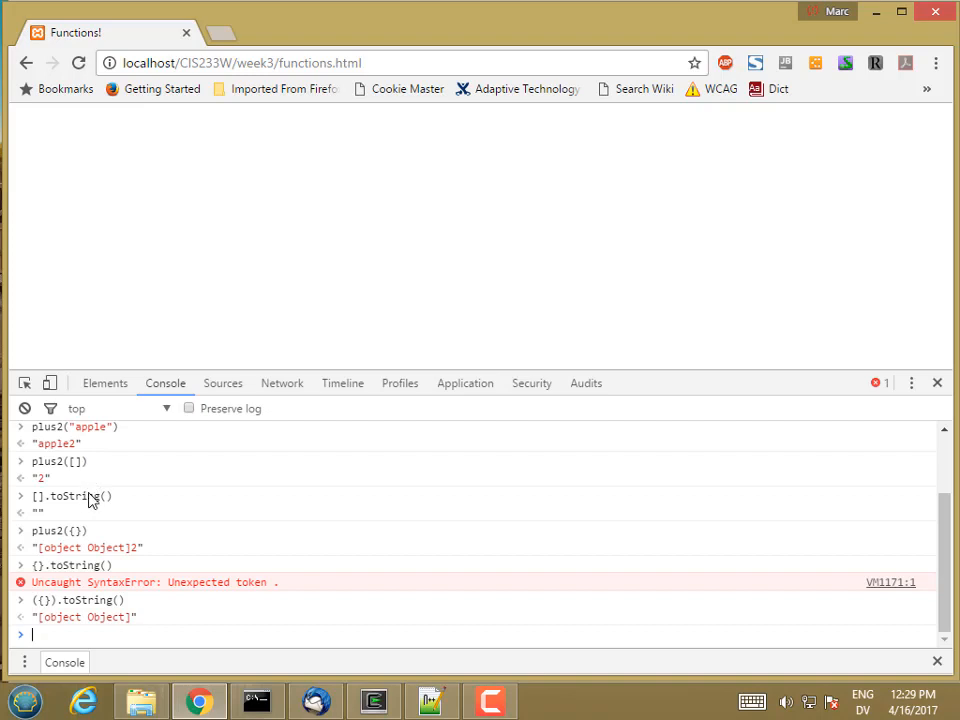
{"action": "mouse_move", "coordinate": [107, 570]}
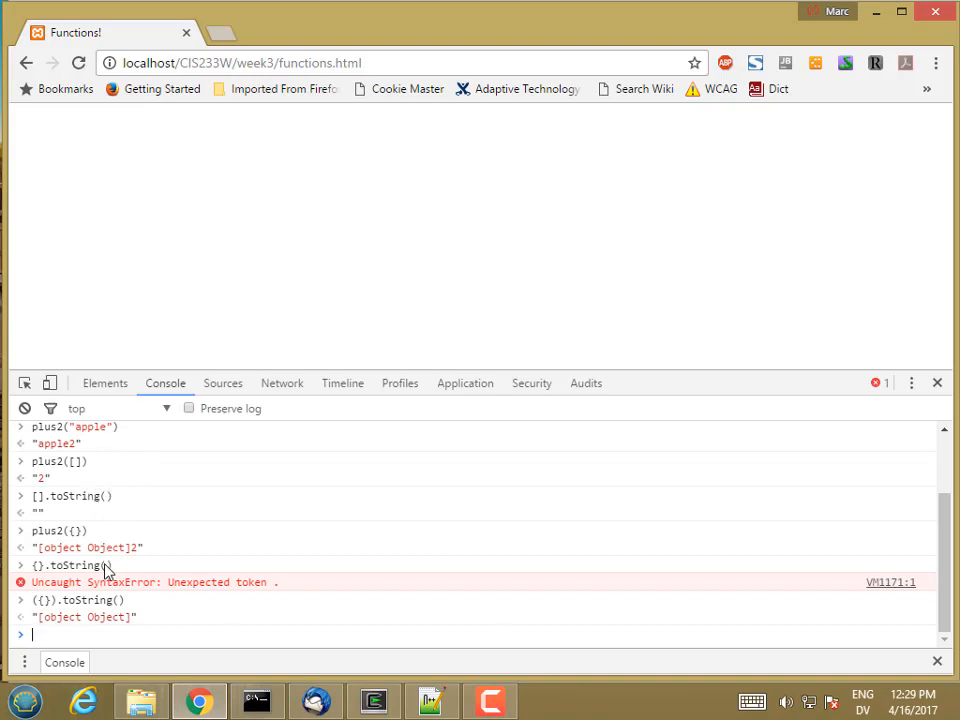
{"action": "mouse_move", "coordinate": [157, 553]}
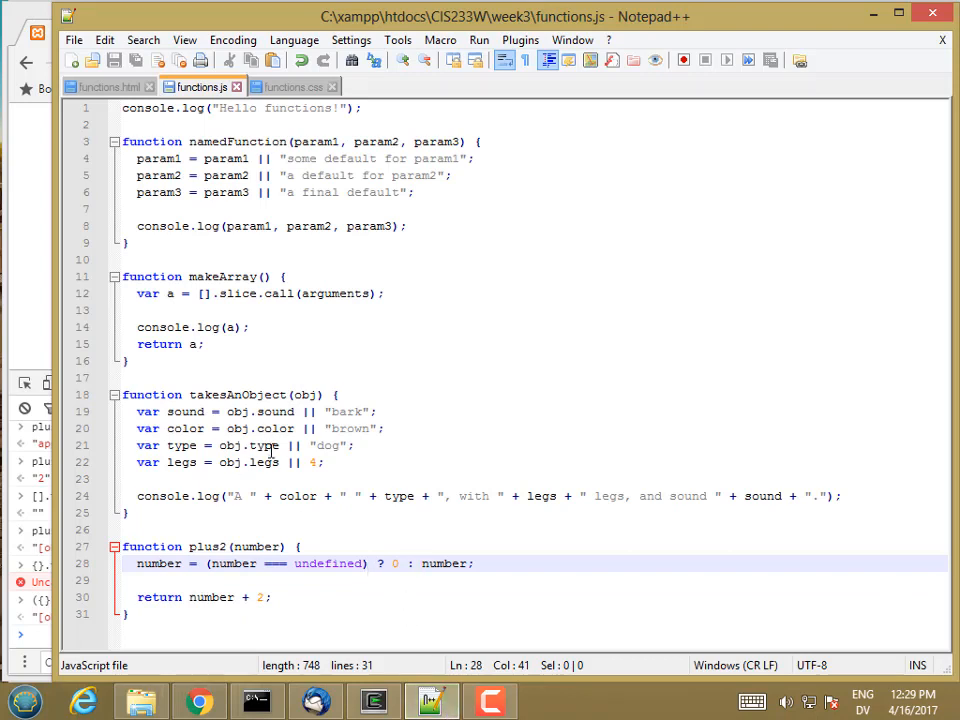
{"action": "mouse_move", "coordinate": [613, 537]}
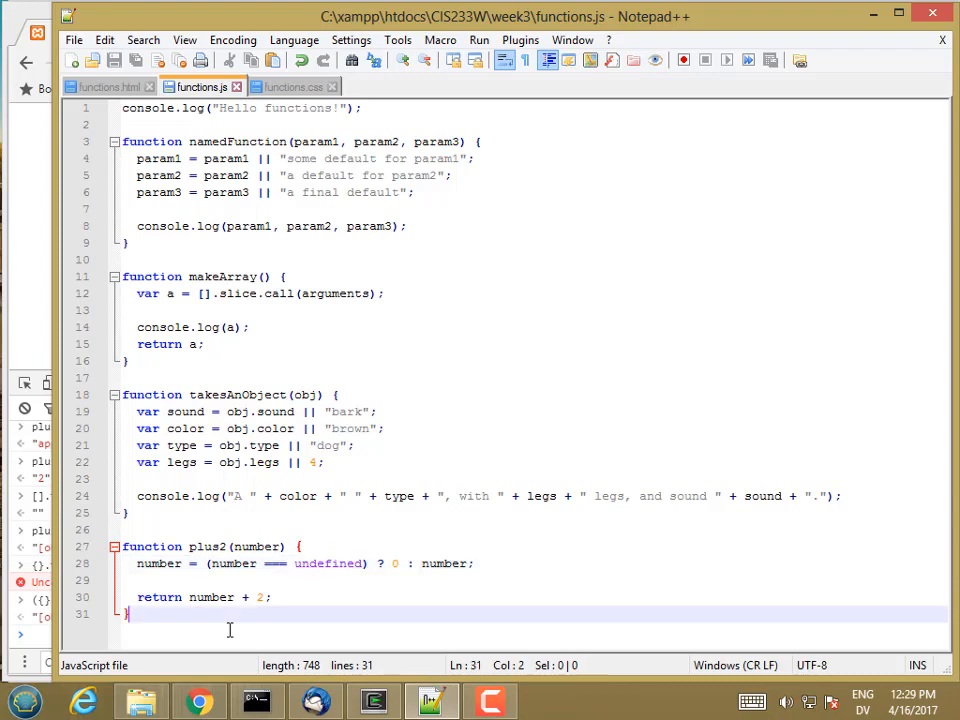
Write returnMultiple(param1, param2) returning param1, param2, then switch to Chrome.
{"action": "type", "text": "function r"}
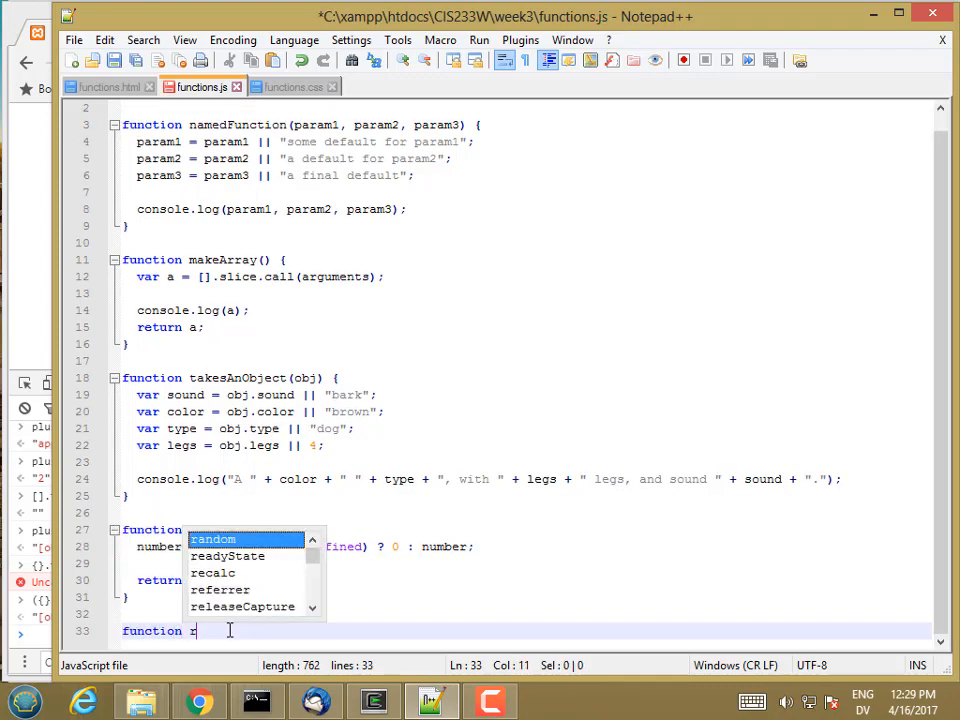
{"action": "type", "text": "eturnMultiple("}
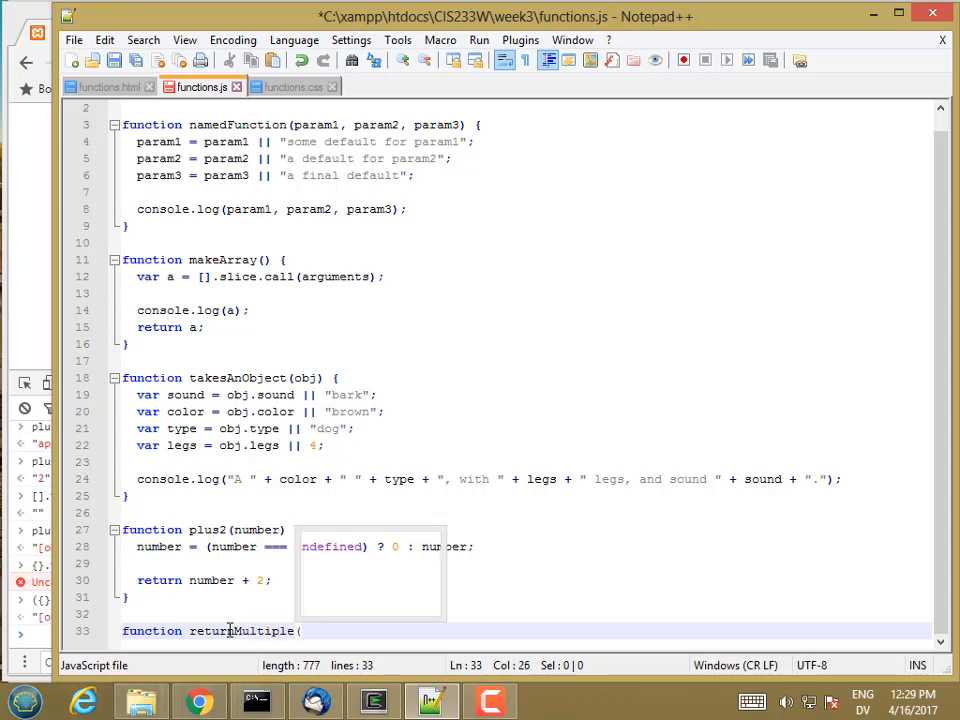
{"action": "type", "text": "param"}
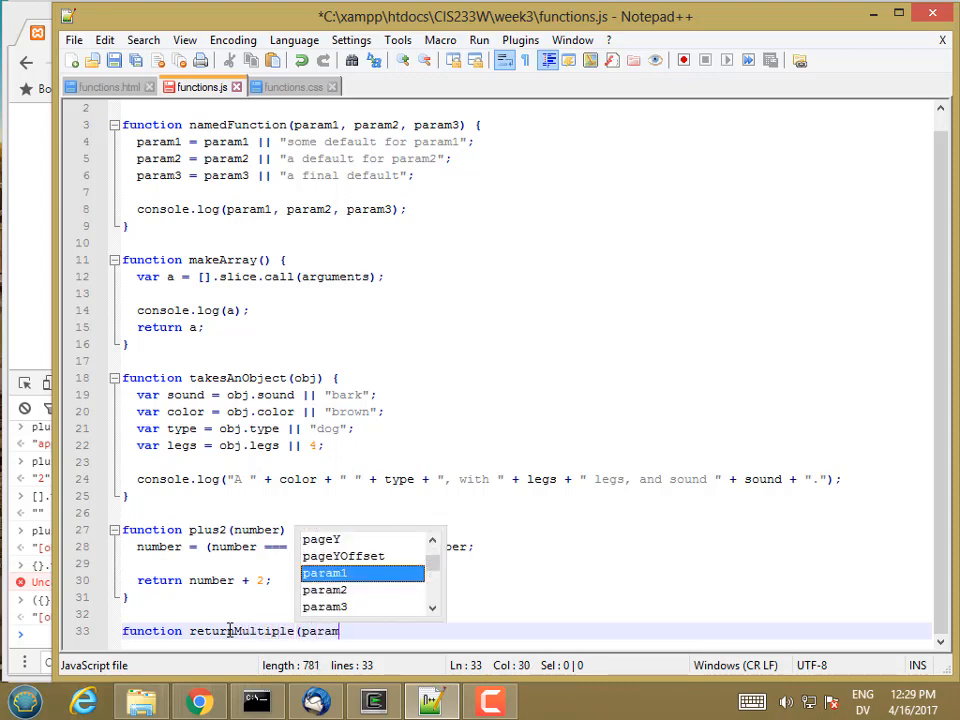
{"action": "type", "text": "1, param2) {"}
{"action": "type", "text": "return param1;"}
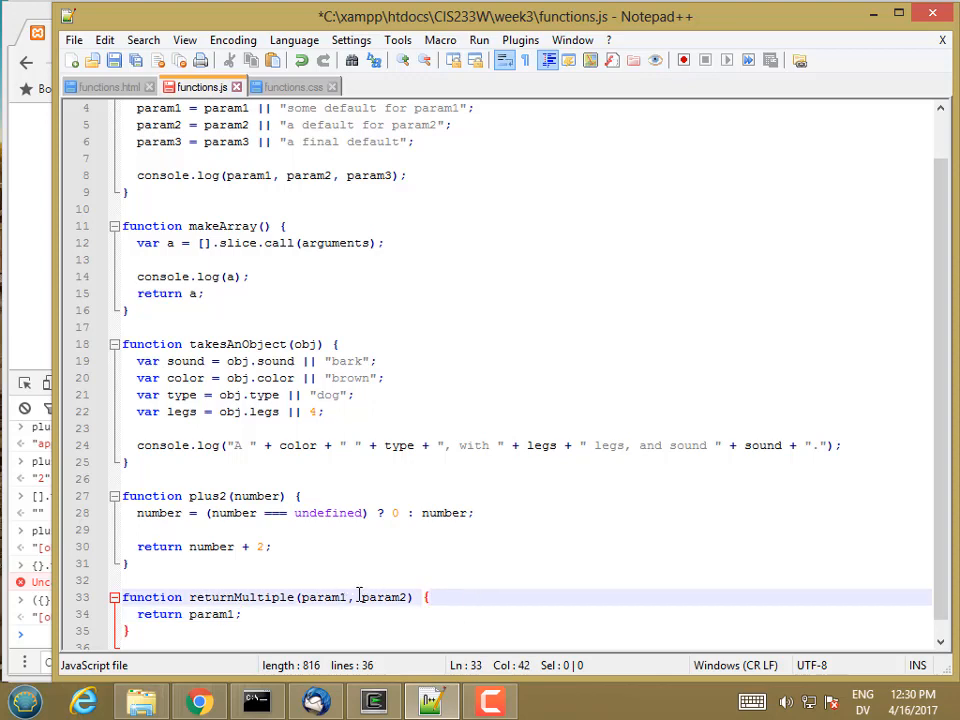
{"action": "mouse_move", "coordinate": [386, 597]}
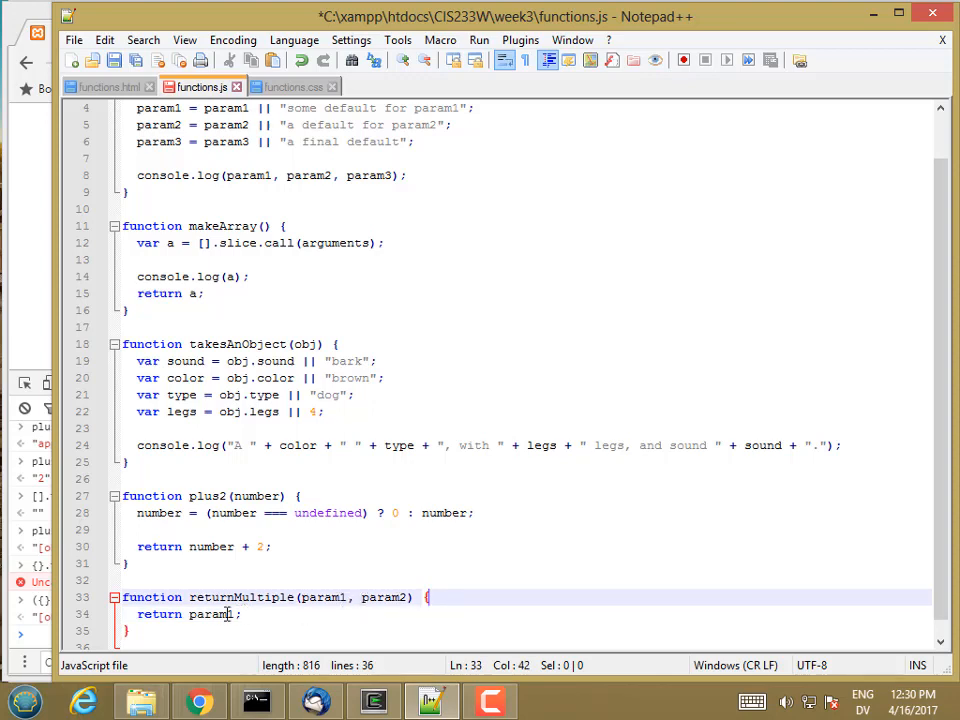
{"action": "type", "text": "param2"}
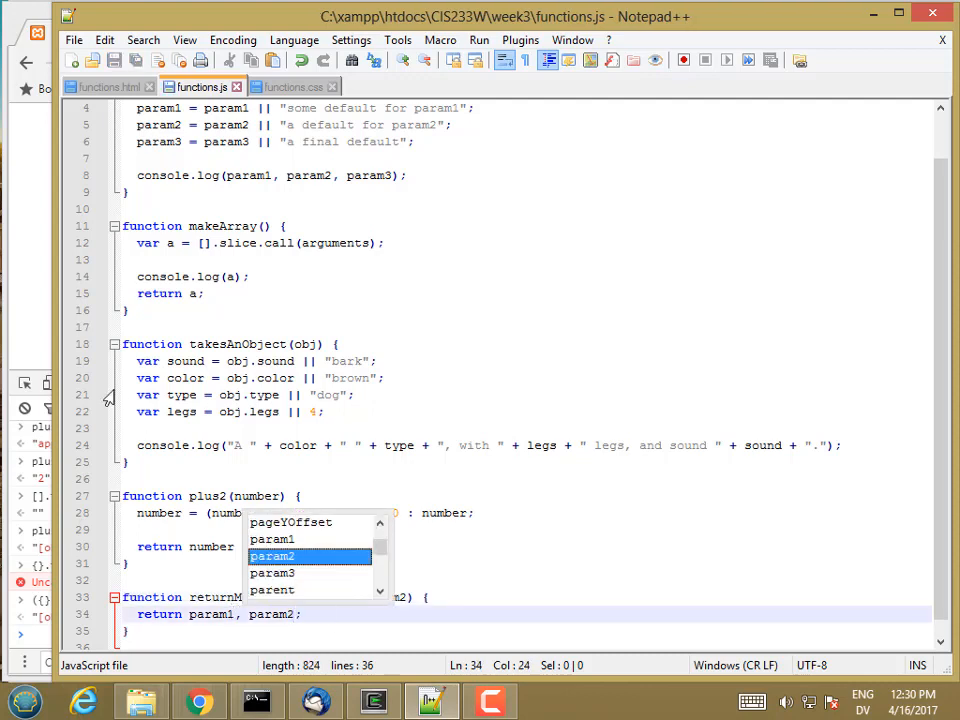
{"action": "left_click", "coordinate": [197, 700]}
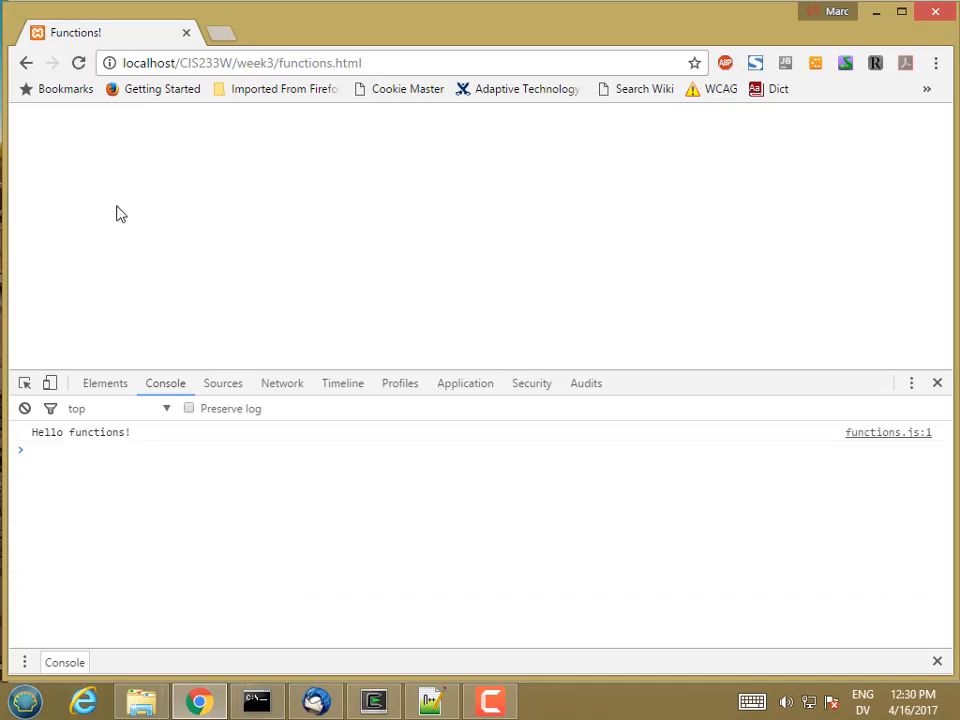
Run returnMultiple(1, 2) and returnMultiple(1, "apple") in the console, then highlight both return values.
{"action": "type", "text": "re"}
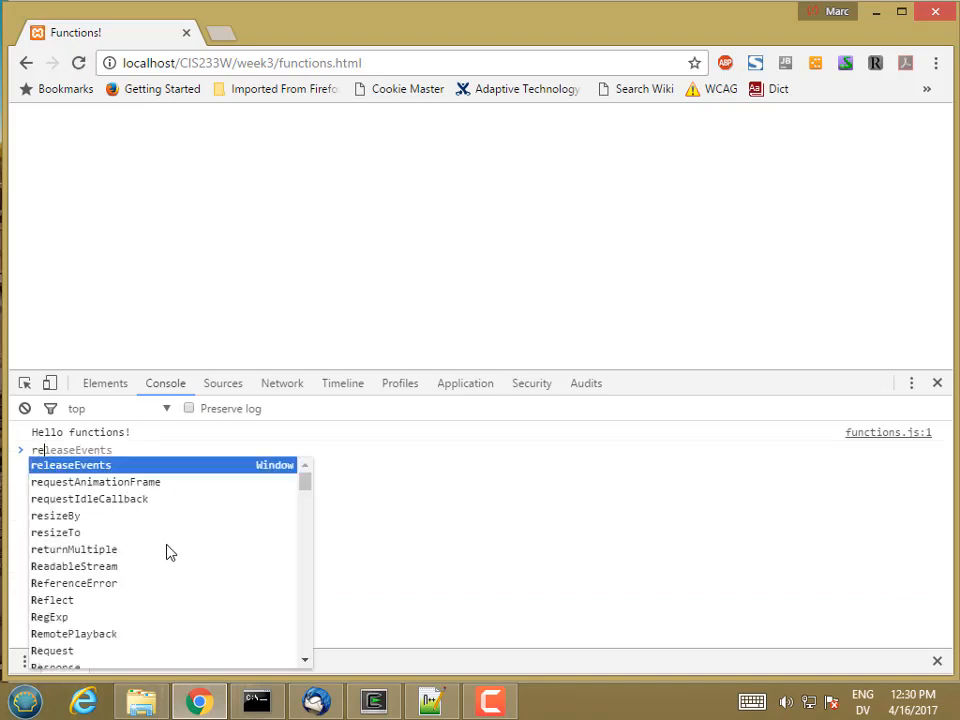
{"action": "left_click", "coordinate": [74, 549]}
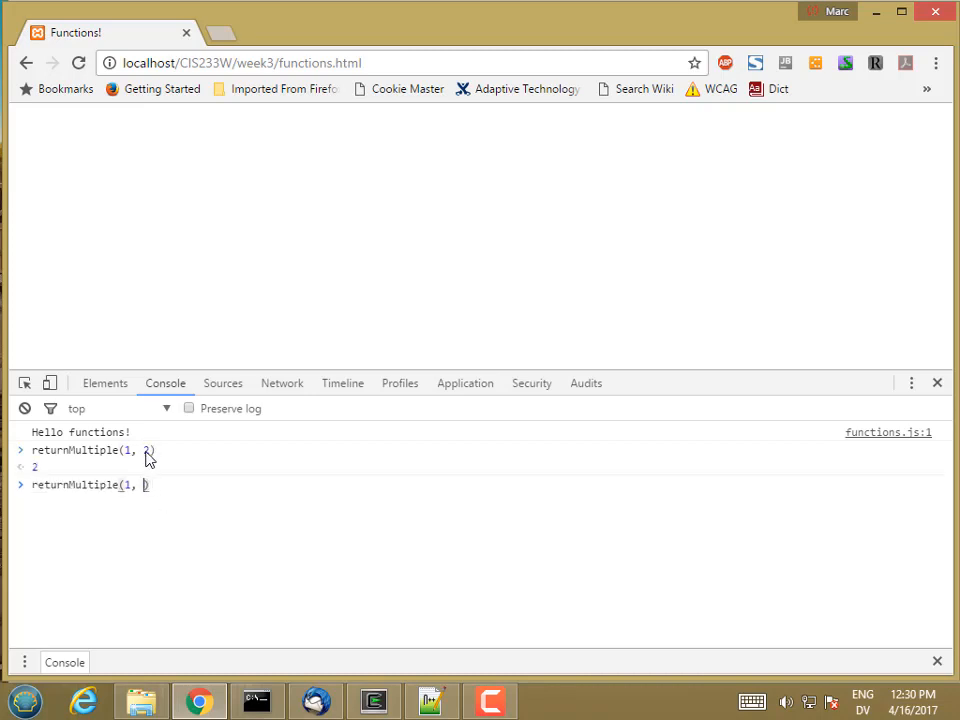
{"action": "type", "text": "\"apple\""}
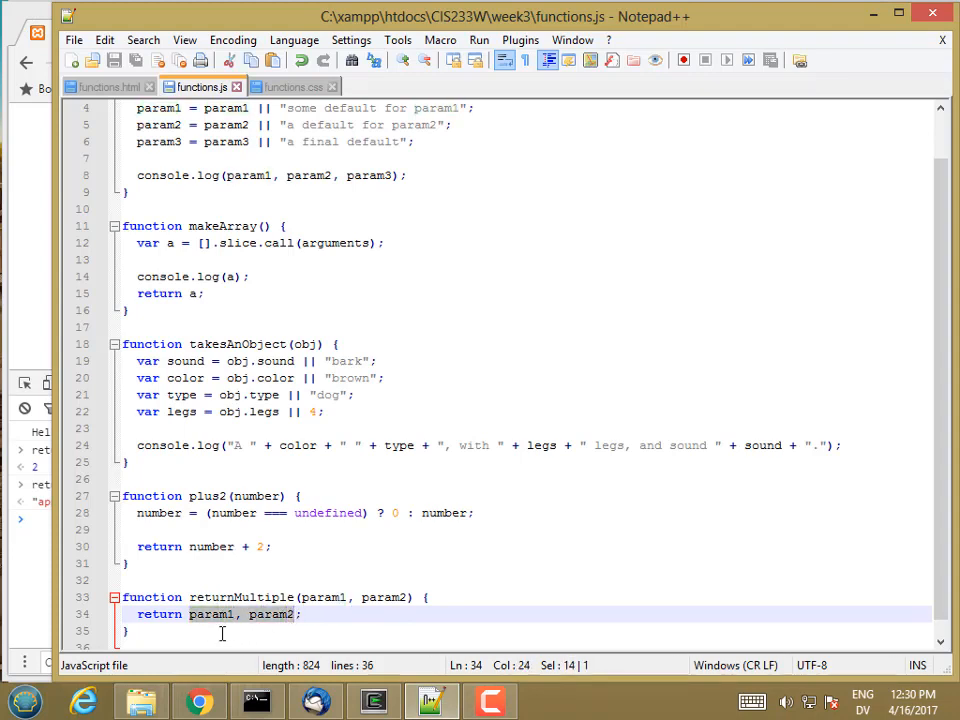
{"action": "mouse_move", "coordinate": [290, 640]}
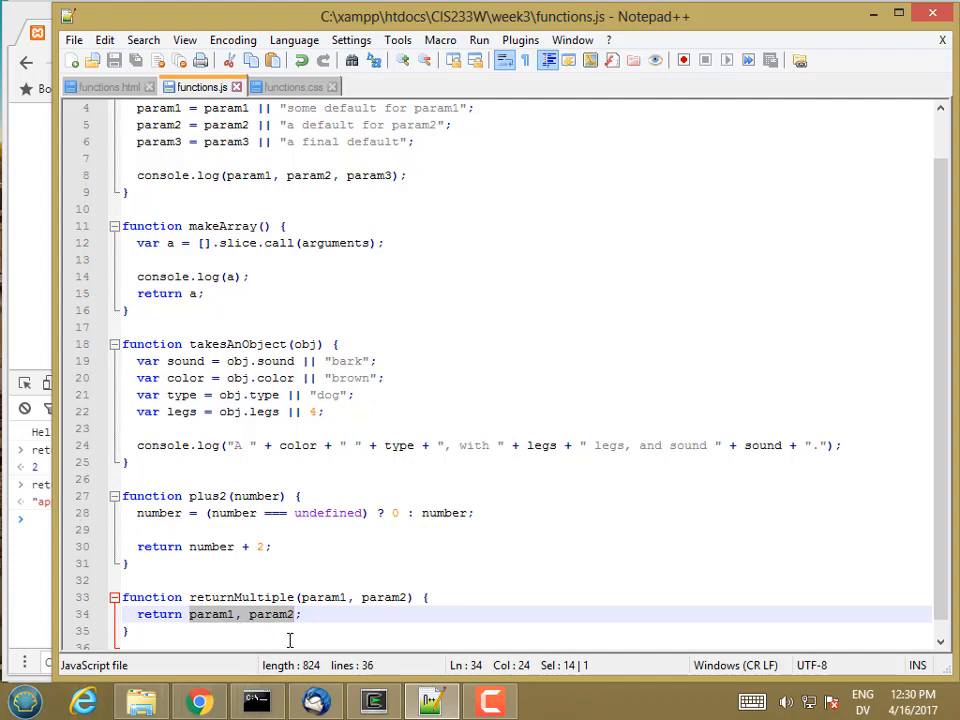
{"action": "double_click", "coordinate": [270, 614]}
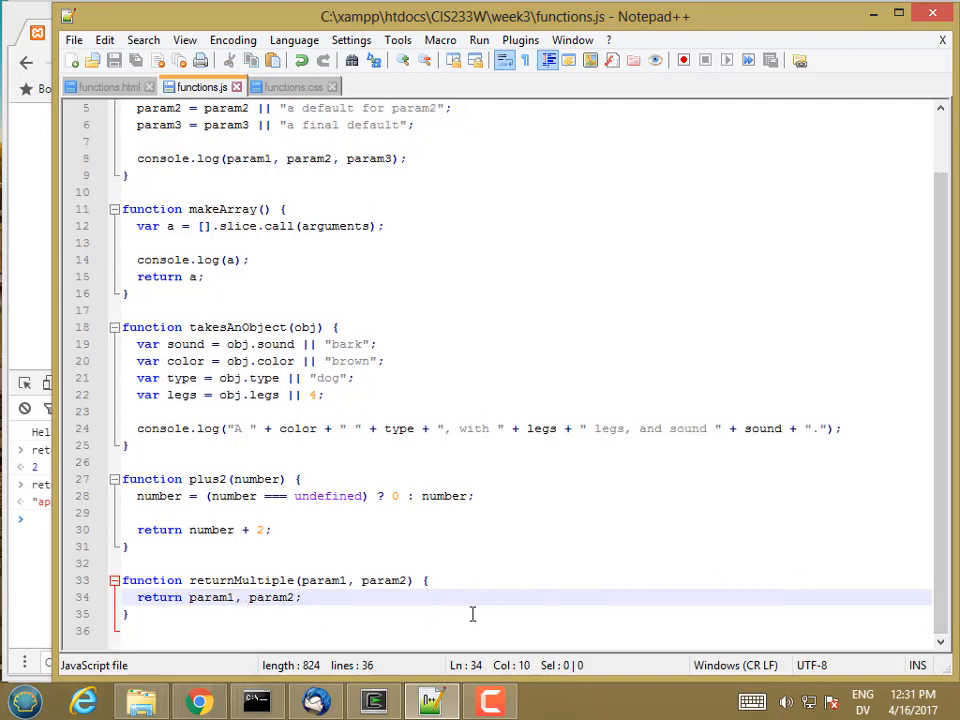
Rewrite returnMultiple's return as { param1: param1, param2: param2 } on separate lines.
{"action": "type", "text": "("}
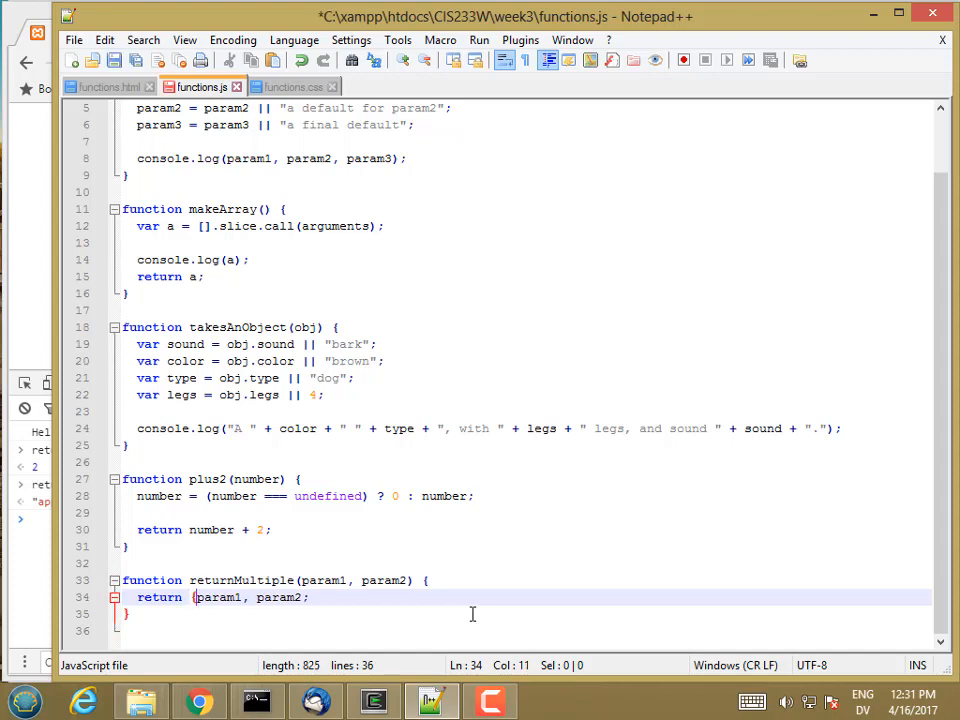
{"action": "type", "text": "param1:"}
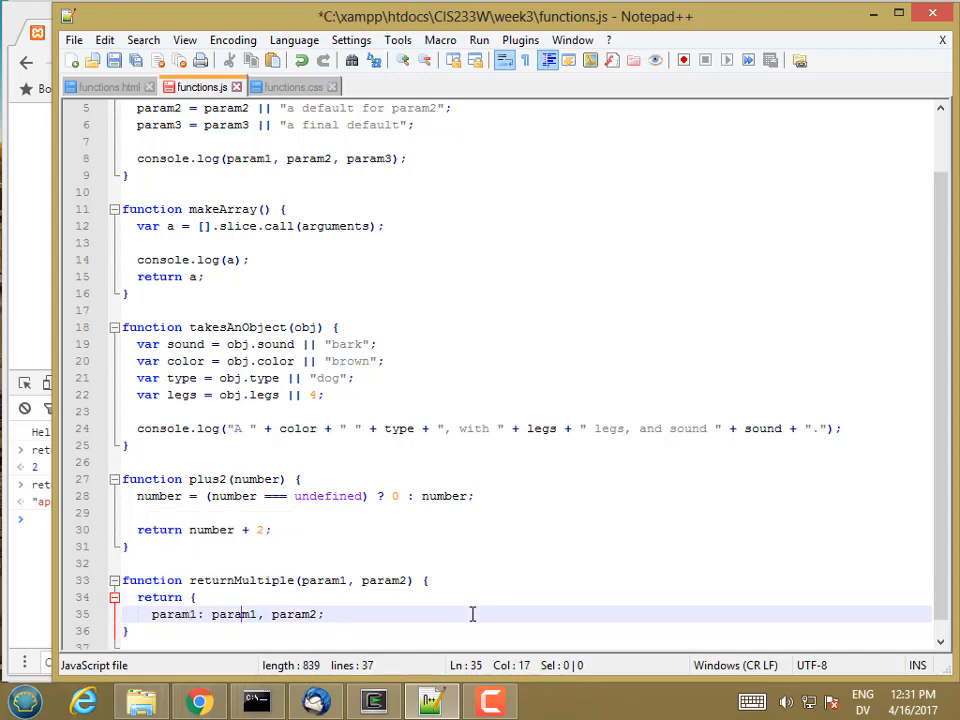
{"action": "type", "text": "pa"}
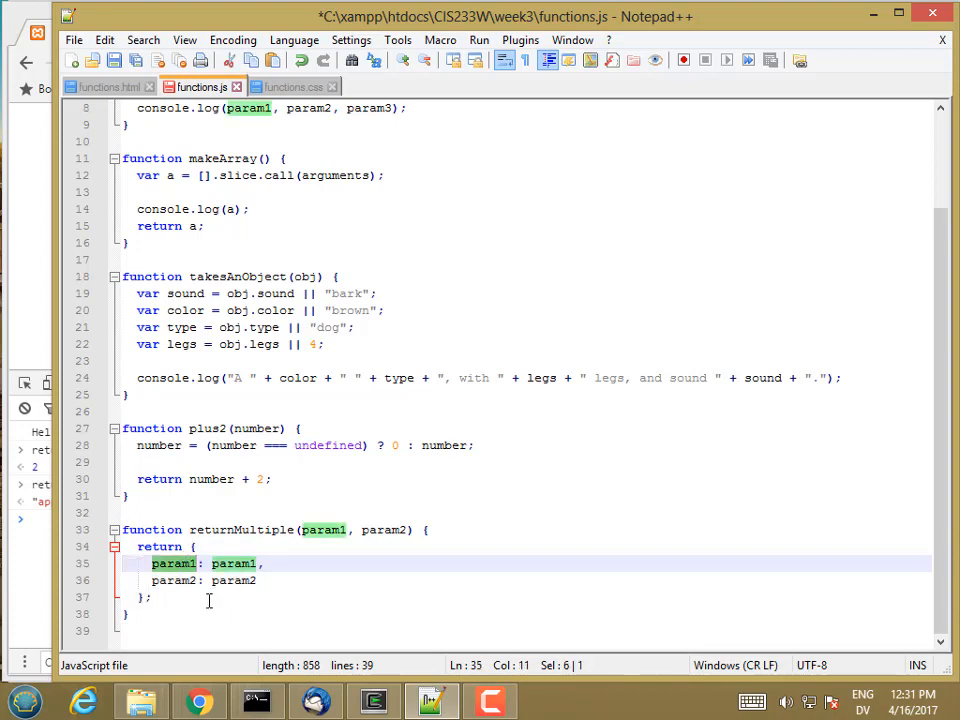
{"action": "double_click", "coordinate": [234, 563]}
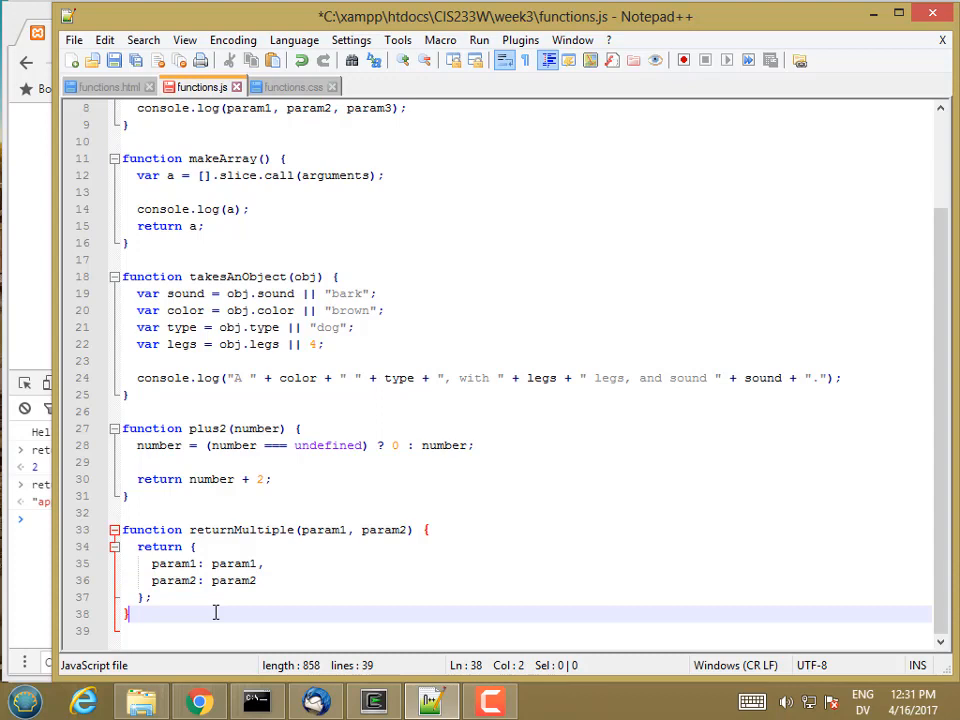
{"action": "left_click", "coordinate": [197, 700]}
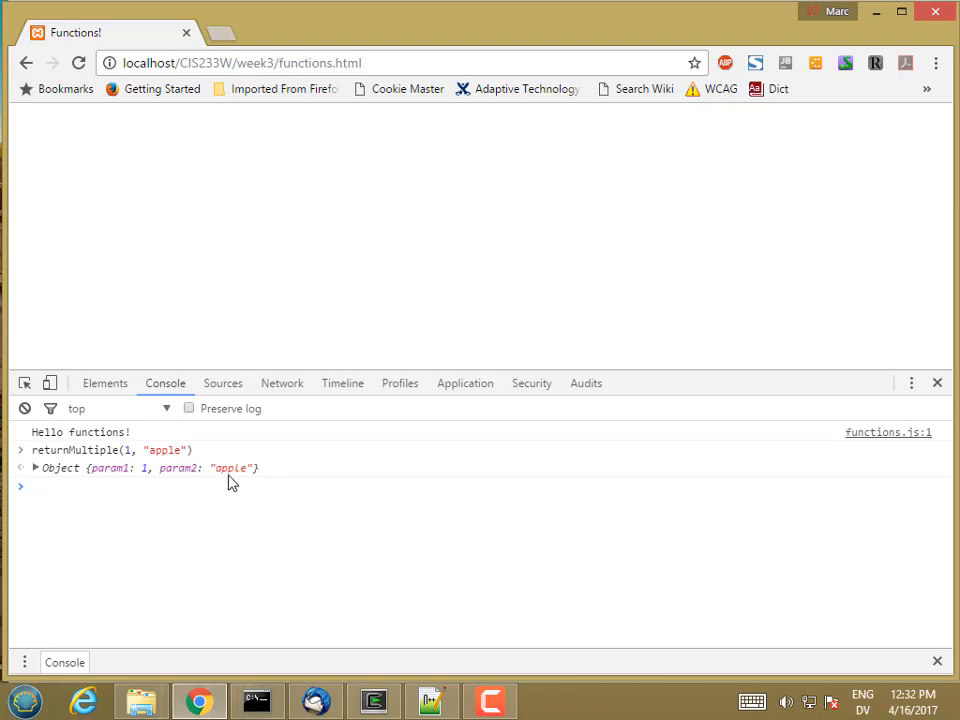
Store returnMultiple(1, "apple") in ret and read ret.param1 and ret.param2.
{"action": "type", "text": "var rover = Dog.create();"}
{"action": "type", "text": "var ret = returnMultiple("}
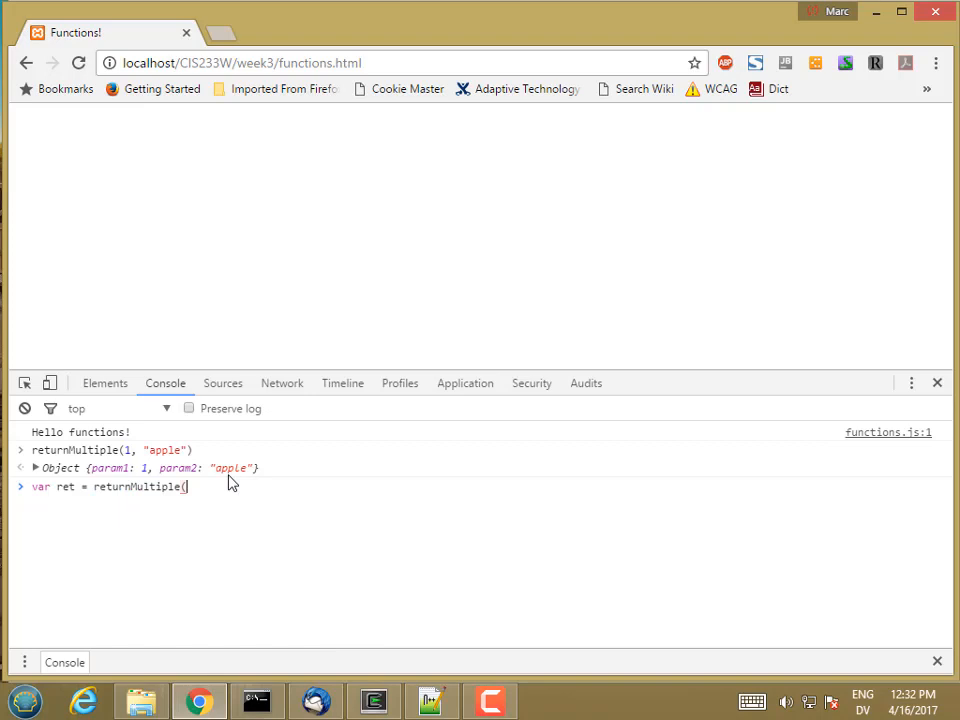
{"action": "type", "text": "1, \""}
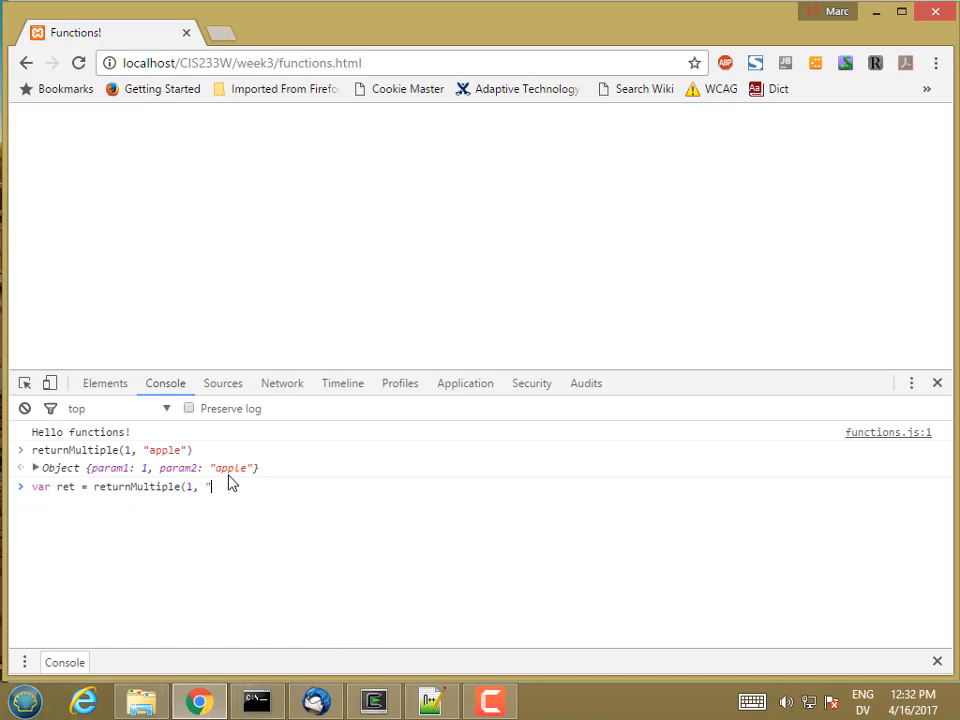
{"action": "type", "text": "apple\")"}
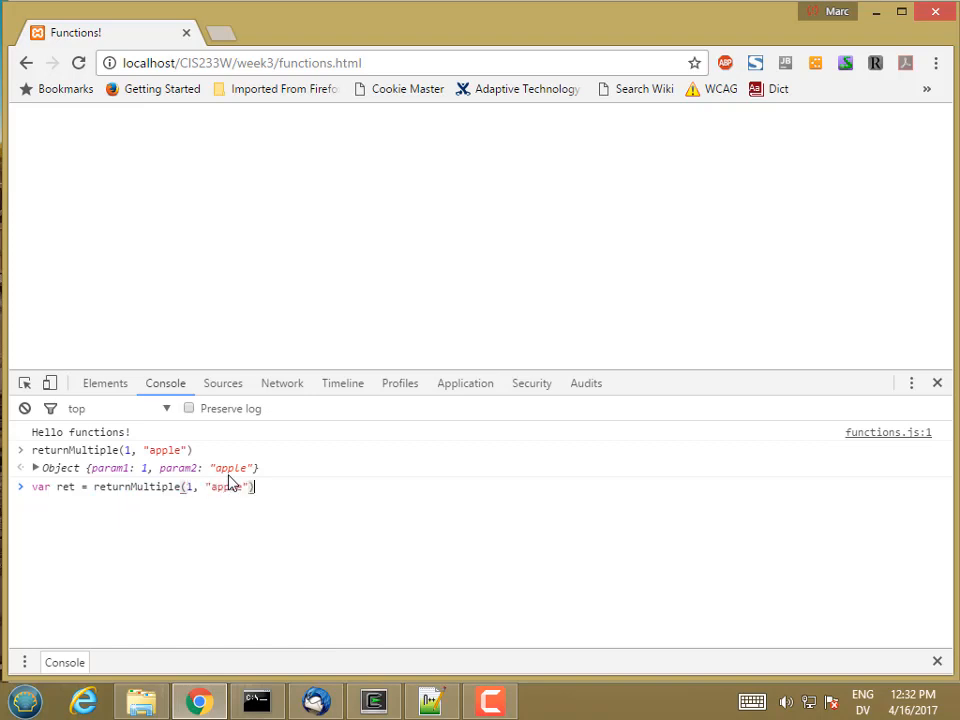
{"action": "type", "text": "r"}
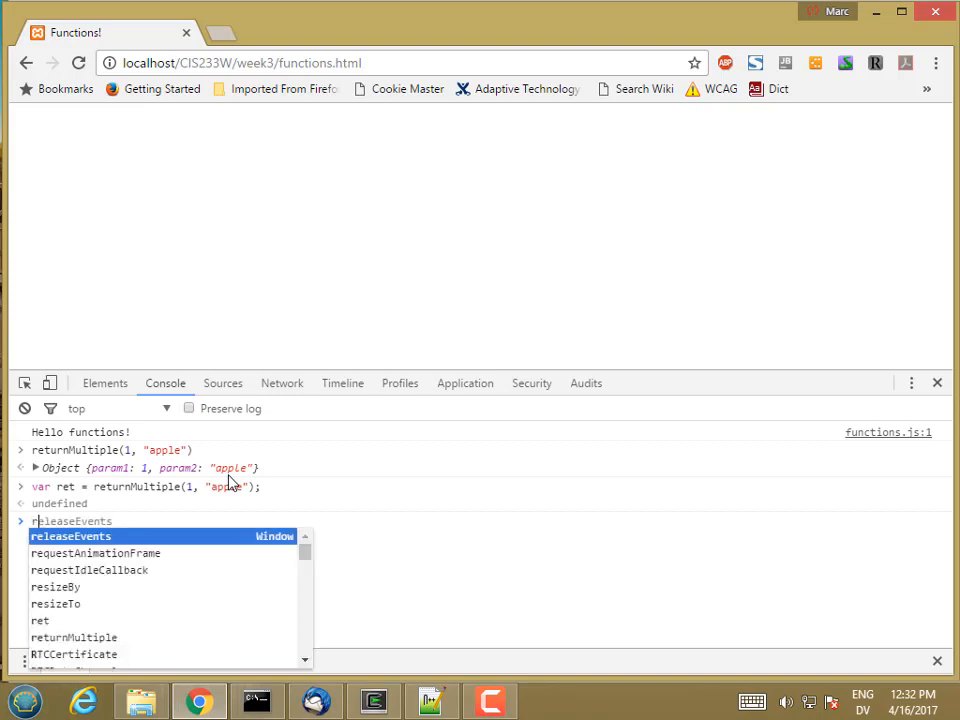
{"action": "type", "text": "ret.param1"}
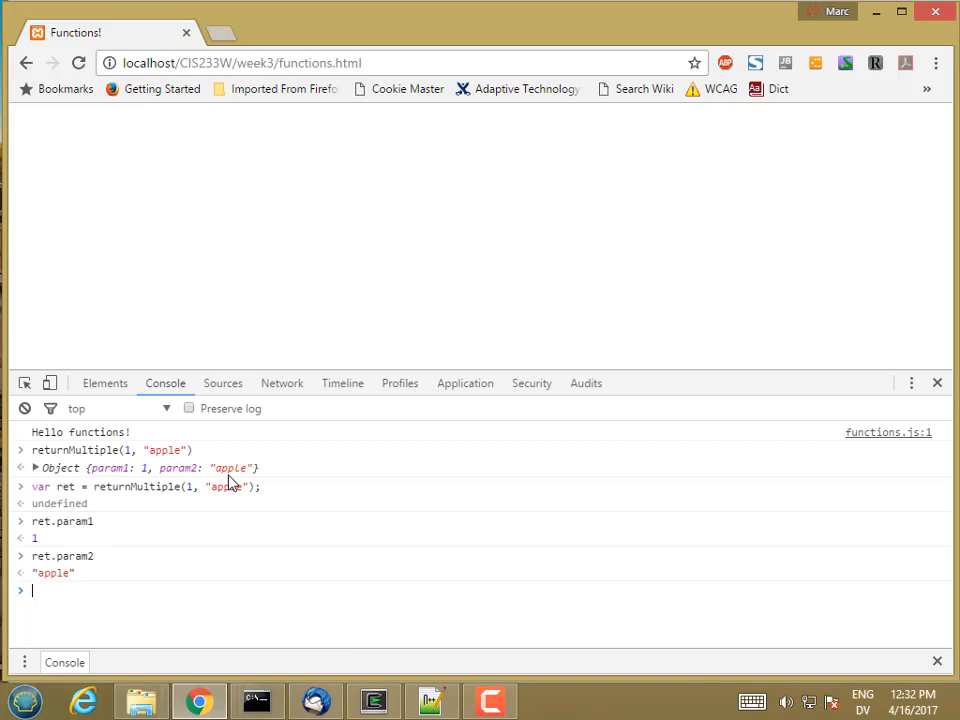
{"action": "left_click", "coordinate": [432, 700]}
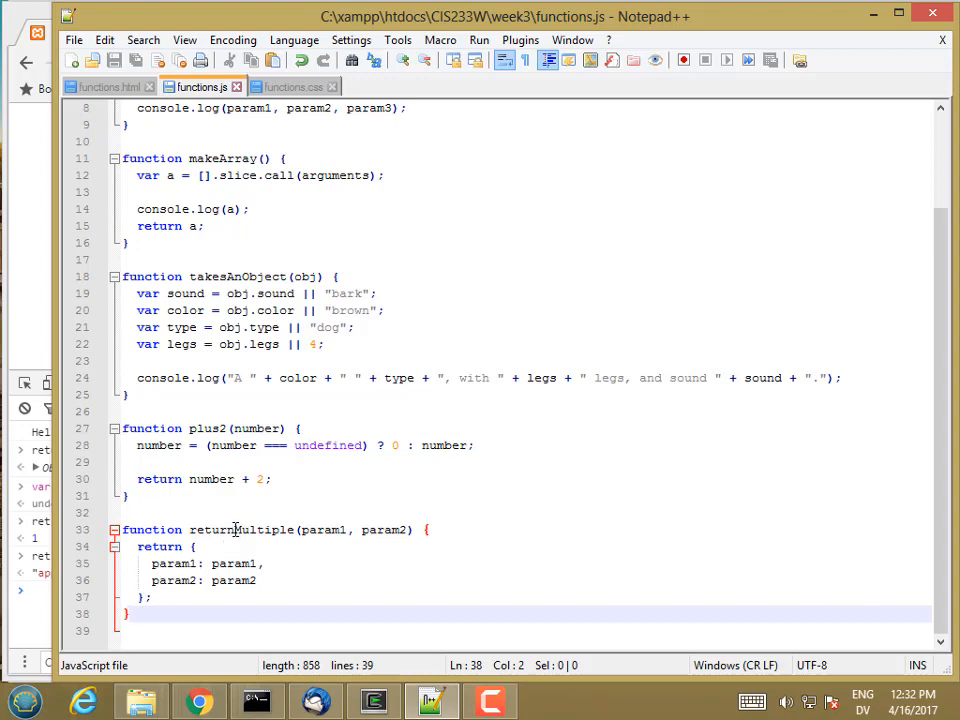
Rename the function to div and make its first value Math.floor(param1 / param2).
{"action": "double_click", "coordinate": [240, 529]}
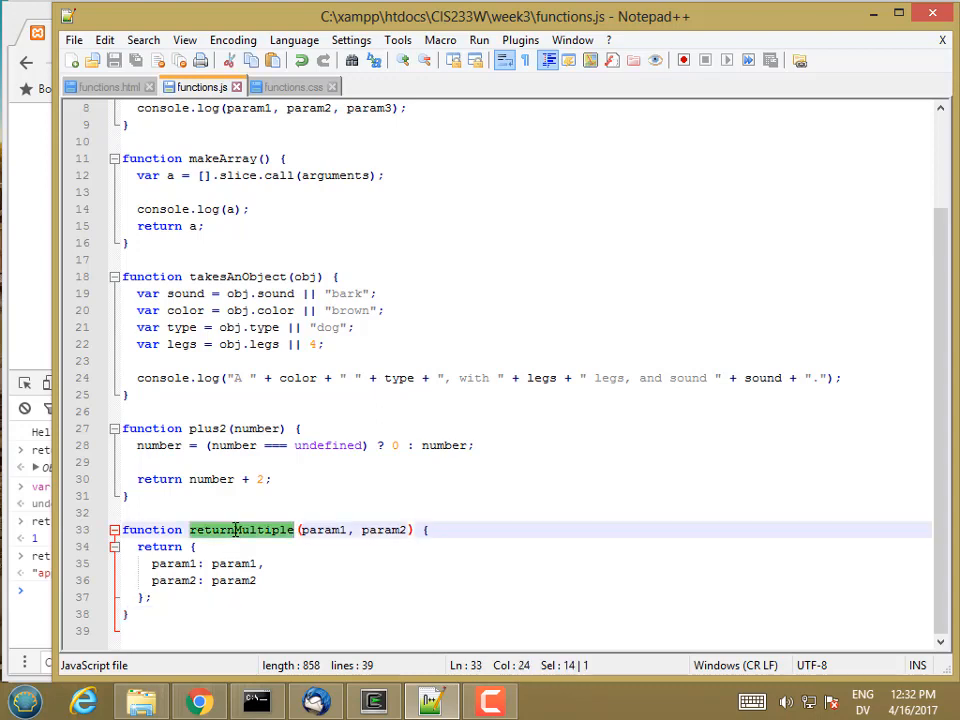
{"action": "type", "text": "div"}
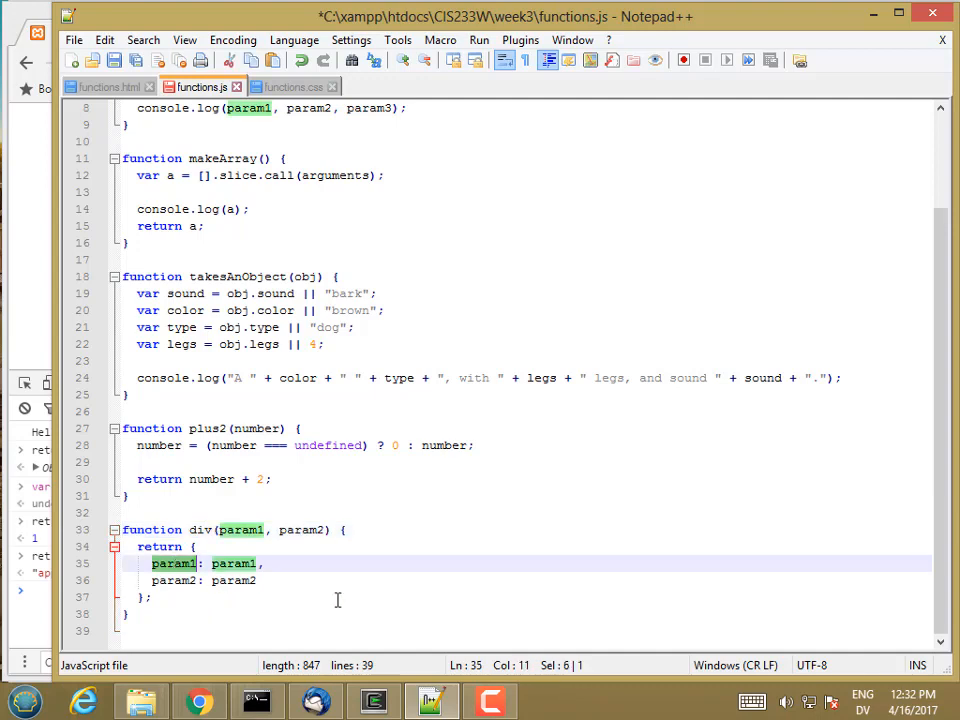
{"action": "mouse_move", "coordinate": [233, 590]}
{"action": "type", "text": "quotient"}
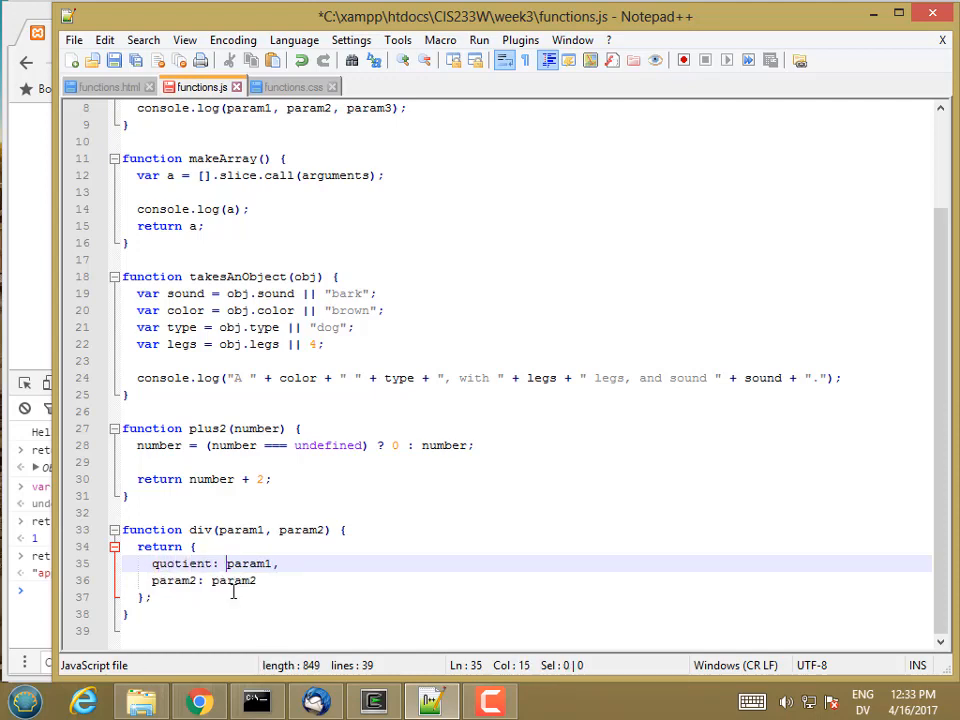
{"action": "type", "text": "Math.f"}
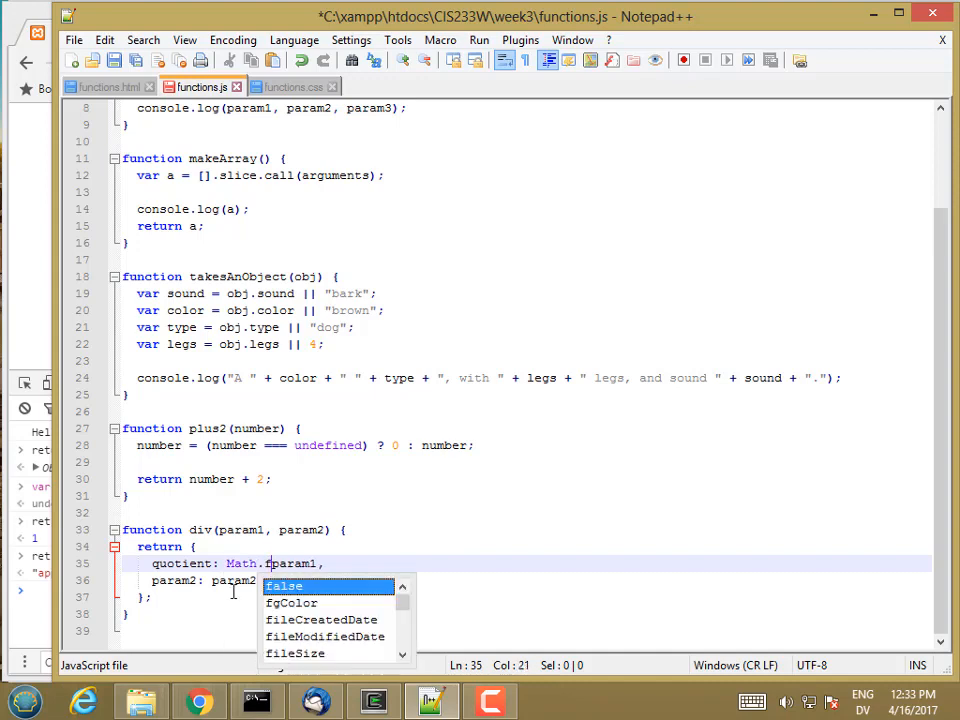
{"action": "type", "text": "loor("}
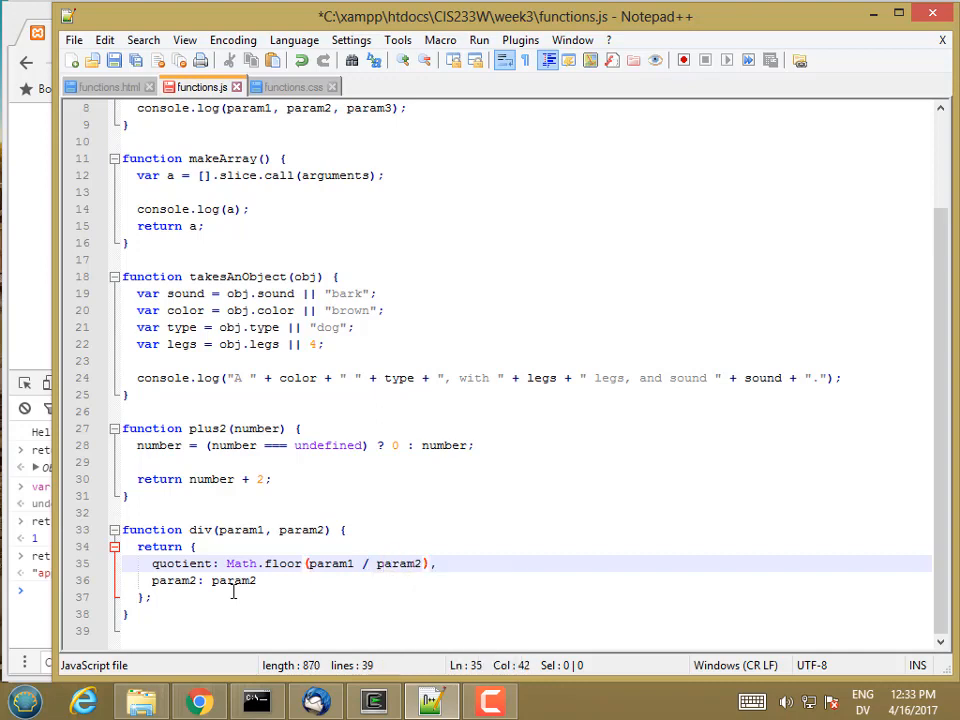
Rename the second property to remainder with the value param1 % param2.
{"action": "double_click", "coordinate": [175, 581]}
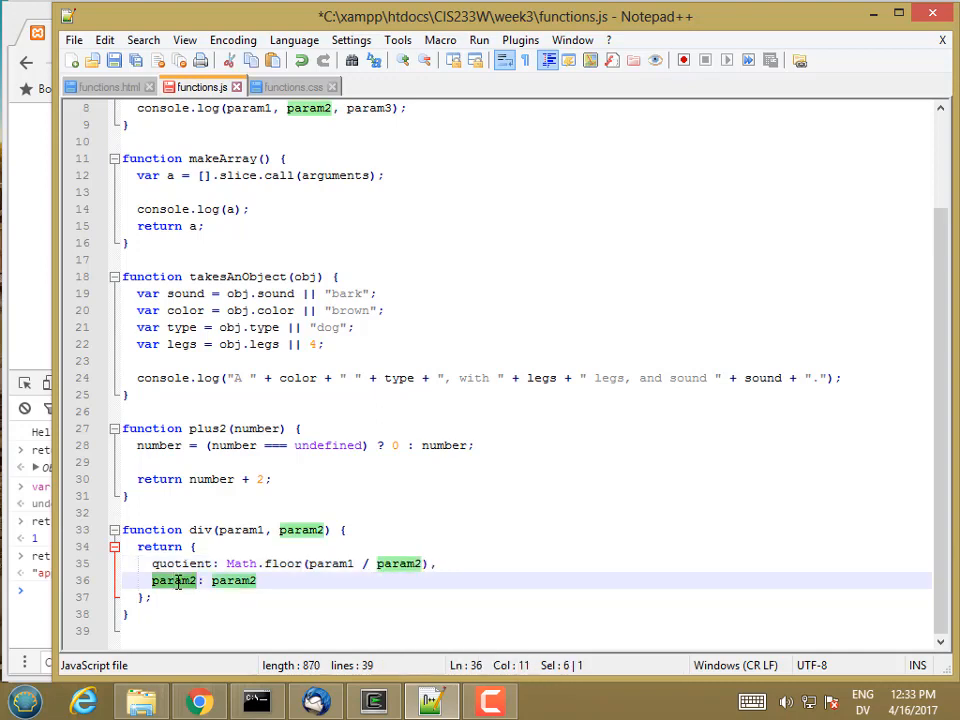
{"action": "type", "text": "remainder: p"}
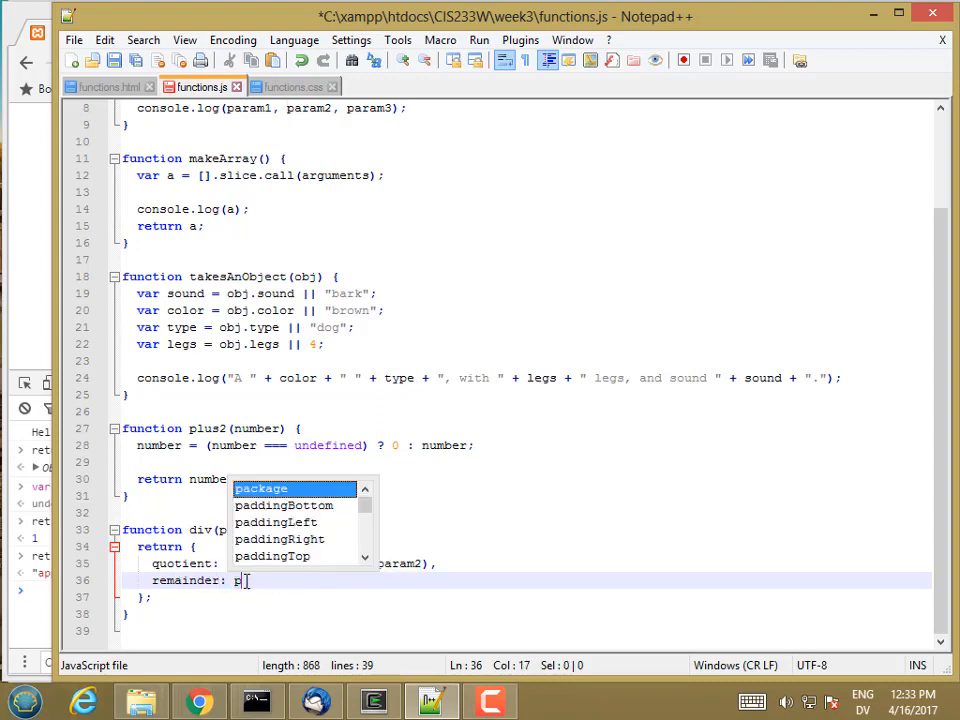
{"action": "type", "text": "aram1 % param2"}
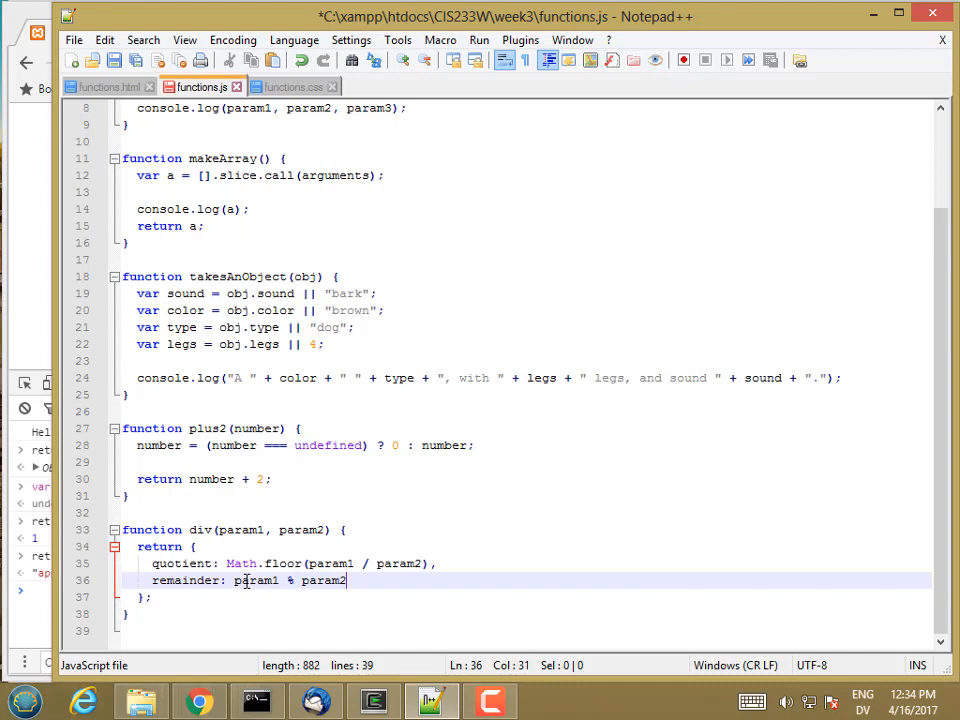
{"action": "left_click", "coordinate": [114, 60]}
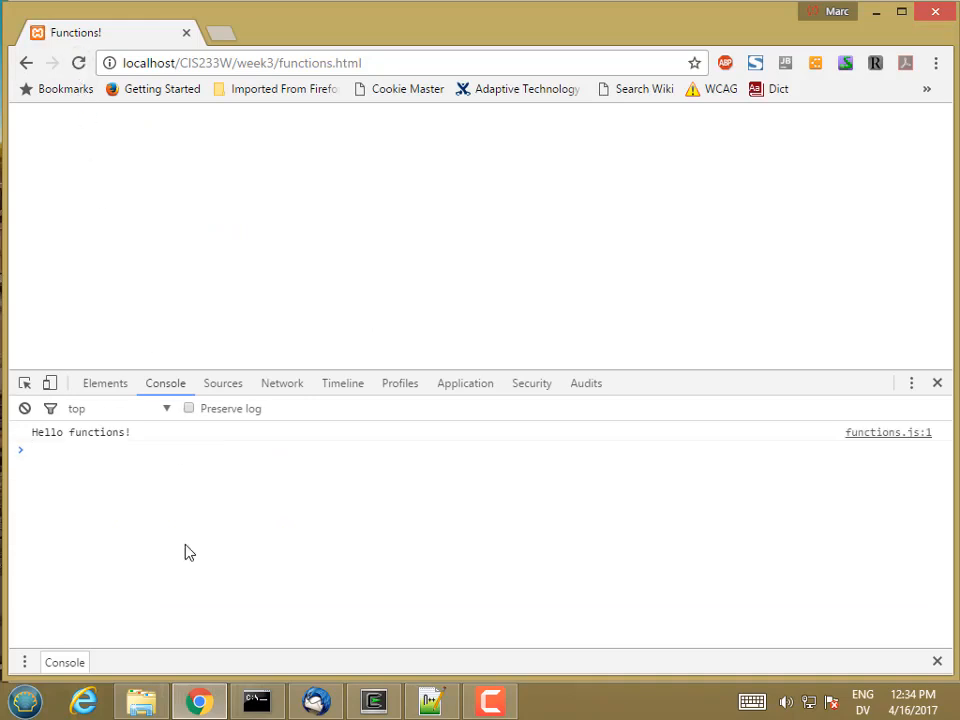
Store div(5, 2) in result and display it as {quotient: 2, remainder: 1}.
{"action": "type", "text": "var"}
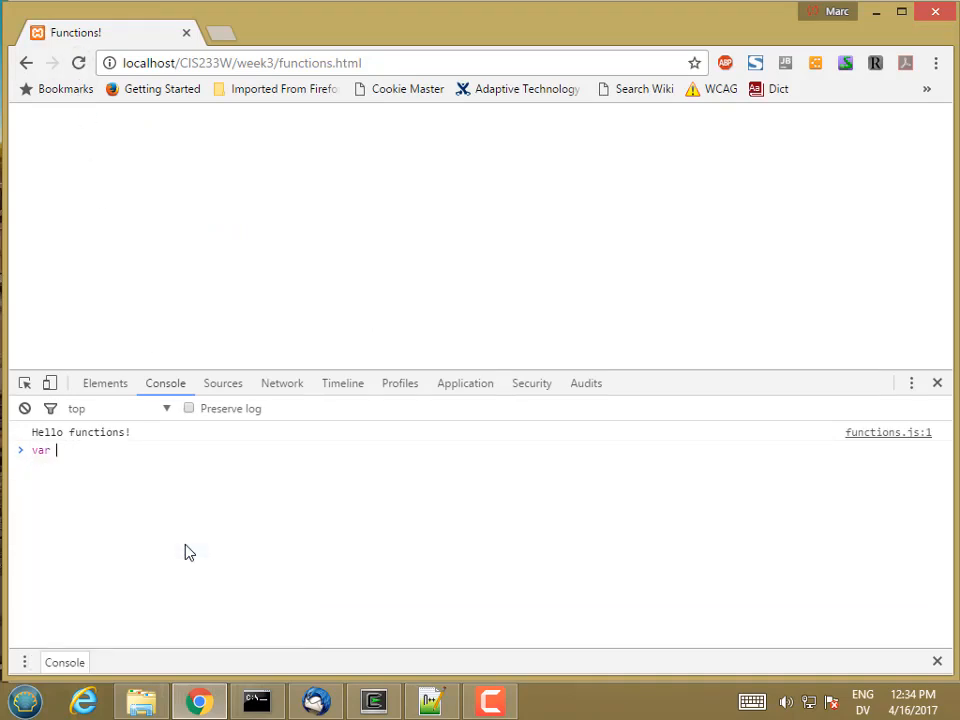
{"action": "type", "text": "result = div("}
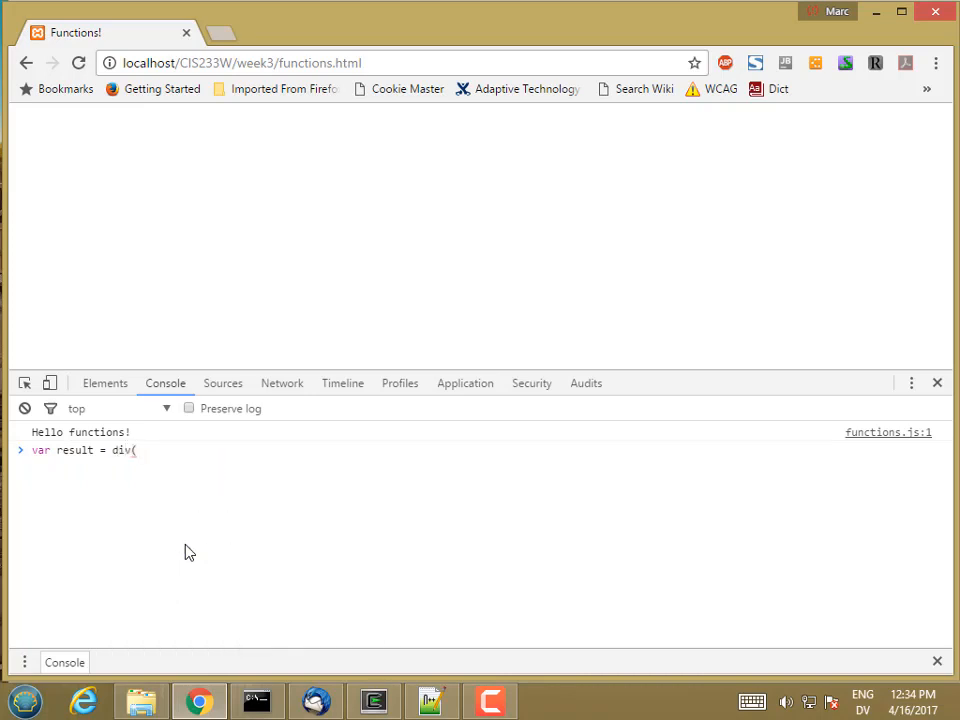
{"action": "type", "text": "5, 2);"}
{"action": "type", "text": "result"}
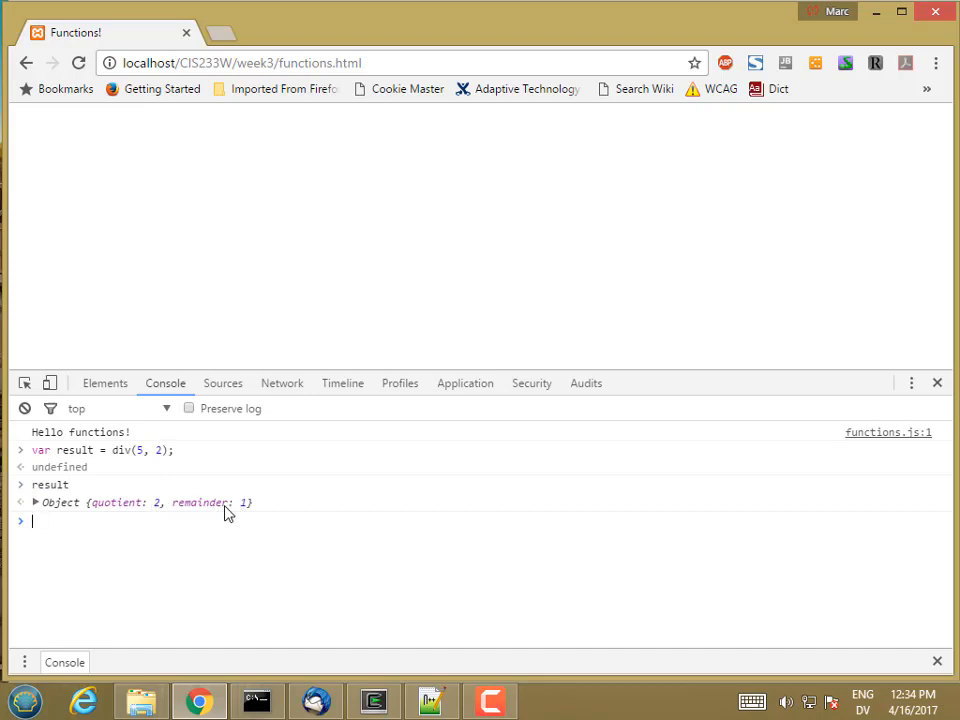
{"action": "type", "text": "var result = div(5, 2);"}
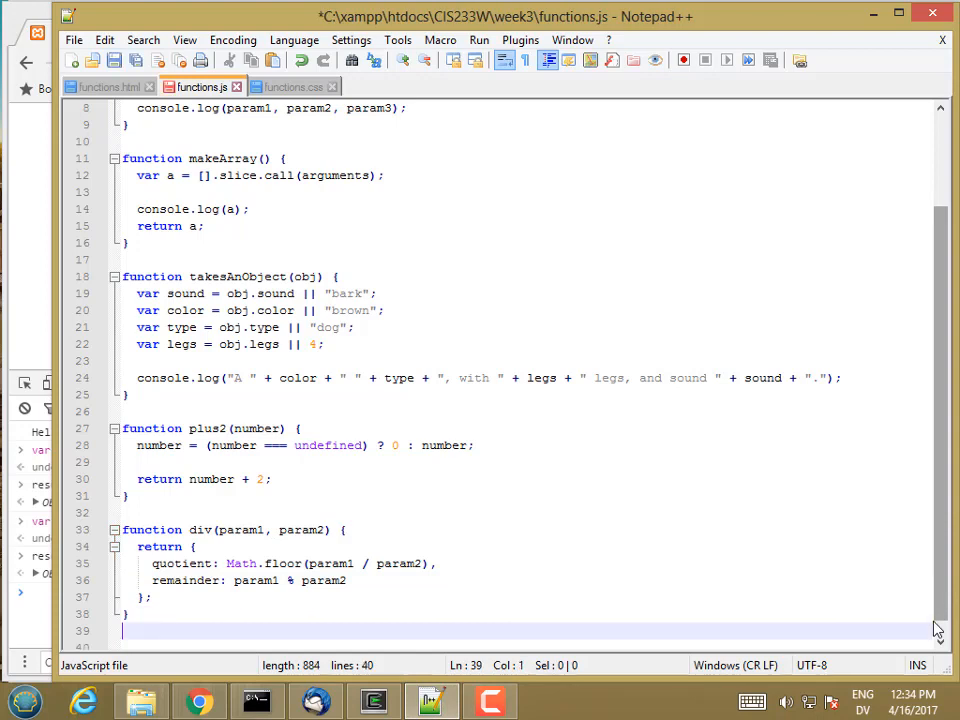
Add a div2(param1, param2) function below div with a return statement.
{"action": "type", "text": "function div"}
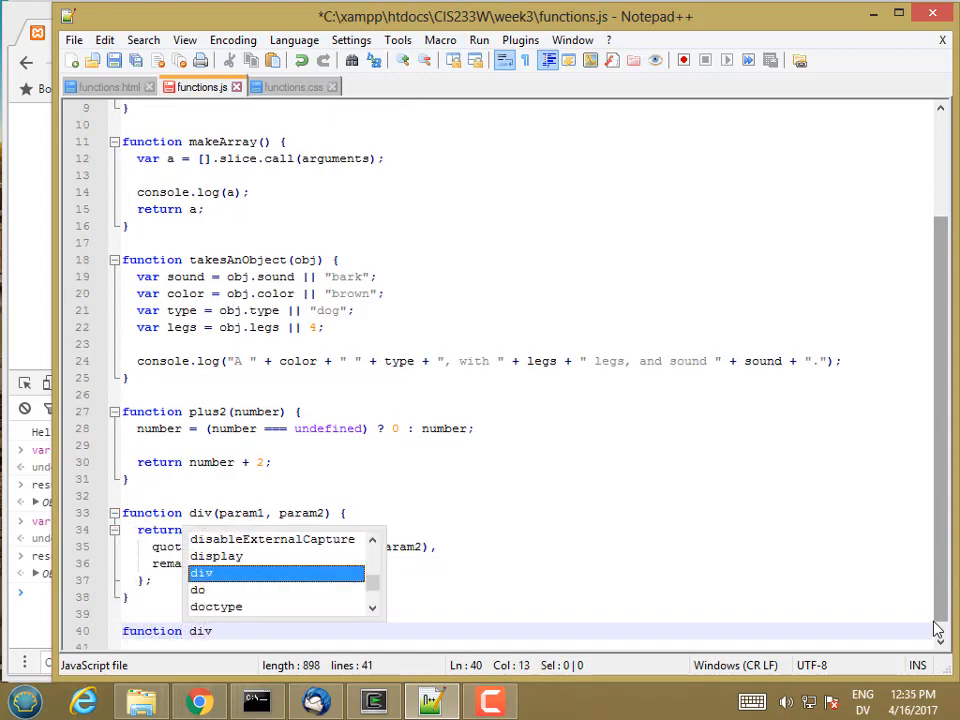
{"action": "type", "text": "2(pa"}
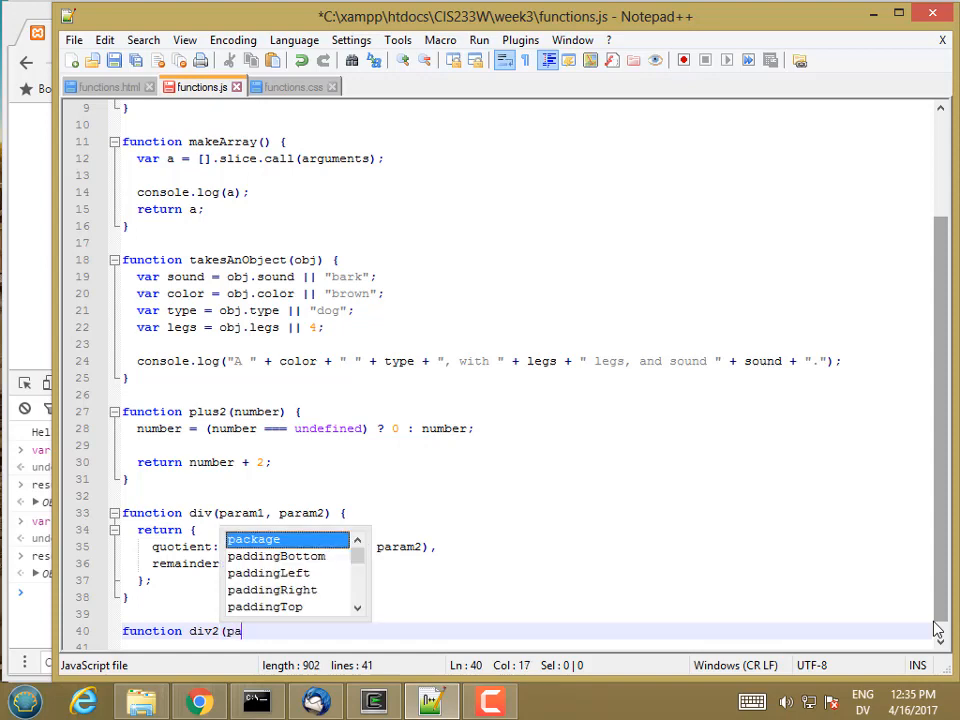
{"action": "type", "text": "ram1,"}
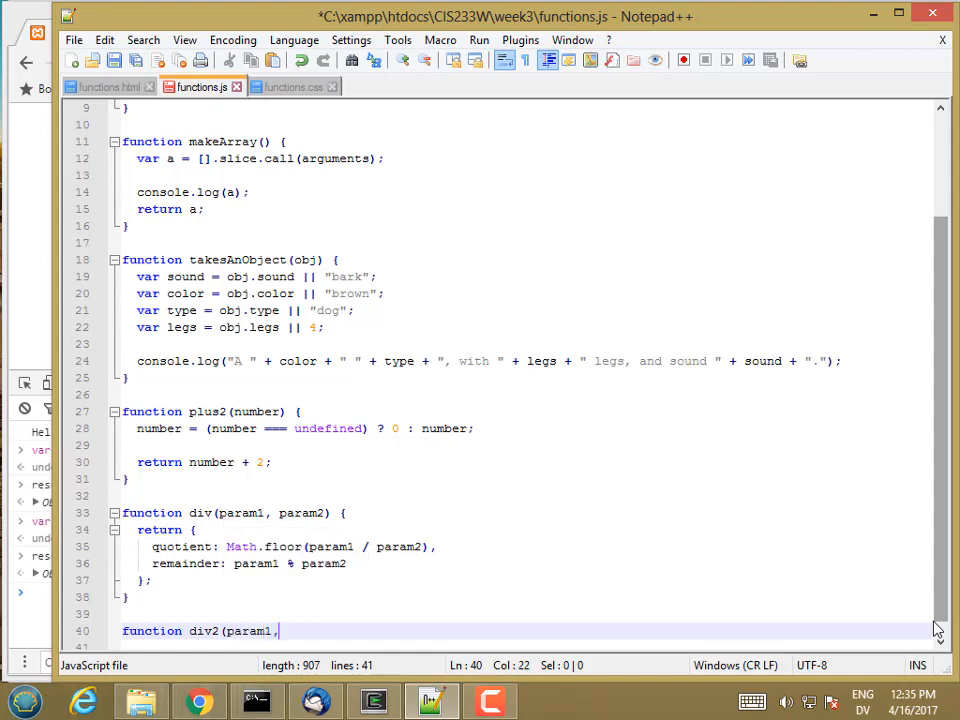
{"action": "type", "text": "param2)"}
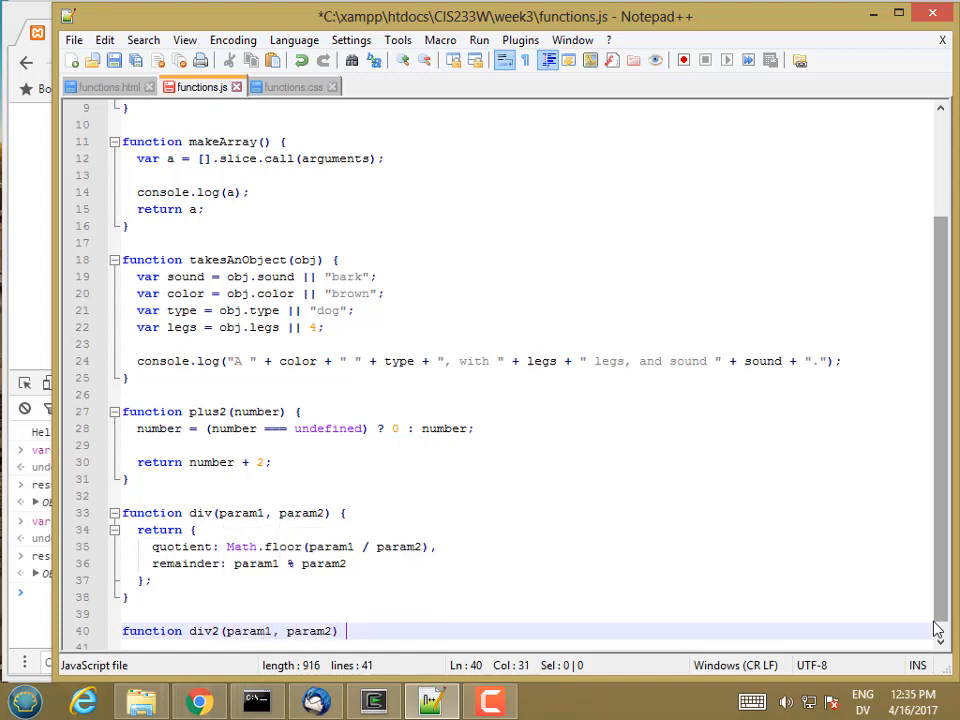
{"action": "type", "text": "return ["}
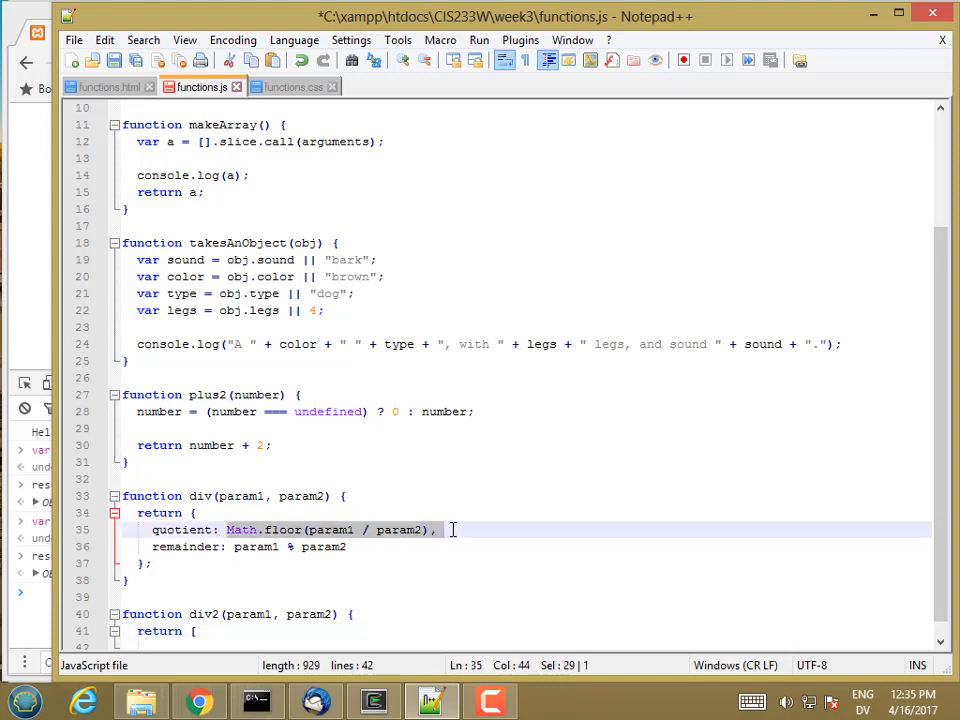
Fill div2's returned array with Math.floor(param1 / param2) and param1 % param2.
{"action": "left_click", "coordinate": [196, 631]}
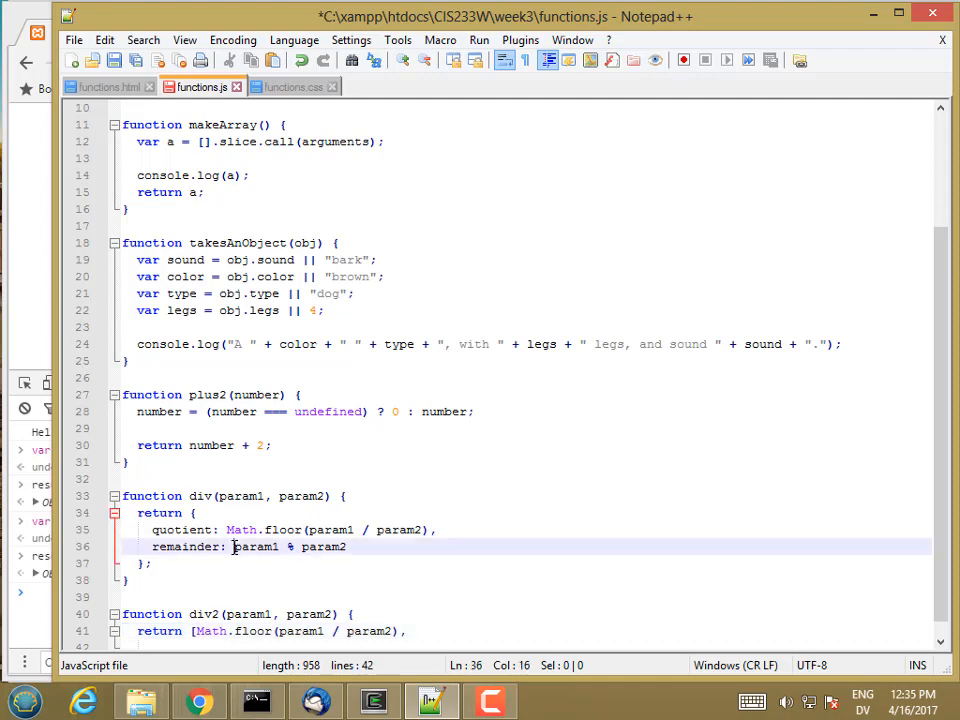
{"action": "left_click_drag", "start_coordinate": [233, 547], "coordinate": [347, 547]}
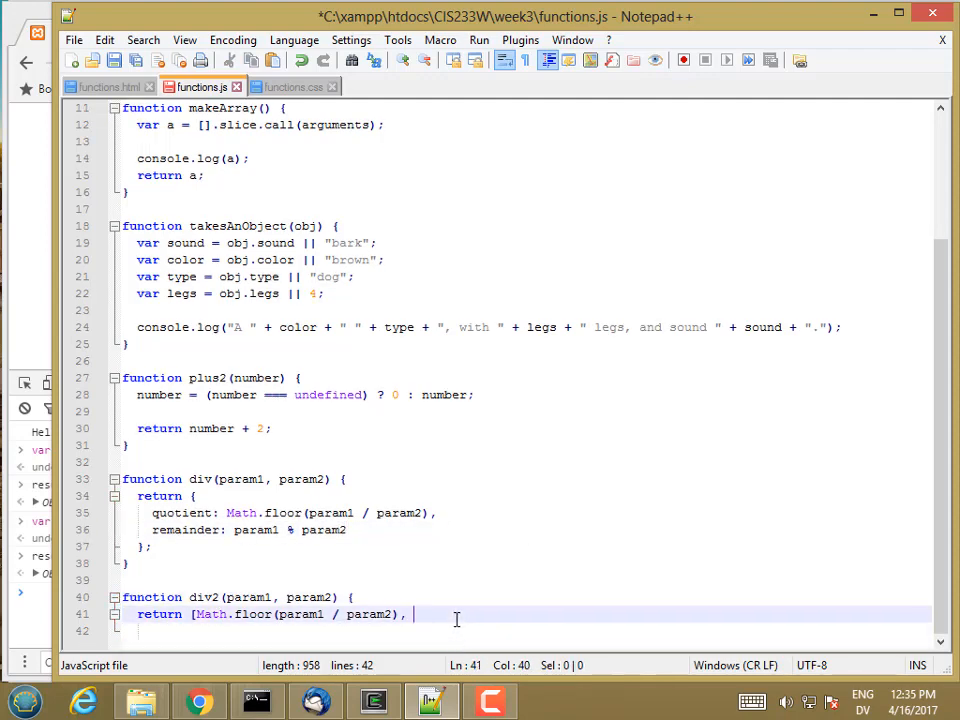
{"action": "type", "text": "param1 % param2]"}
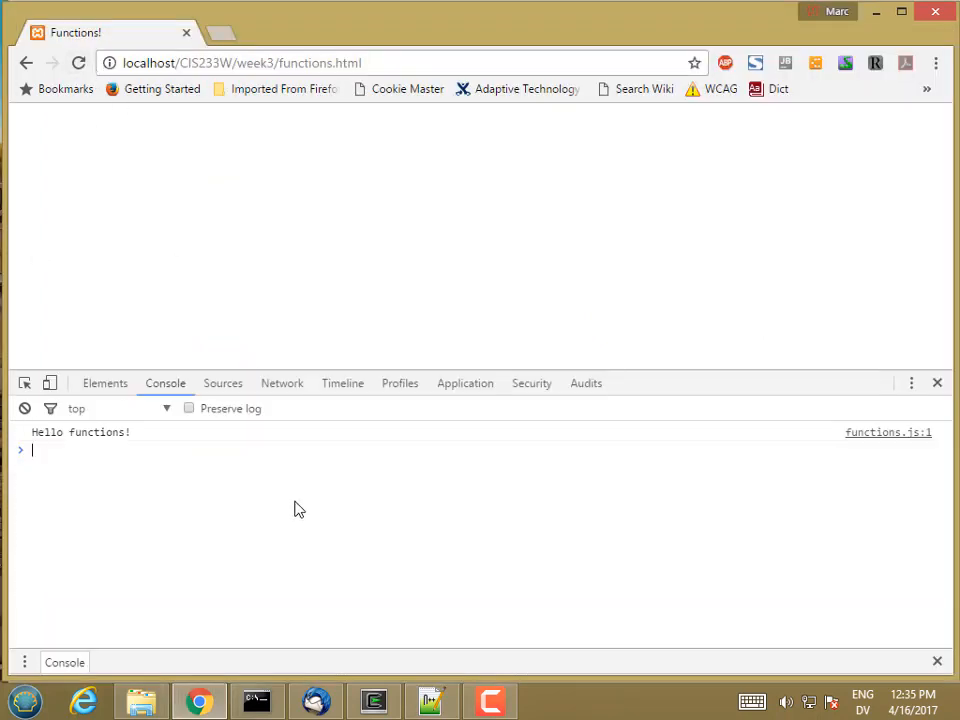
Store div2(8, 3) and div2(5, 2) in result, showing [2, 2] and [2, 1].
{"action": "type", "text": "var result = div(8, 3);"}
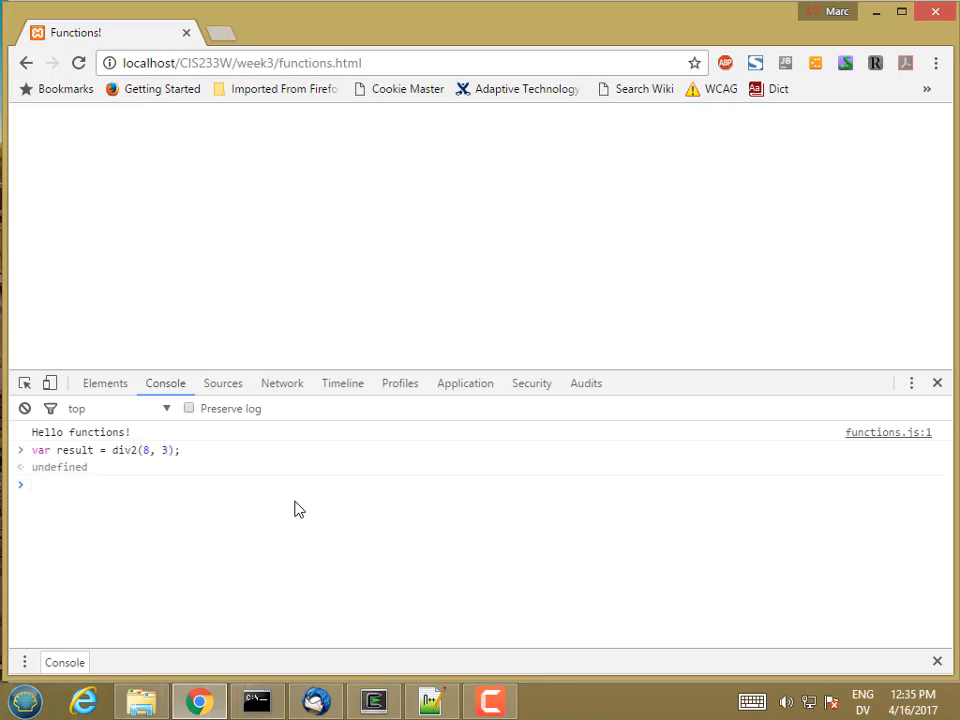
{"action": "type", "text": "result"}
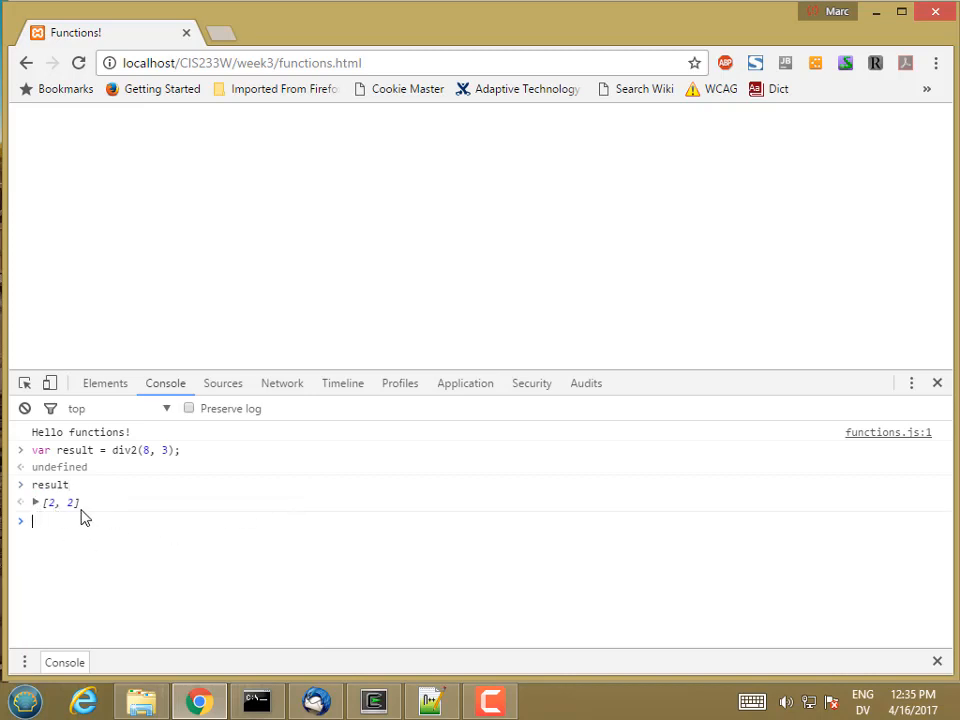
{"action": "type", "text": "result"}
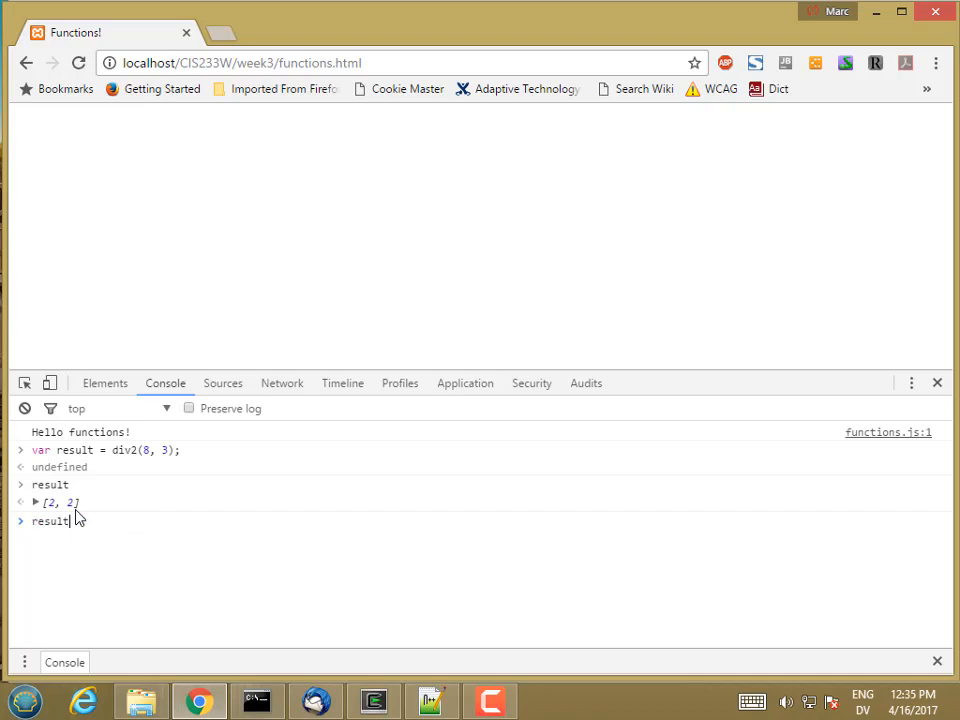
{"action": "type", "text": "var result = div(5, 2);"}
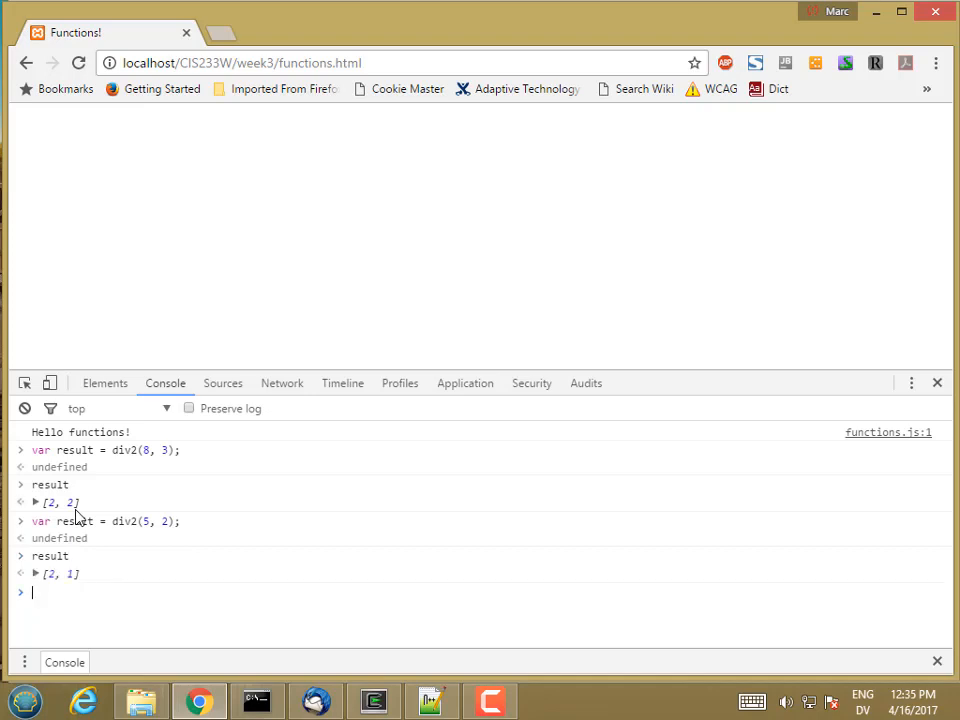
{"action": "mouse_move", "coordinate": [80, 520]}
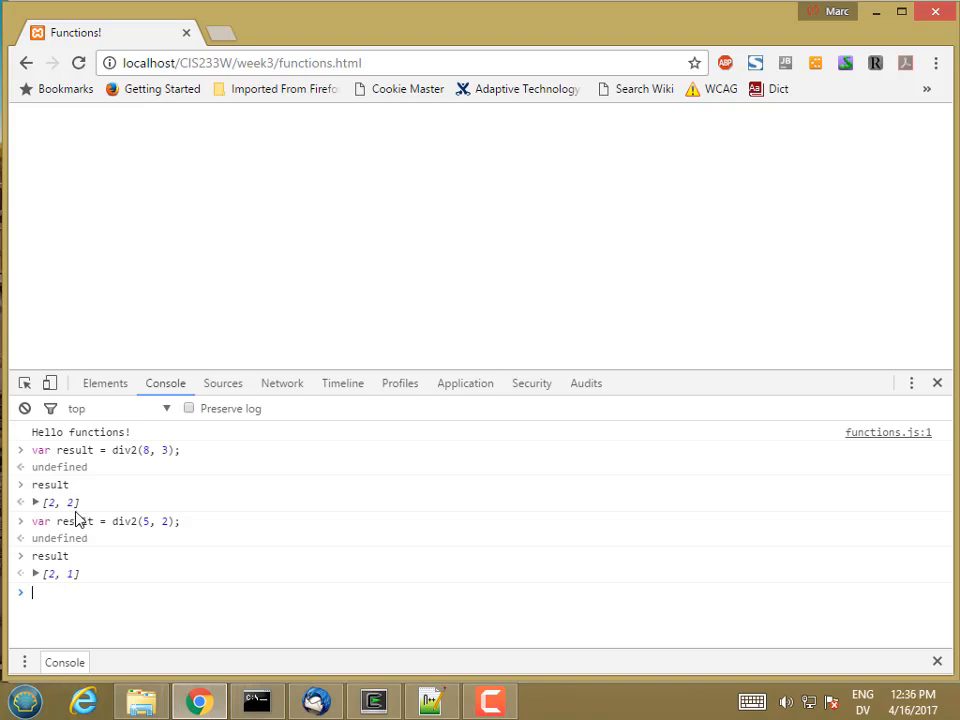
{"action": "type", "text": "var result = div2(5, 2);"}
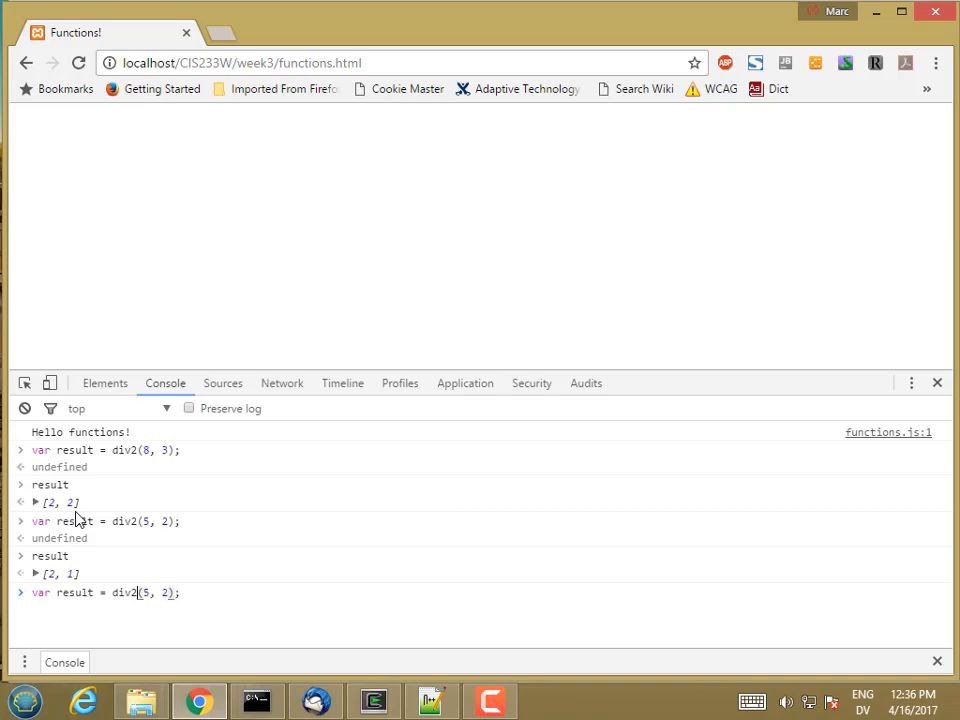